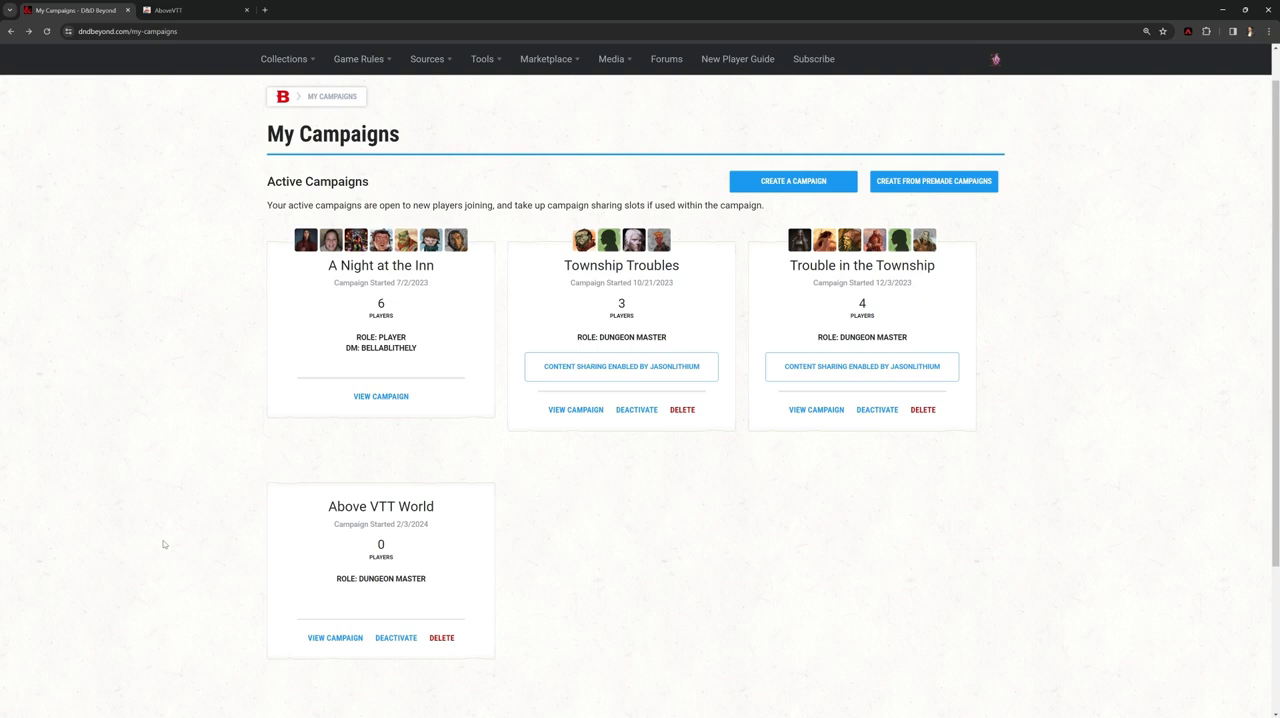
{"action": "mouse_move", "coordinate": [146, 121]}
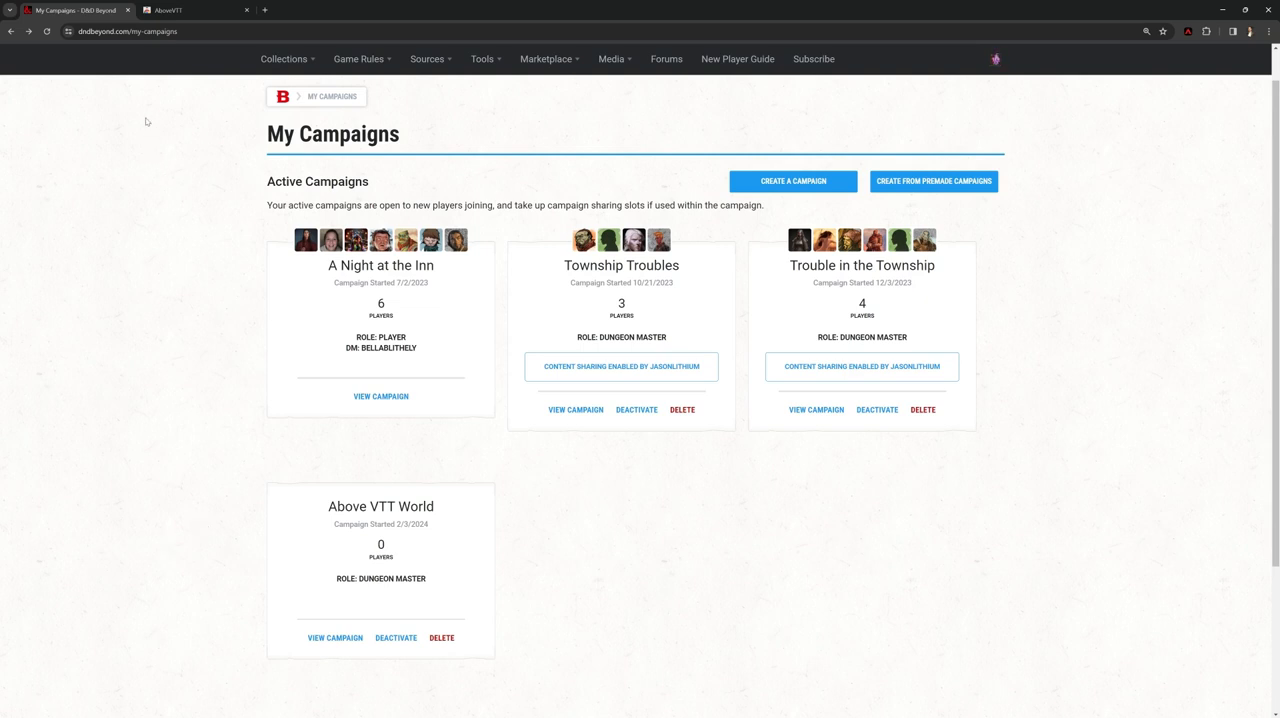
{"action": "mouse_move", "coordinate": [195, 10]}
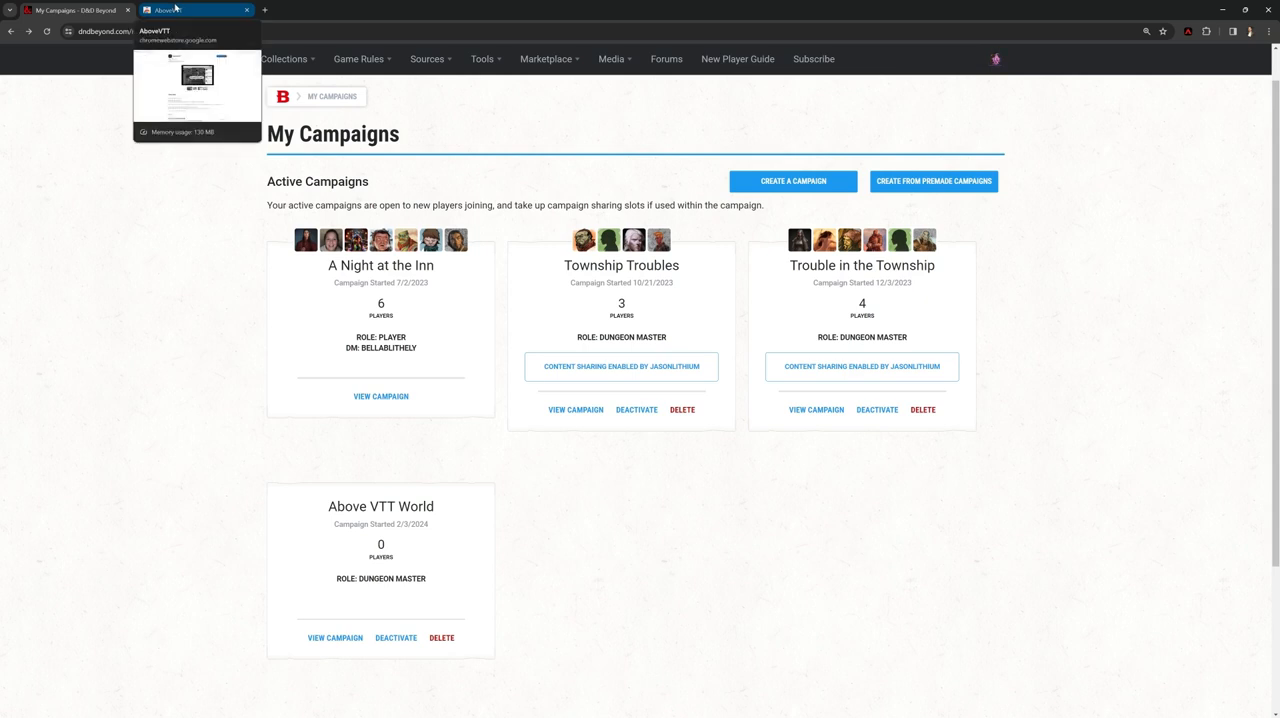
Switch to the AboveVTT Chrome Web Store listing, which shows it is already added
{"action": "left_click", "coordinate": [190, 10]}
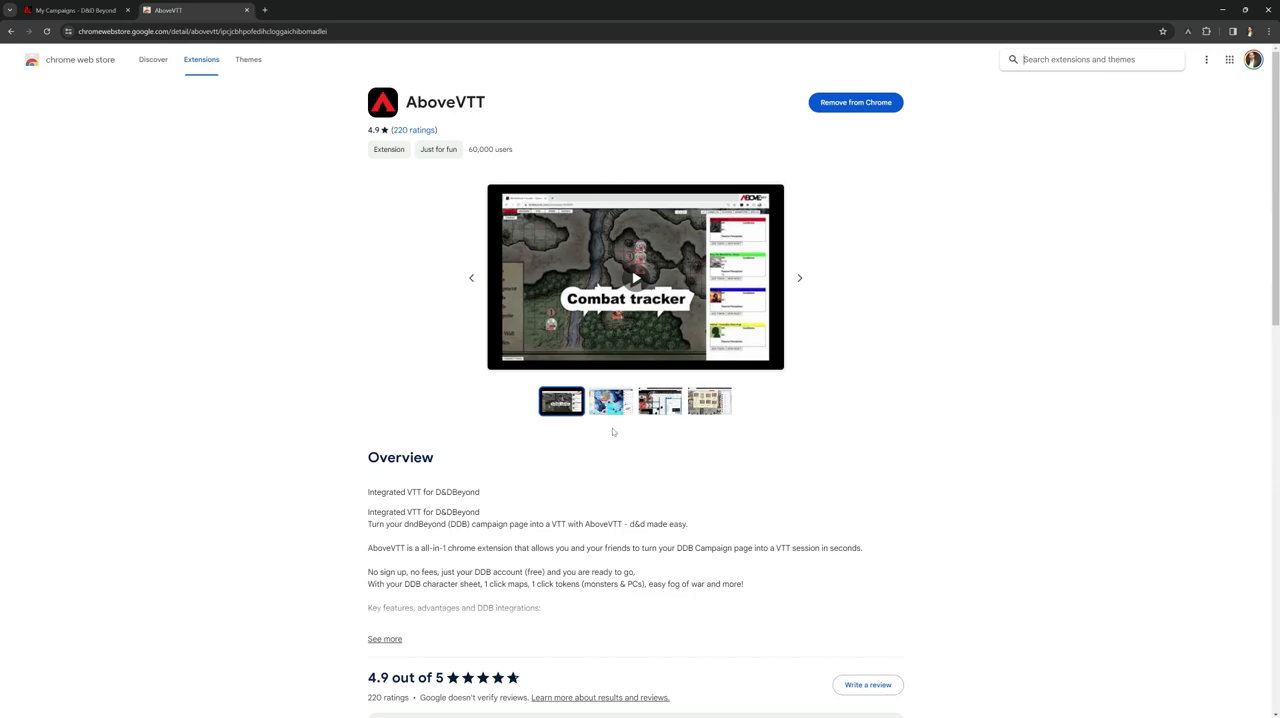
{"action": "mouse_move", "coordinate": [745, 243]}
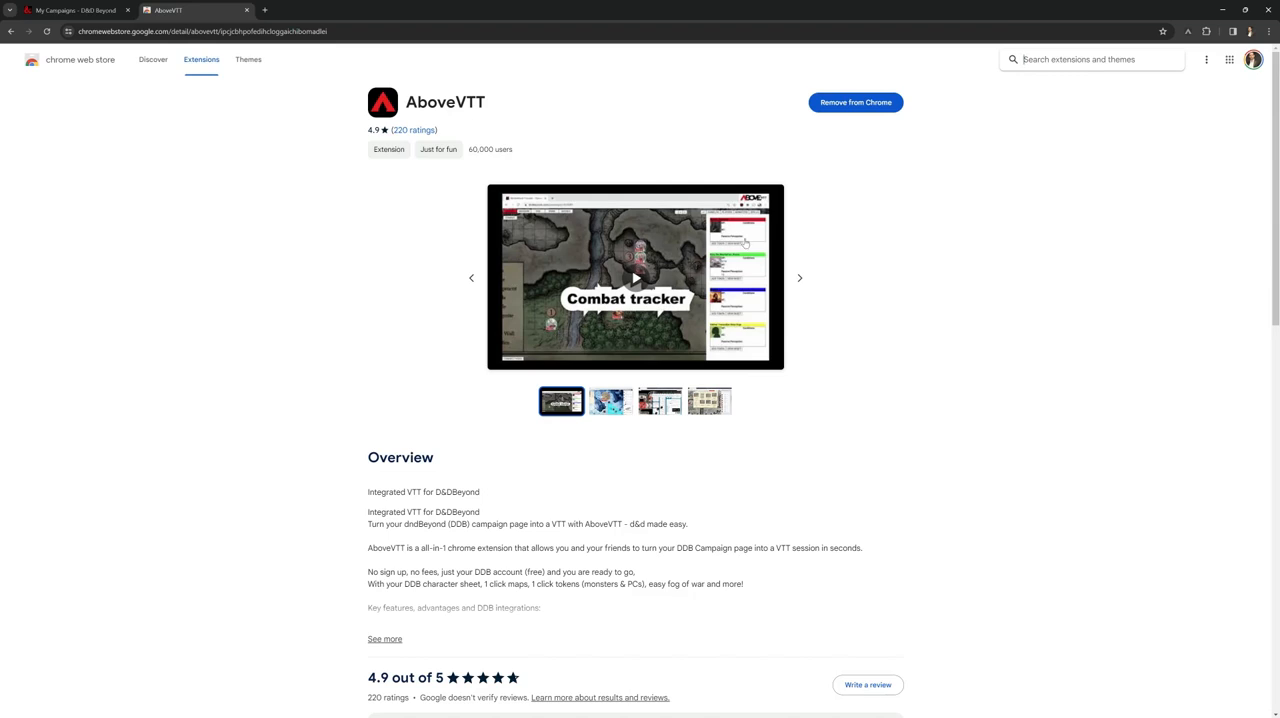
{"action": "mouse_move", "coordinate": [910, 118]}
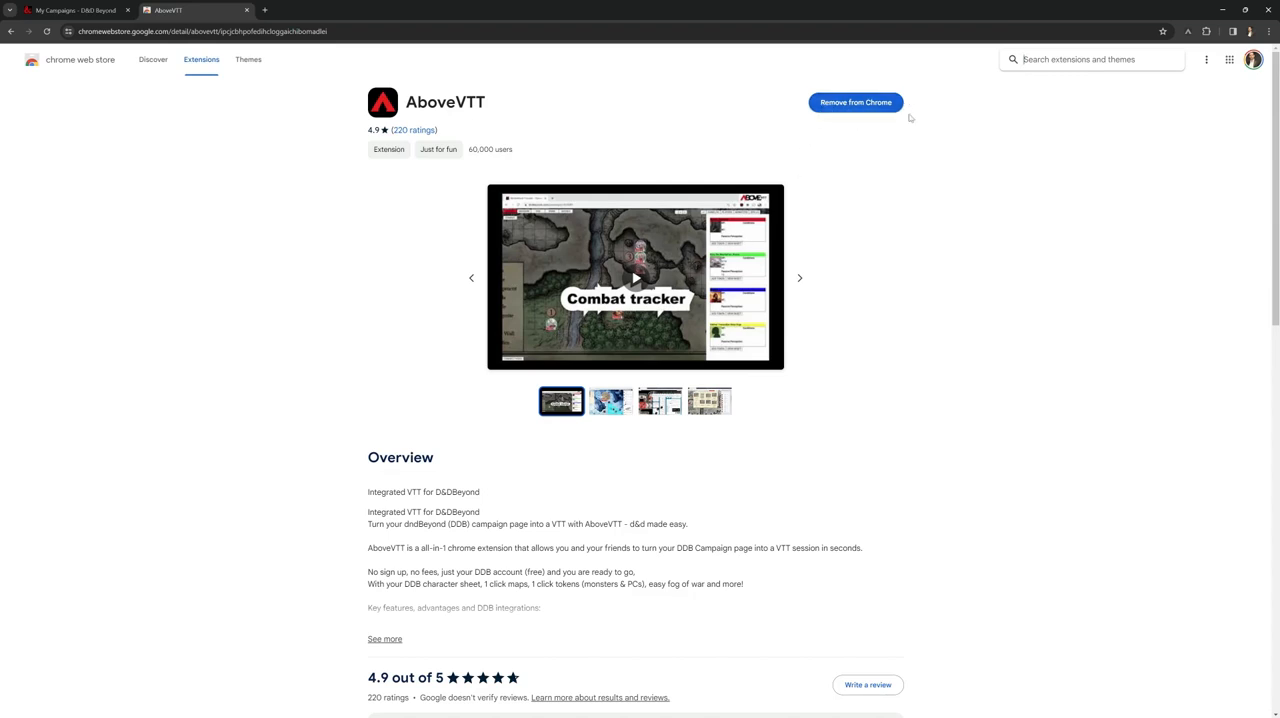
{"action": "mouse_move", "coordinate": [884, 293]}
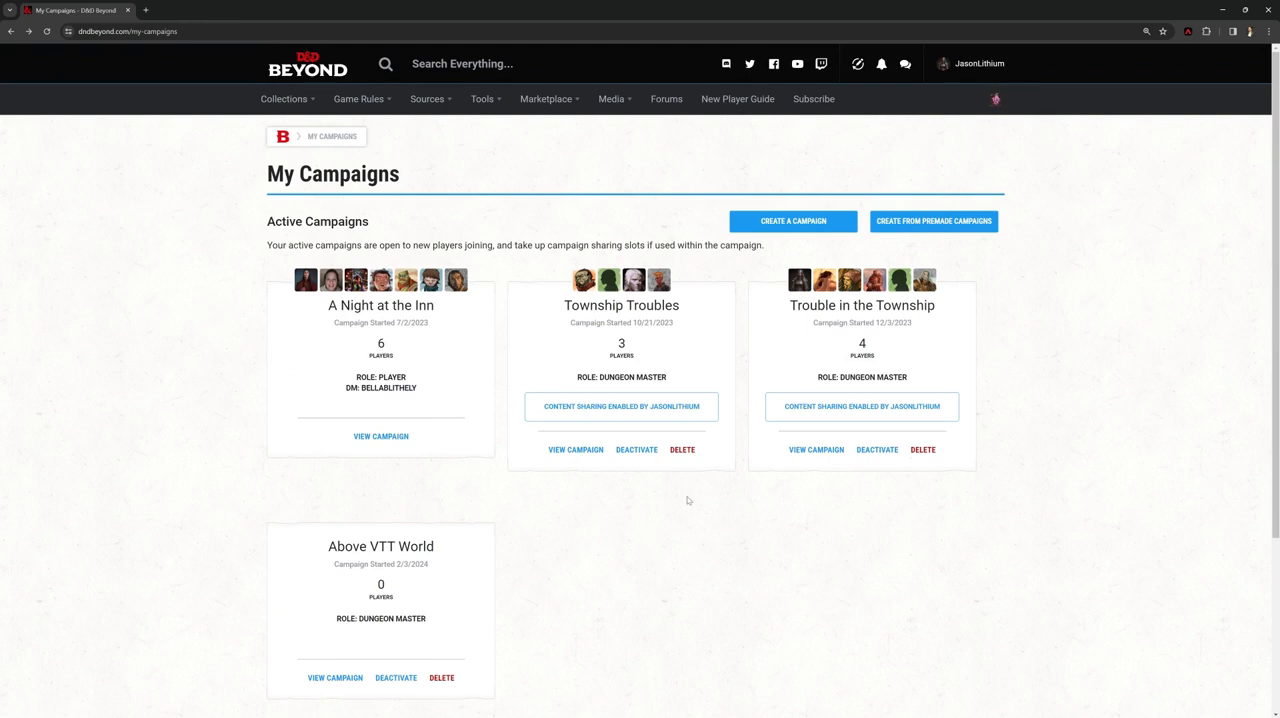
Go from My Campaigns to the Above VTT World campaign page
{"action": "scroll", "scroll_direction": "down", "scroll_amount": 3}
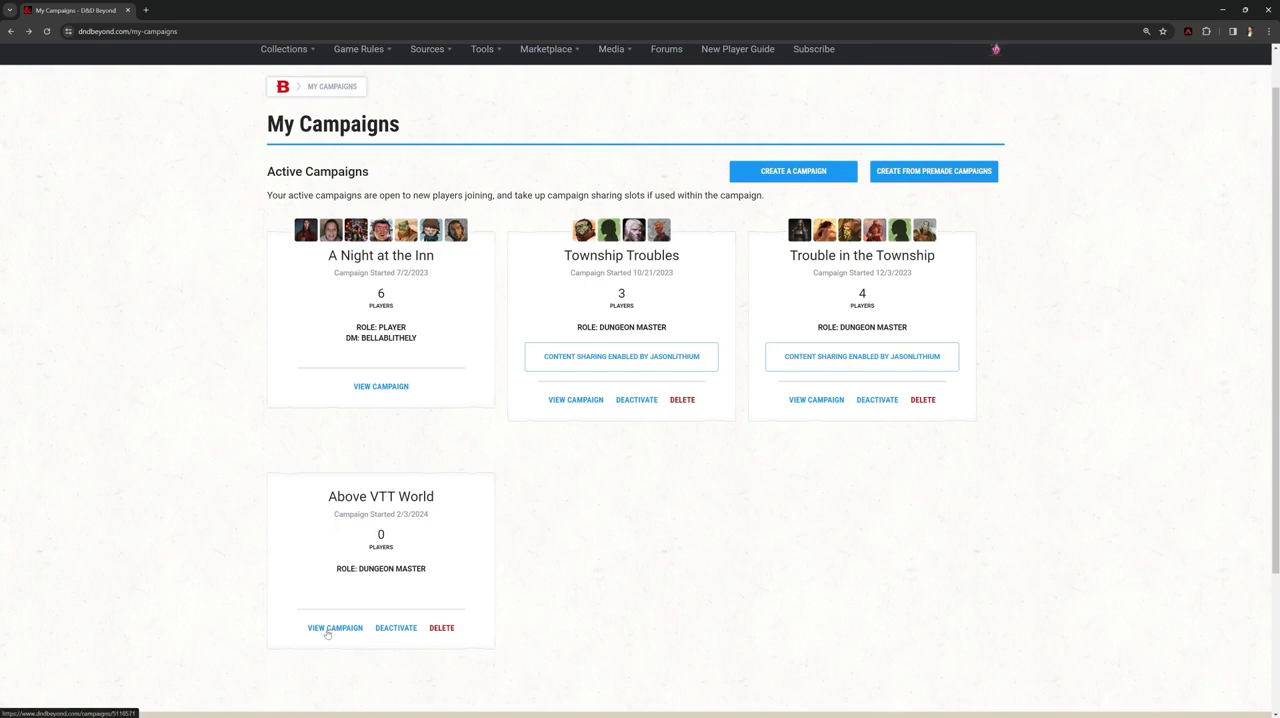
{"action": "left_click", "coordinate": [335, 627]}
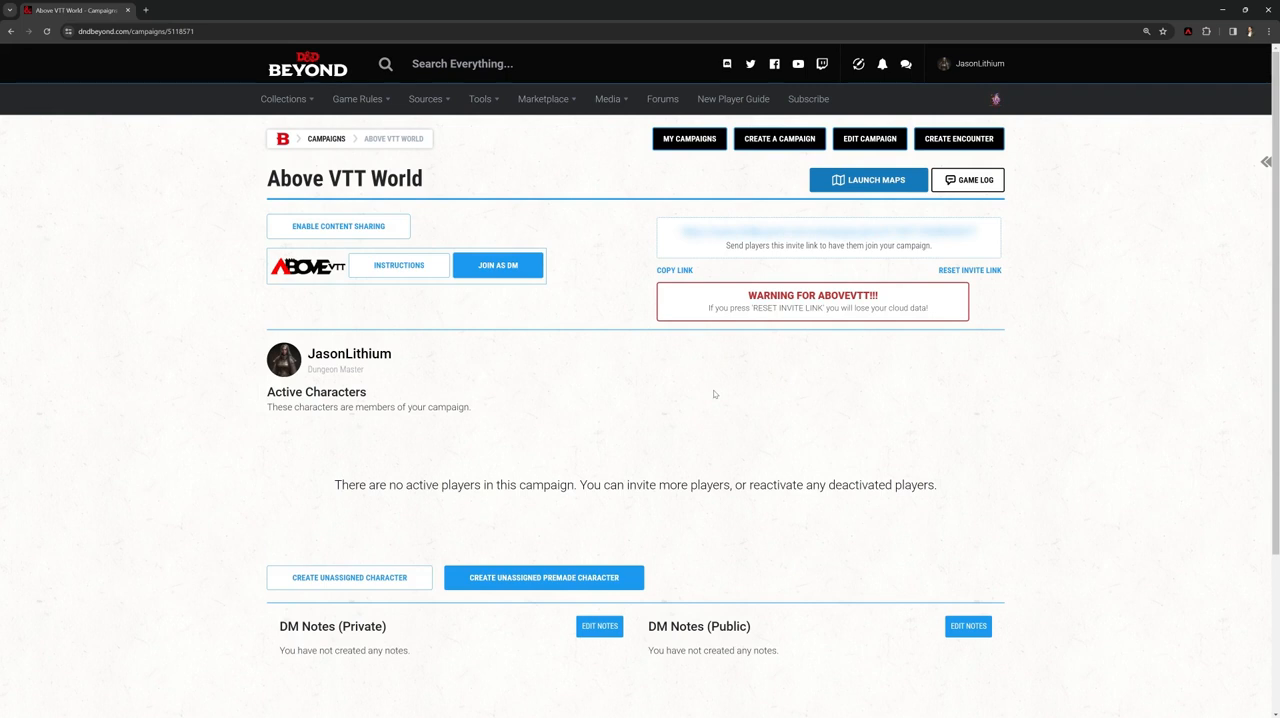
{"action": "mouse_move", "coordinate": [648, 369]}
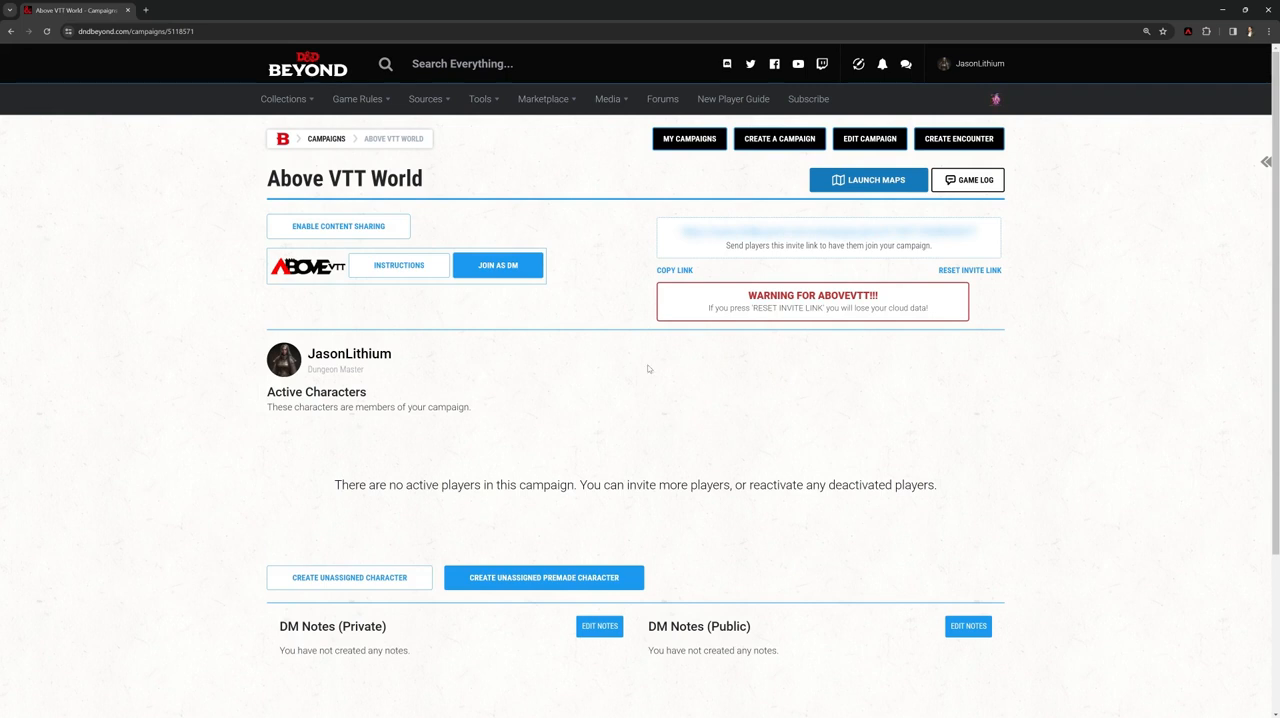
{"action": "mouse_move", "coordinate": [275, 317]}
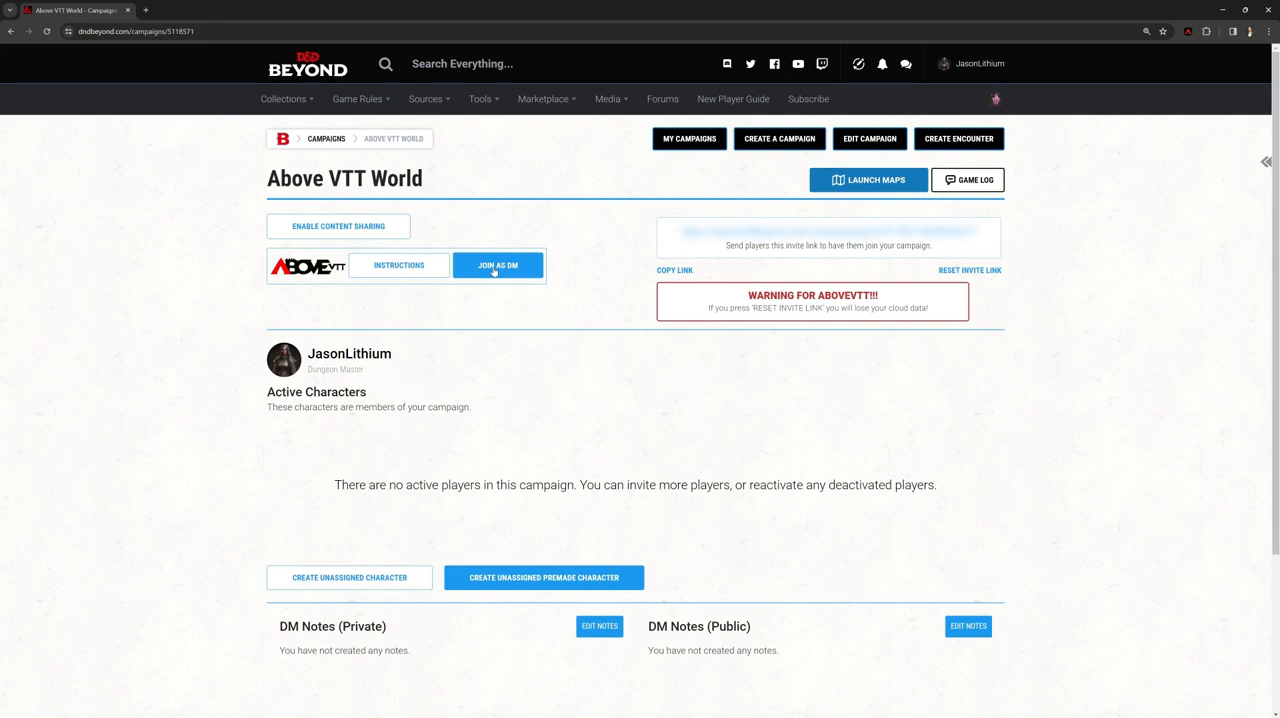
{"action": "mouse_move", "coordinate": [717, 301]}
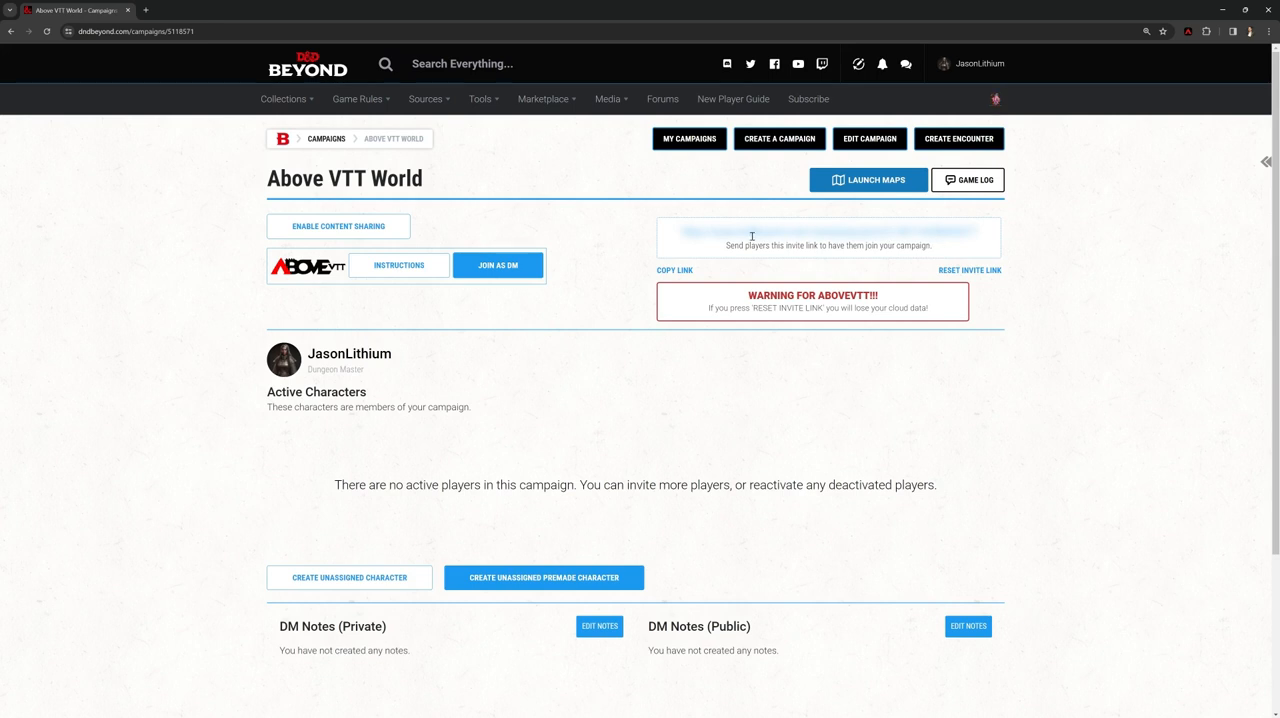
{"action": "mouse_move", "coordinate": [798, 307]}
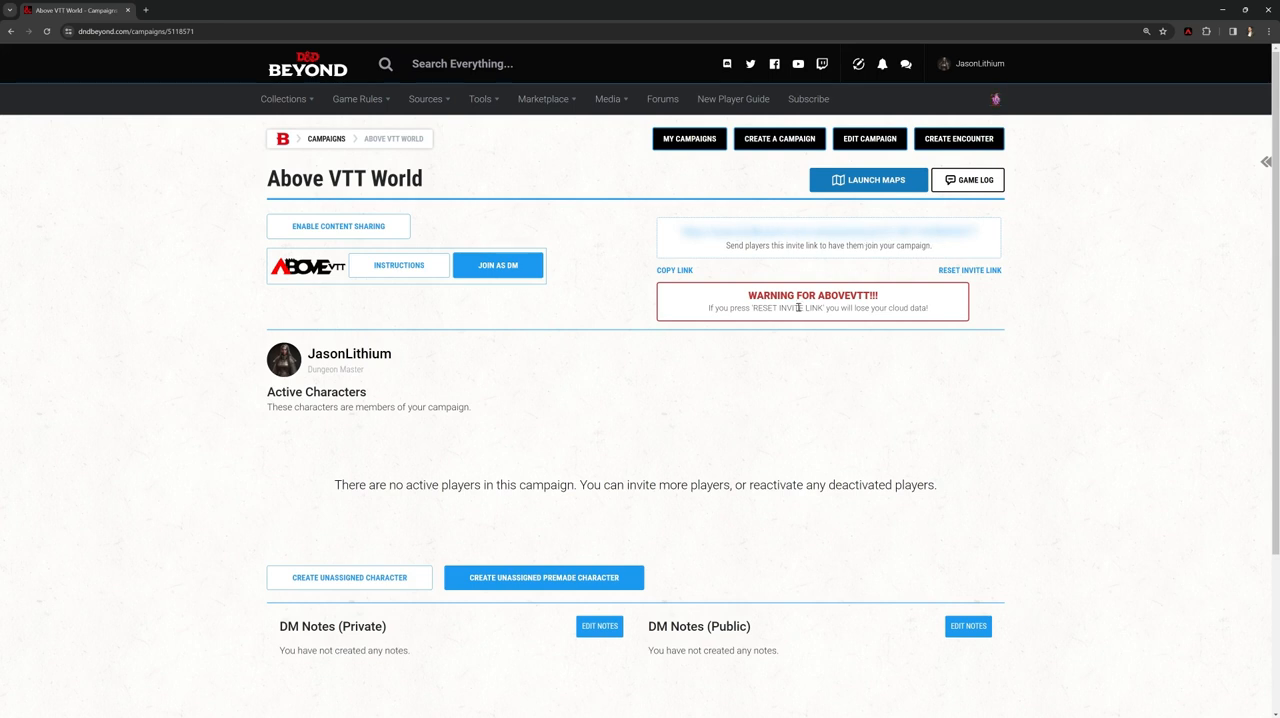
{"action": "mouse_move", "coordinate": [805, 298]}
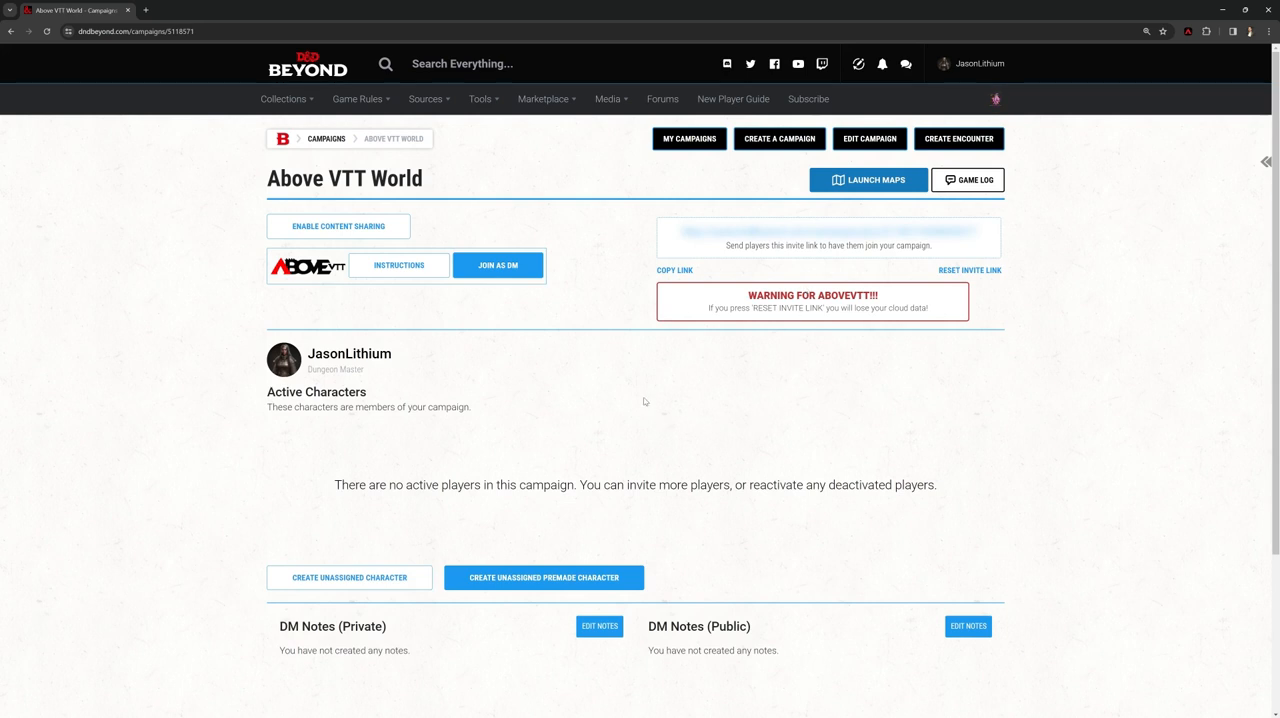
{"action": "scroll", "scroll_direction": "down", "scroll_amount": 3}
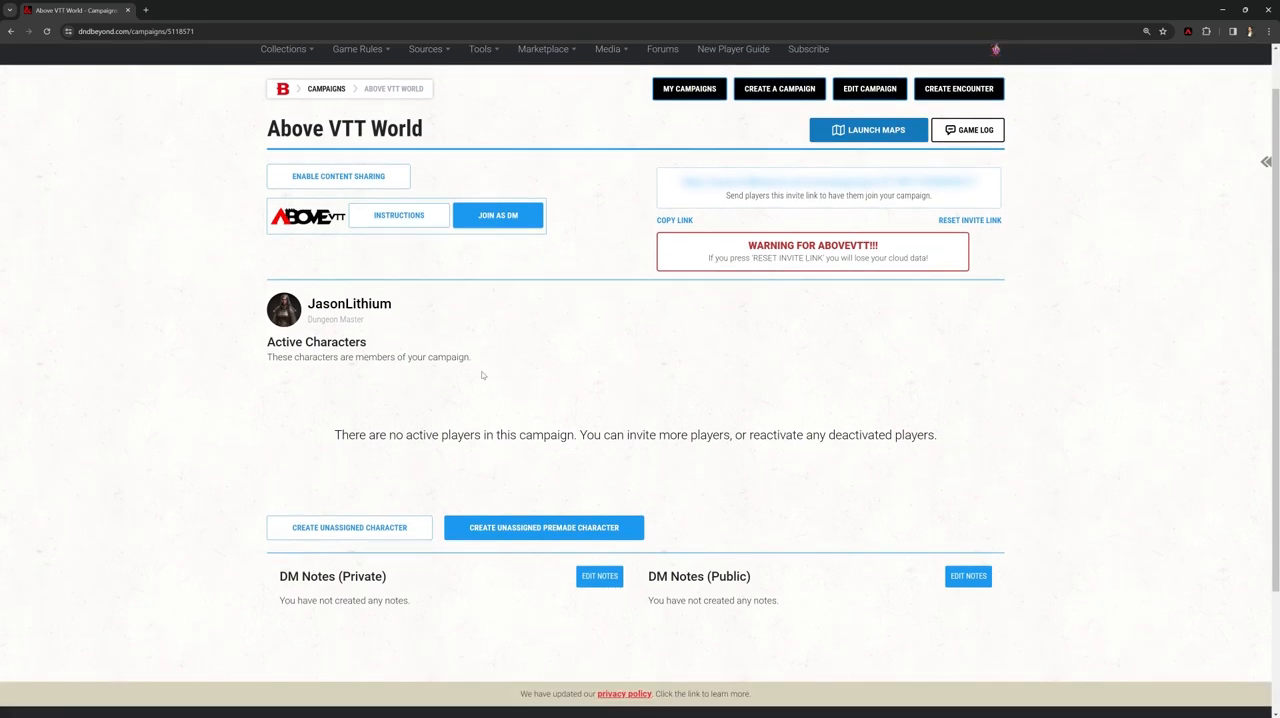
{"action": "mouse_move", "coordinate": [511, 493]}
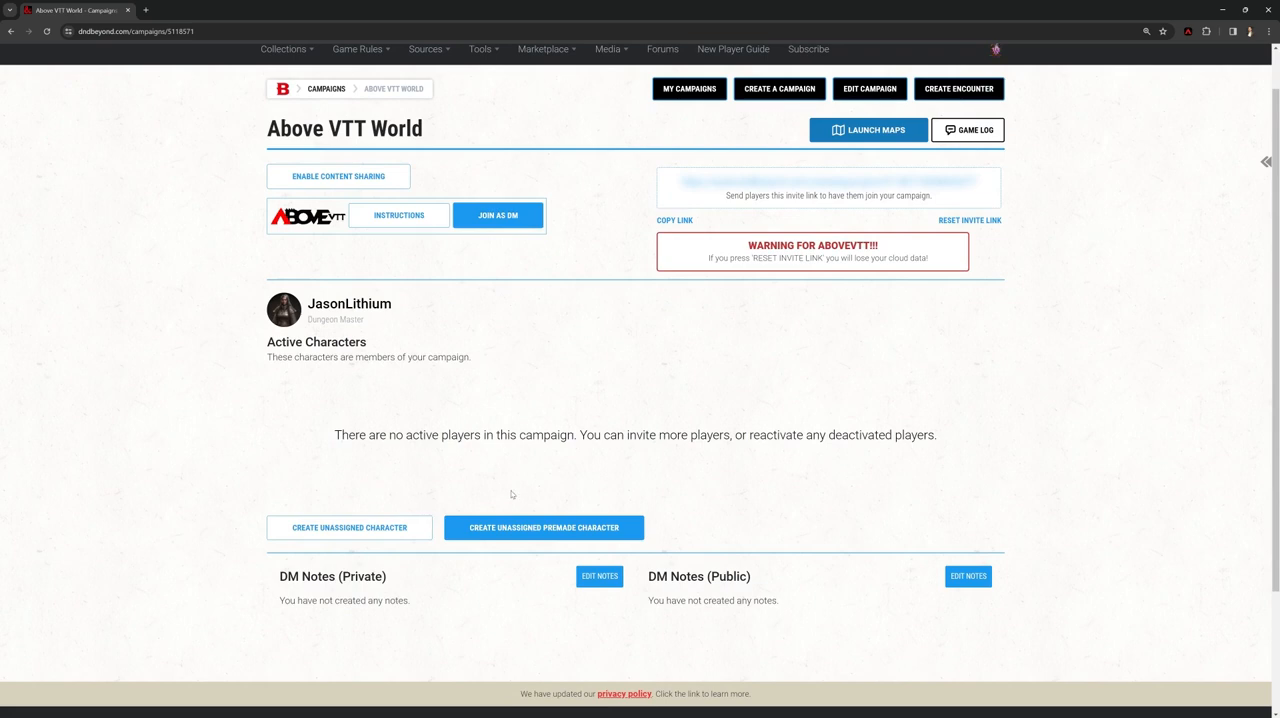
Create the premade Elf Wizard, Valanthe Liadon, as an unassigned campaign character
{"action": "left_click", "coordinate": [543, 527]}
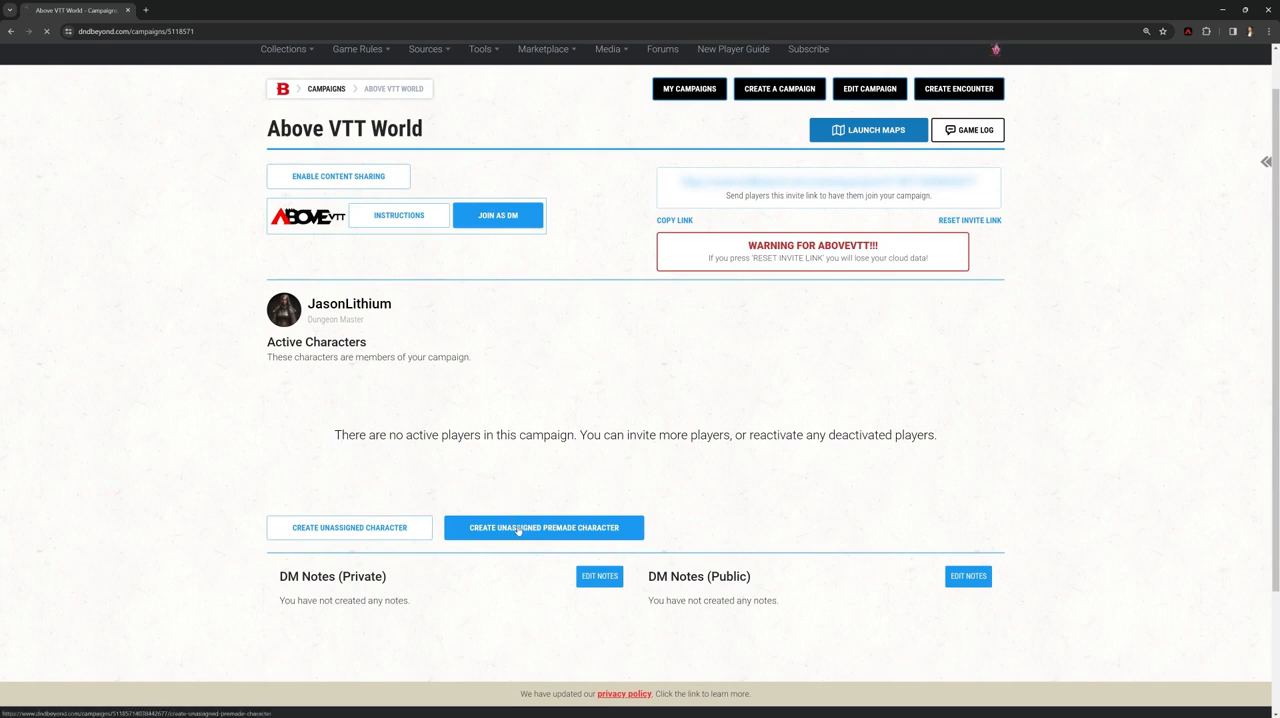
{"action": "left_click", "coordinate": [543, 527]}
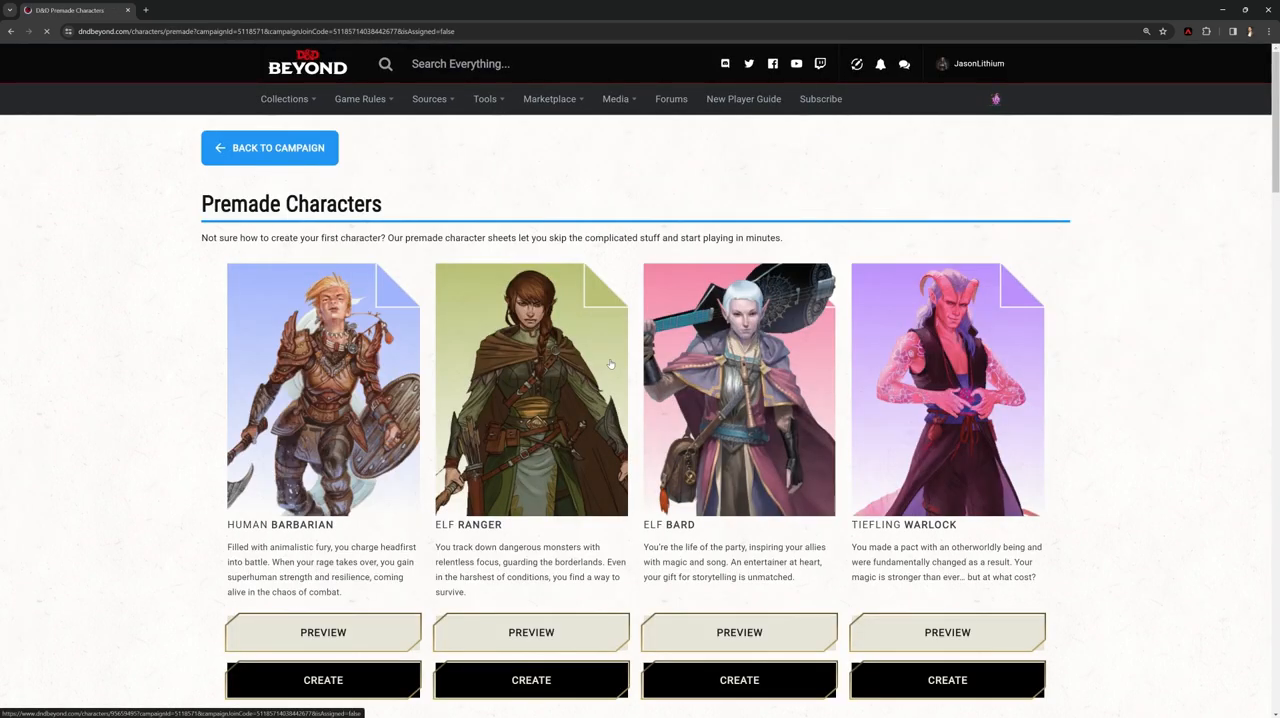
{"action": "scroll", "scroll_direction": "down", "scroll_amount": 3}
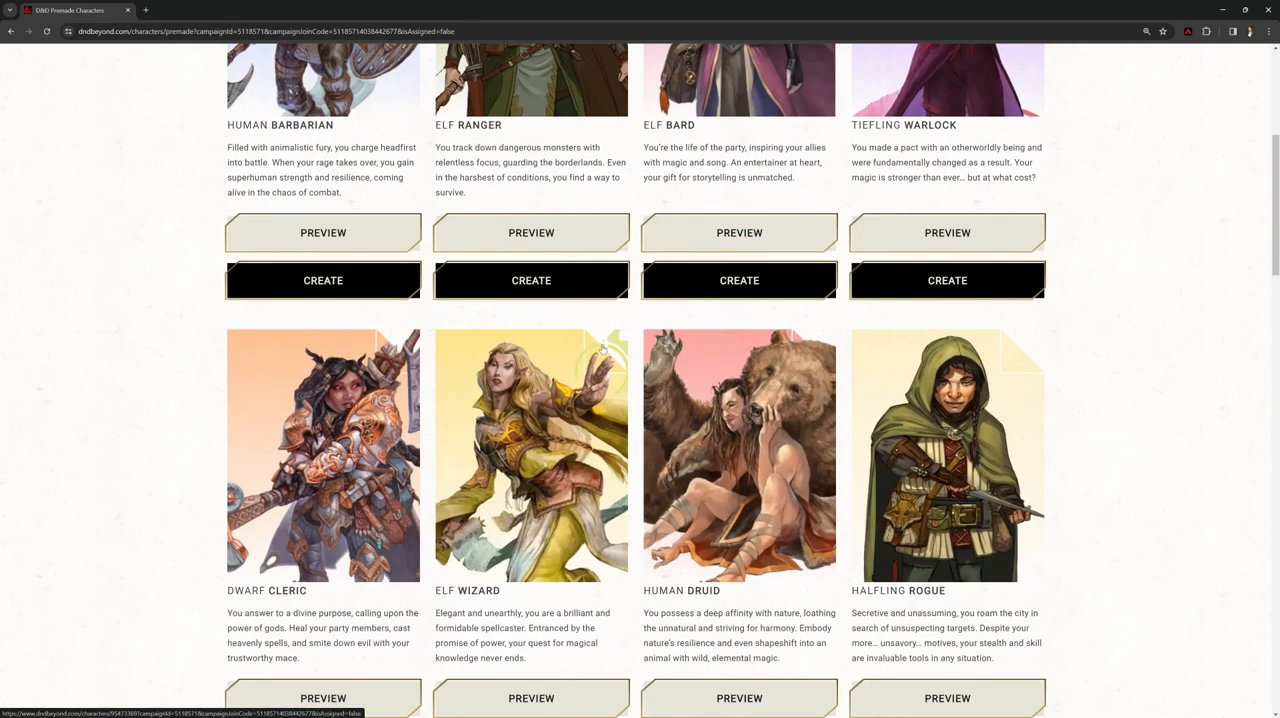
{"action": "scroll", "scroll_direction": "down", "scroll_amount": 3}
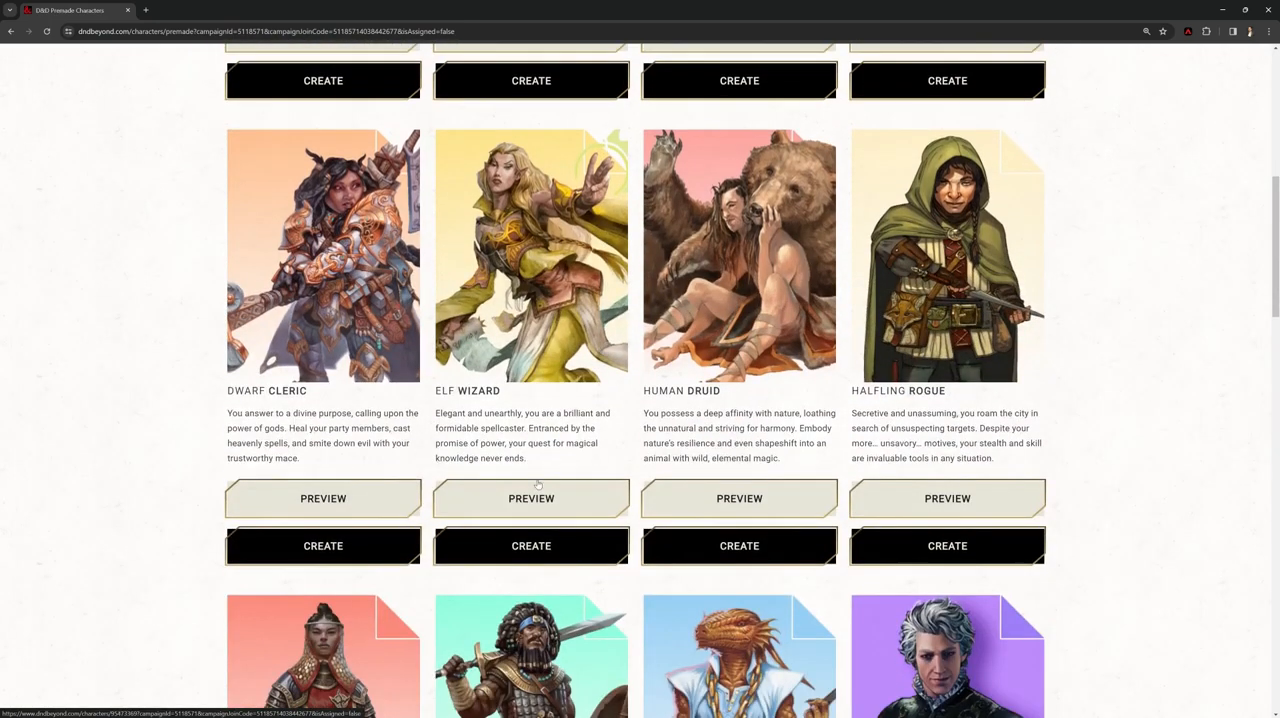
{"action": "scroll", "scroll_direction": "up", "scroll_amount": 3}
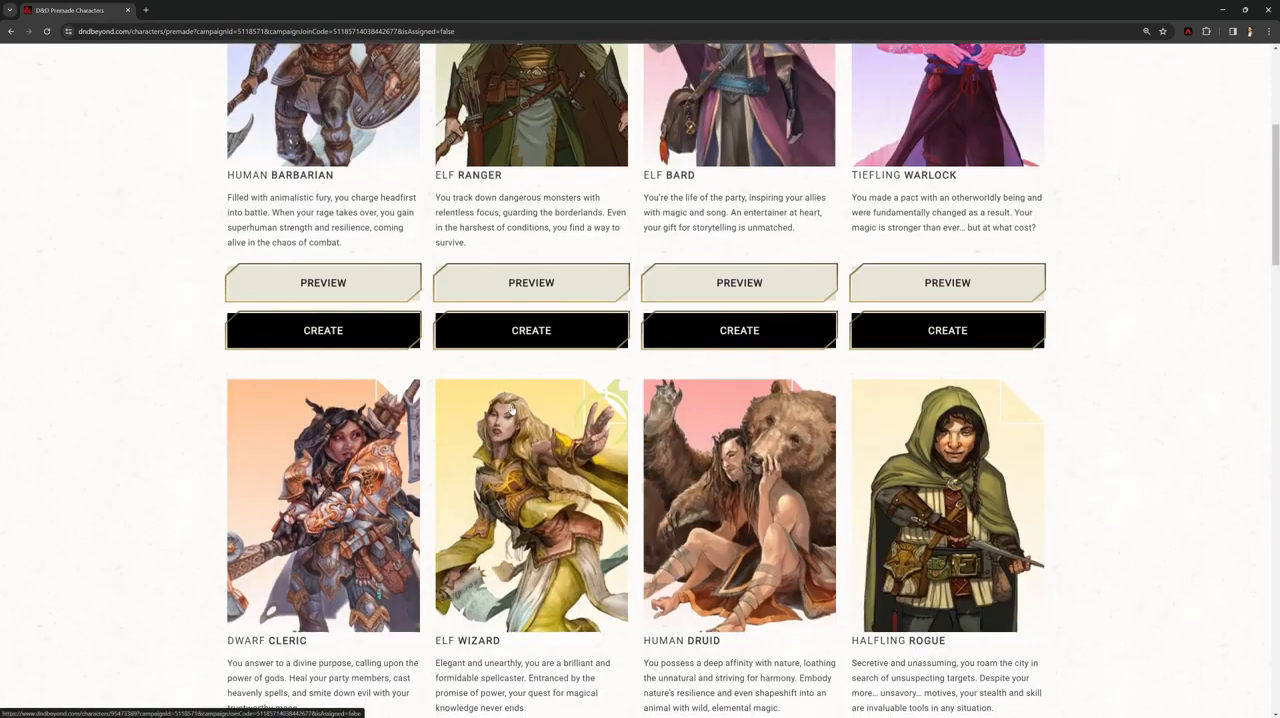
{"action": "scroll", "scroll_direction": "down", "scroll_amount": 3}
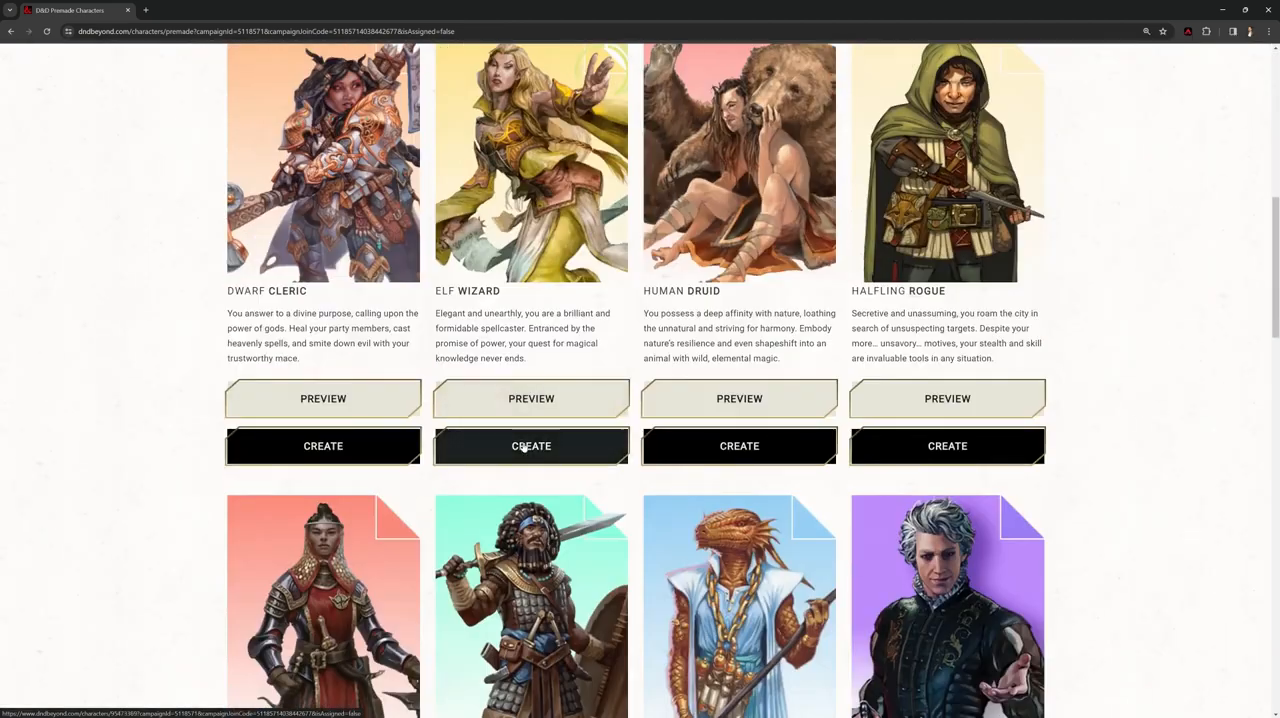
{"action": "left_click", "coordinate": [531, 445]}
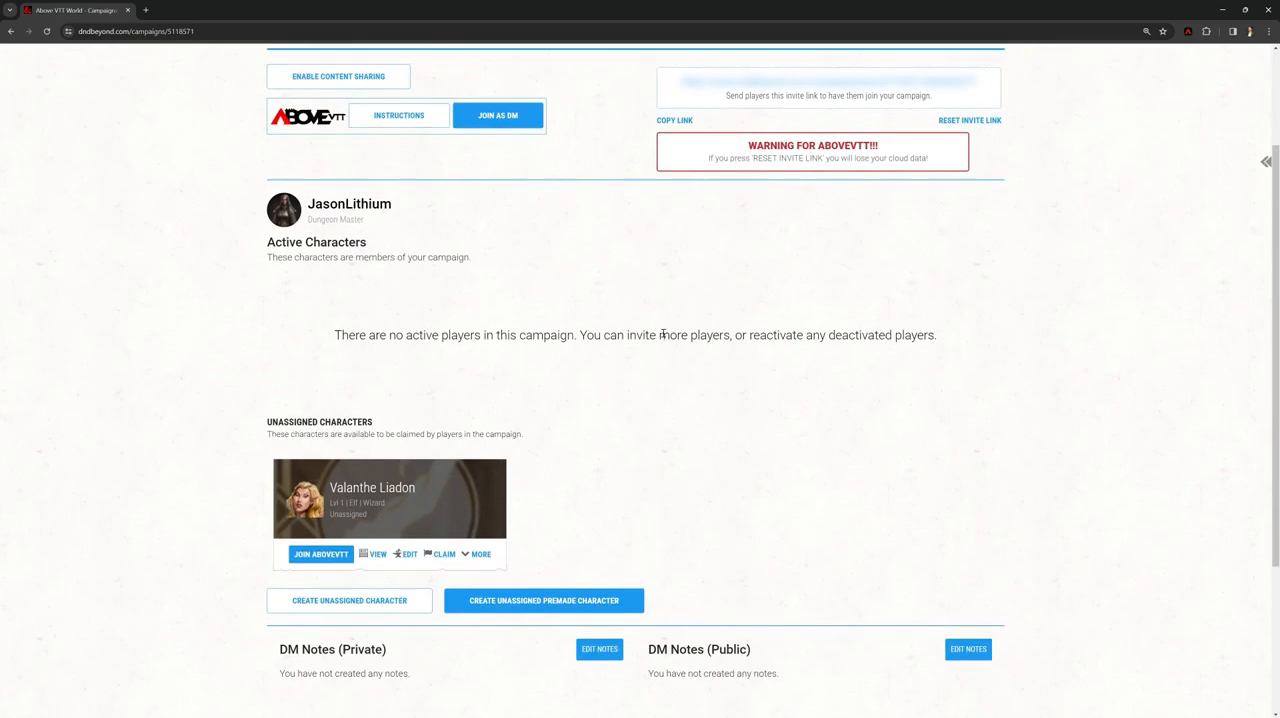
Join the Above VTT World tabletop as DM, opening the tavern map
{"action": "scroll", "scroll_direction": "down", "scroll_amount": 3}
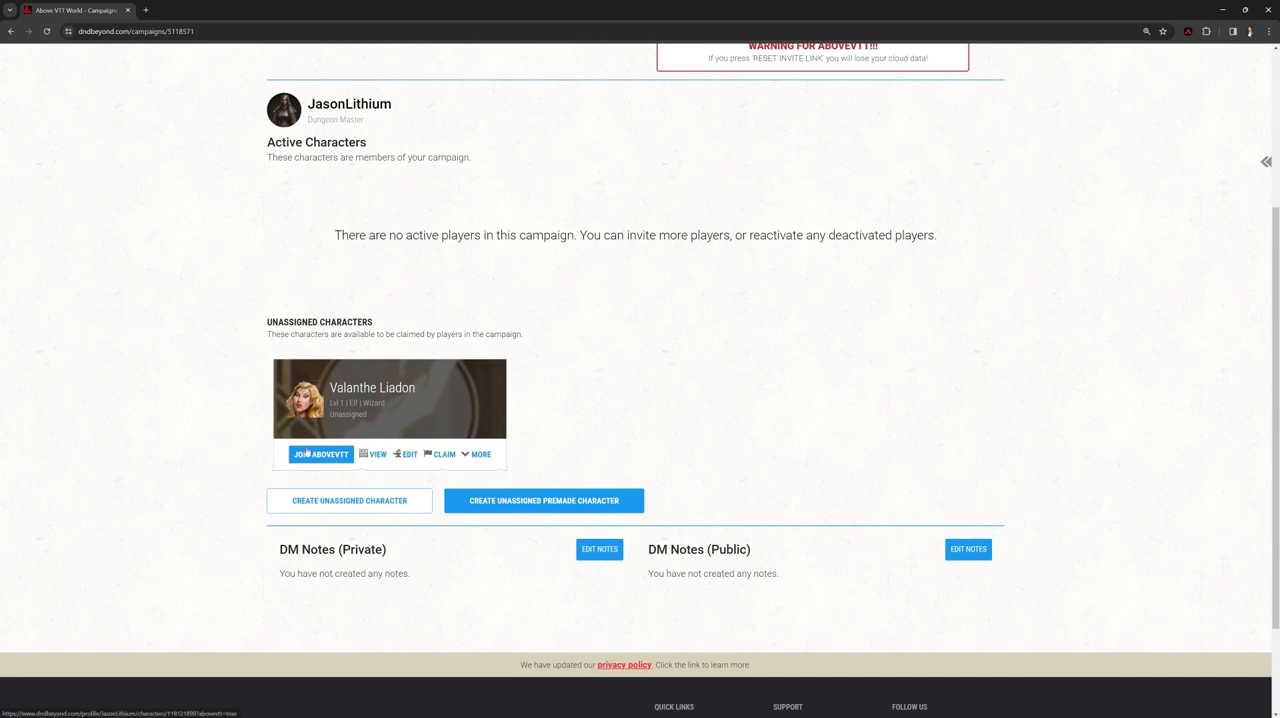
{"action": "mouse_move", "coordinate": [328, 470]}
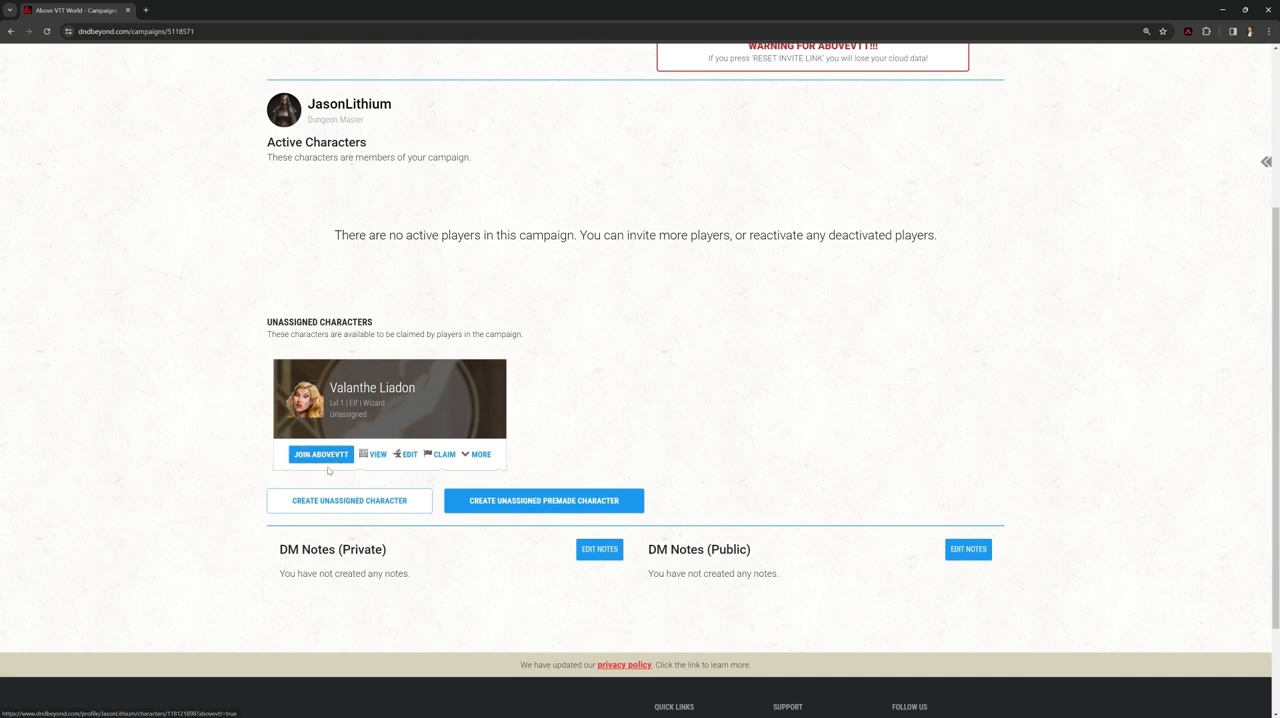
{"action": "scroll", "scroll_direction": "up", "scroll_amount": 3}
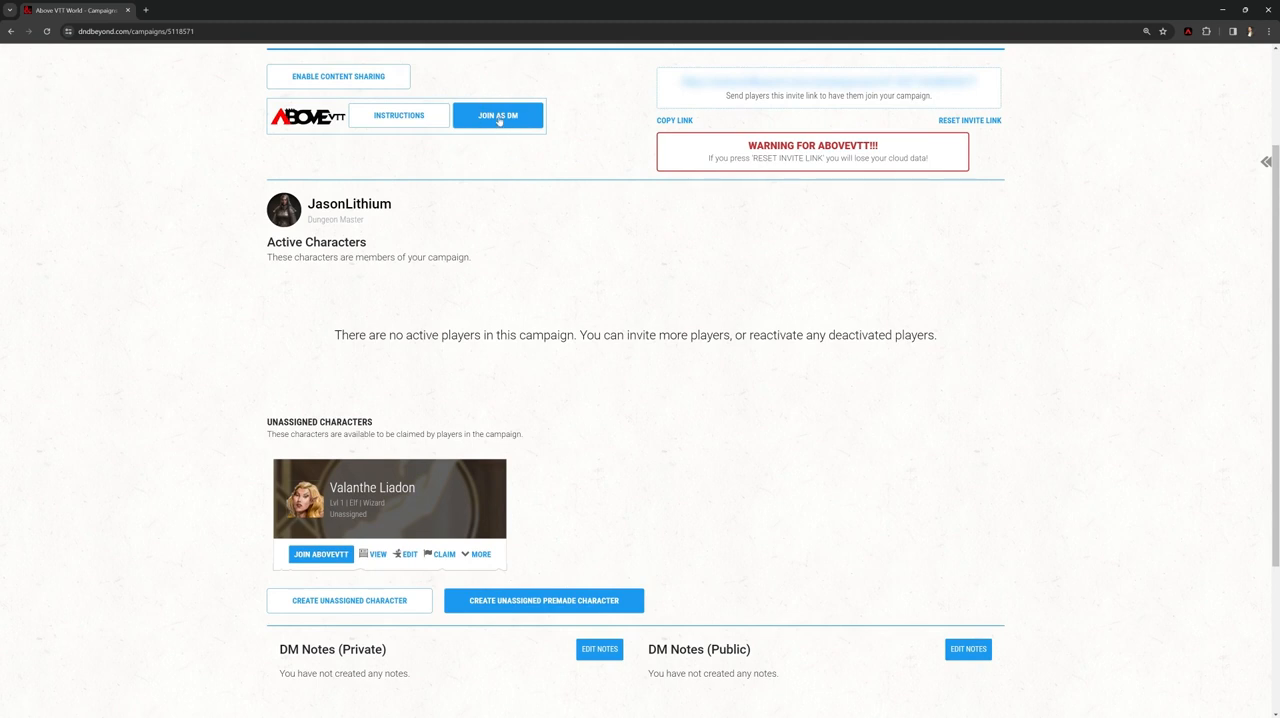
{"action": "left_click", "coordinate": [498, 115]}
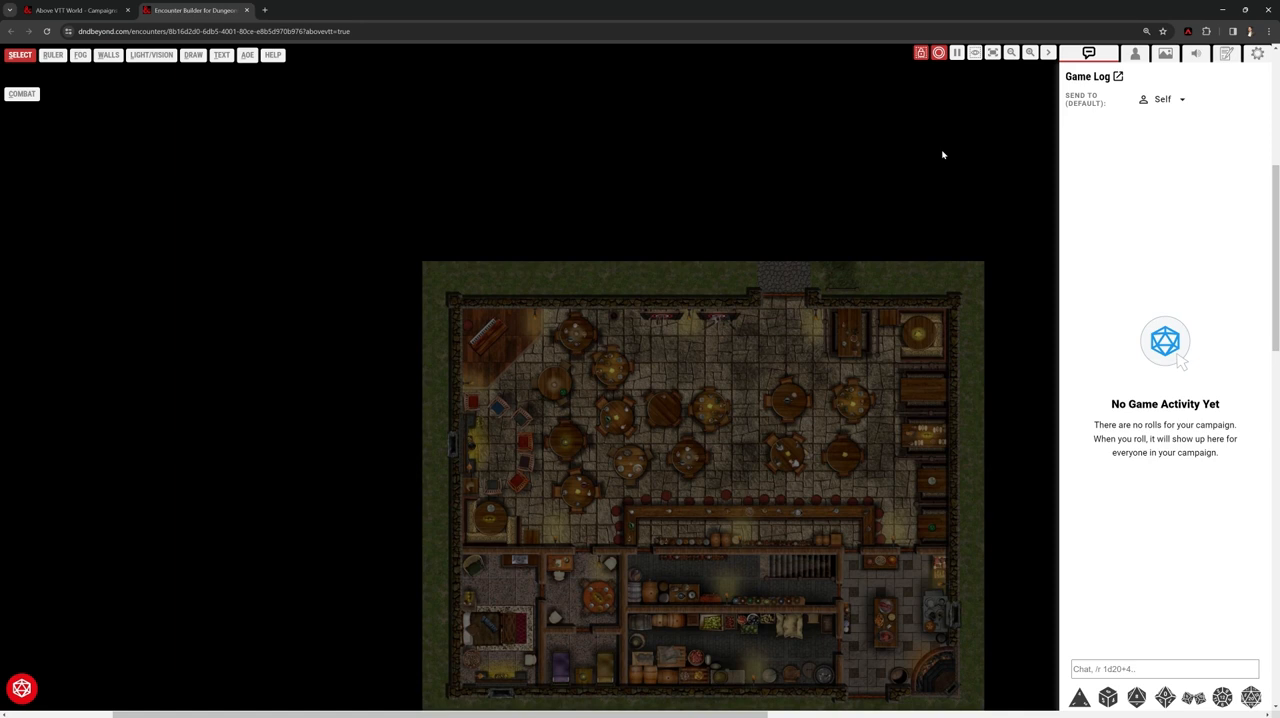
{"action": "mouse_move", "coordinate": [1018, 202]}
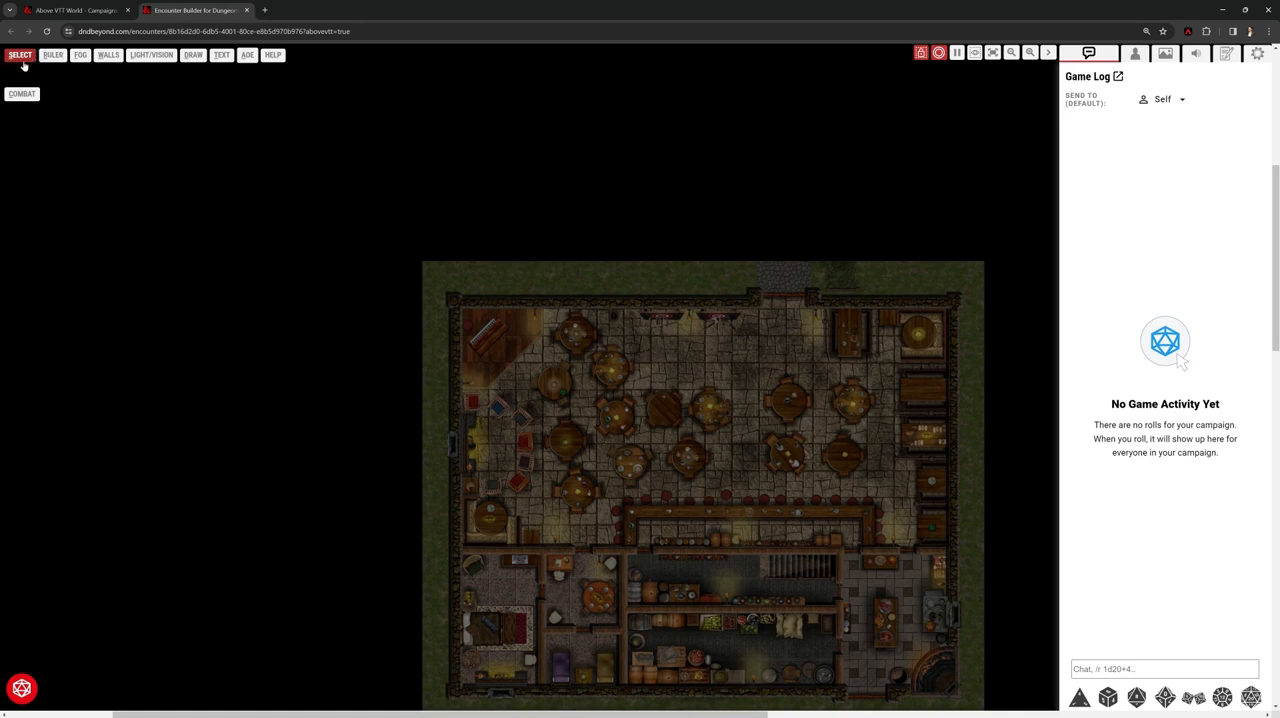
Review the ruler and fog options, then show the wall and door tools
{"action": "left_click", "coordinate": [108, 54]}
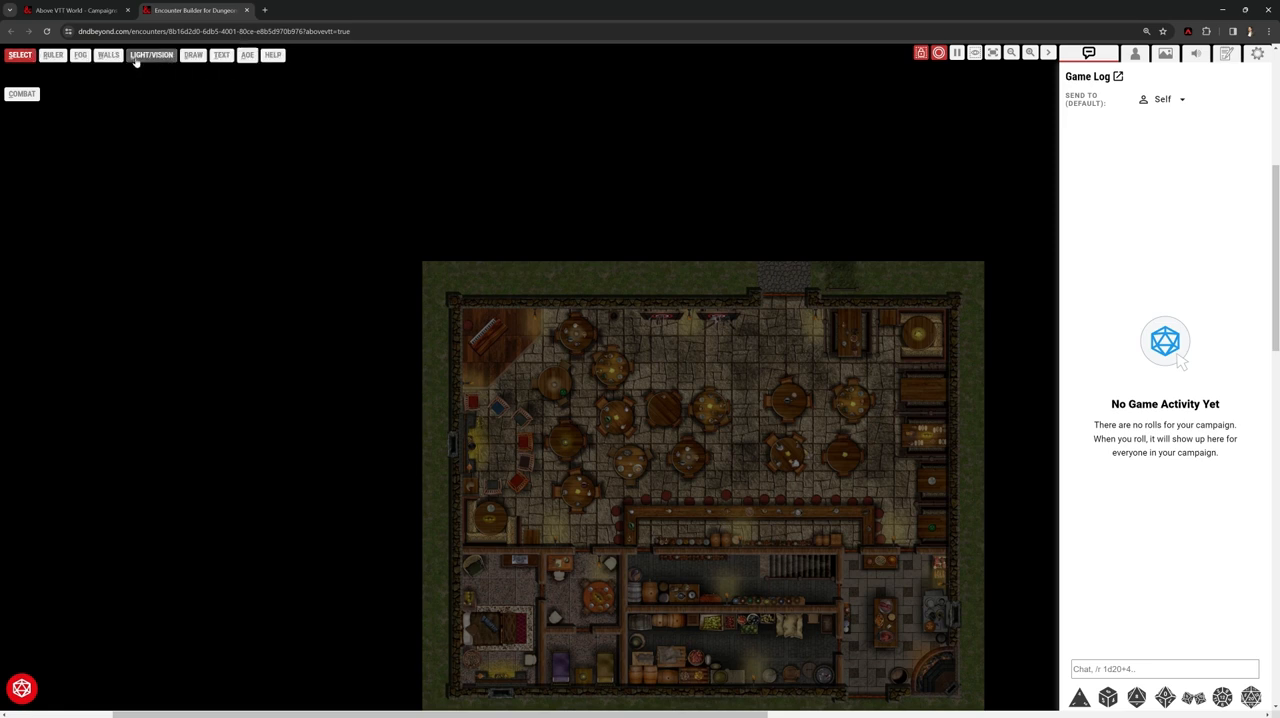
{"action": "left_click", "coordinate": [19, 55]}
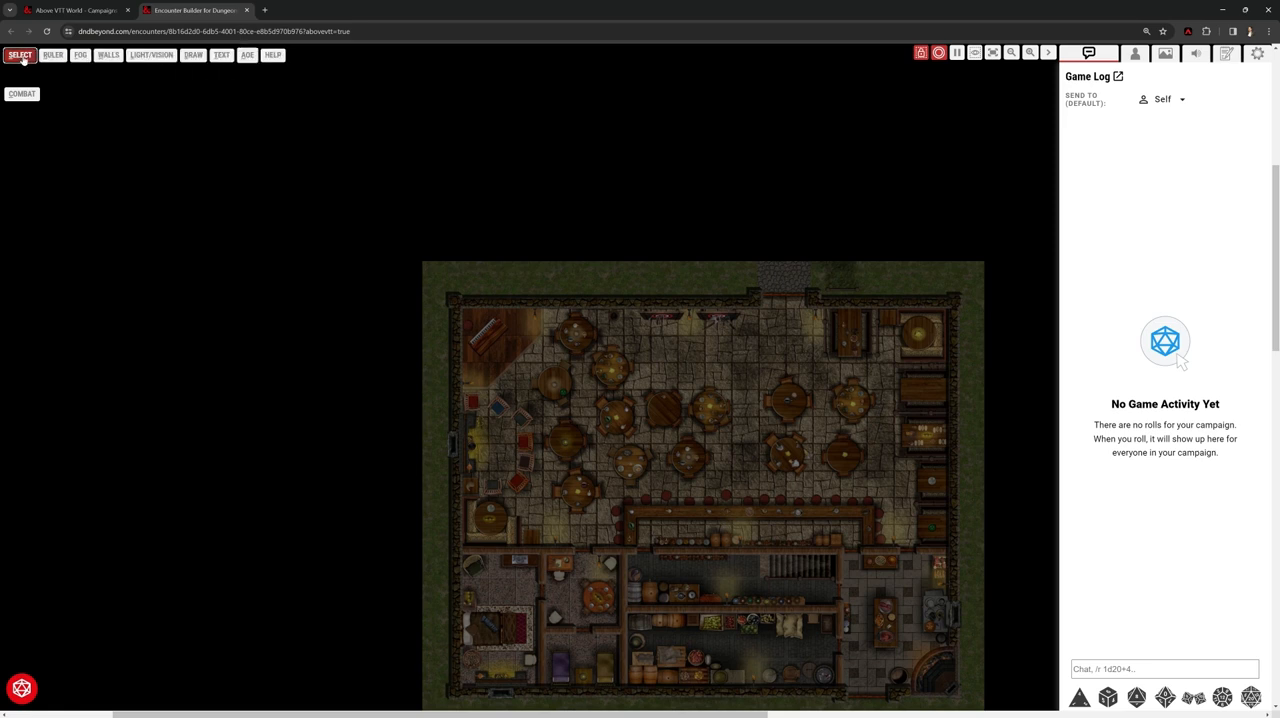
{"action": "left_click", "coordinate": [53, 55]}
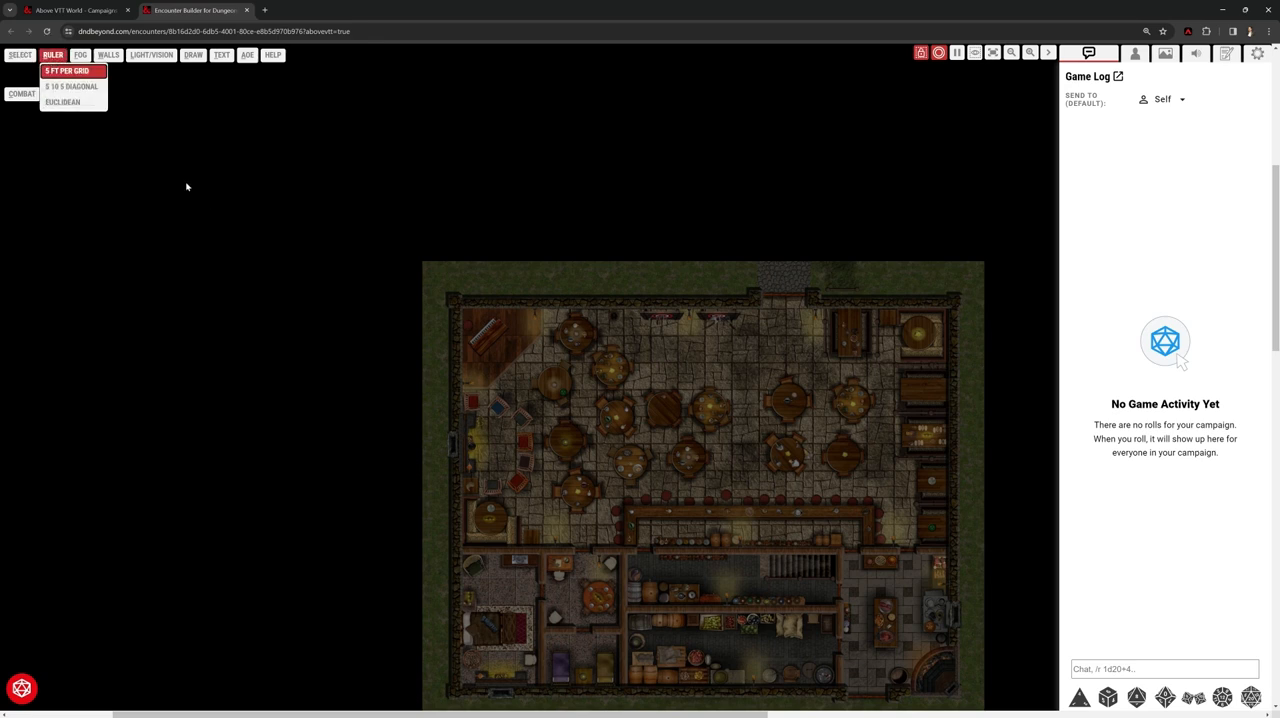
{"action": "left_click", "coordinate": [80, 54]}
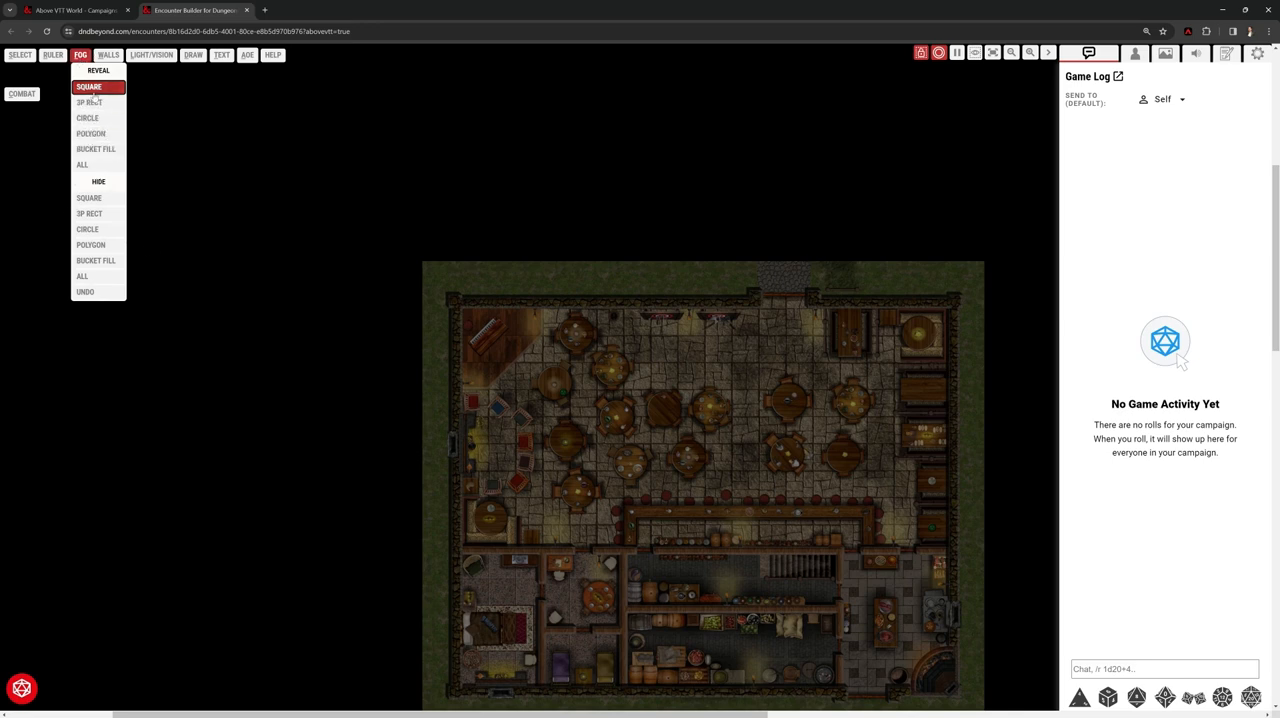
{"action": "mouse_move", "coordinate": [87, 229]}
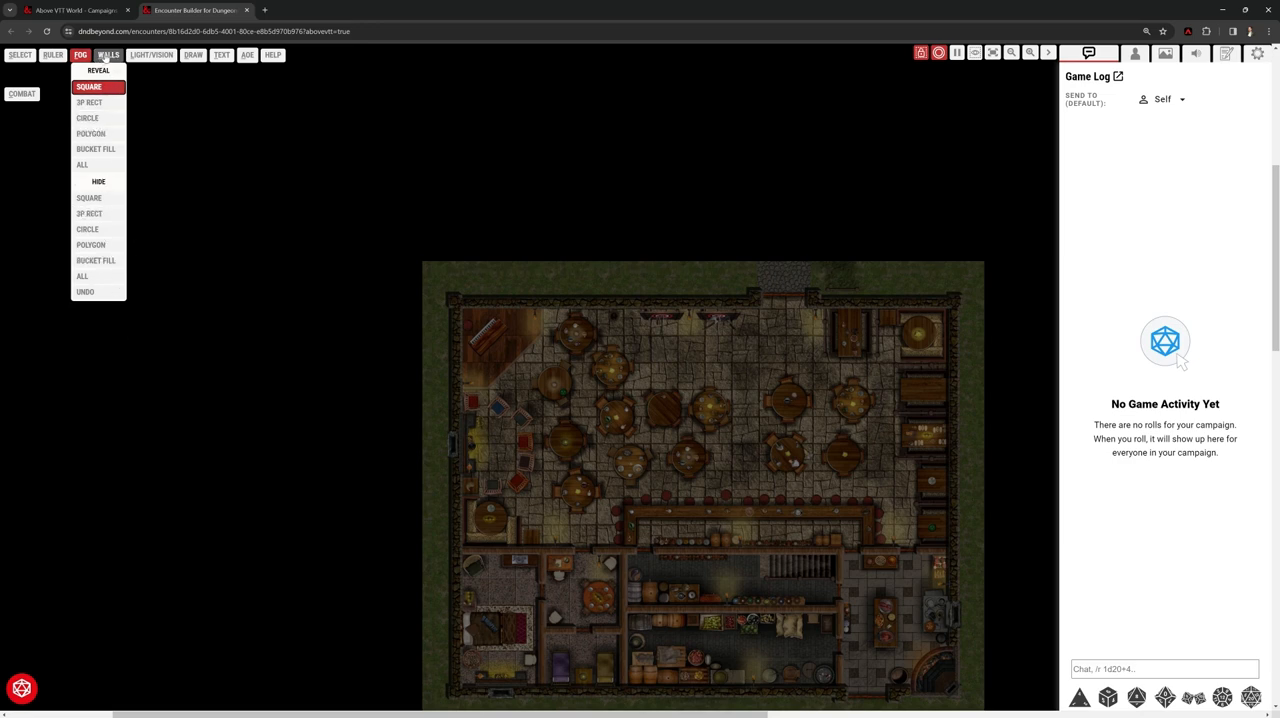
{"action": "left_click", "coordinate": [107, 54]}
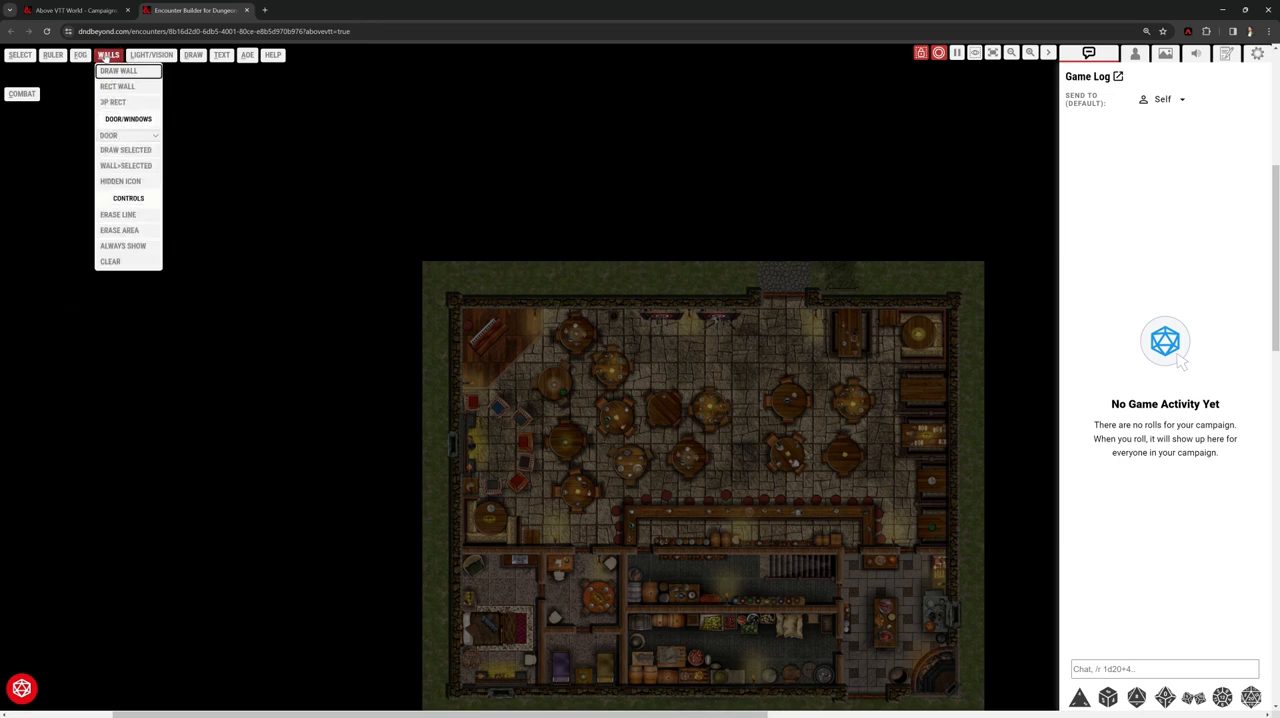
{"action": "mouse_move", "coordinate": [117, 86]}
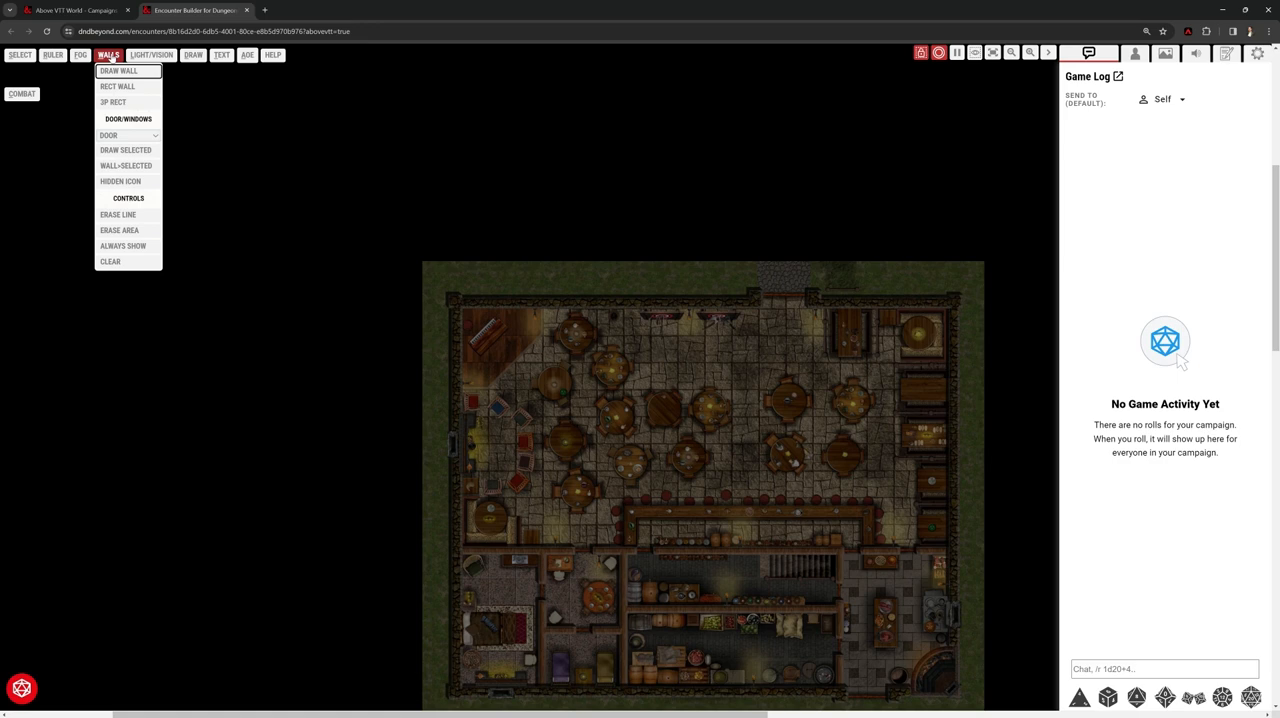
Look over the light/vision and freehand drawing tool options
{"action": "left_click", "coordinate": [152, 55]}
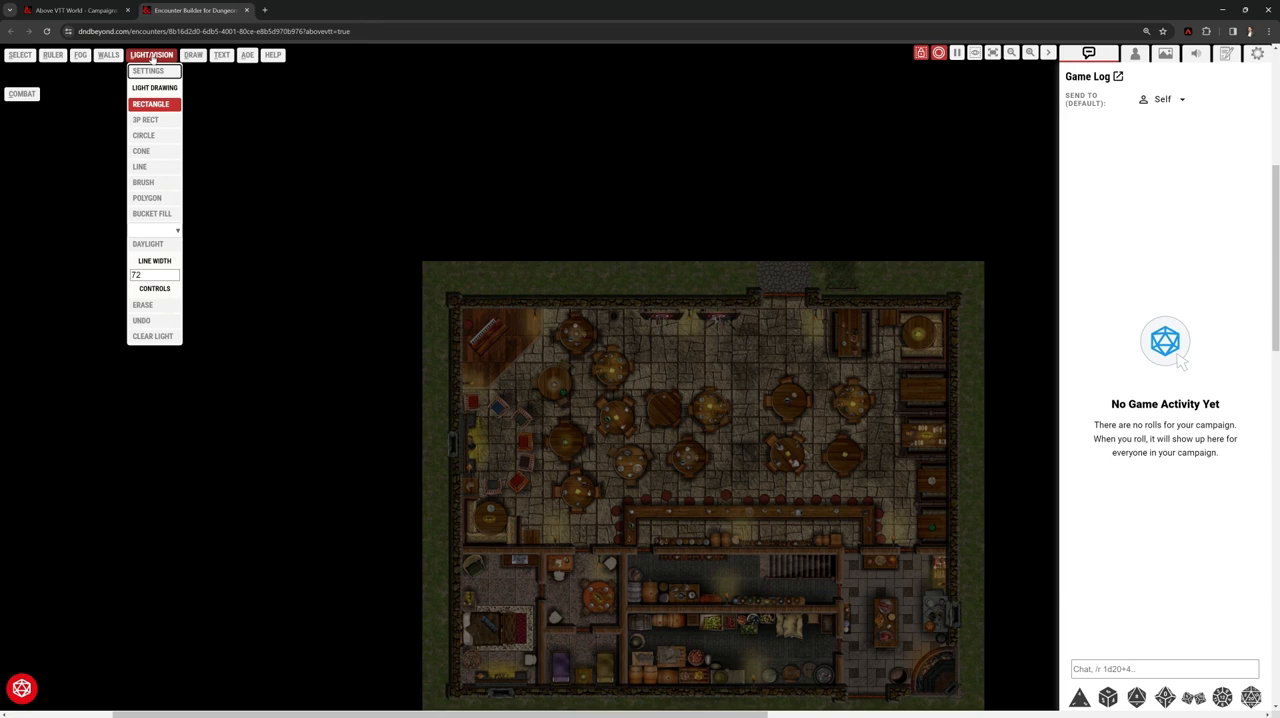
{"action": "left_click", "coordinate": [152, 55]}
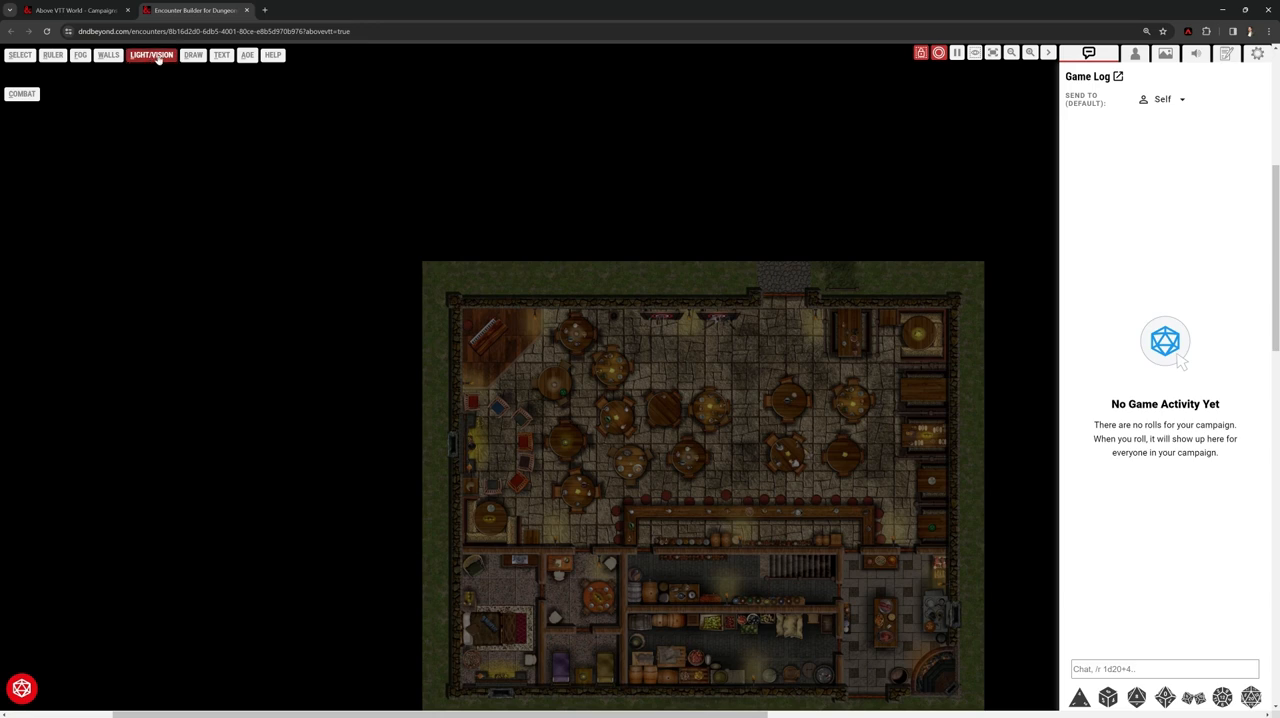
{"action": "left_click", "coordinate": [193, 54]}
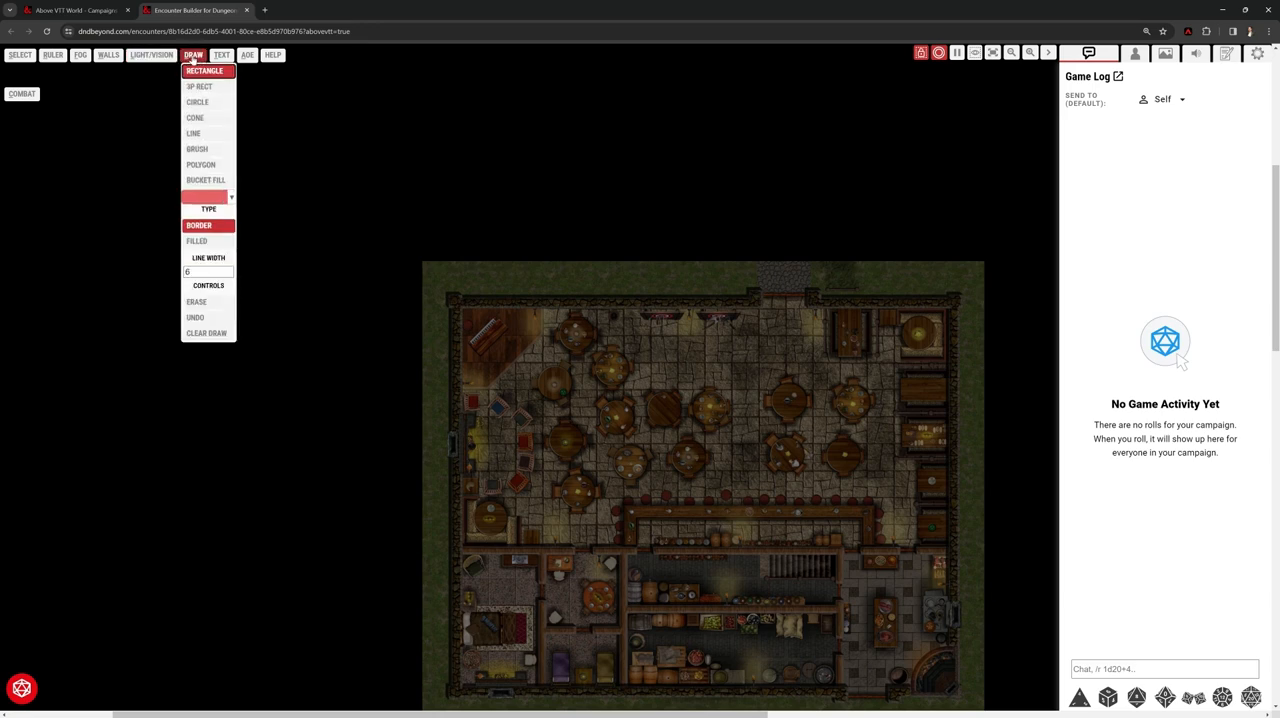
{"action": "left_click", "coordinate": [195, 117]}
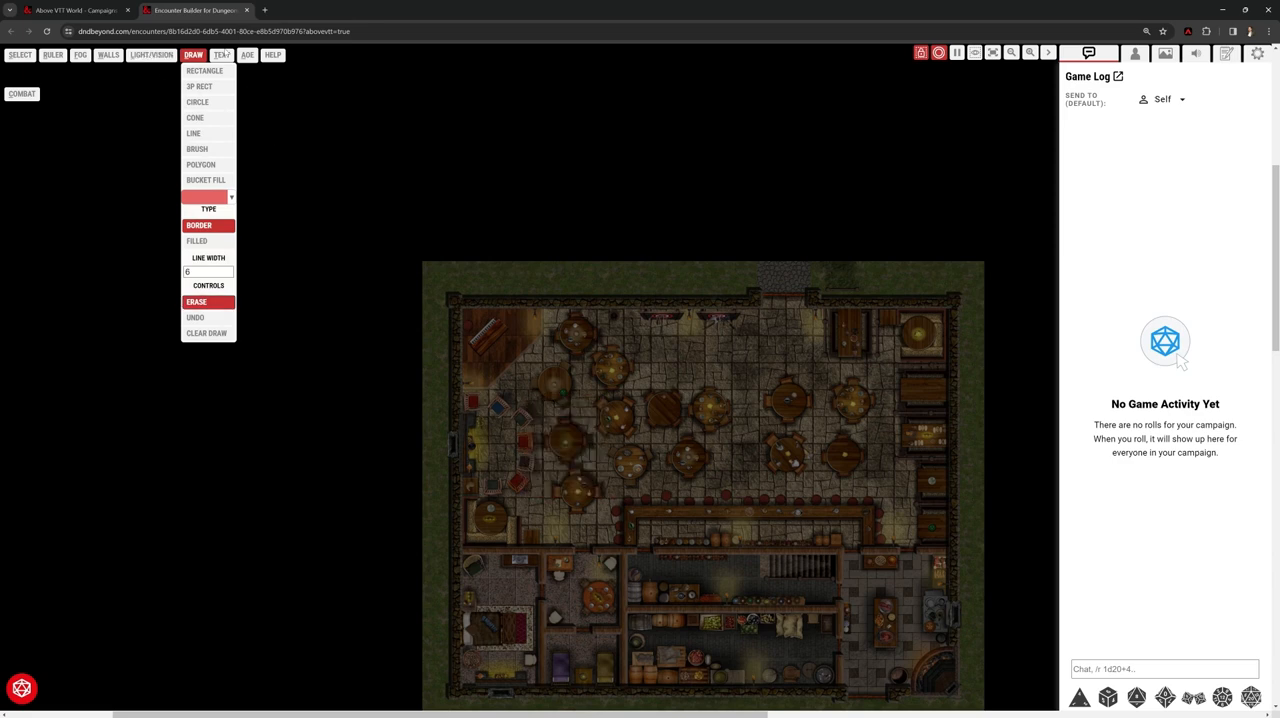
Try a green circular area-of-effect marker over the tavern's upper-left corner
{"action": "left_click", "coordinate": [247, 54]}
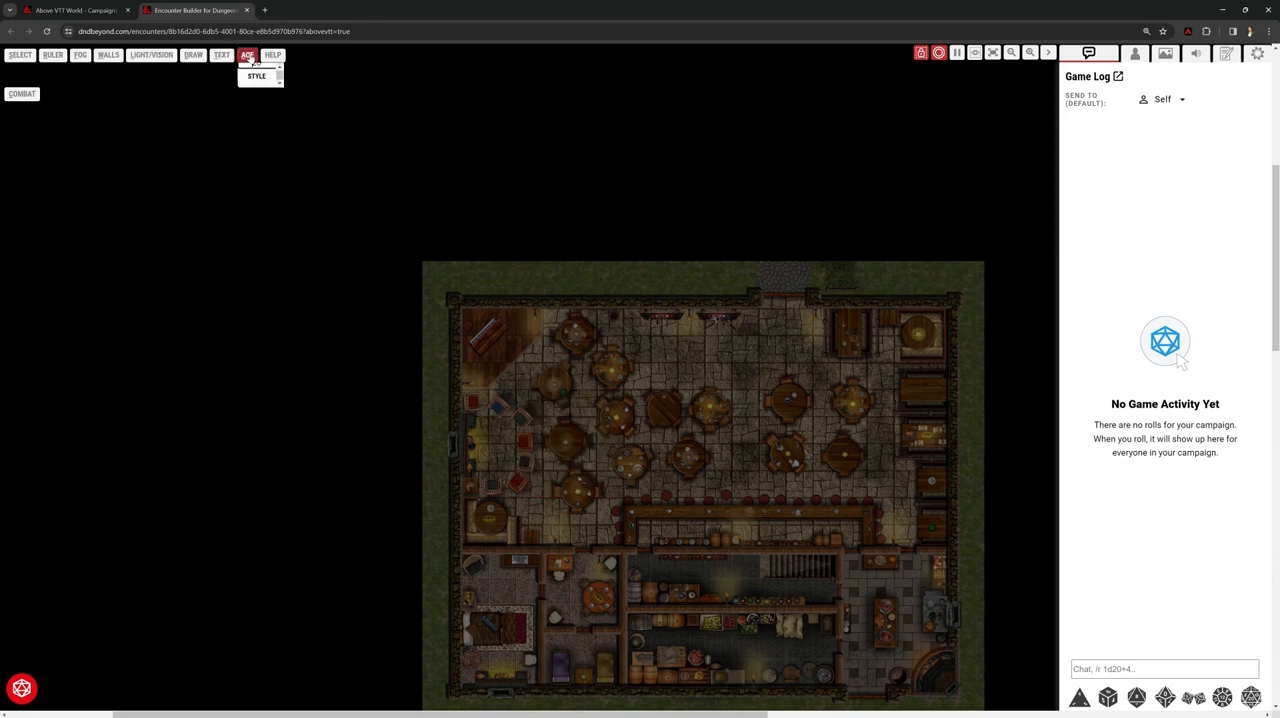
{"action": "left_click", "coordinate": [247, 55]}
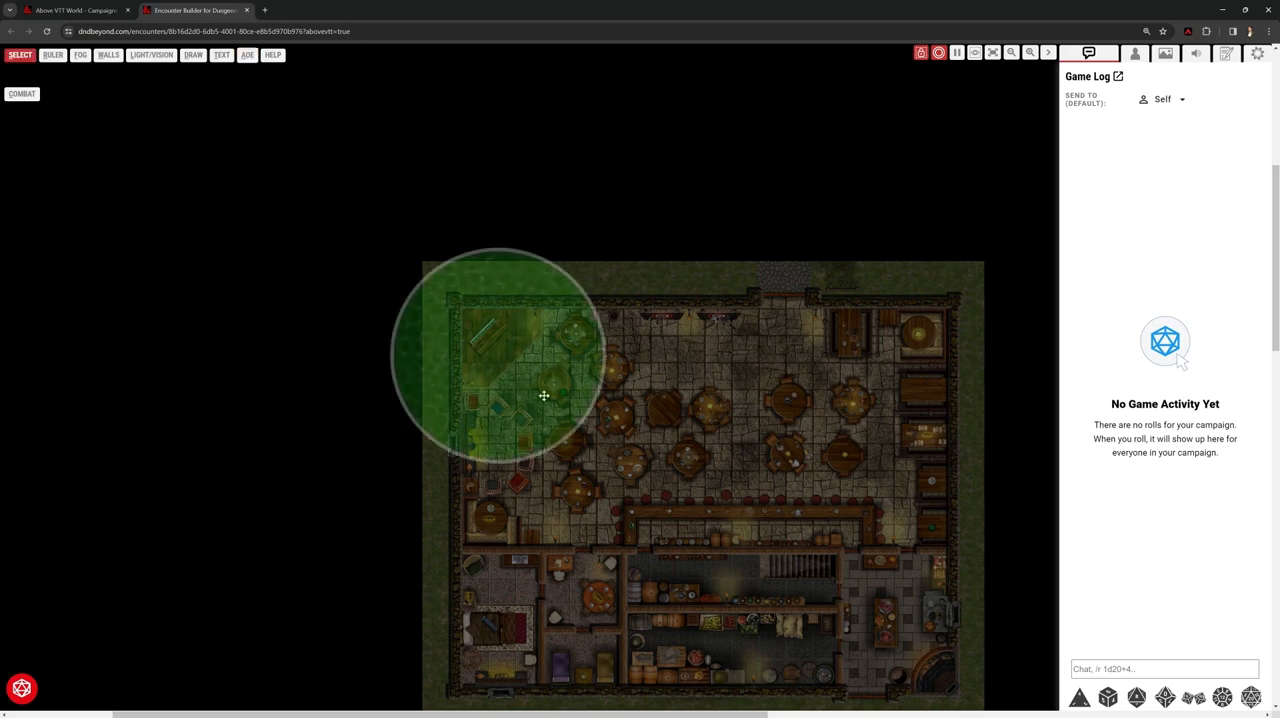
{"action": "left_click_drag", "start_coordinate": [544, 396], "coordinate": [715, 400]}
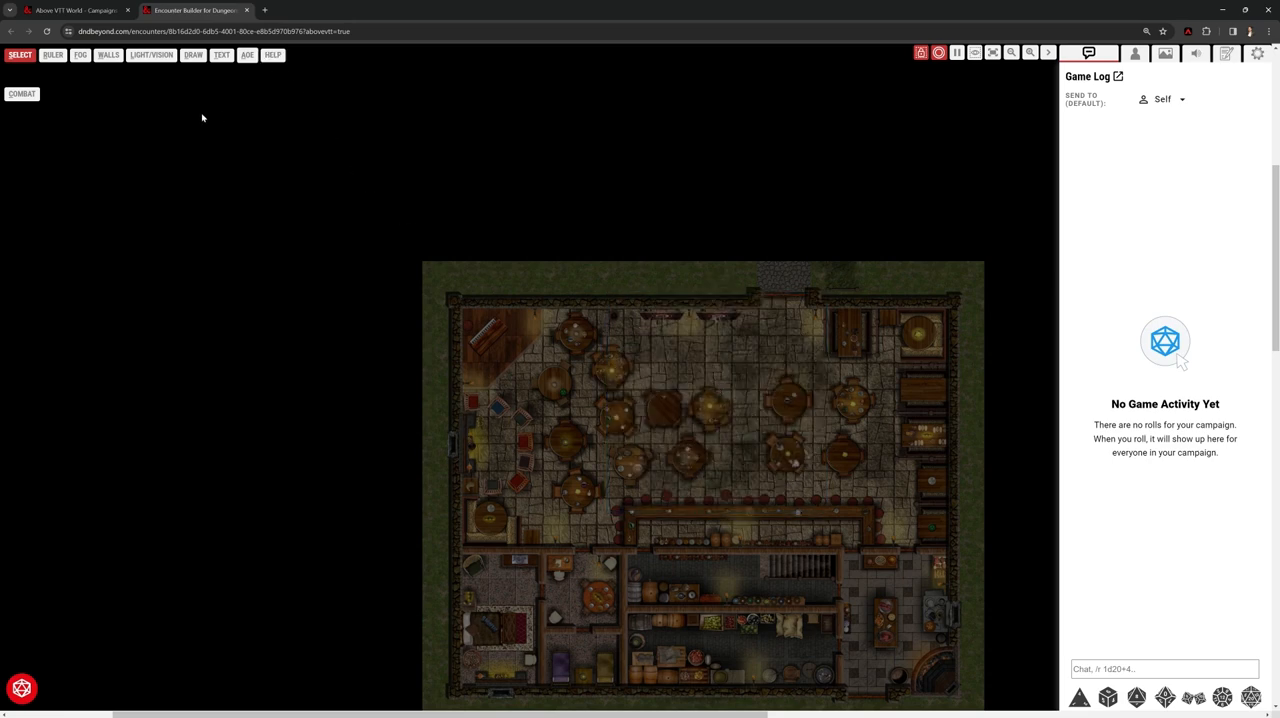
{"action": "left_click", "coordinate": [22, 93]}
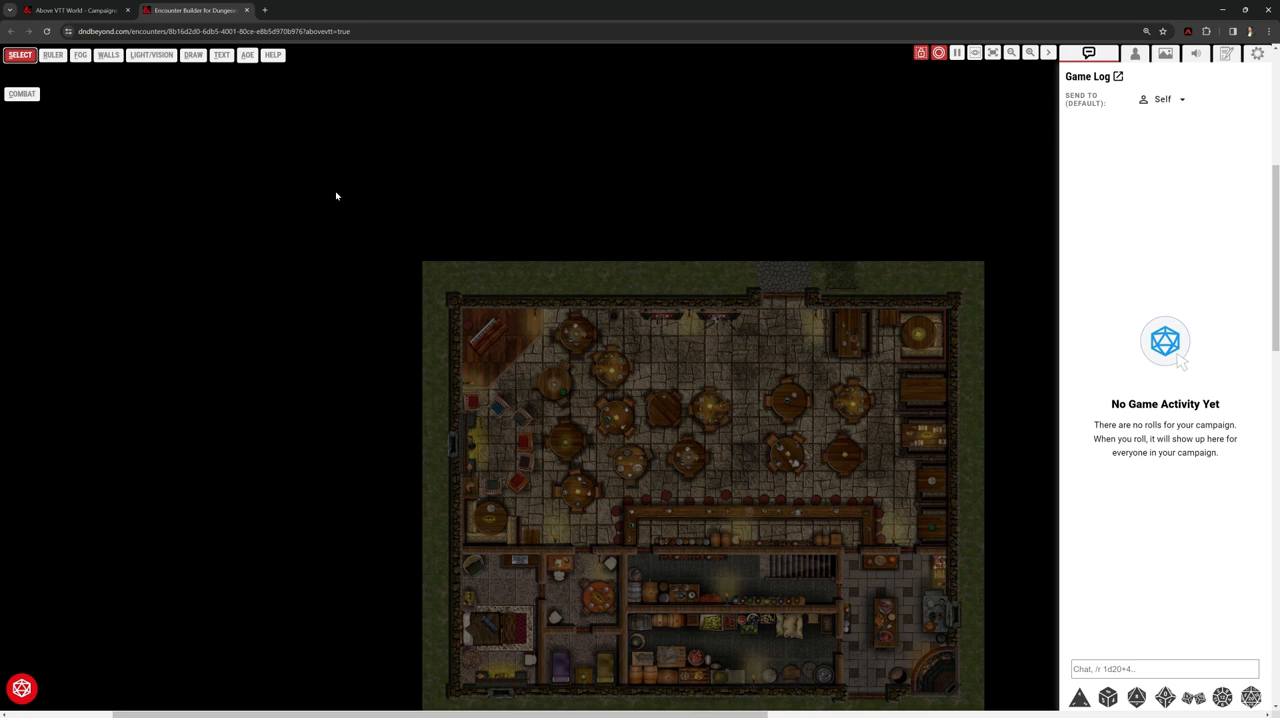
{"action": "mouse_move", "coordinate": [854, 356]}
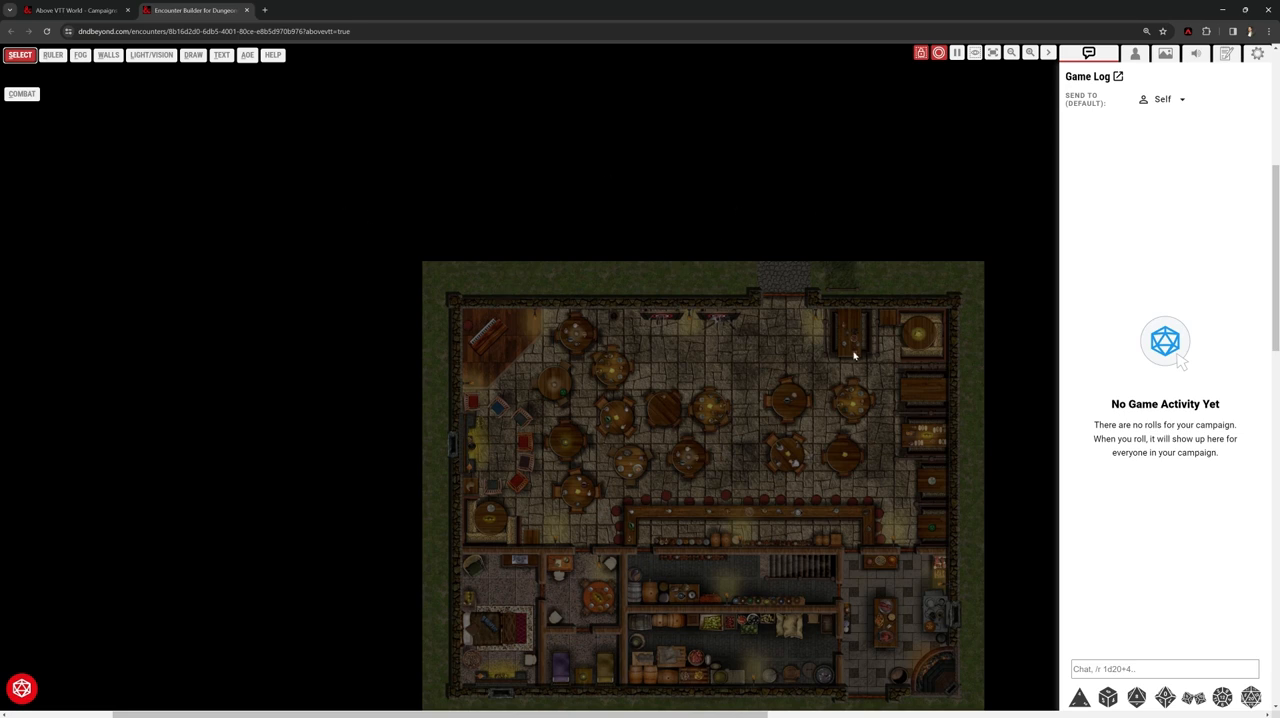
{"action": "mouse_move", "coordinate": [853, 341]}
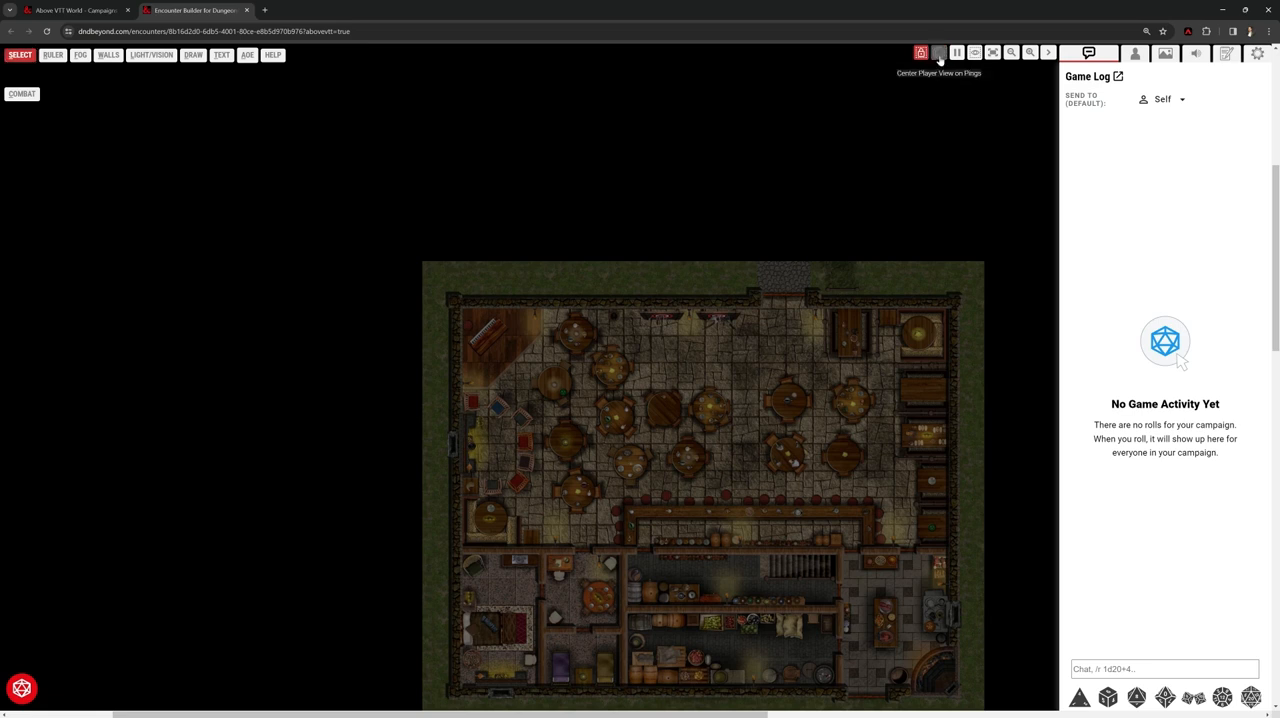
Center player views on pings, ping near the upper-left tables, and check player controls
{"action": "left_click", "coordinate": [938, 52]}
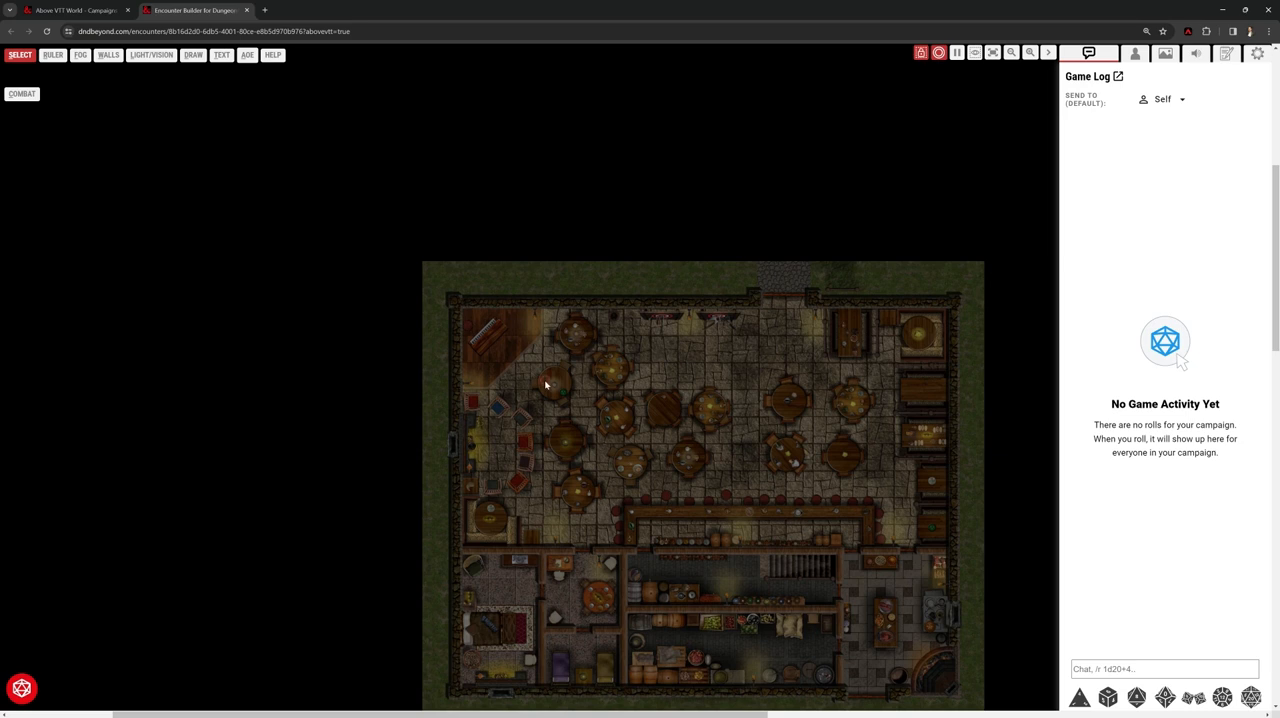
{"action": "left_click", "coordinate": [545, 380]}
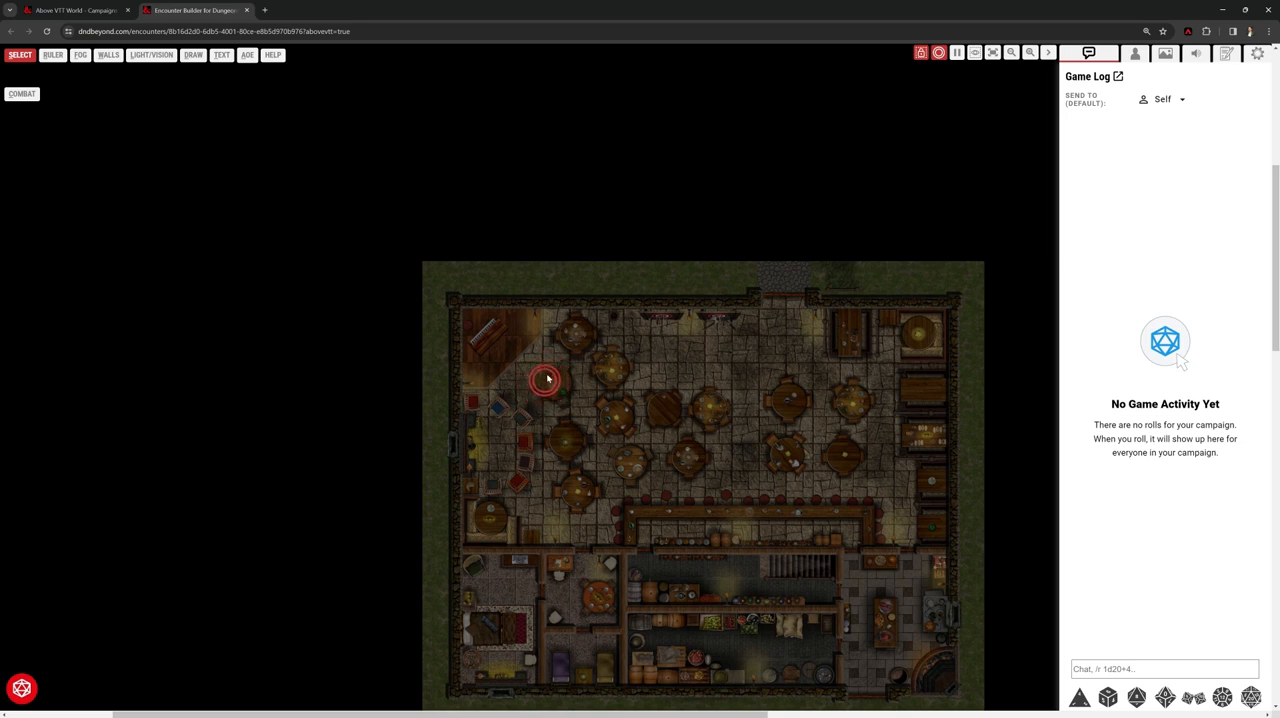
{"action": "mouse_move", "coordinate": [882, 405]}
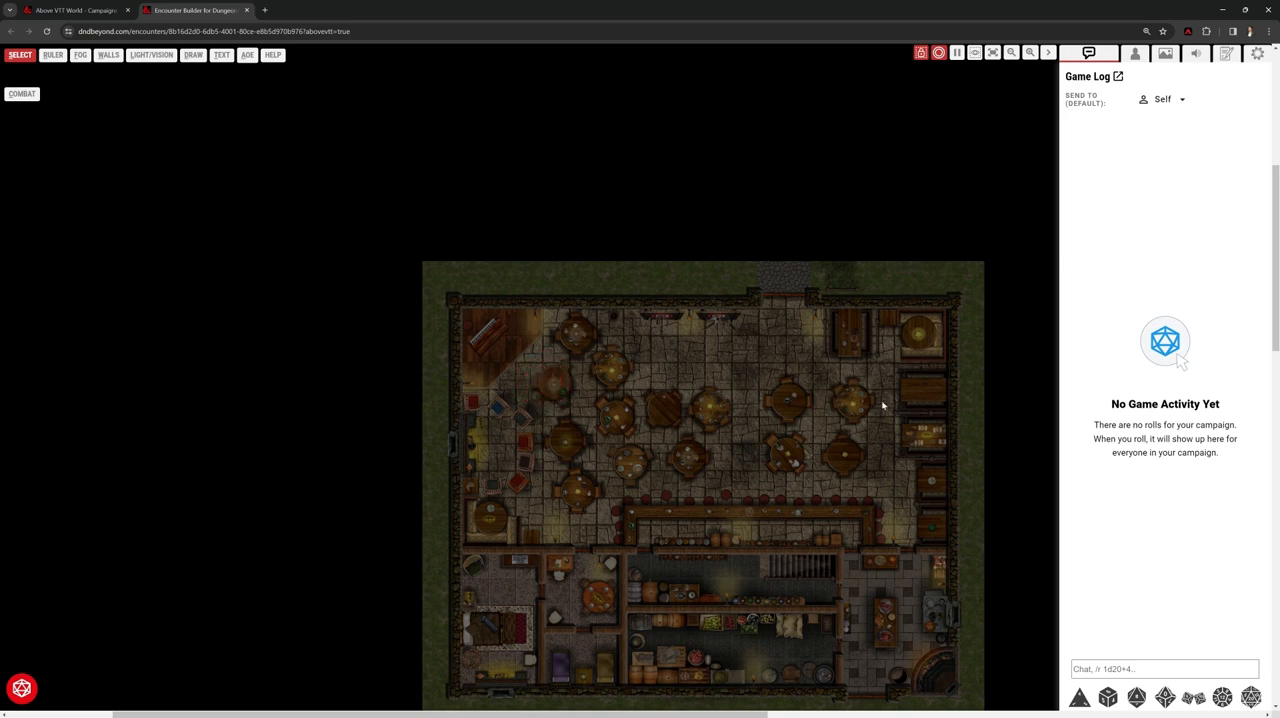
{"action": "mouse_move", "coordinate": [889, 392]}
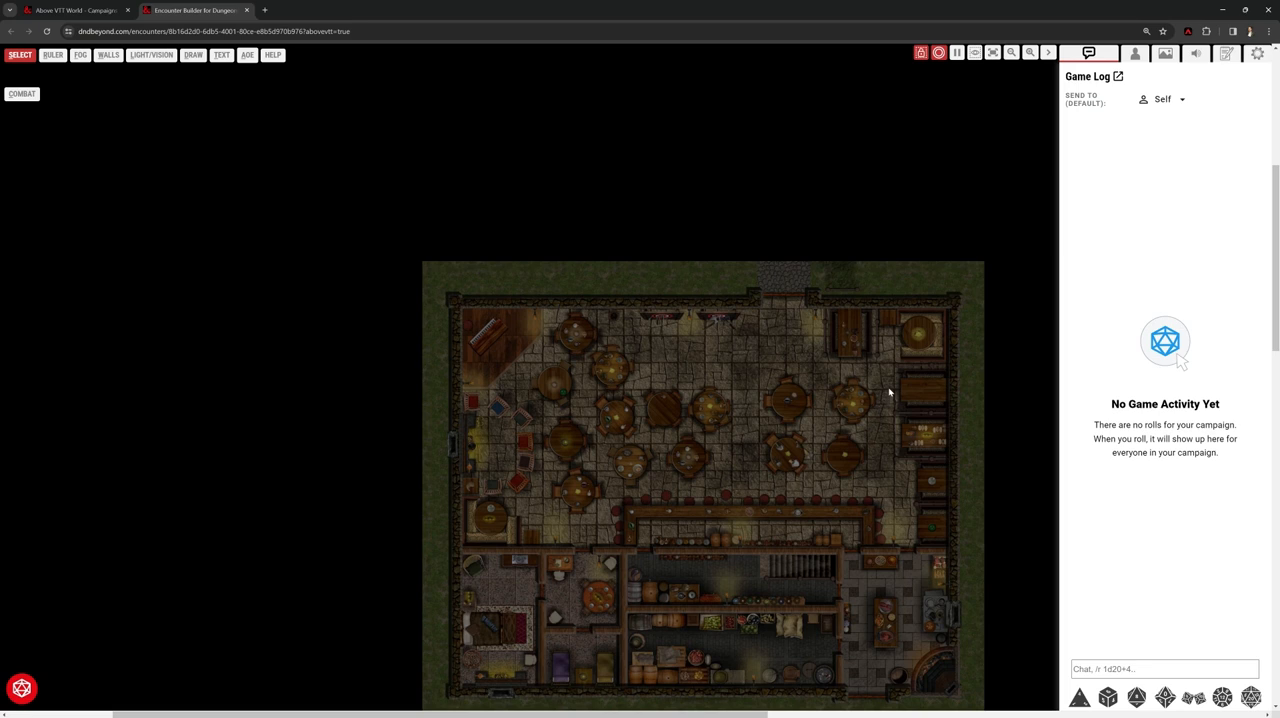
{"action": "mouse_move", "coordinate": [956, 52]}
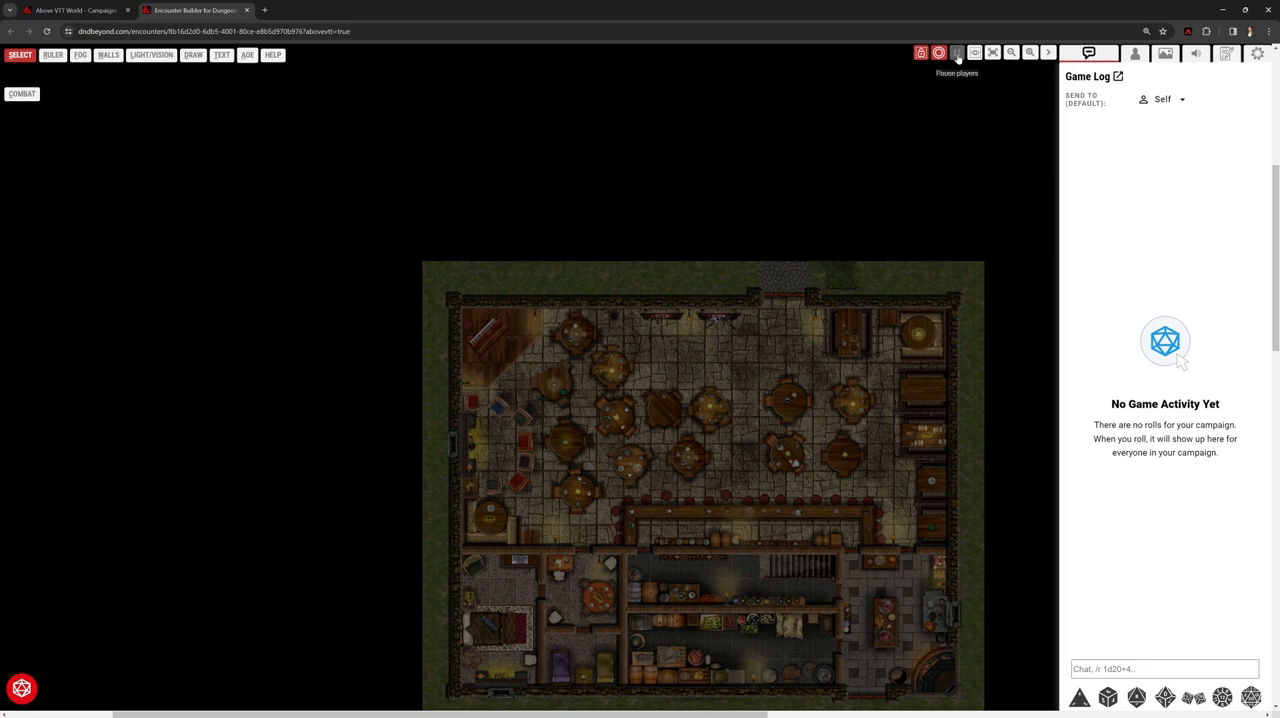
{"action": "left_click", "coordinate": [956, 53]}
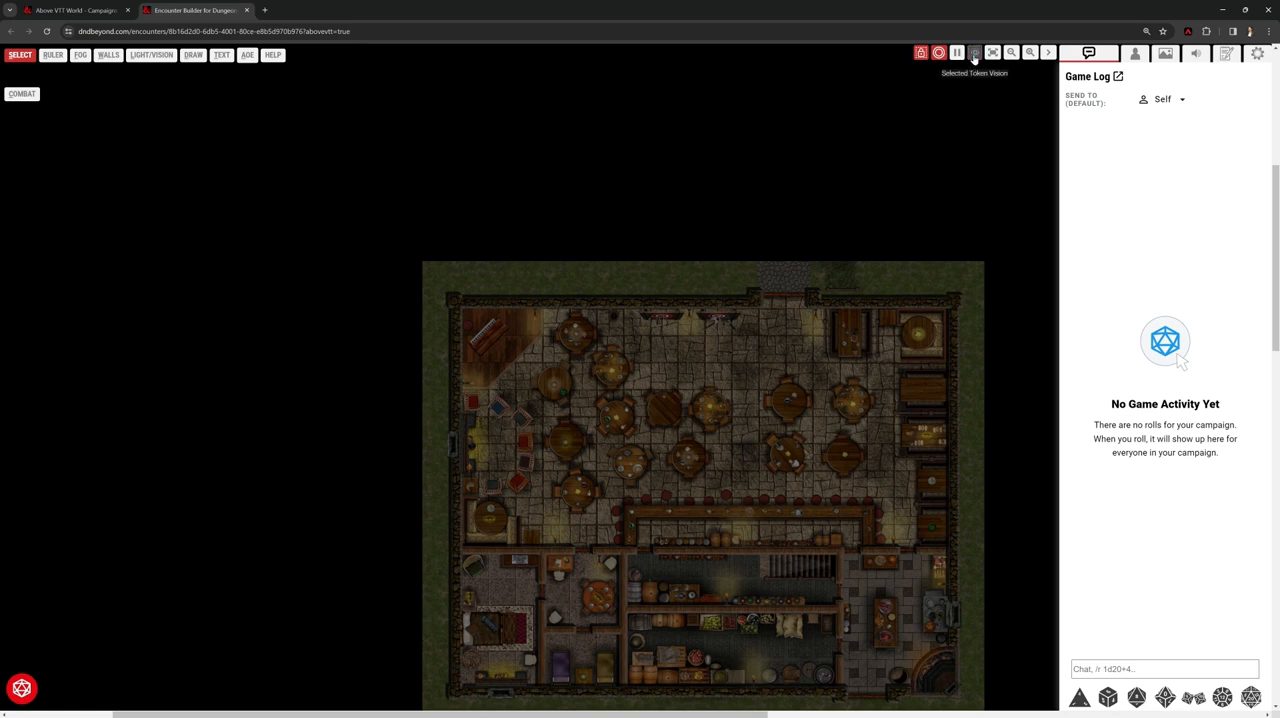
{"action": "left_click", "coordinate": [993, 53]}
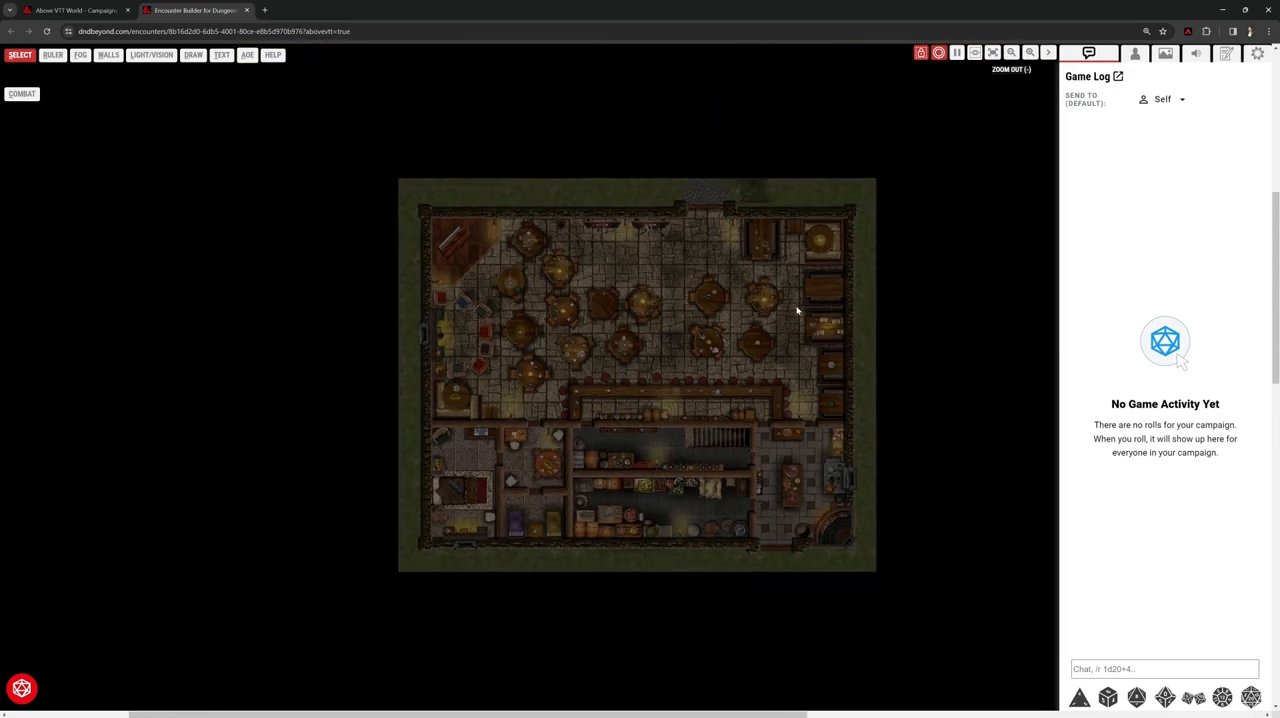
Enlarge the tavern map to fill the view and show the token library
{"action": "left_click", "coordinate": [1030, 52]}
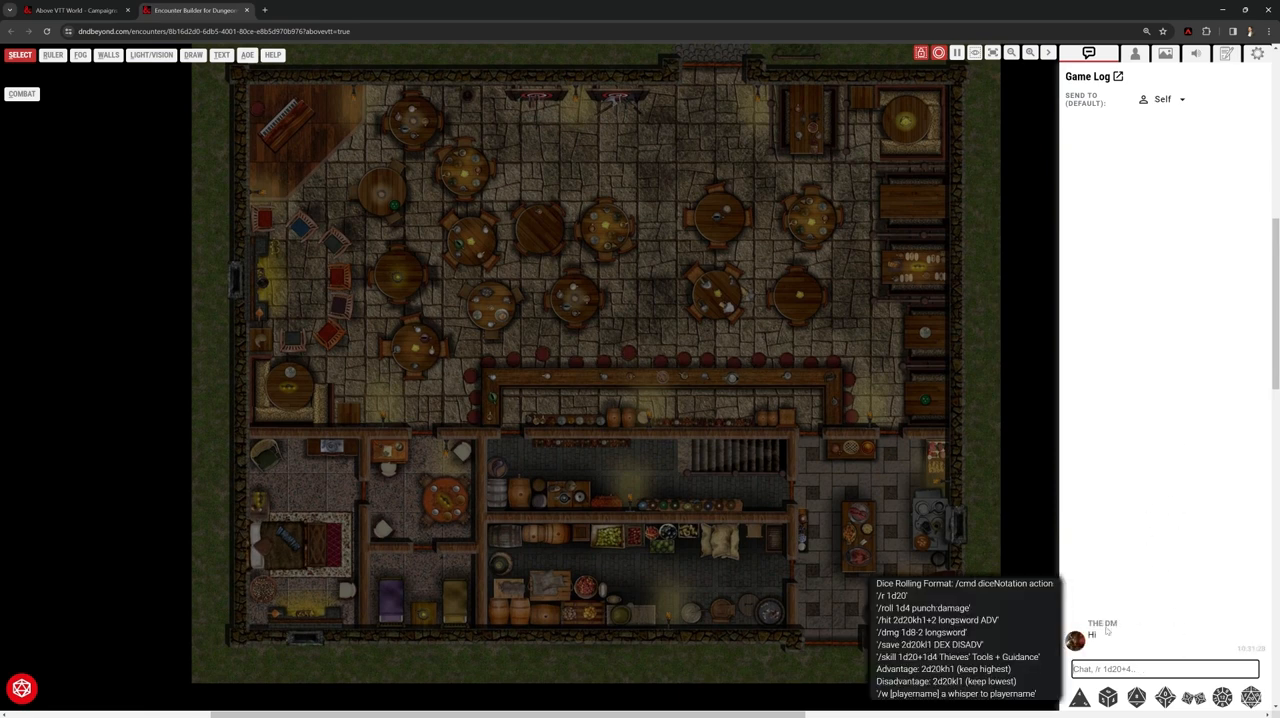
{"action": "mouse_move", "coordinate": [1153, 521]}
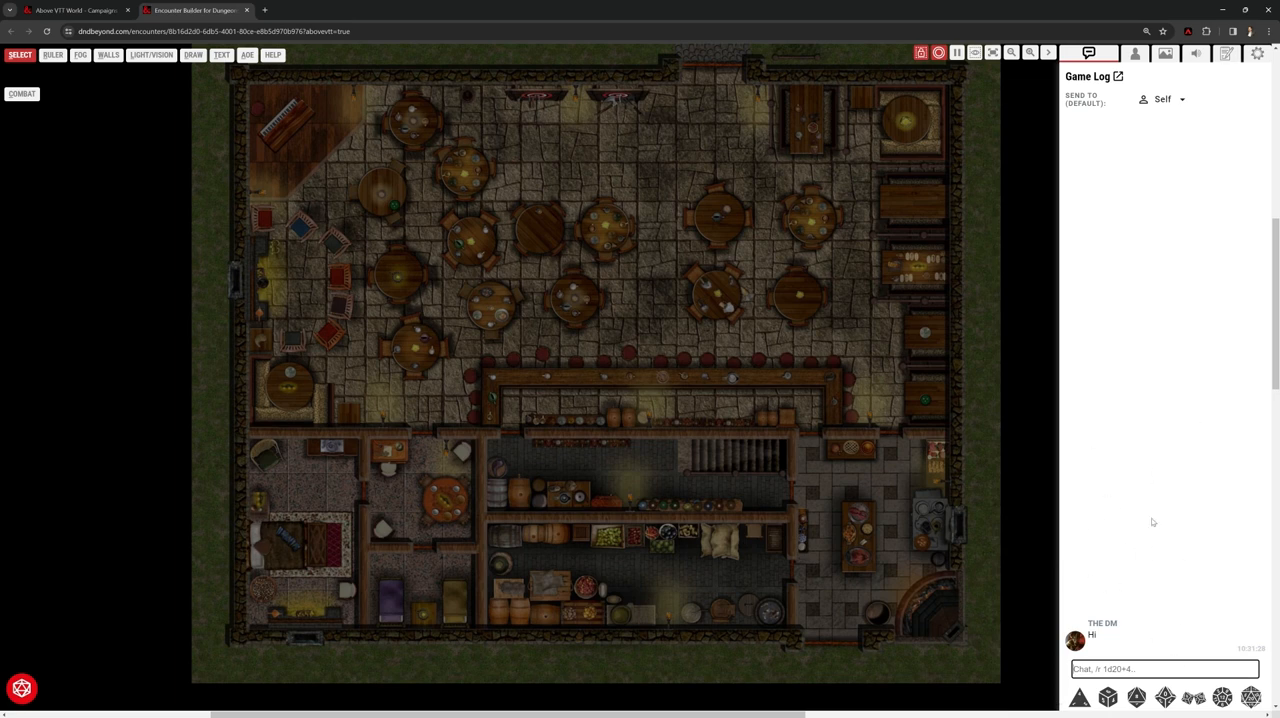
{"action": "mouse_move", "coordinate": [1127, 216]}
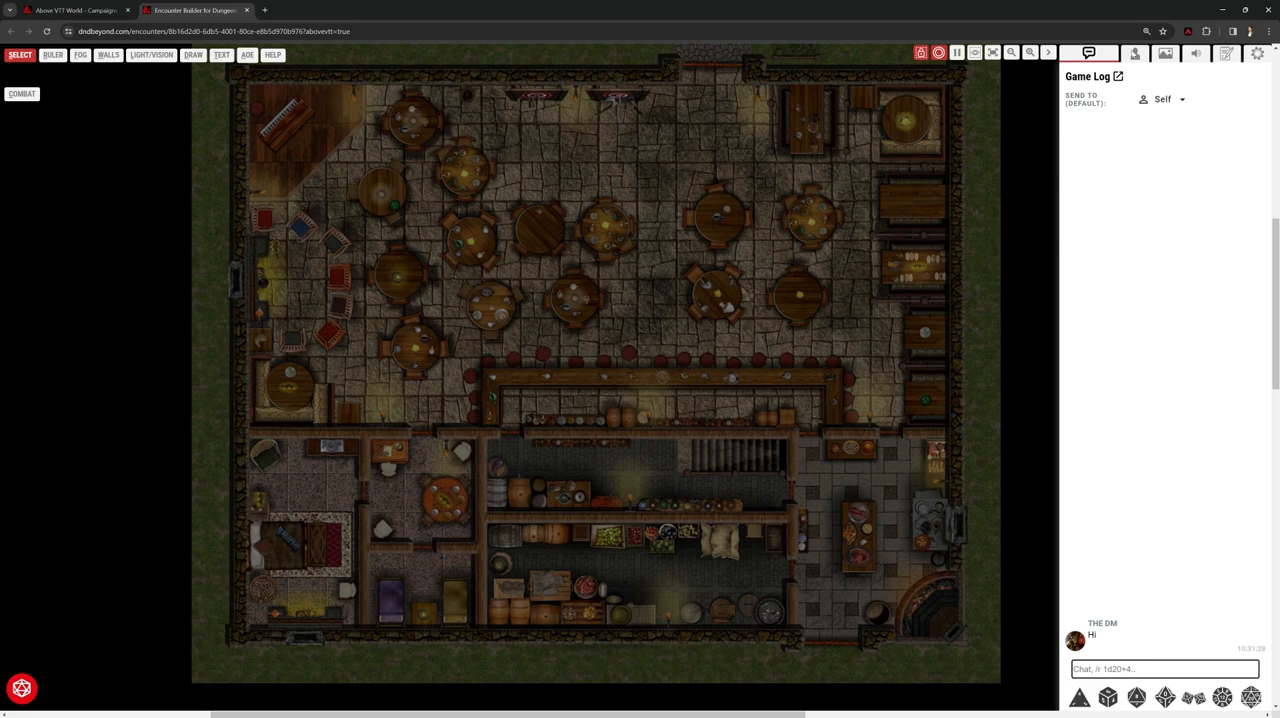
{"action": "left_click", "coordinate": [1128, 53]}
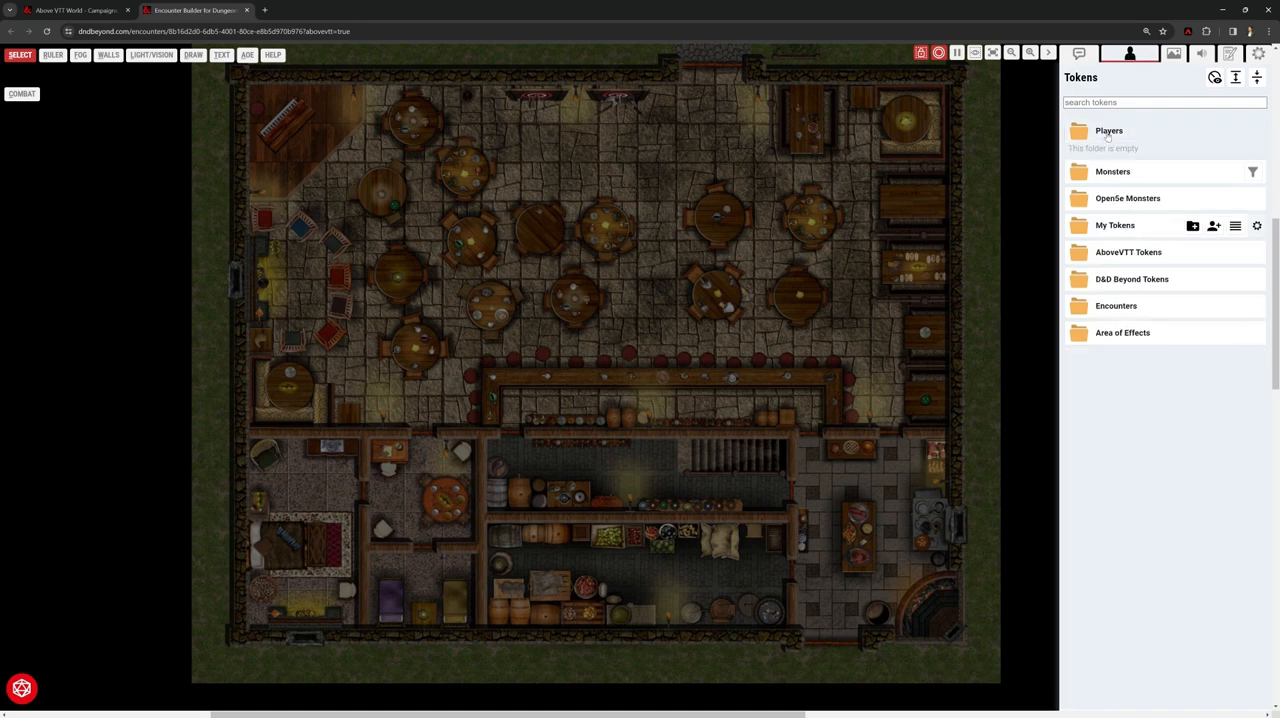
Expand the Monsters token folder and focus the token search box
{"action": "left_click", "coordinate": [1113, 171]}
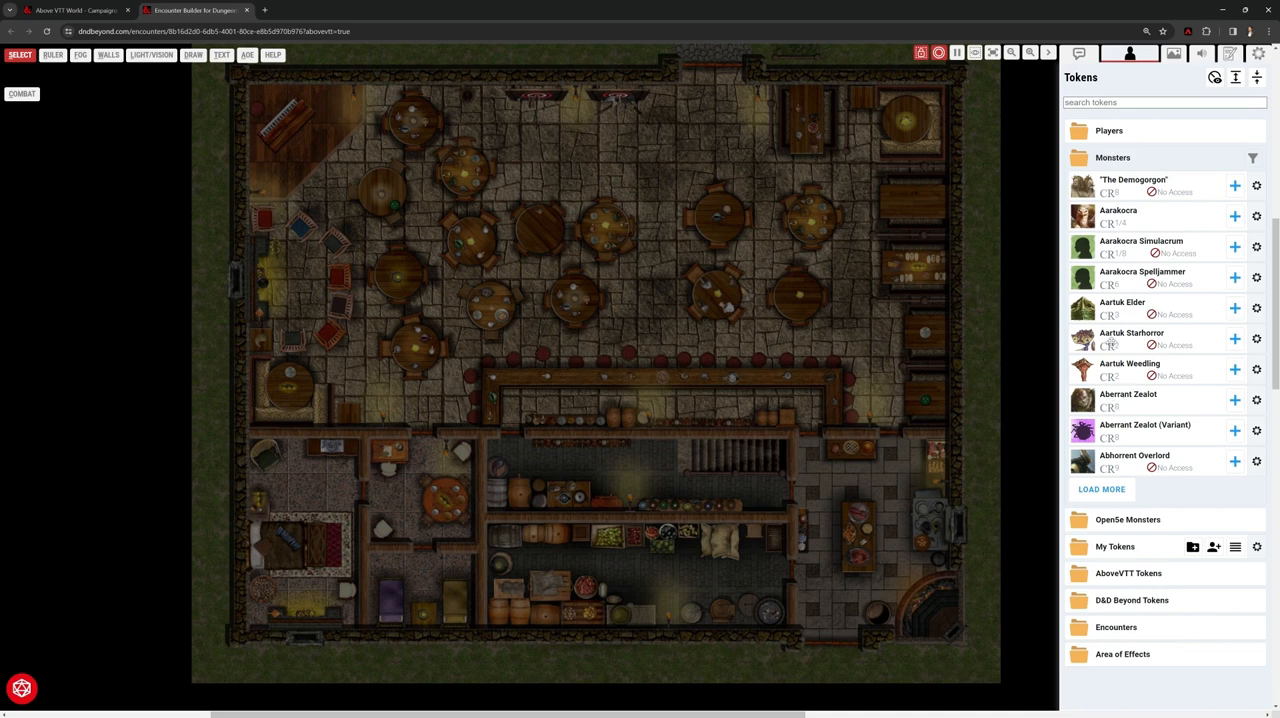
{"action": "mouse_move", "coordinate": [1105, 377]}
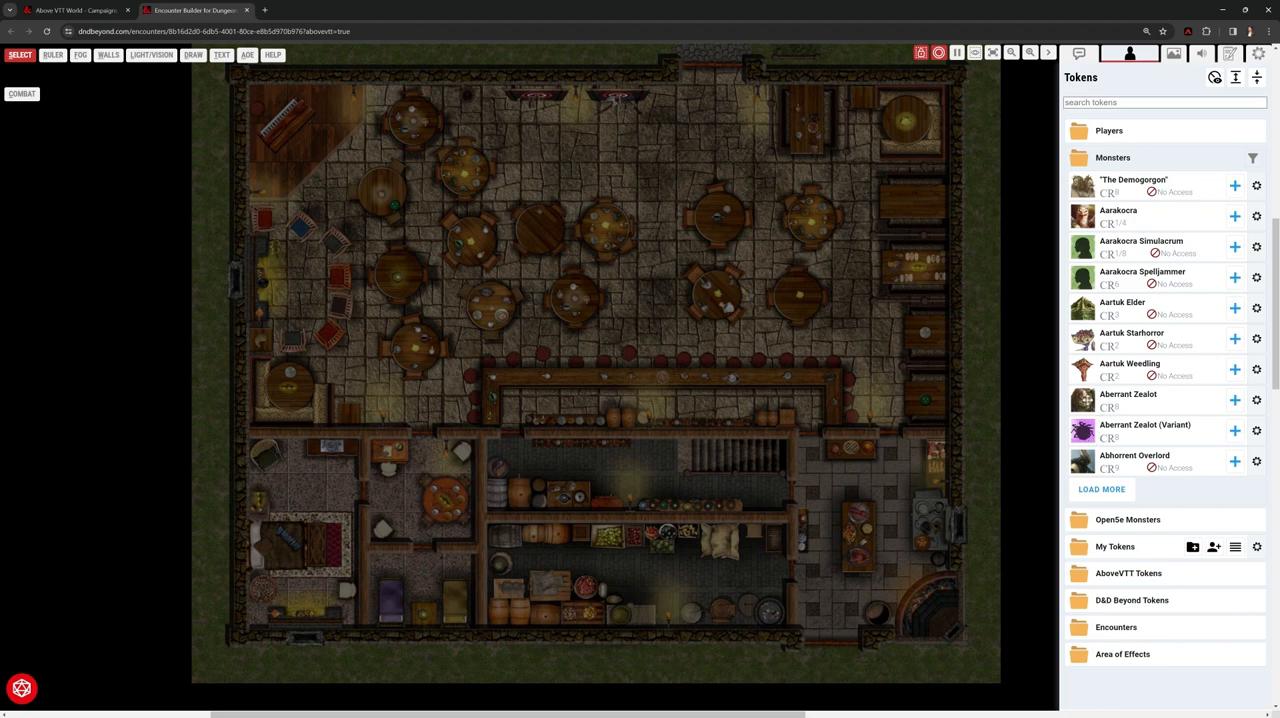
{"action": "left_click", "coordinate": [1164, 102]}
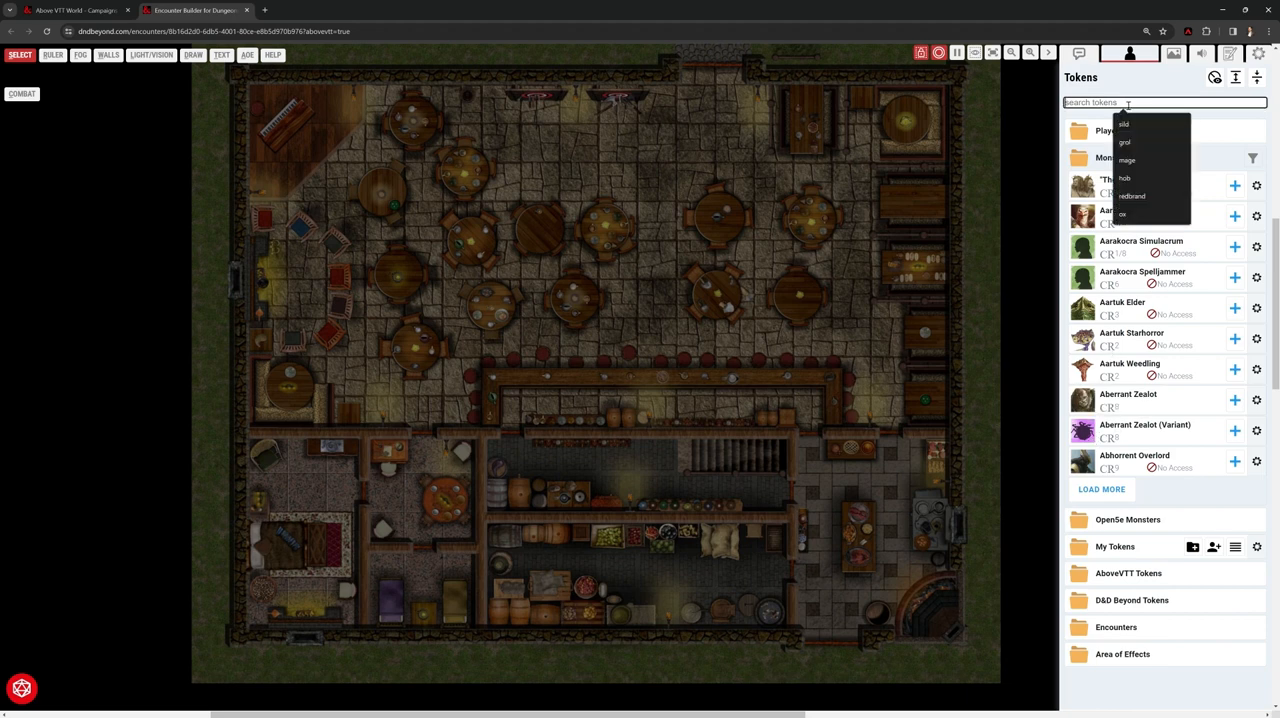
Search tokens for 'gob' and move the Goblin token to the tavern's top row
{"action": "type", "text": "g"}
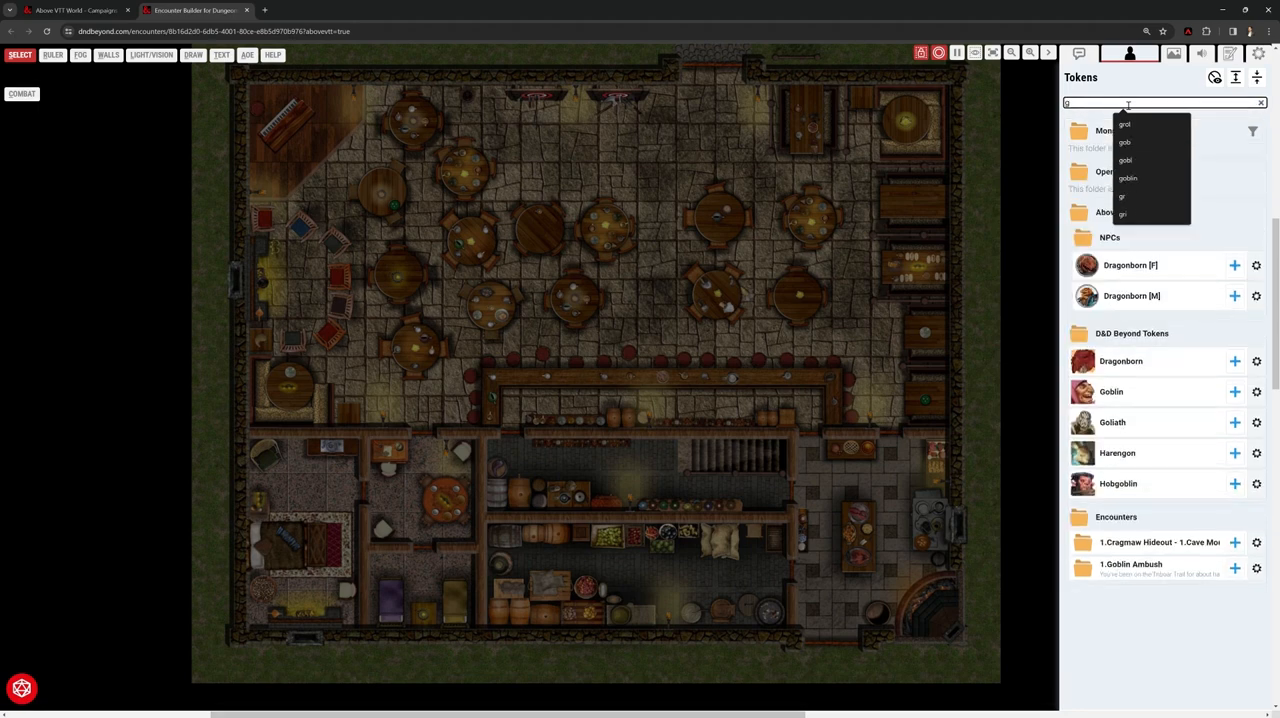
{"action": "type", "text": "ob"}
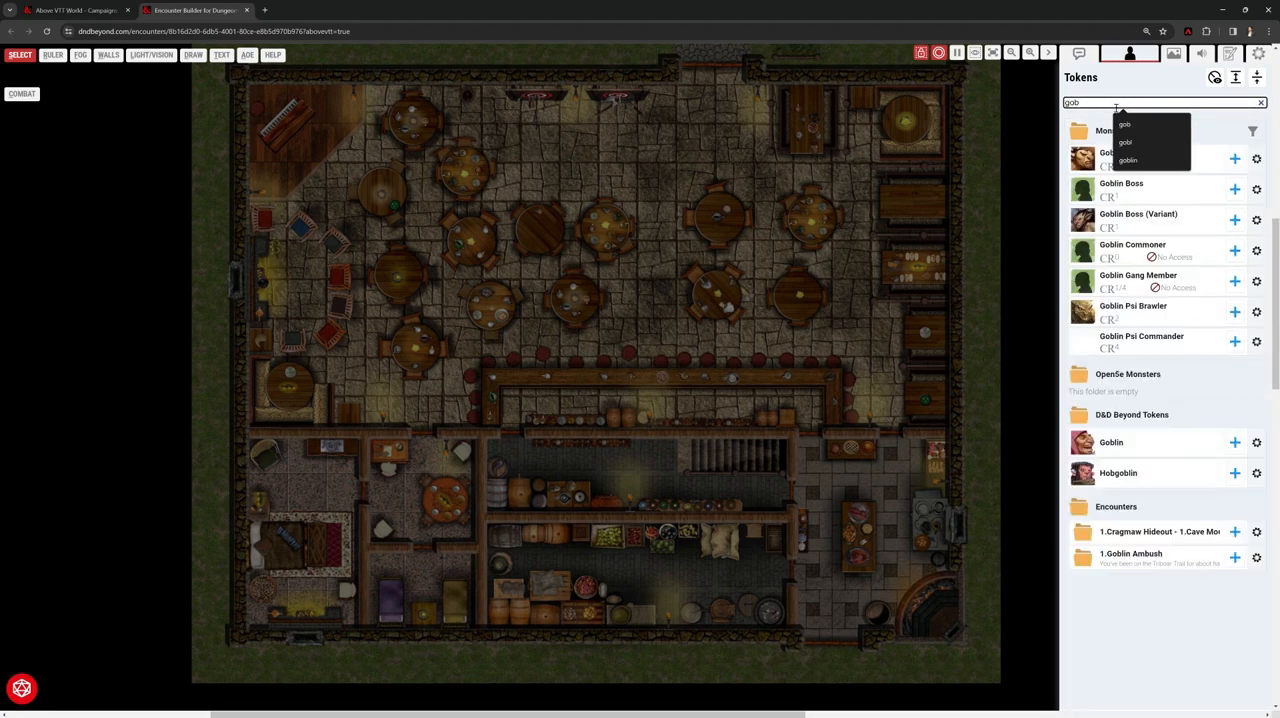
{"action": "left_click", "coordinate": [1128, 374]}
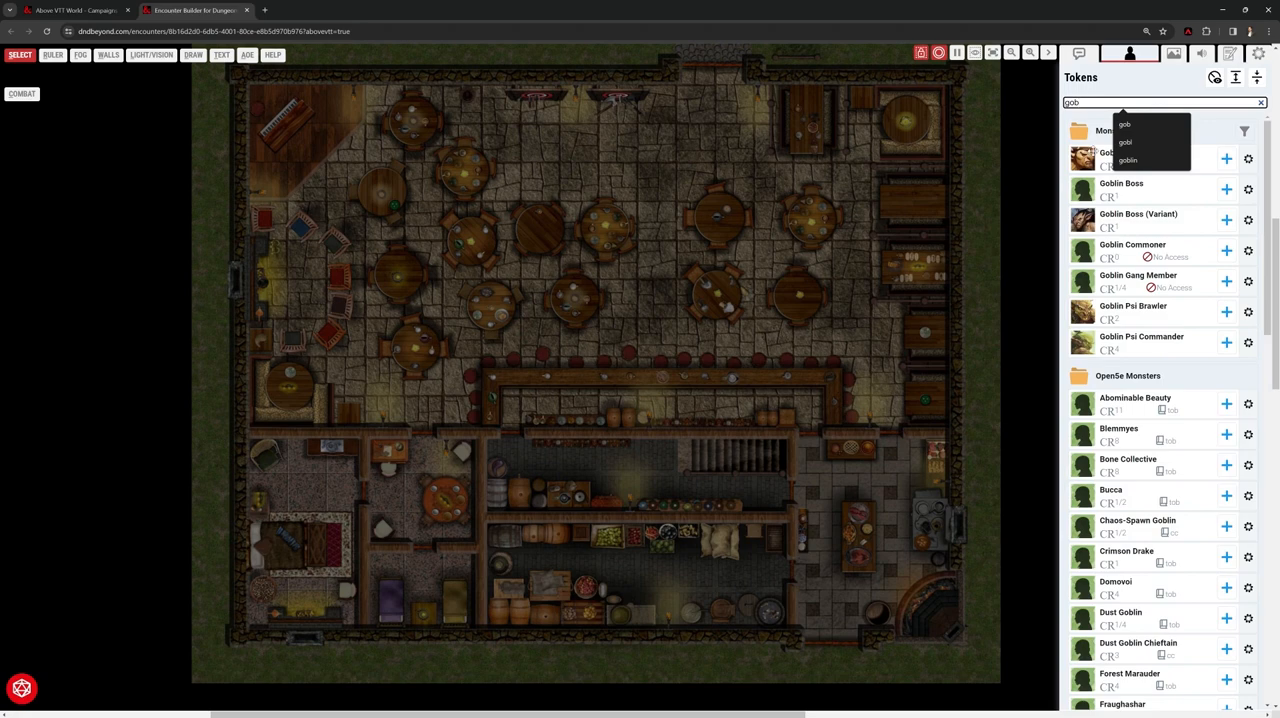
{"action": "left_click", "coordinate": [1127, 160]}
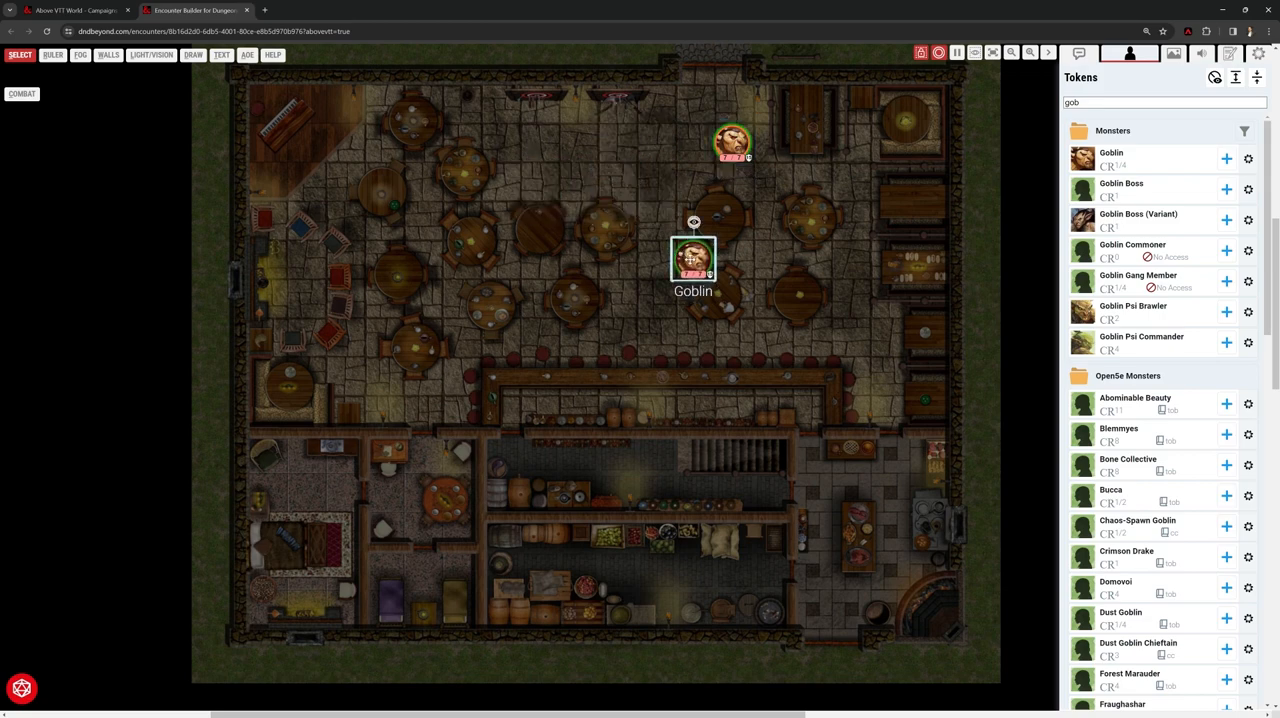
{"action": "left_click_drag", "start_coordinate": [694, 260], "coordinate": [615, 145]}
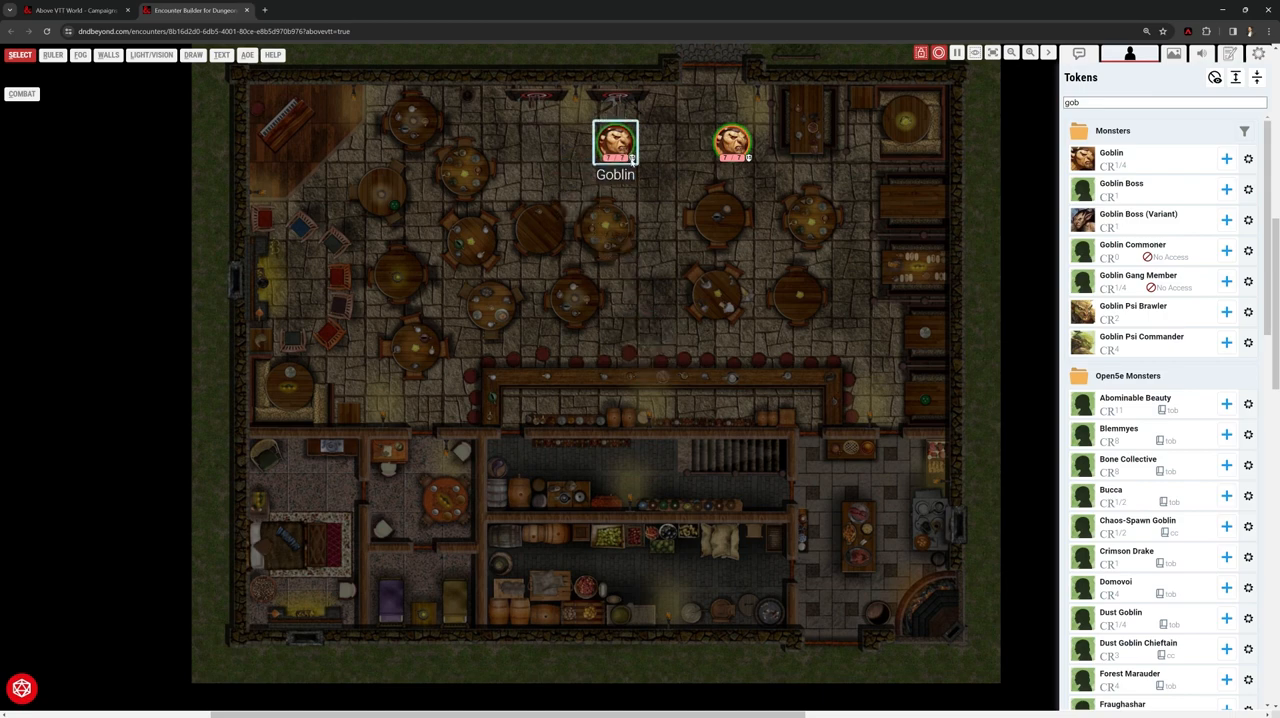
{"action": "left_click", "coordinate": [615, 145]}
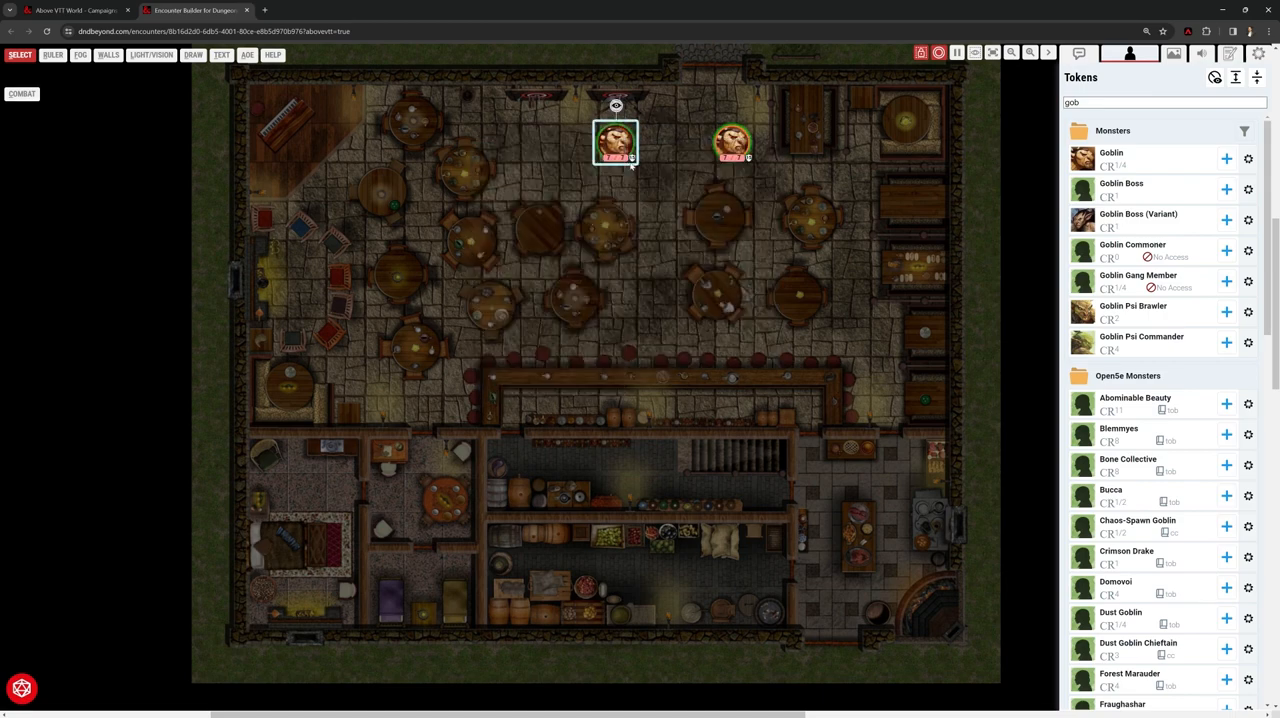
Open the Goblin token's monster stat block from its context menu
{"action": "right_click", "coordinate": [615, 143]}
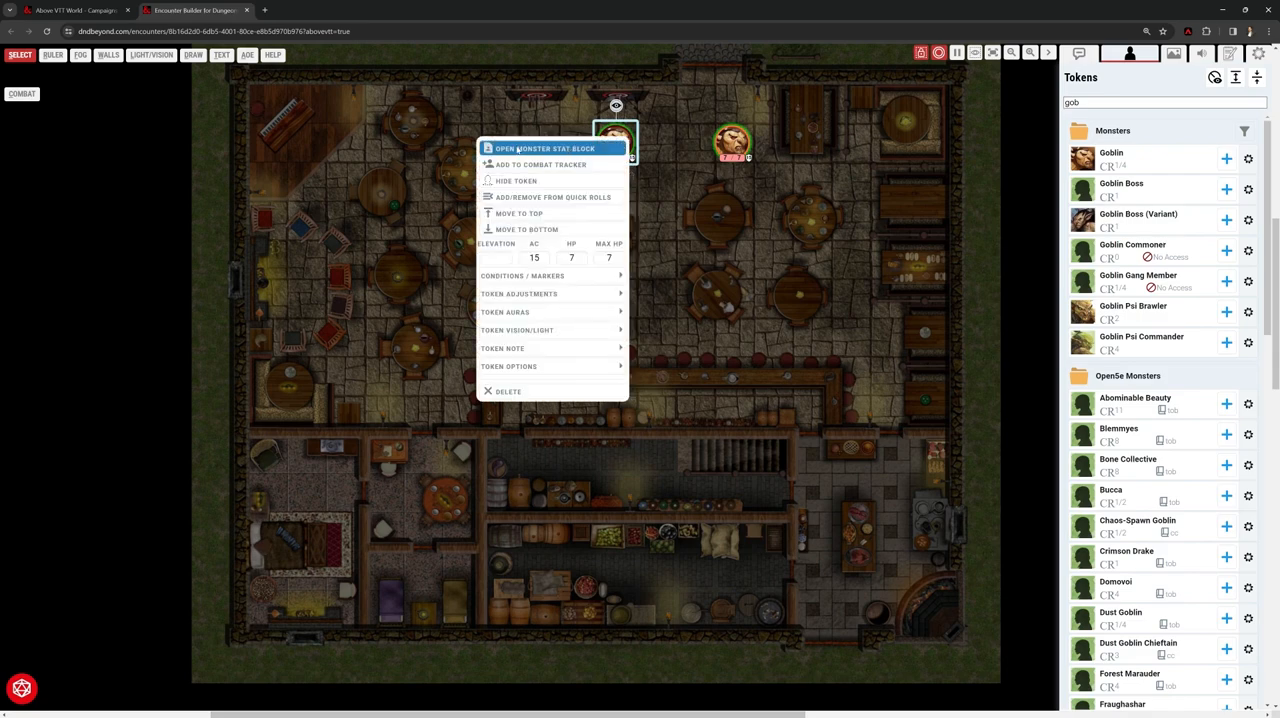
{"action": "left_click", "coordinate": [522, 275]}
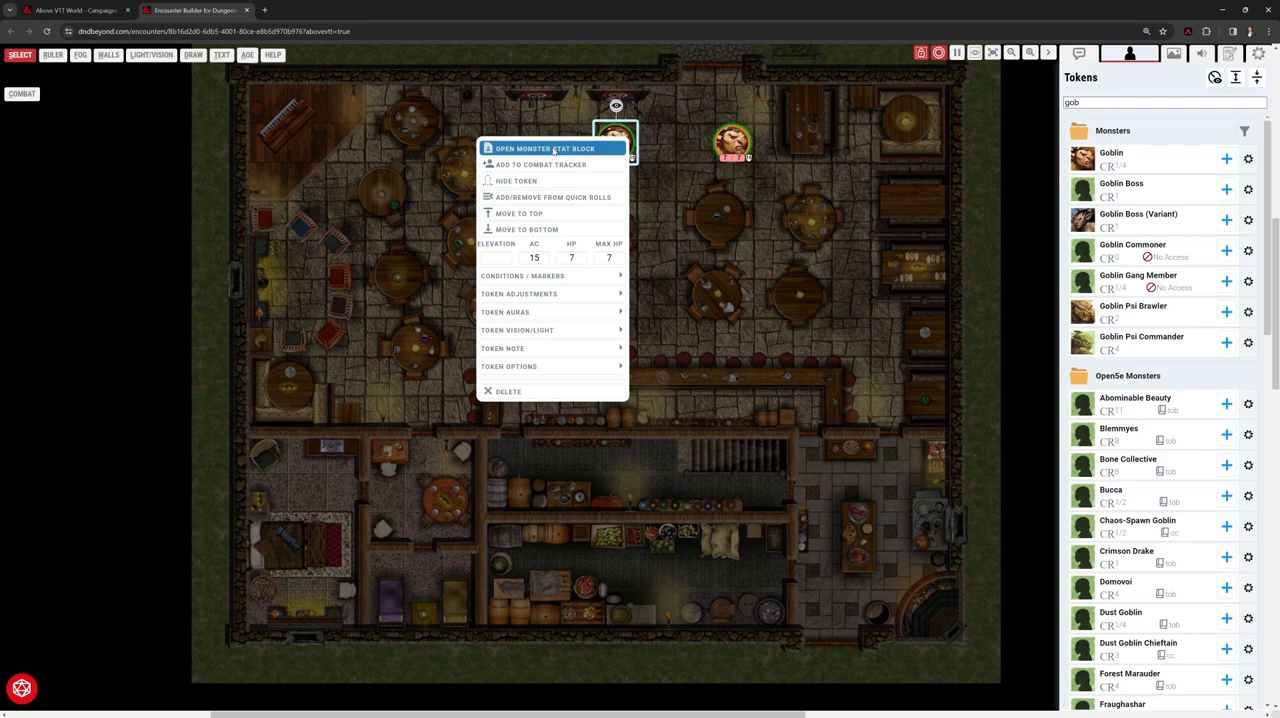
{"action": "left_click", "coordinate": [545, 148]}
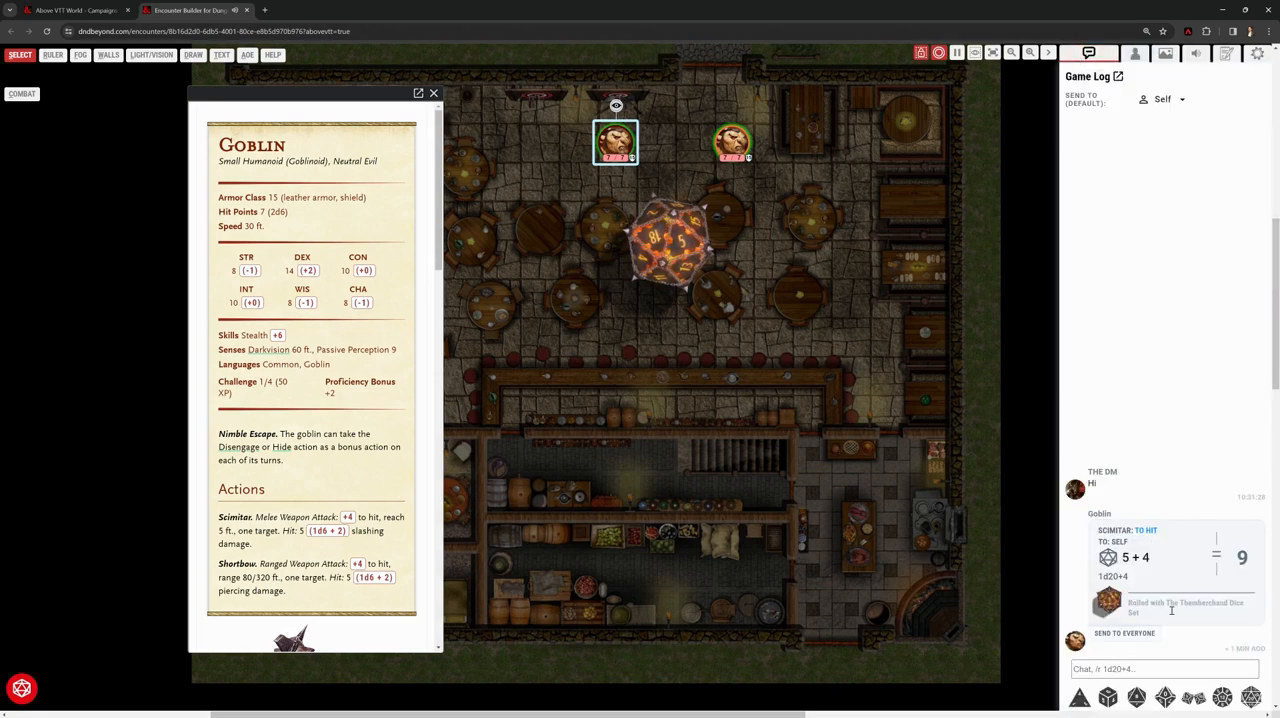
{"action": "mouse_move", "coordinate": [1197, 620]}
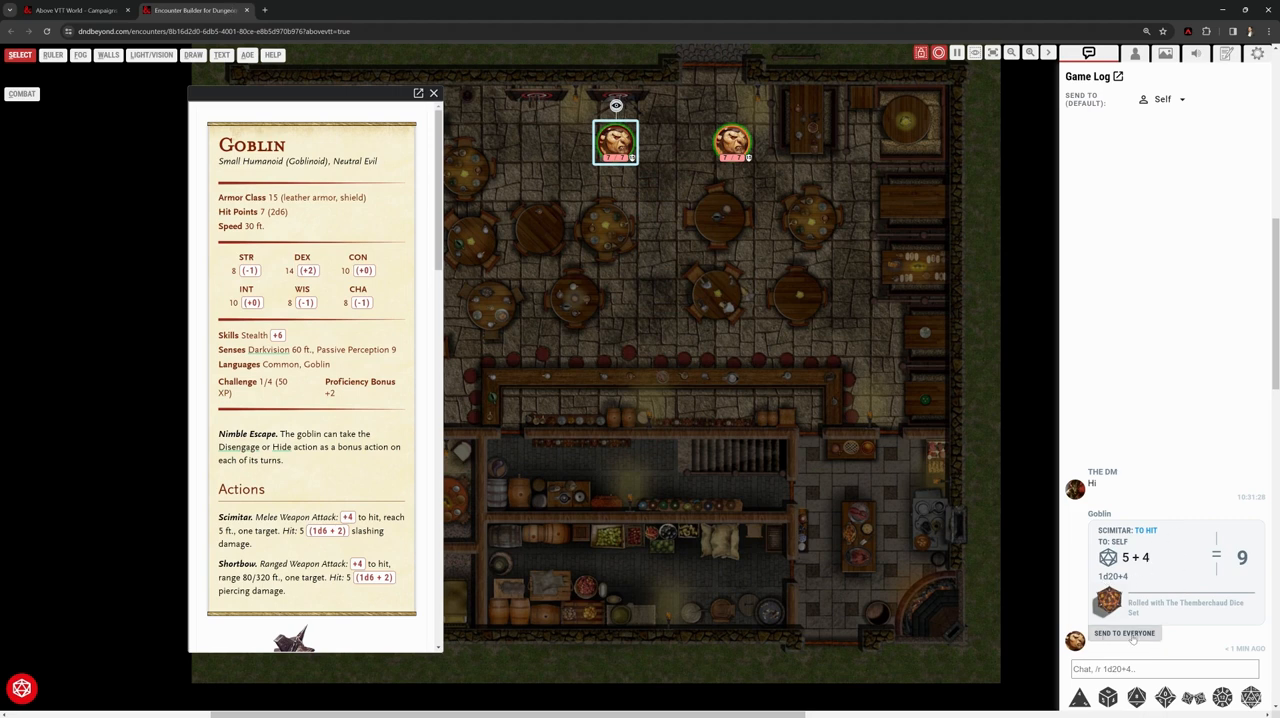
Share the Scimitar to-hit roll of 9 with everyone, then close the stat block
{"action": "left_click", "coordinate": [1124, 633]}
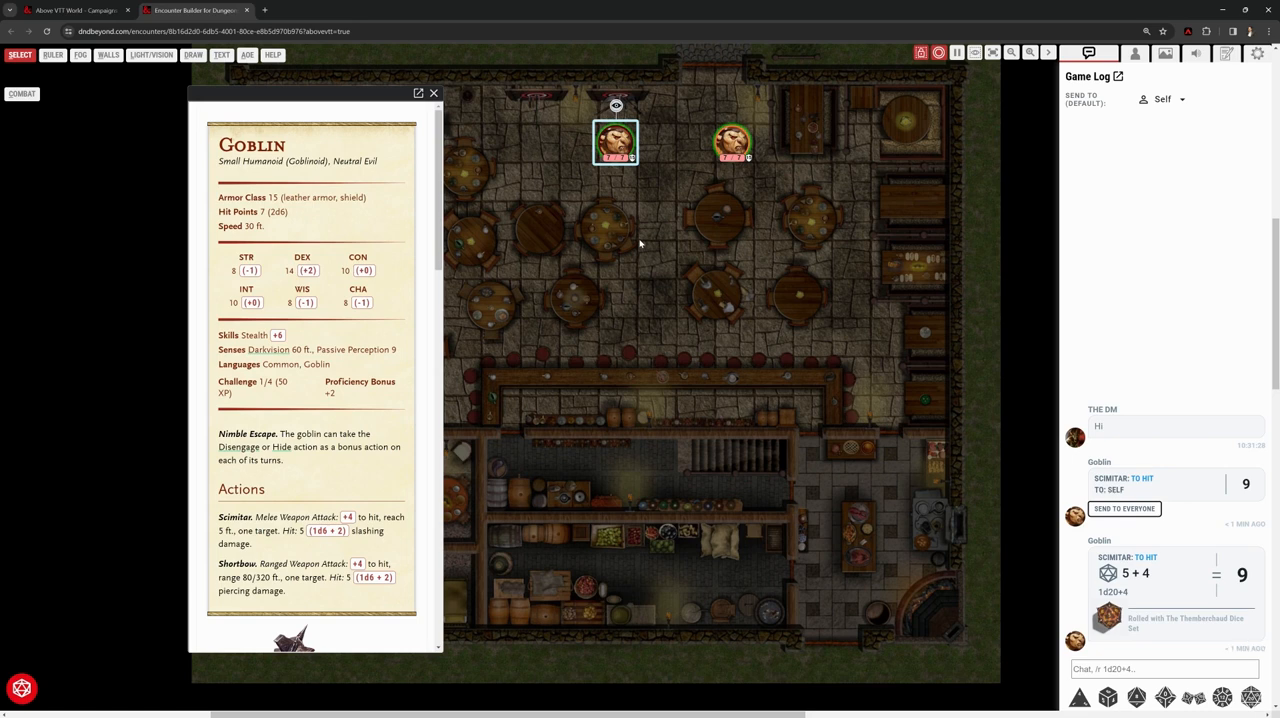
{"action": "mouse_move", "coordinate": [634, 240]}
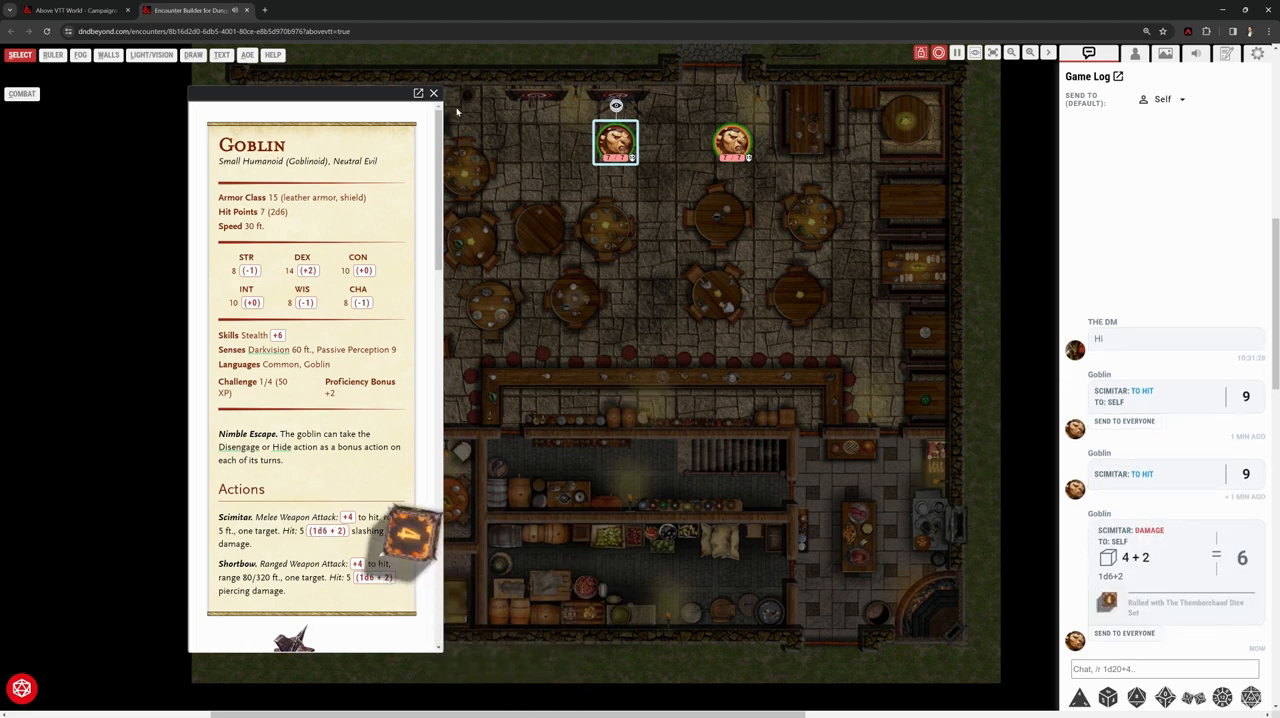
{"action": "left_click", "coordinate": [433, 93]}
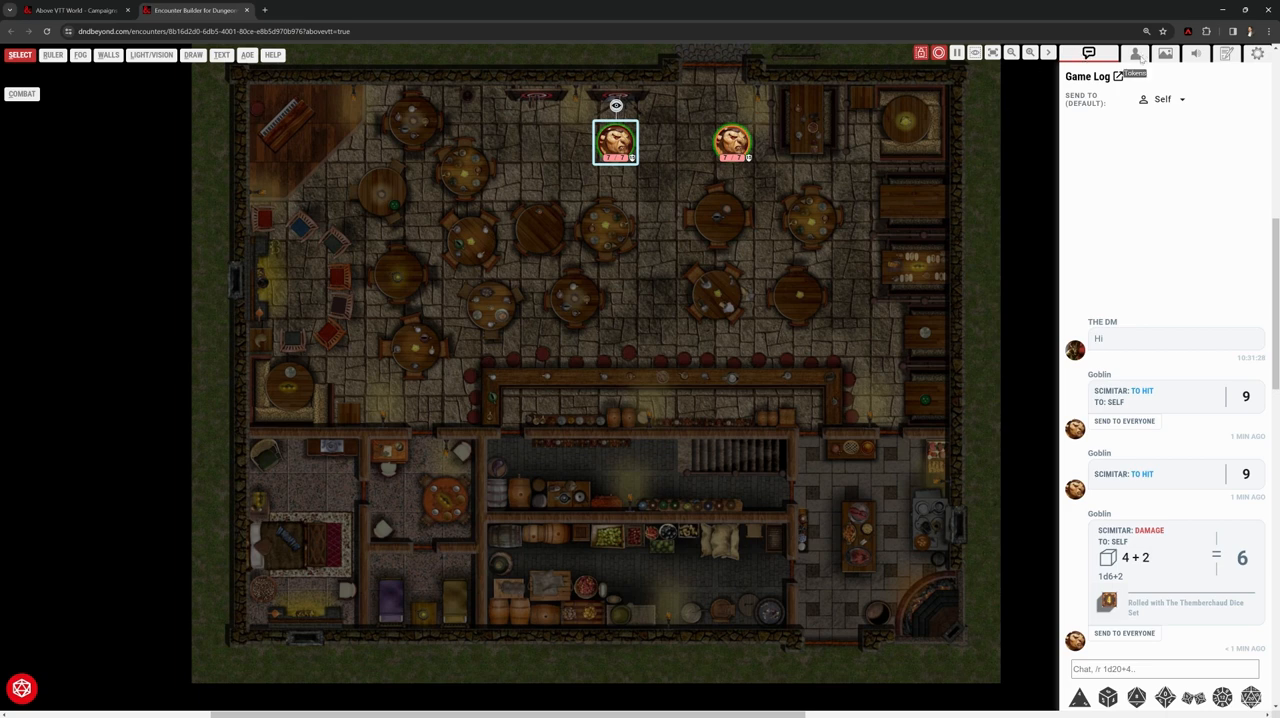
Expand the empty Players token folder, clear the goblin search, and show the Scenes list
{"action": "left_click", "coordinate": [1129, 53]}
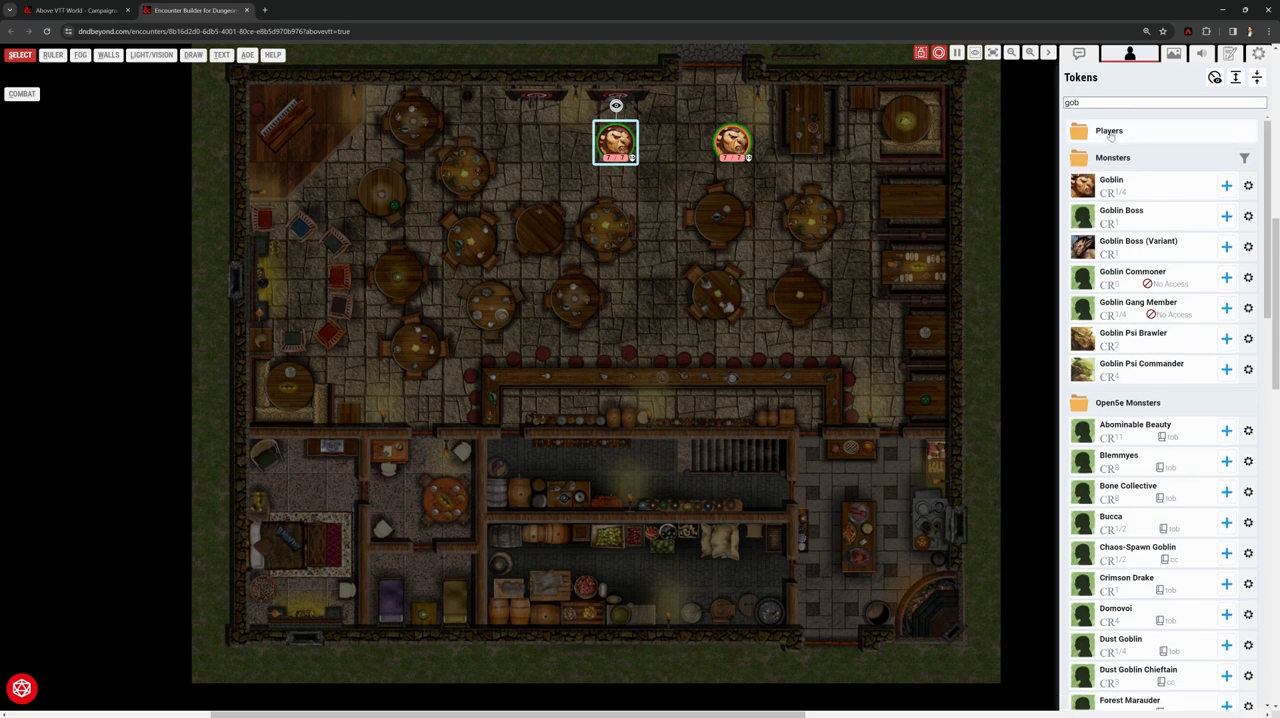
{"action": "left_click", "coordinate": [1160, 102]}
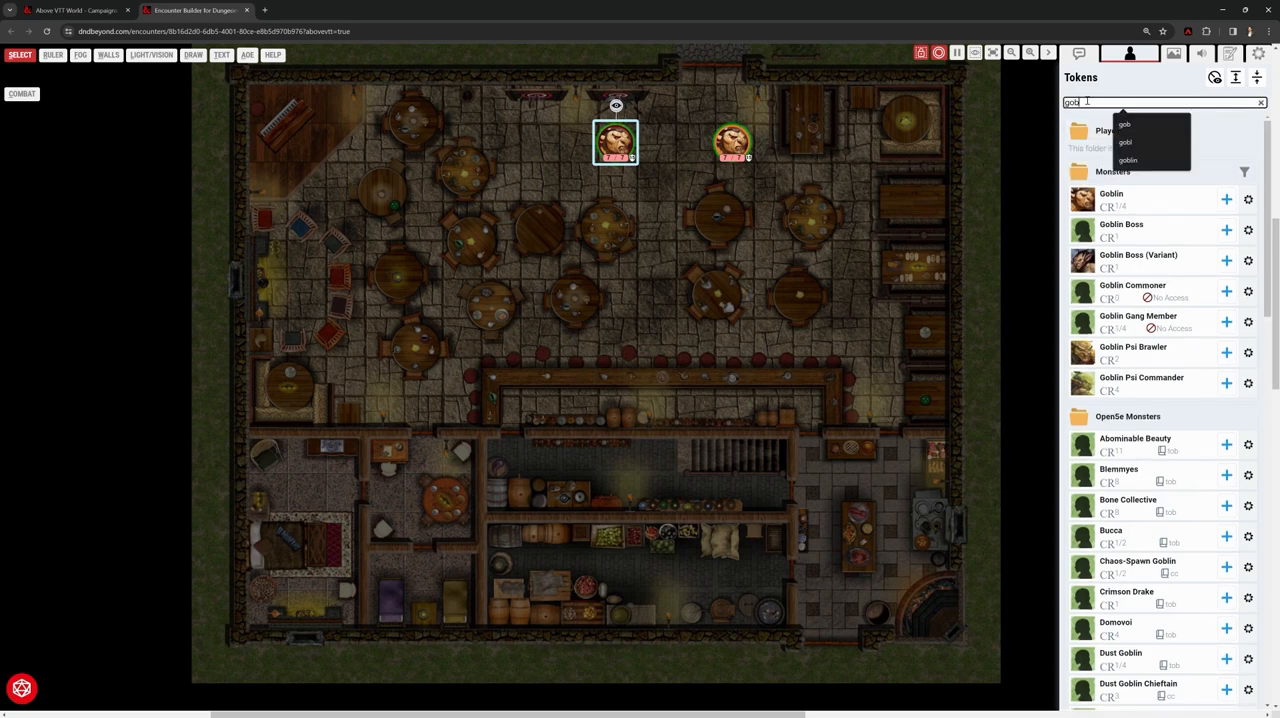
{"action": "left_click", "coordinate": [1260, 102]}
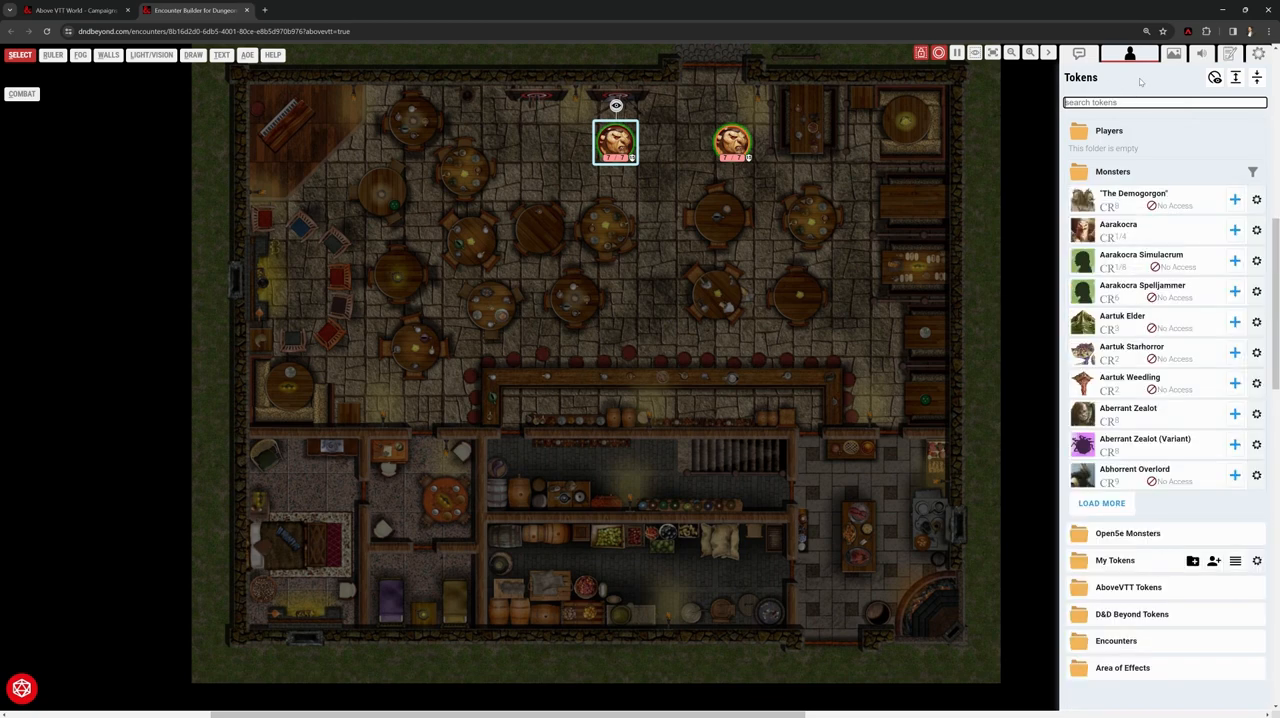
{"action": "left_click", "coordinate": [1158, 53]}
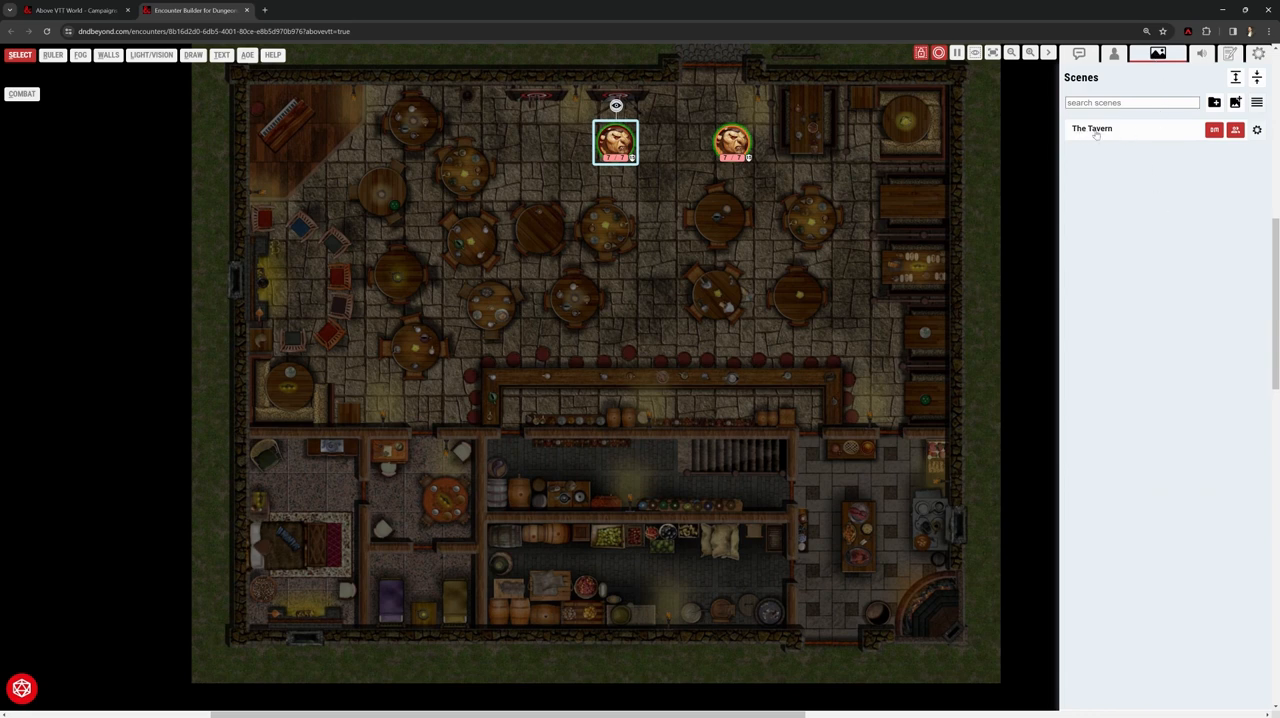
{"action": "mouse_move", "coordinate": [1160, 233]}
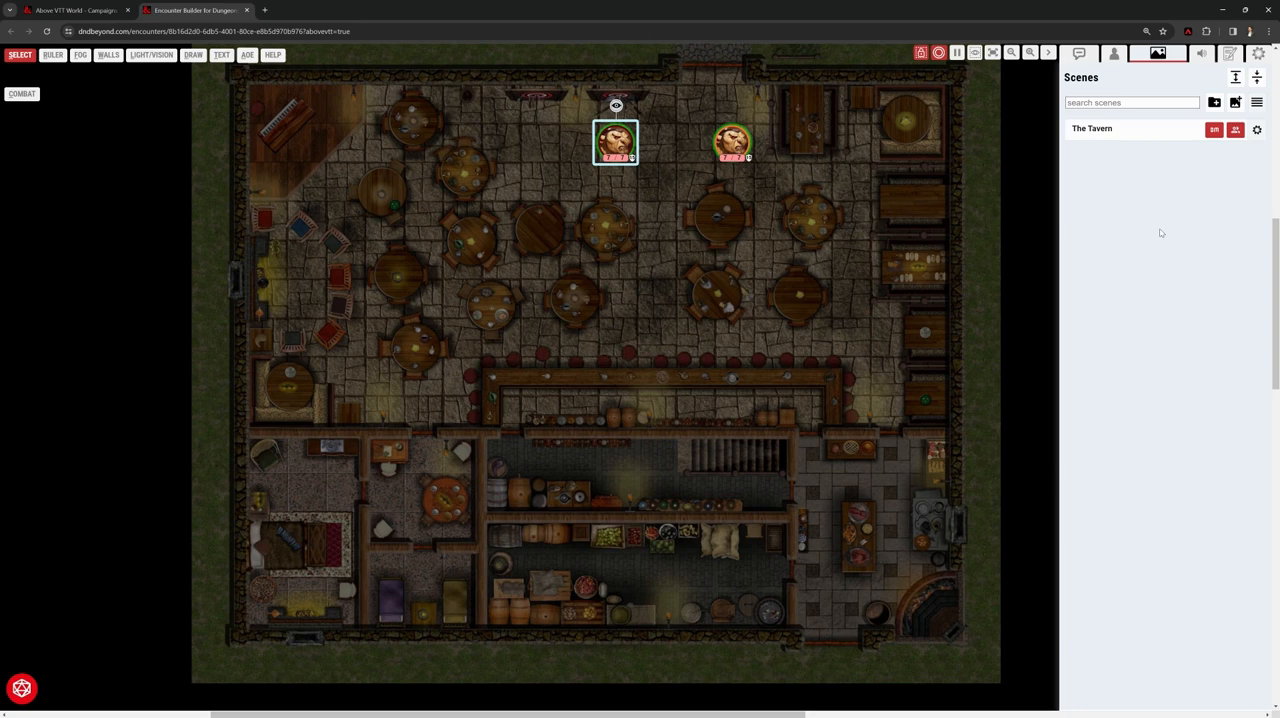
{"action": "mouse_move", "coordinate": [565, 231]}
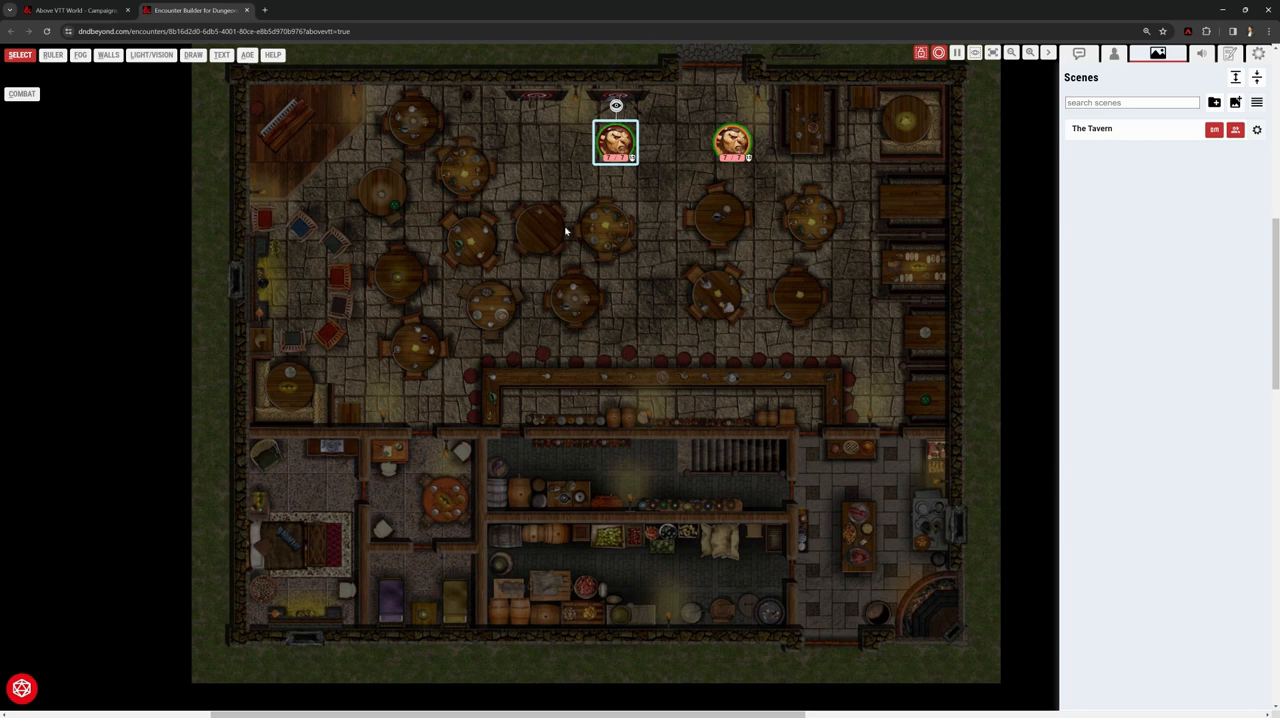
Place the second goblin token beside the first at the tavern's top, then show the sound mixer
{"action": "right_click", "coordinate": [615, 142]}
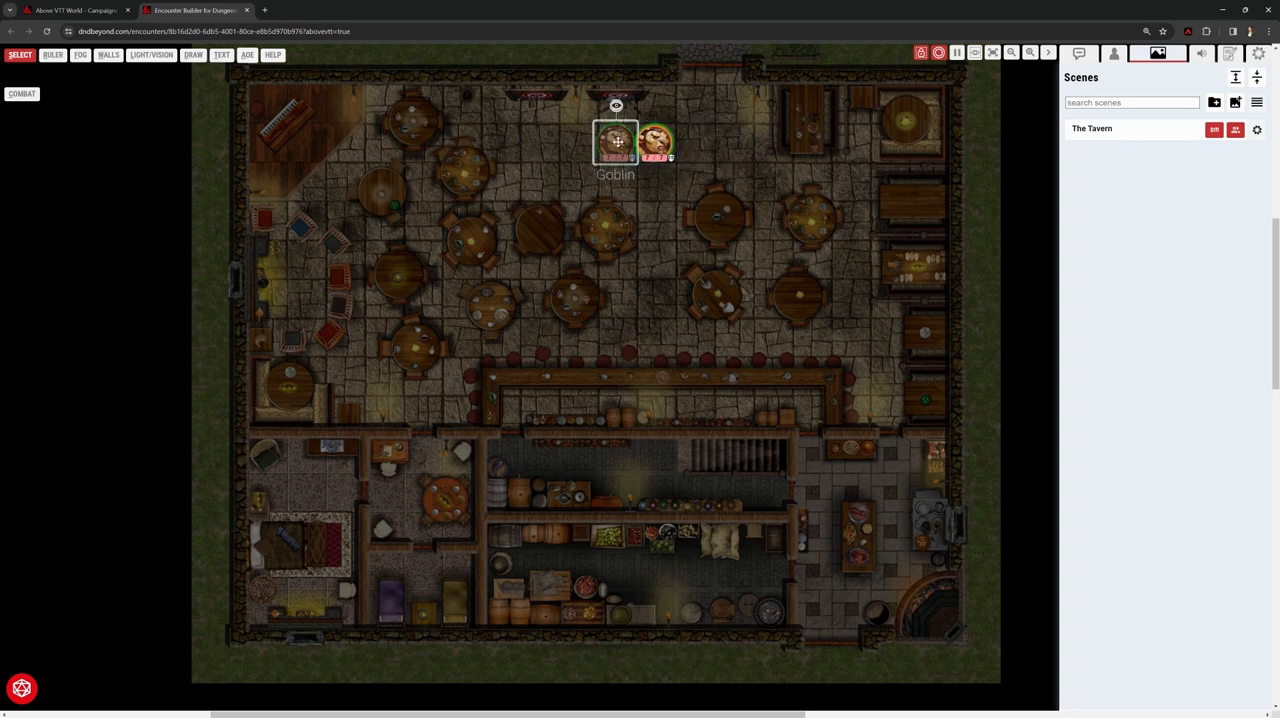
{"action": "mouse_move", "coordinate": [936, 221]}
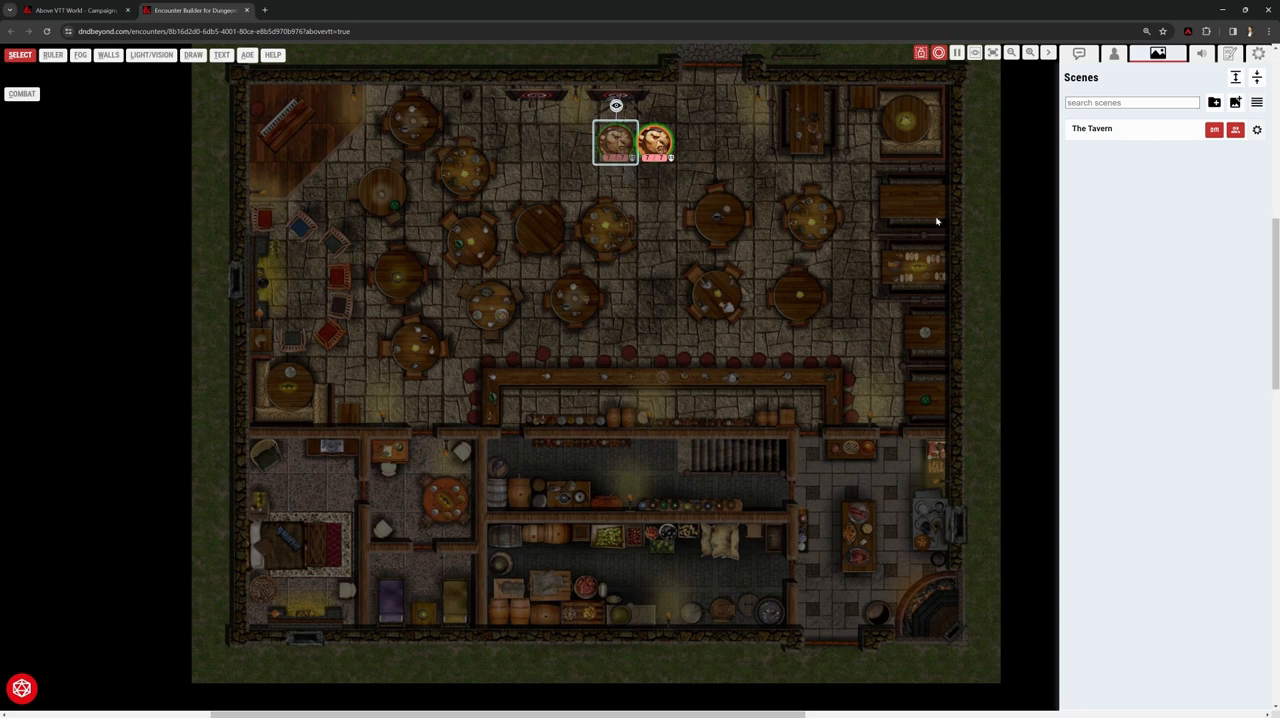
{"action": "left_click", "coordinate": [1185, 53]}
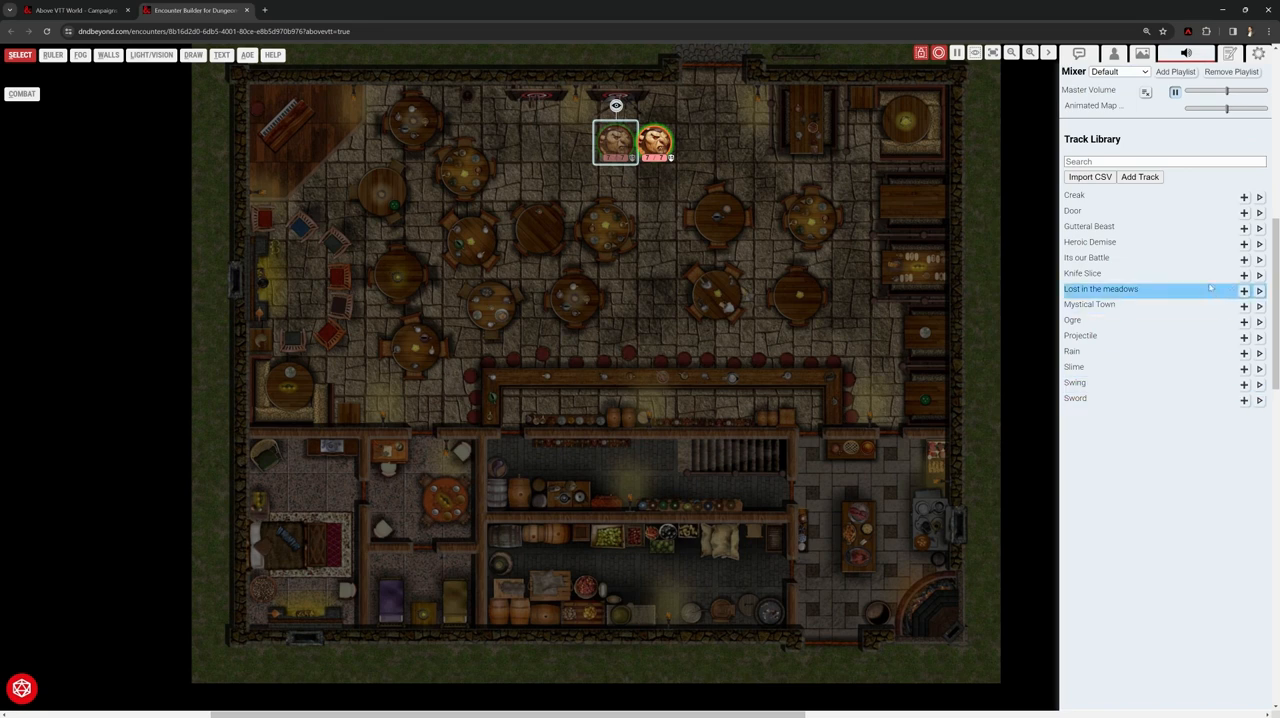
Add the Door track from the Track Library to the Default mixer
{"action": "left_click", "coordinate": [1259, 197]}
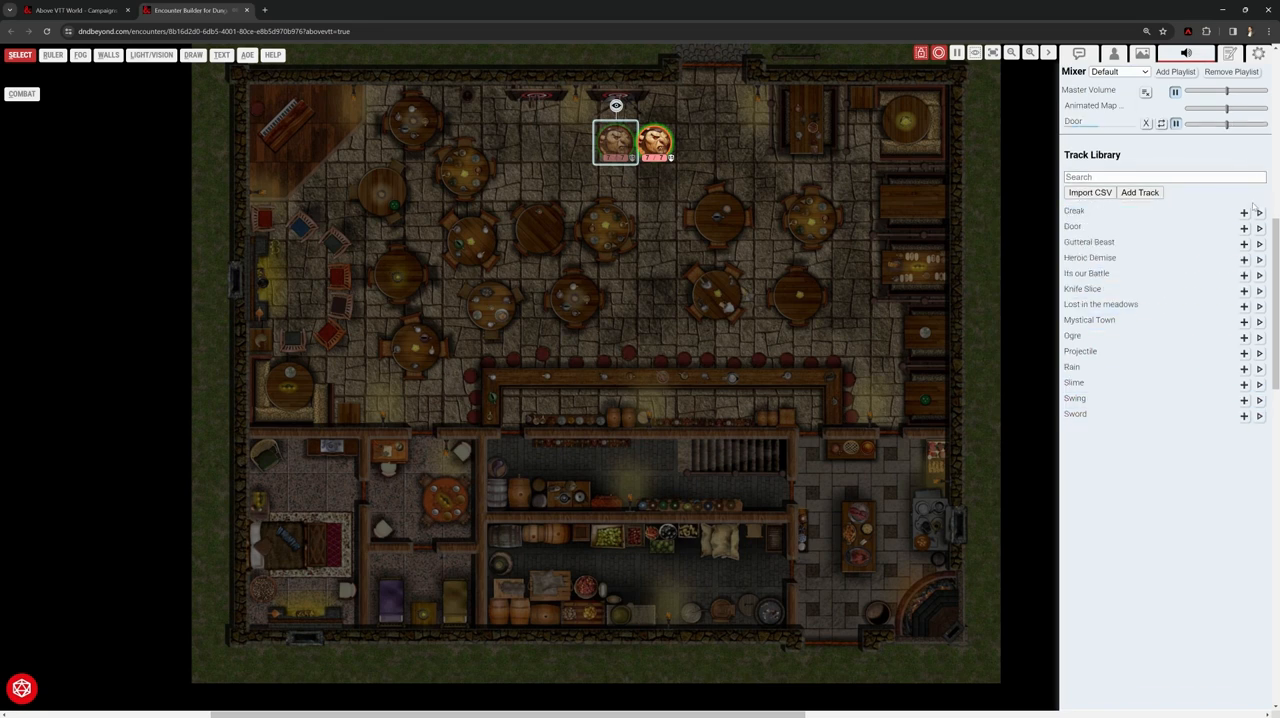
{"action": "left_click", "coordinate": [1175, 123]}
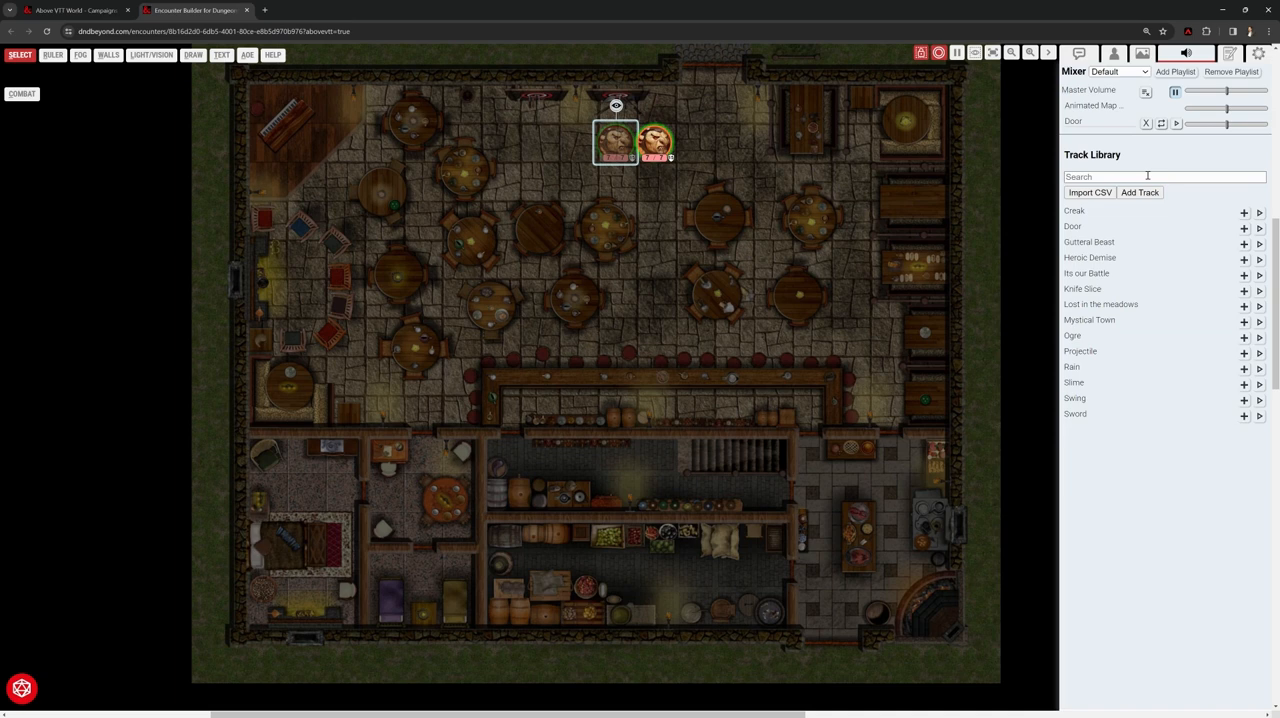
{"action": "mouse_move", "coordinate": [548, 191]}
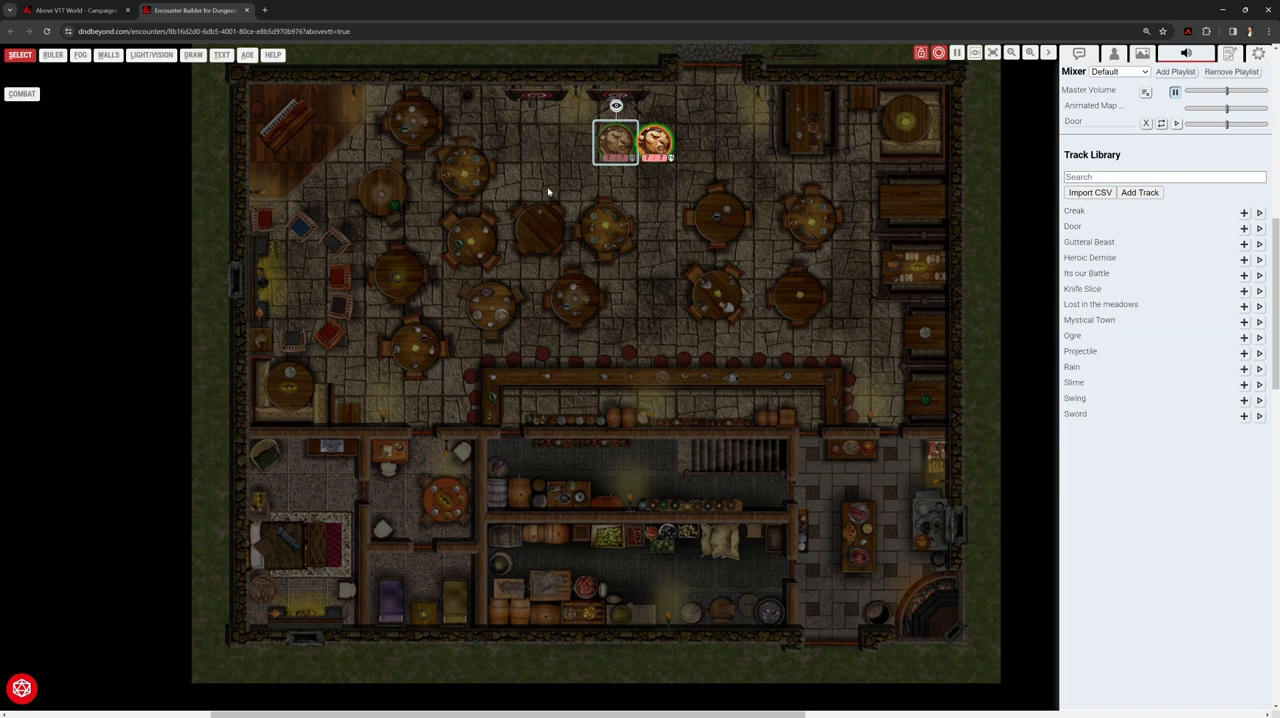
{"action": "mouse_move", "coordinate": [753, 310]}
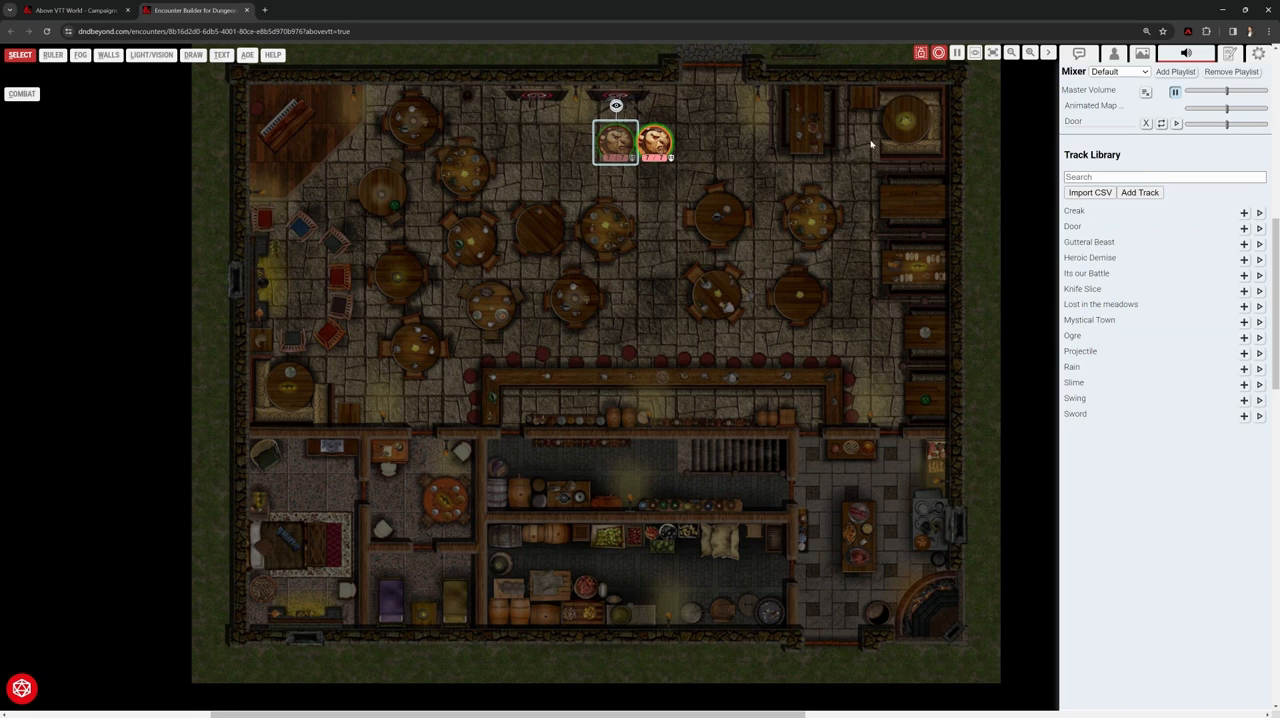
{"action": "mouse_move", "coordinate": [850, 200]}
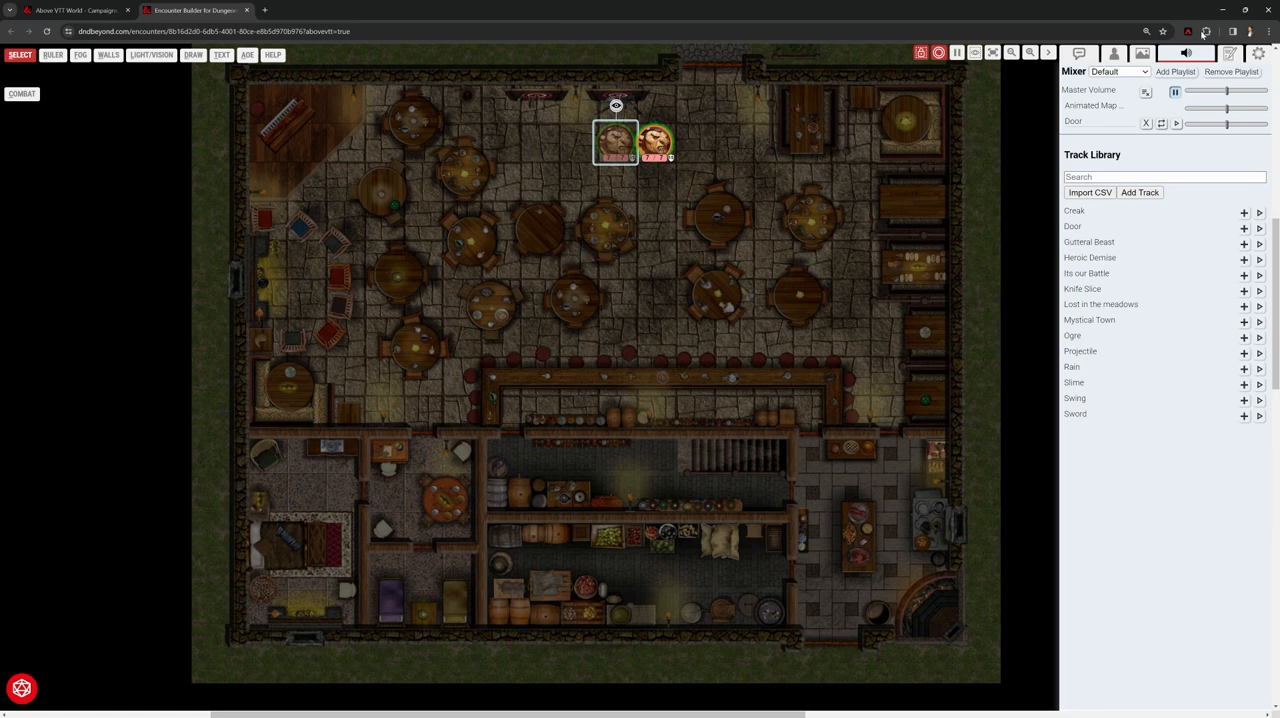
Add a journal chapter named 'Intro' and show the import source list
{"action": "left_click", "coordinate": [1215, 53]}
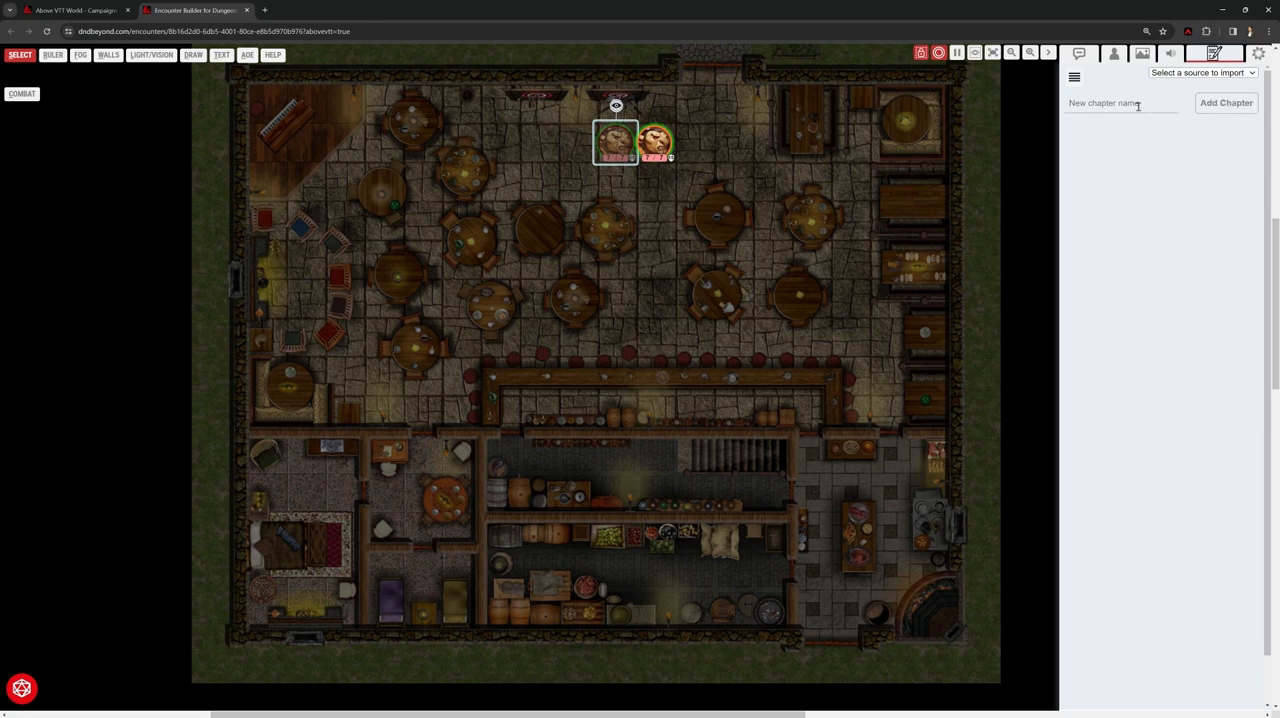
{"action": "type", "text": "Int"}
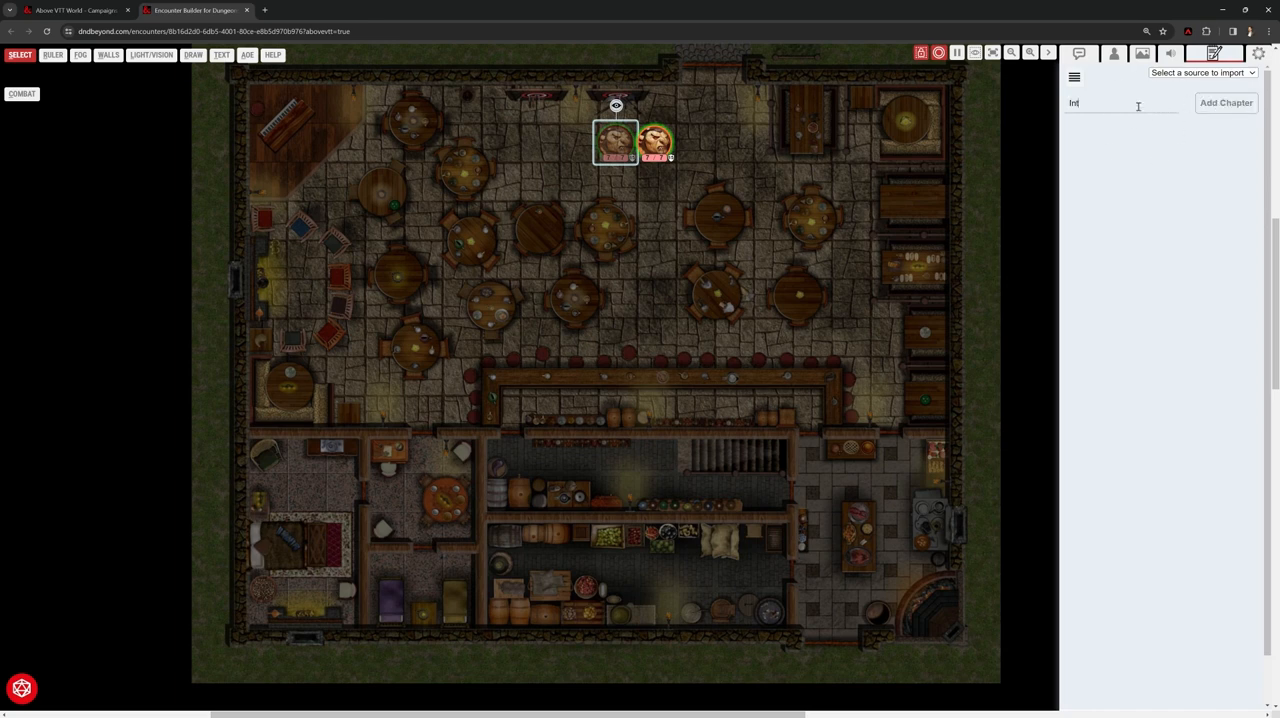
{"action": "type", "text": "ro"}
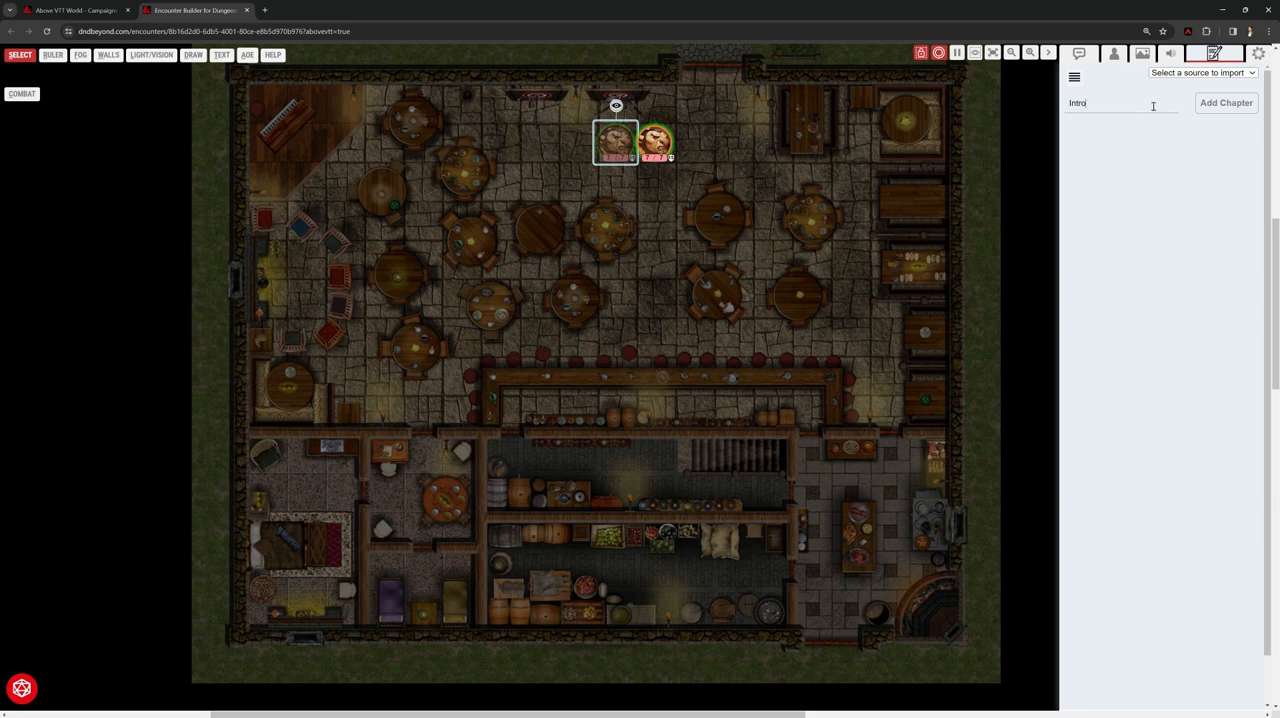
{"action": "left_click", "coordinate": [1225, 102]}
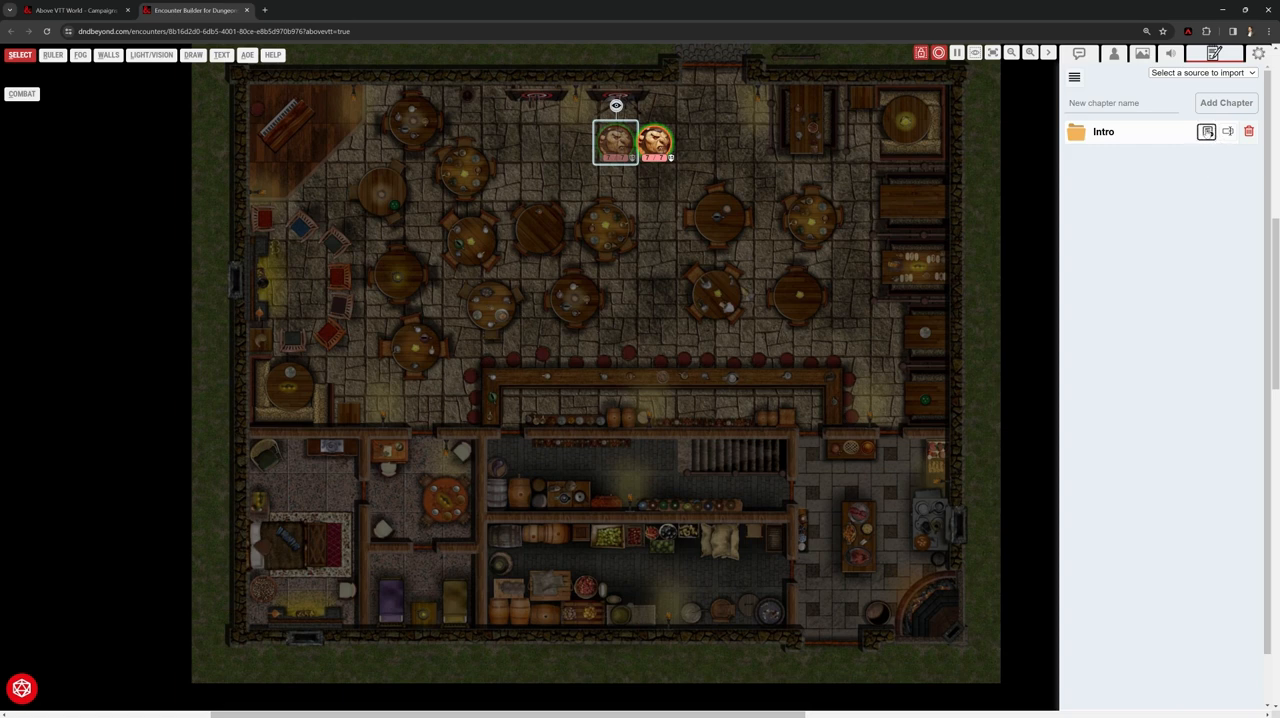
{"action": "mouse_move", "coordinate": [1165, 208]}
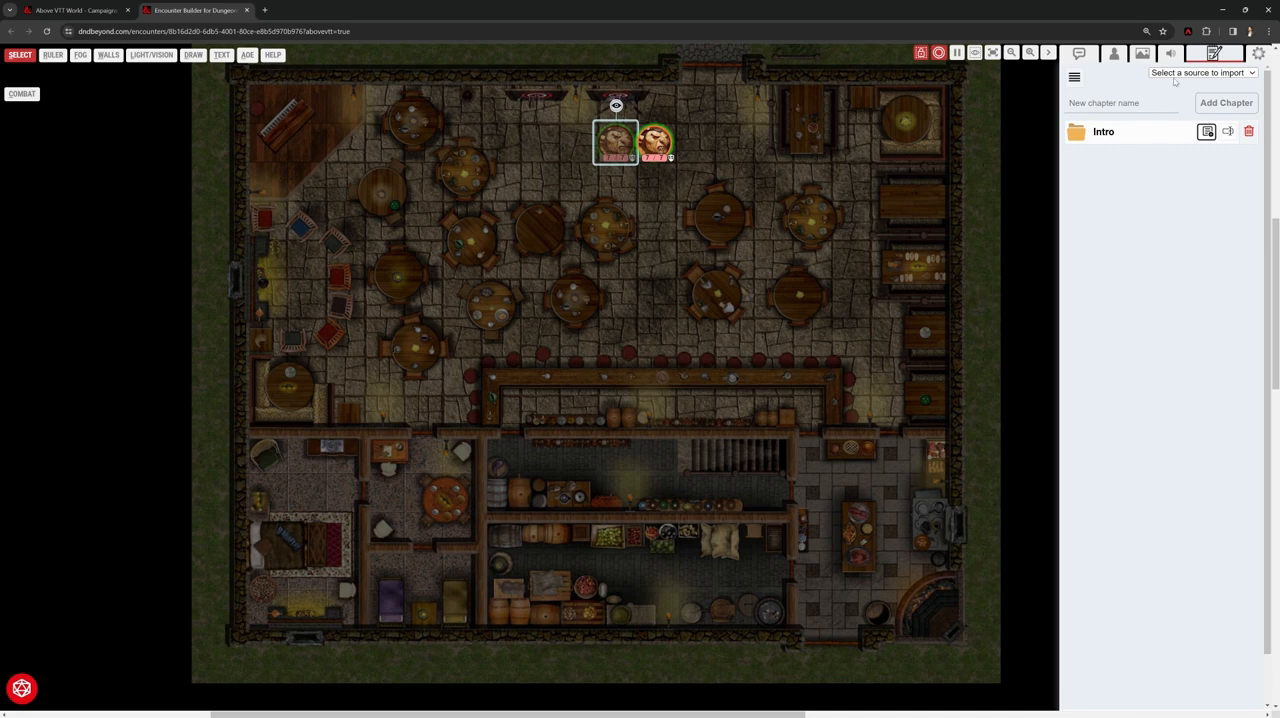
{"action": "mouse_move", "coordinate": [1180, 80]}
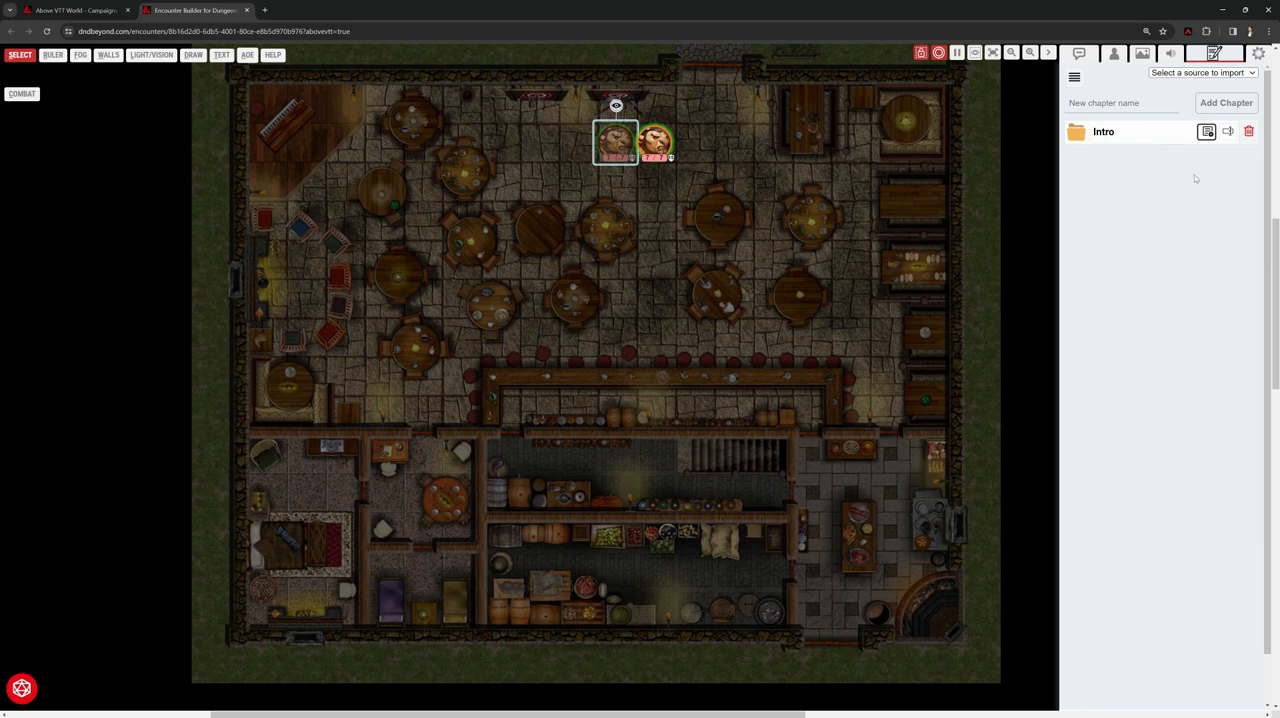
{"action": "left_click", "coordinate": [1198, 72]}
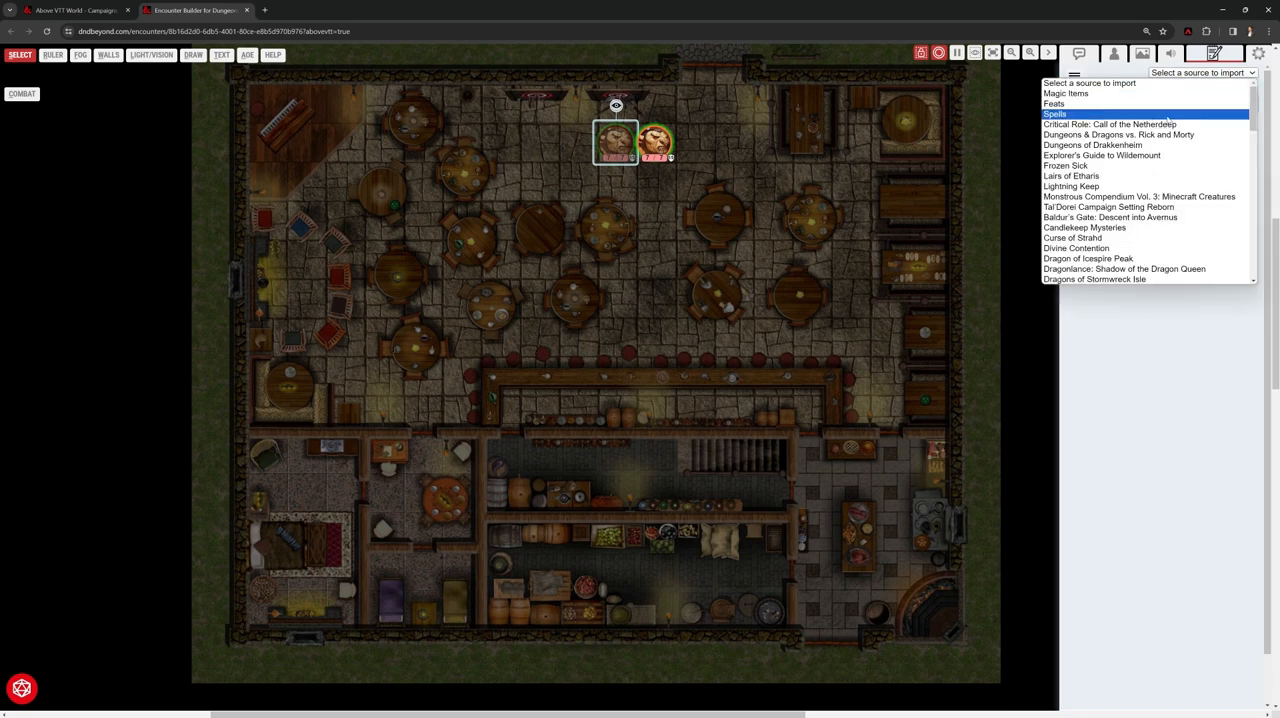
Select Dragons of Stormwreck Isle from the 'Select a source to import' list
{"action": "scroll", "scroll_direction": "down", "scroll_amount": 3}
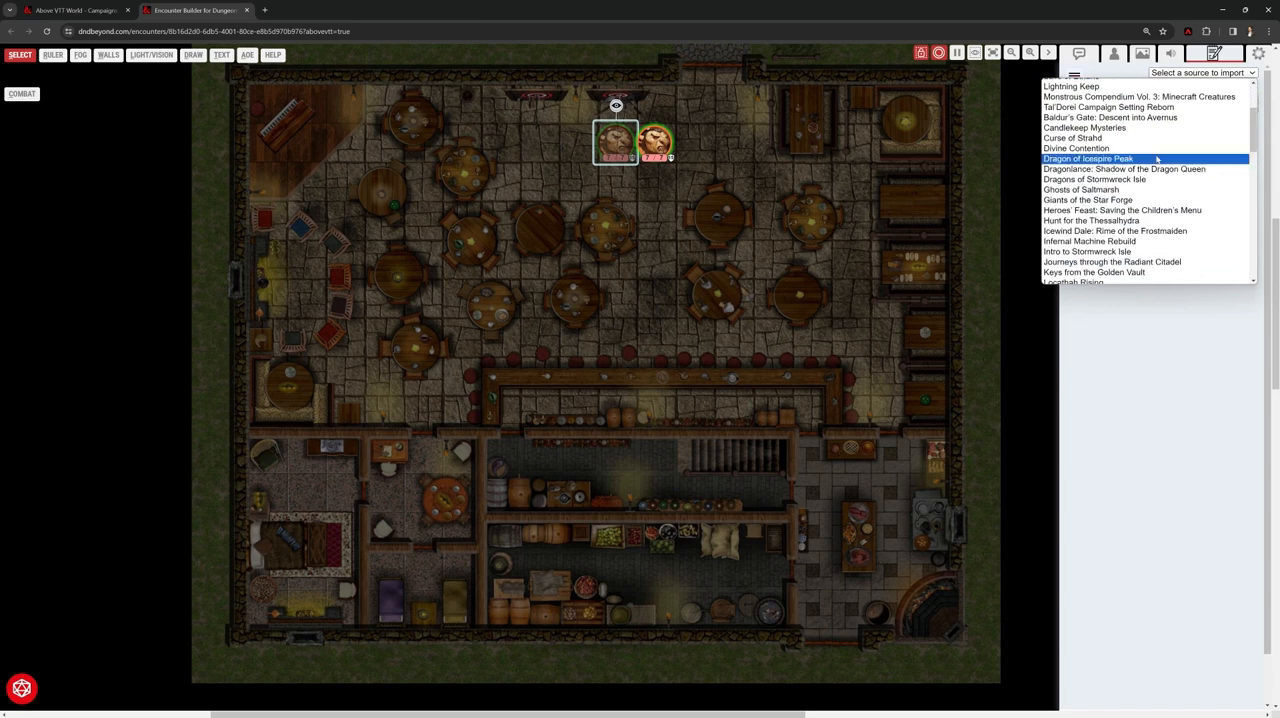
{"action": "scroll", "scroll_direction": "down", "scroll_amount": 3}
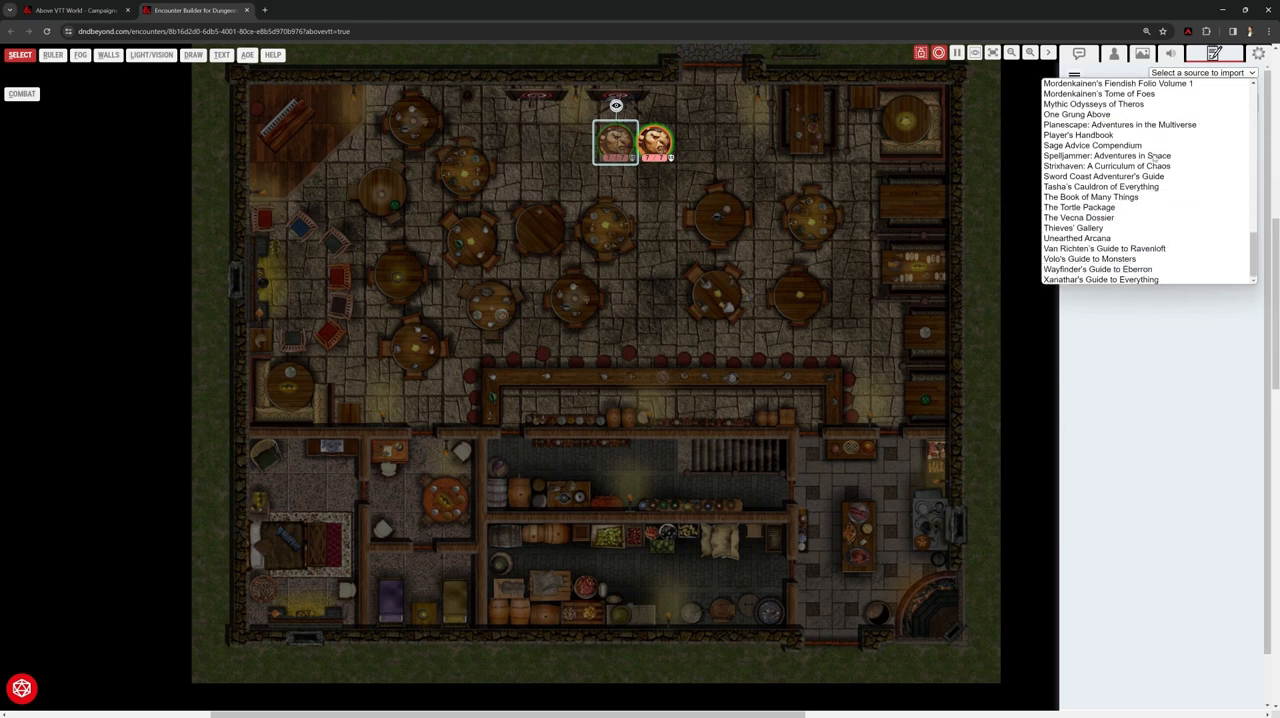
{"action": "mouse_move", "coordinate": [1104, 248]}
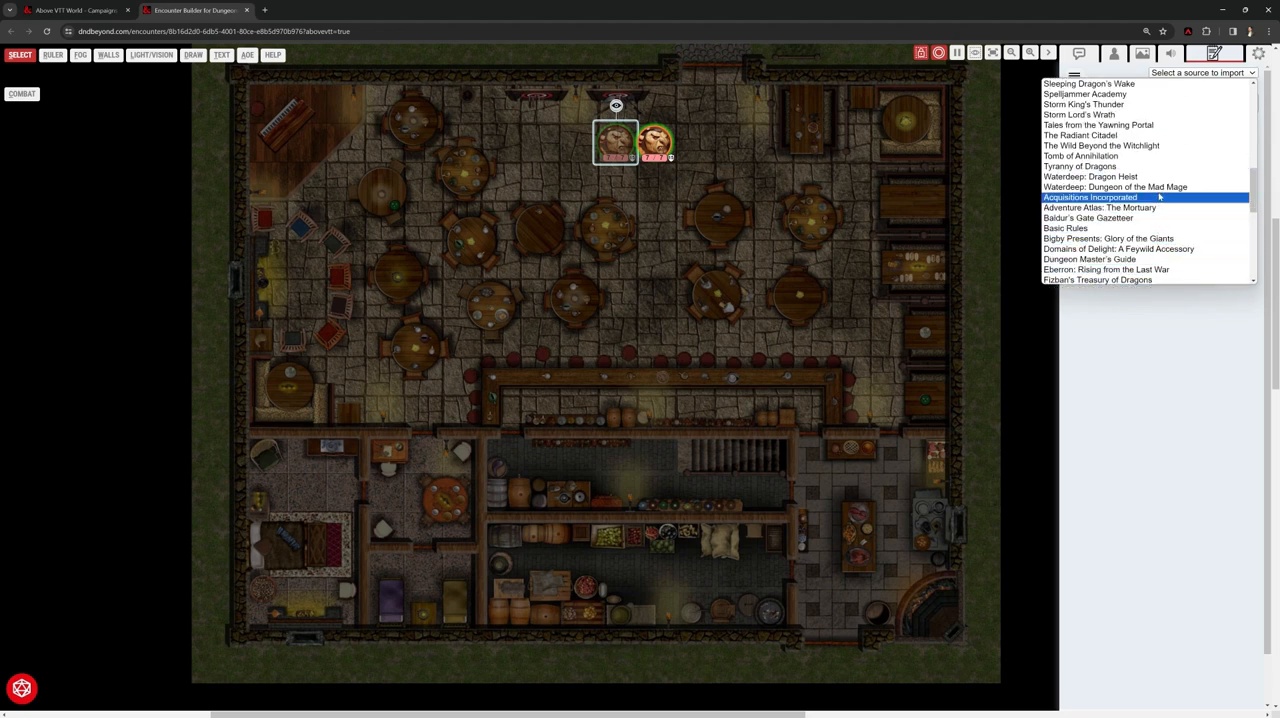
{"action": "mouse_move", "coordinate": [1100, 207]}
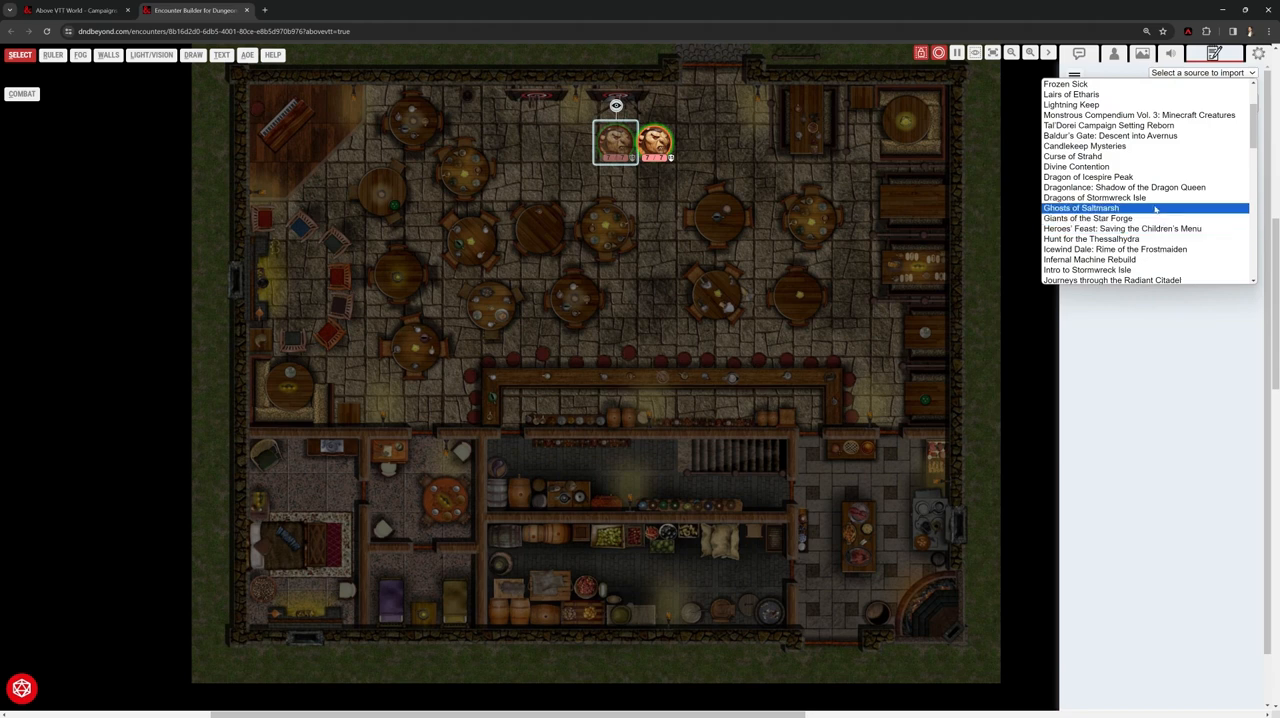
{"action": "mouse_move", "coordinate": [1100, 197]}
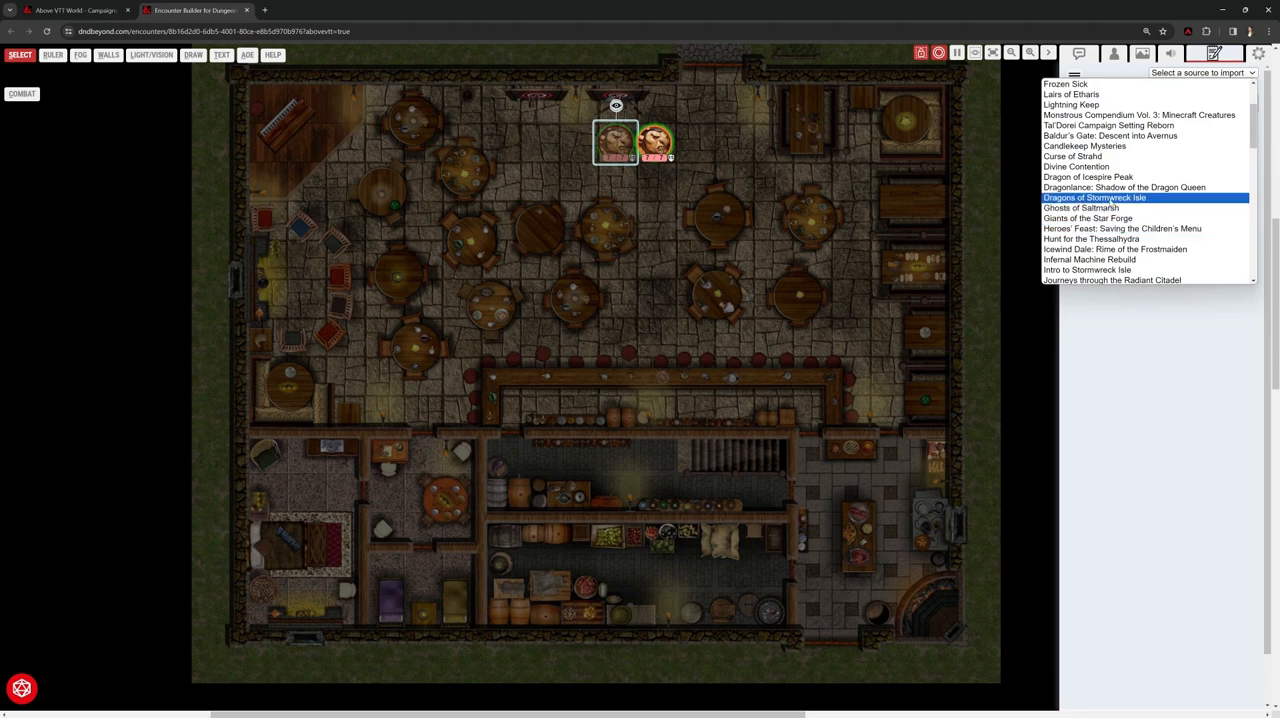
{"action": "left_click", "coordinate": [1094, 197]}
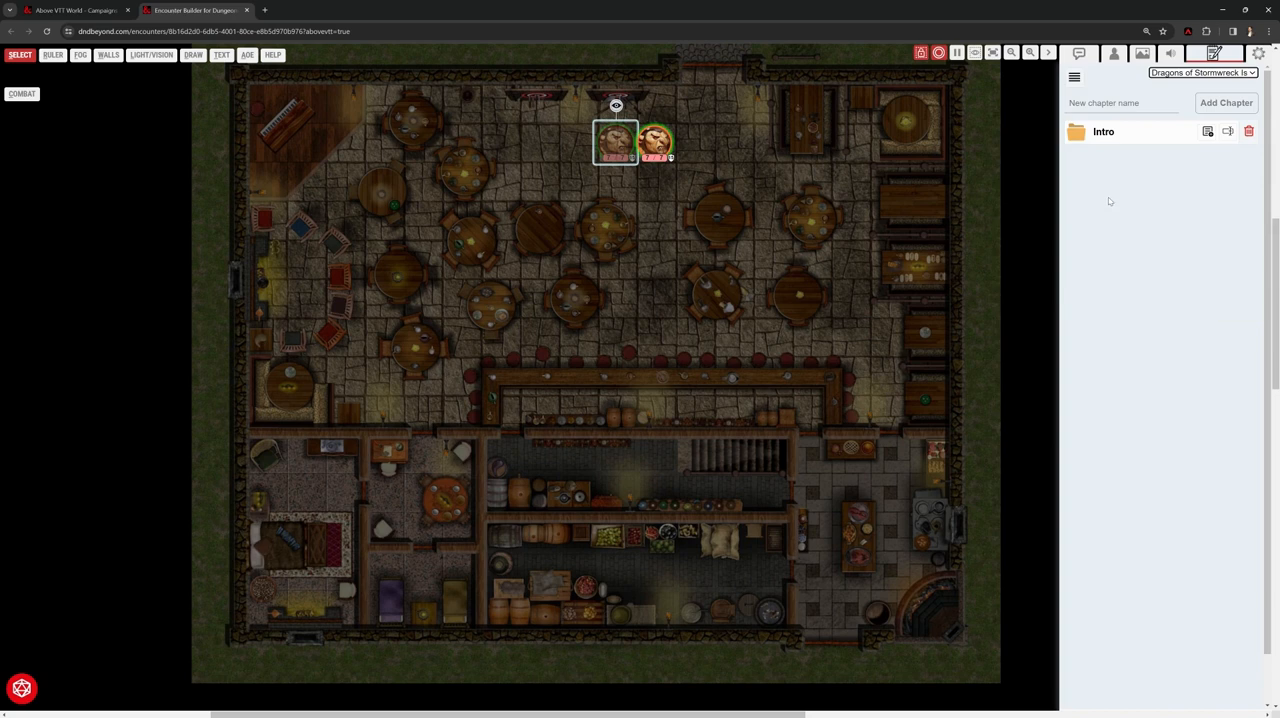
Import Dragons of Stormwreck Isle and read Chapter 1: Dragon's Rest at Drowned Sailors
{"action": "left_click", "coordinate": [1200, 72]}
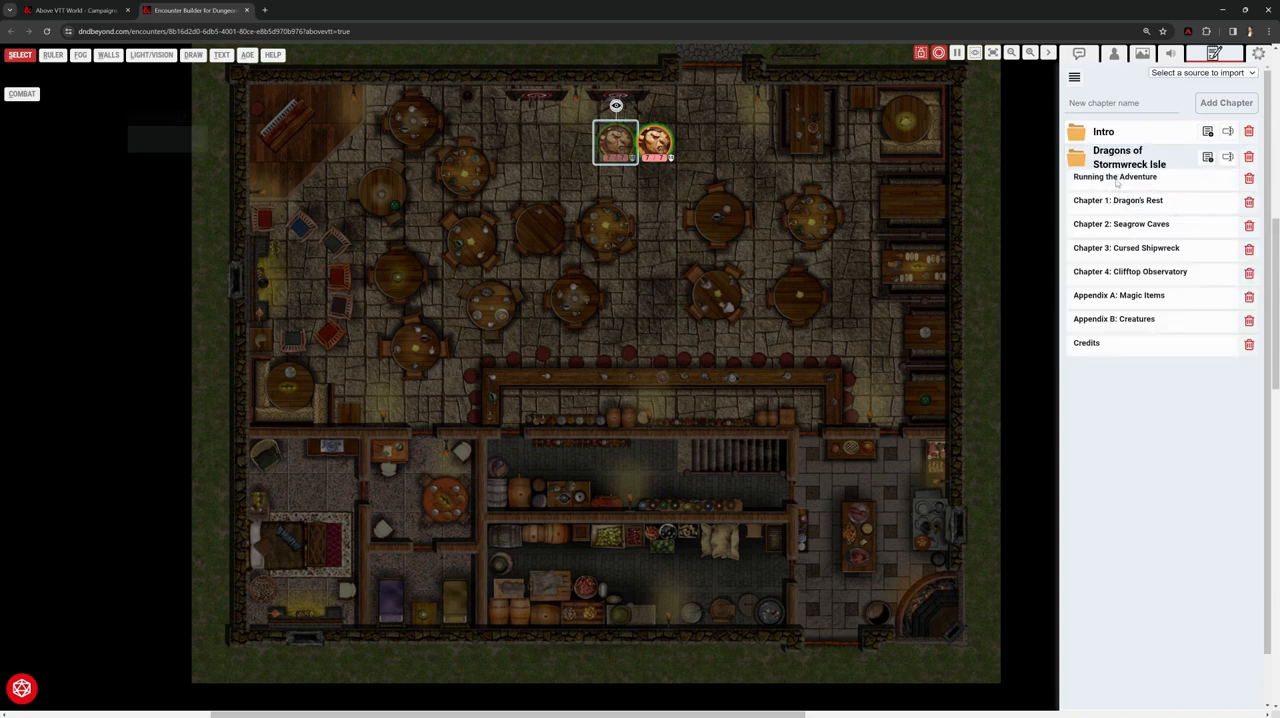
{"action": "left_click", "coordinate": [1115, 177]}
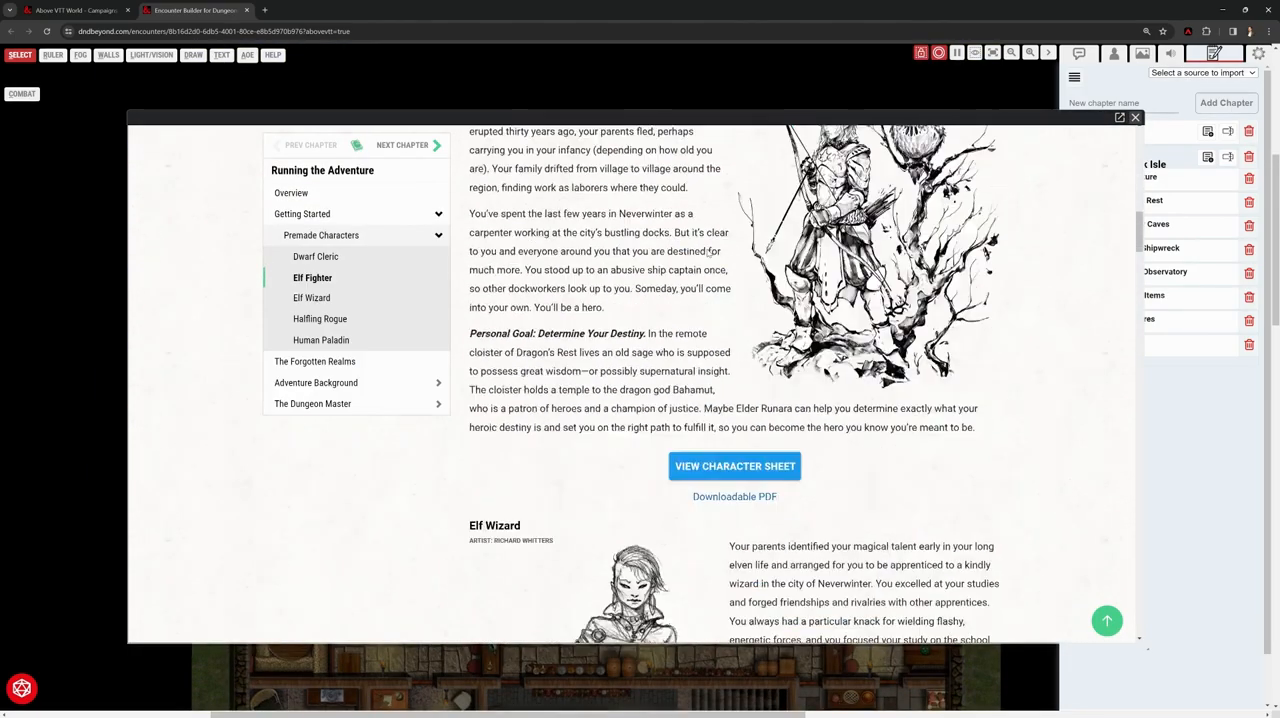
{"action": "left_click", "coordinate": [321, 341]}
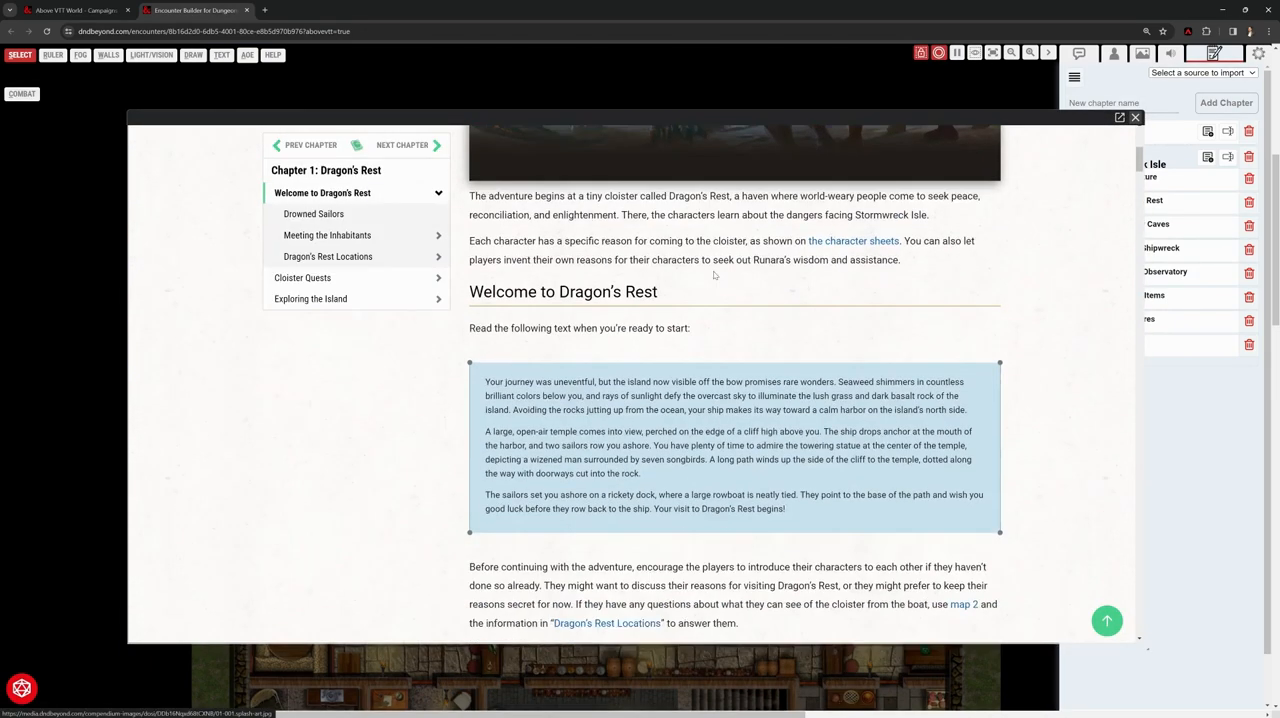
{"action": "left_click", "coordinate": [314, 213]}
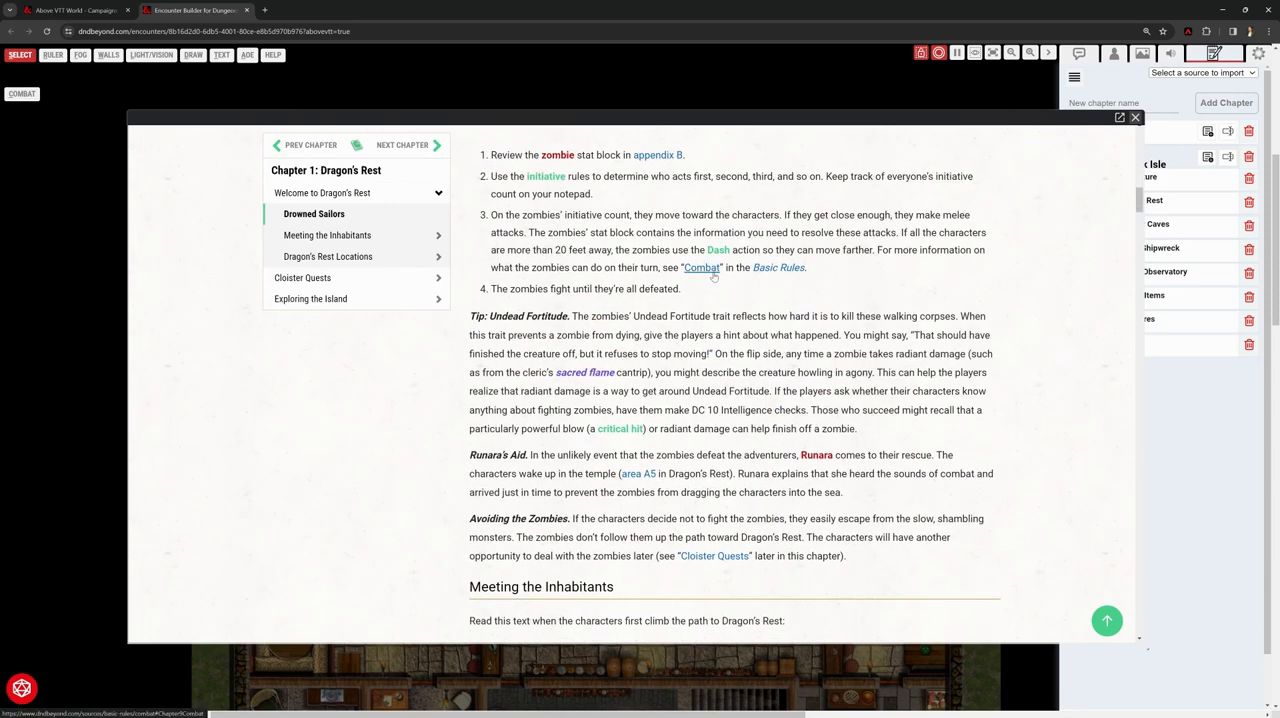
{"action": "mouse_move", "coordinate": [710, 338]}
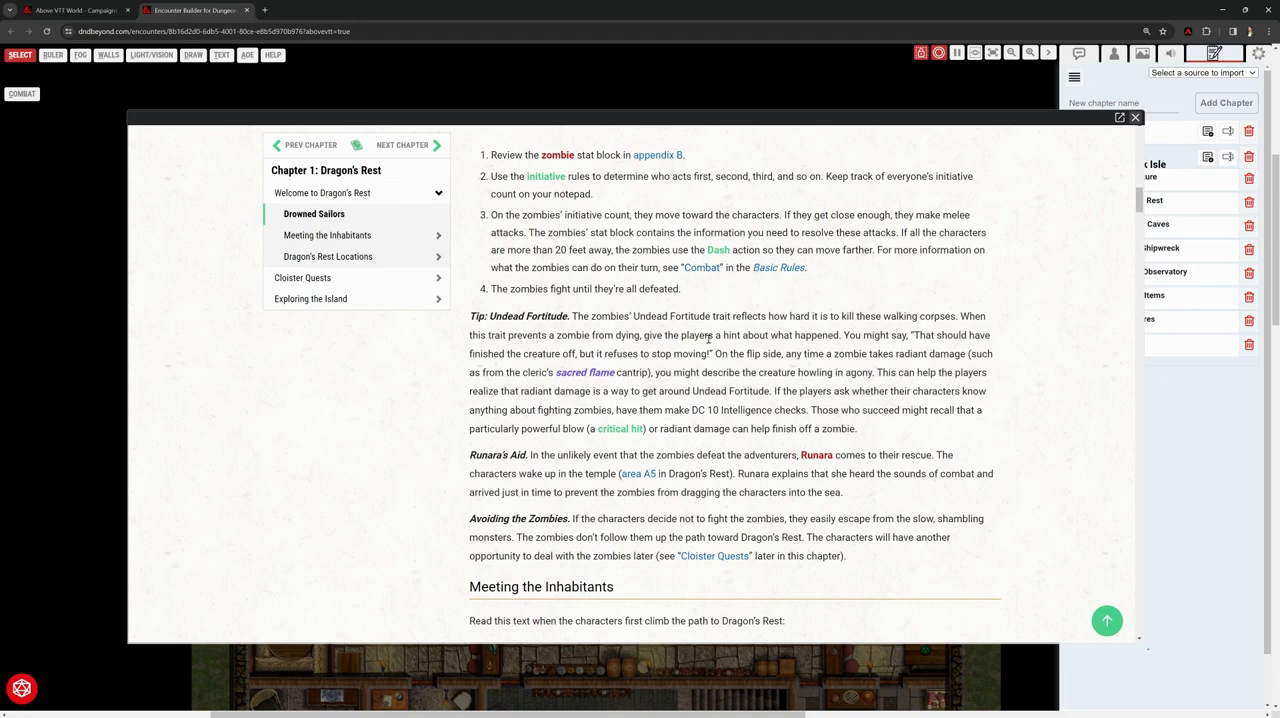
{"action": "mouse_move", "coordinate": [1073, 288]}
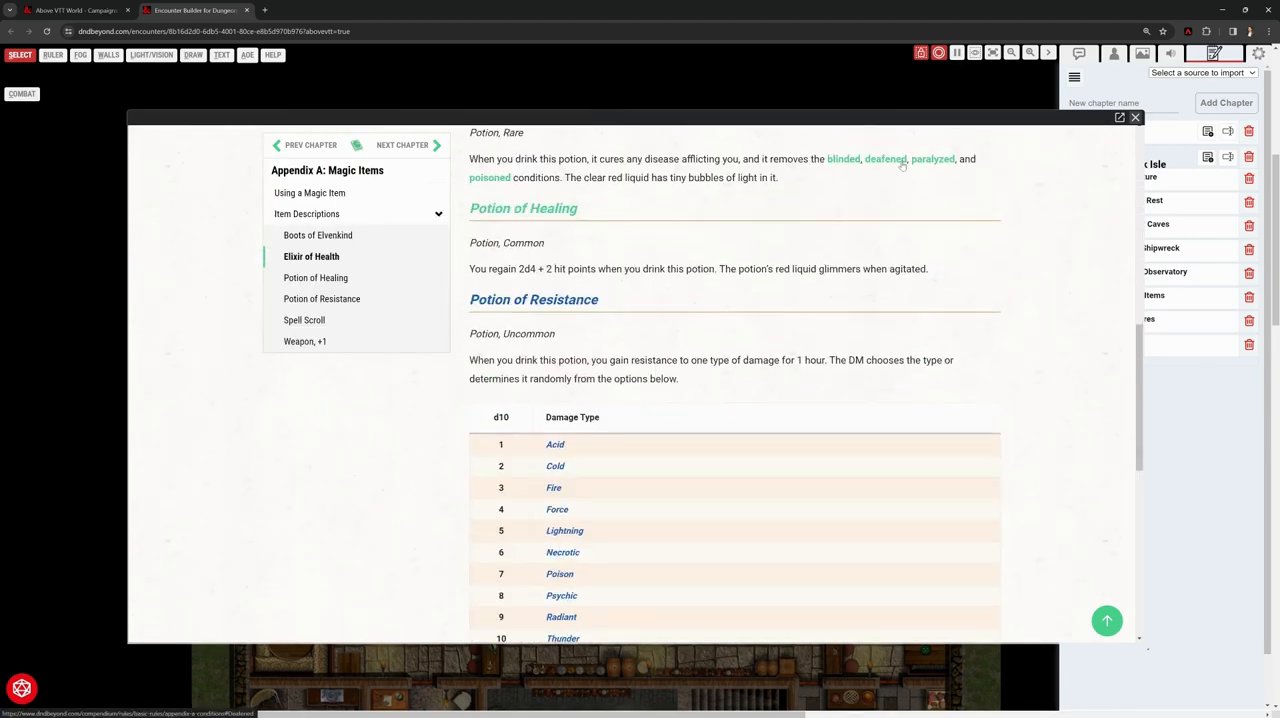
Close the journal reader showing Appendix A: Magic Items
{"action": "left_click", "coordinate": [1135, 117]}
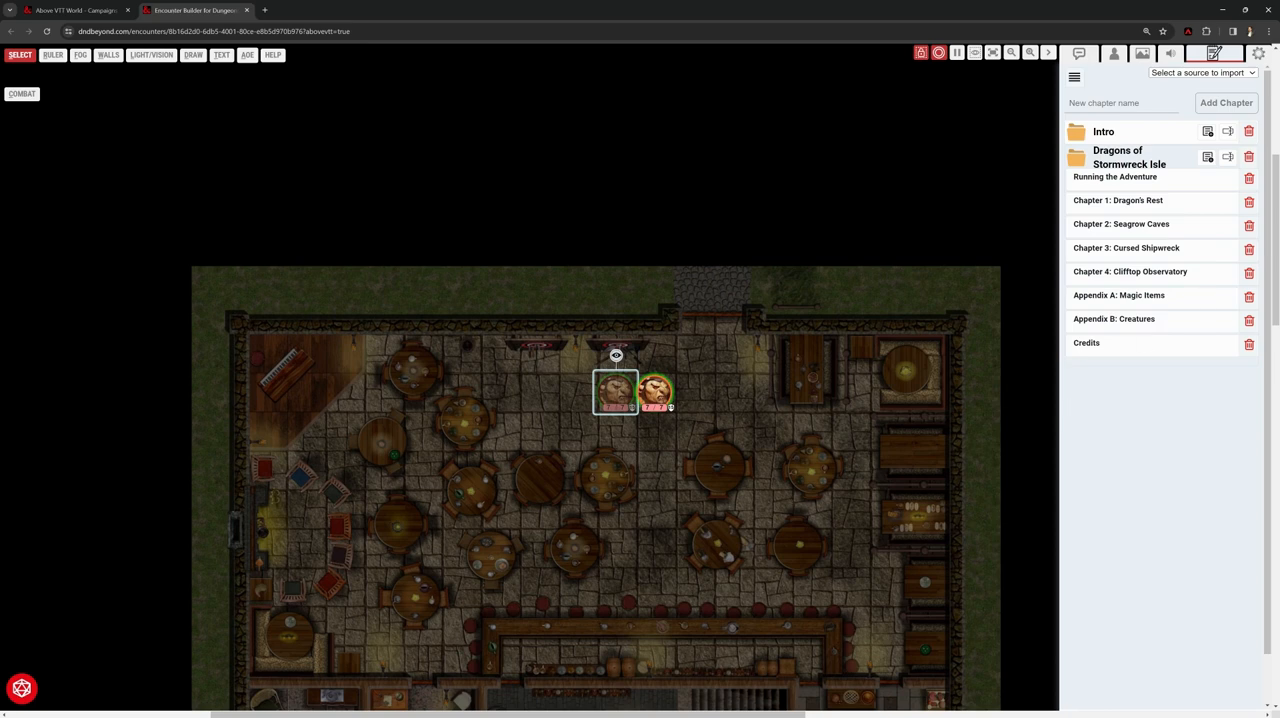
Enable 'Measure While Dragging Tokens' in the Above VTT settings
{"action": "left_click", "coordinate": [1243, 53]}
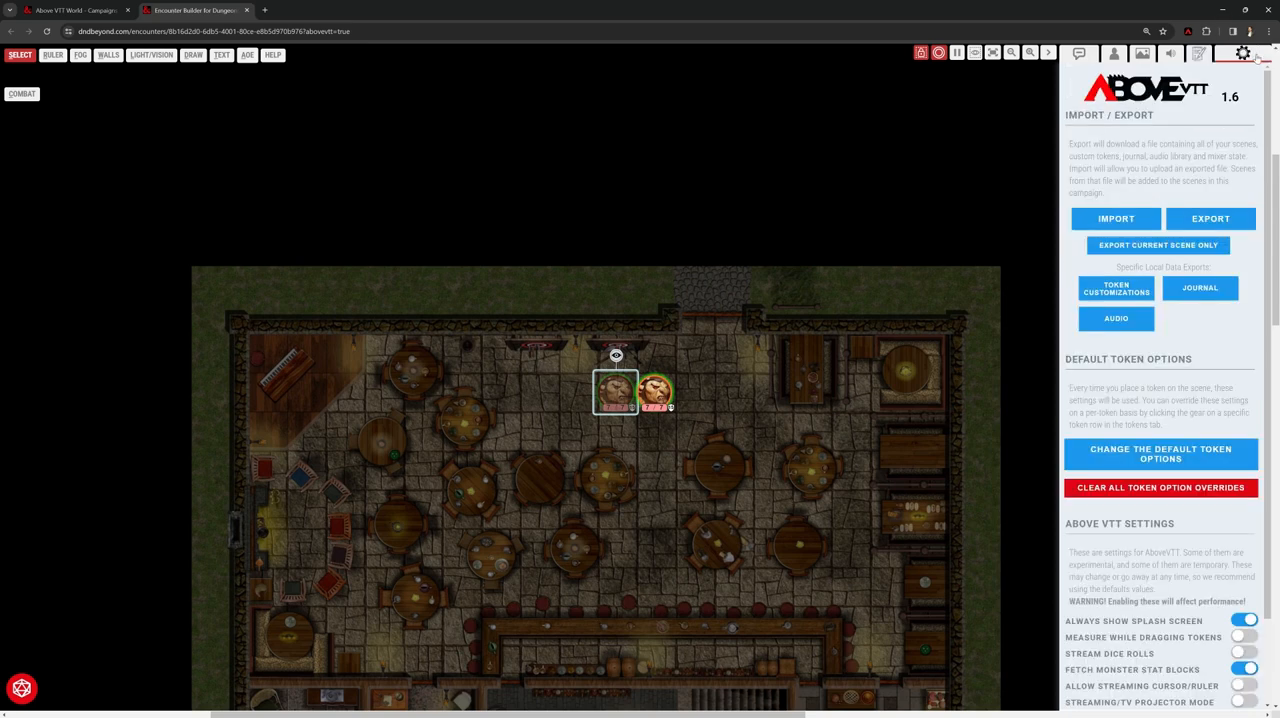
{"action": "mouse_move", "coordinate": [1180, 180]}
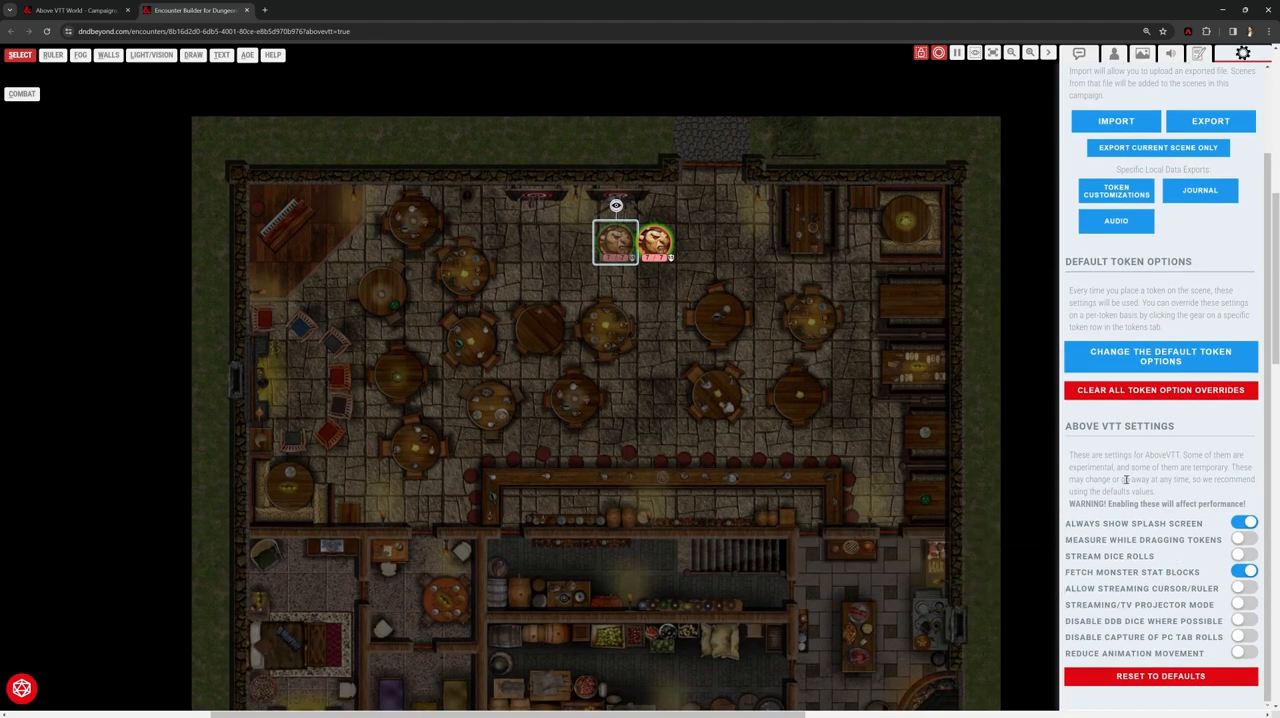
{"action": "mouse_move", "coordinate": [1142, 539]}
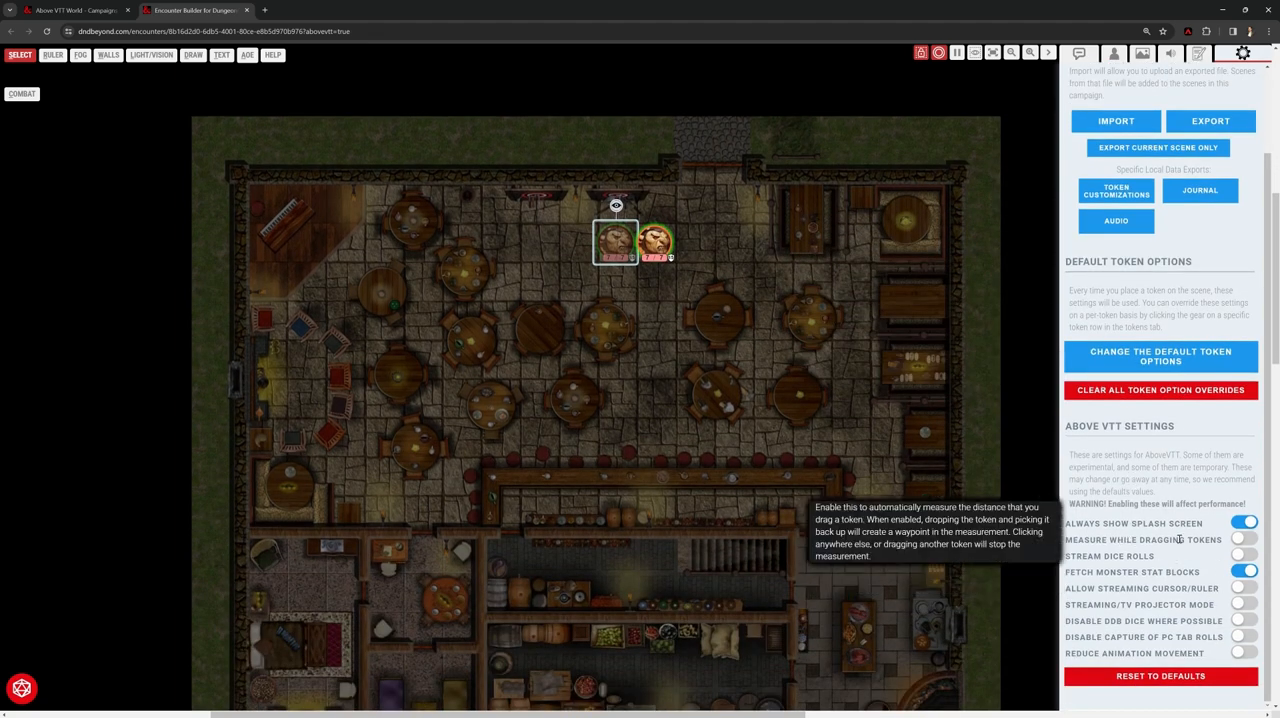
{"action": "left_click", "coordinate": [1244, 540]}
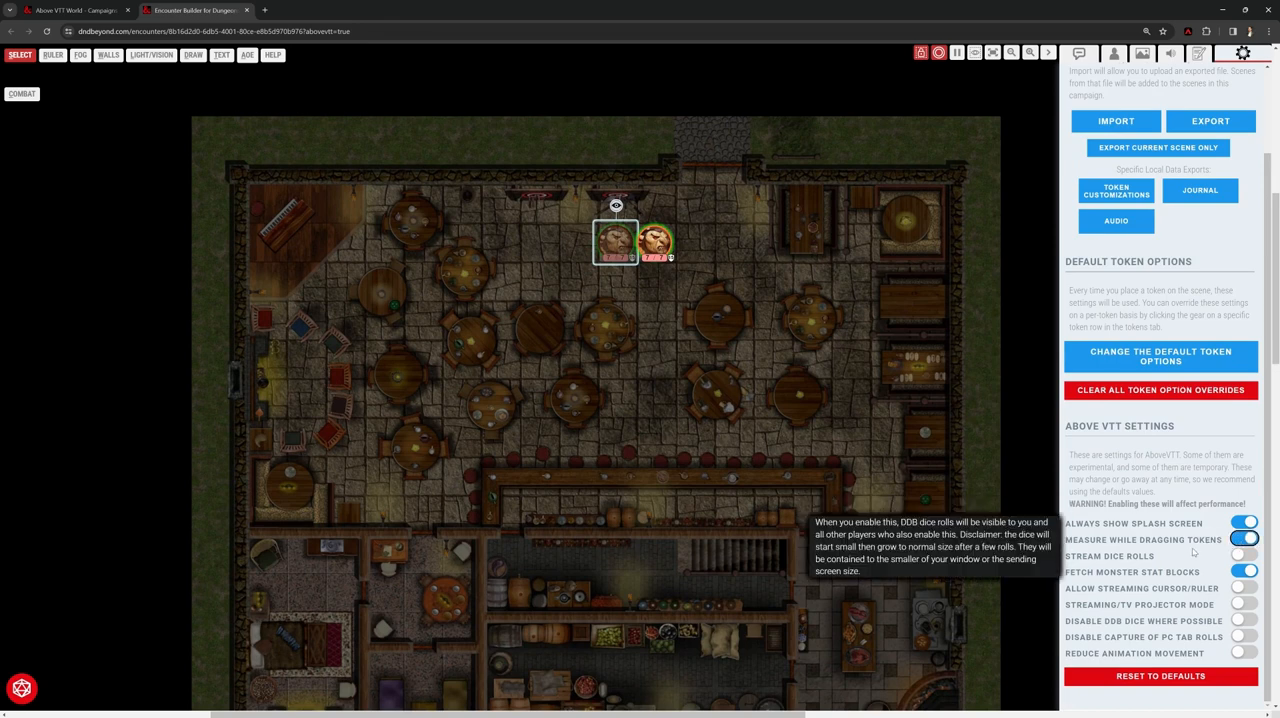
{"action": "mouse_move", "coordinate": [1160, 560]}
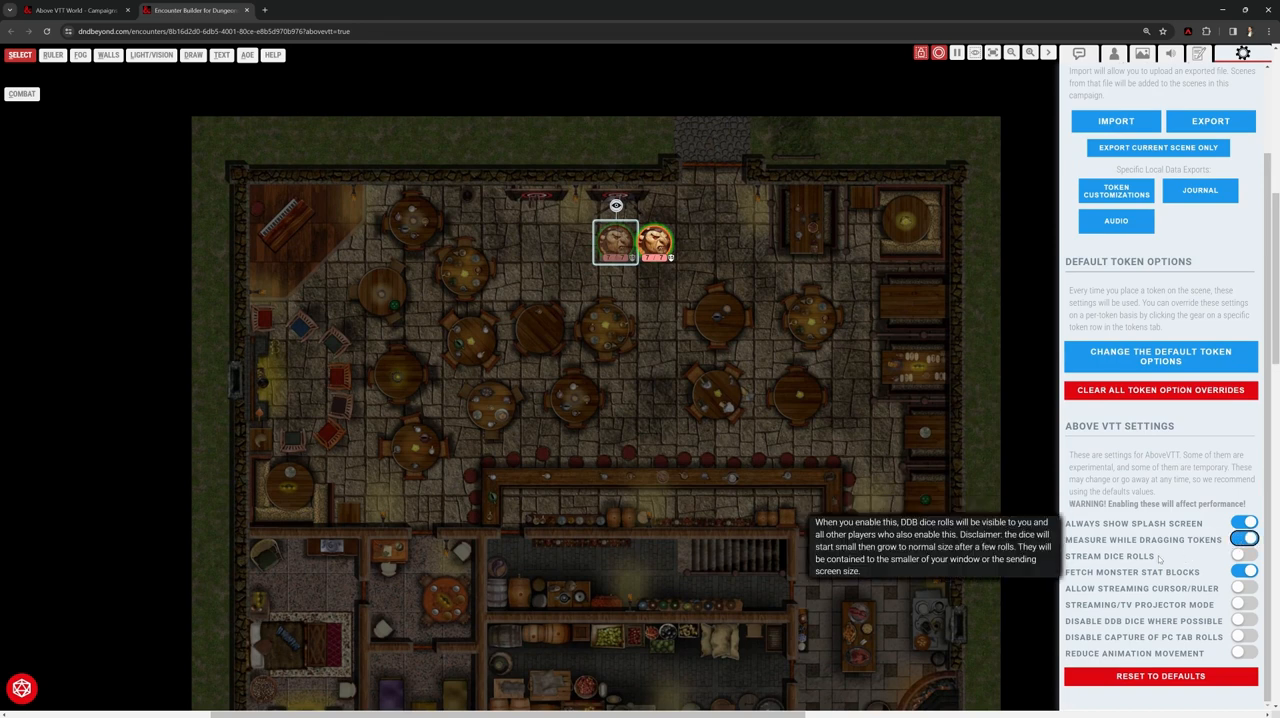
{"action": "mouse_move", "coordinate": [1132, 572]}
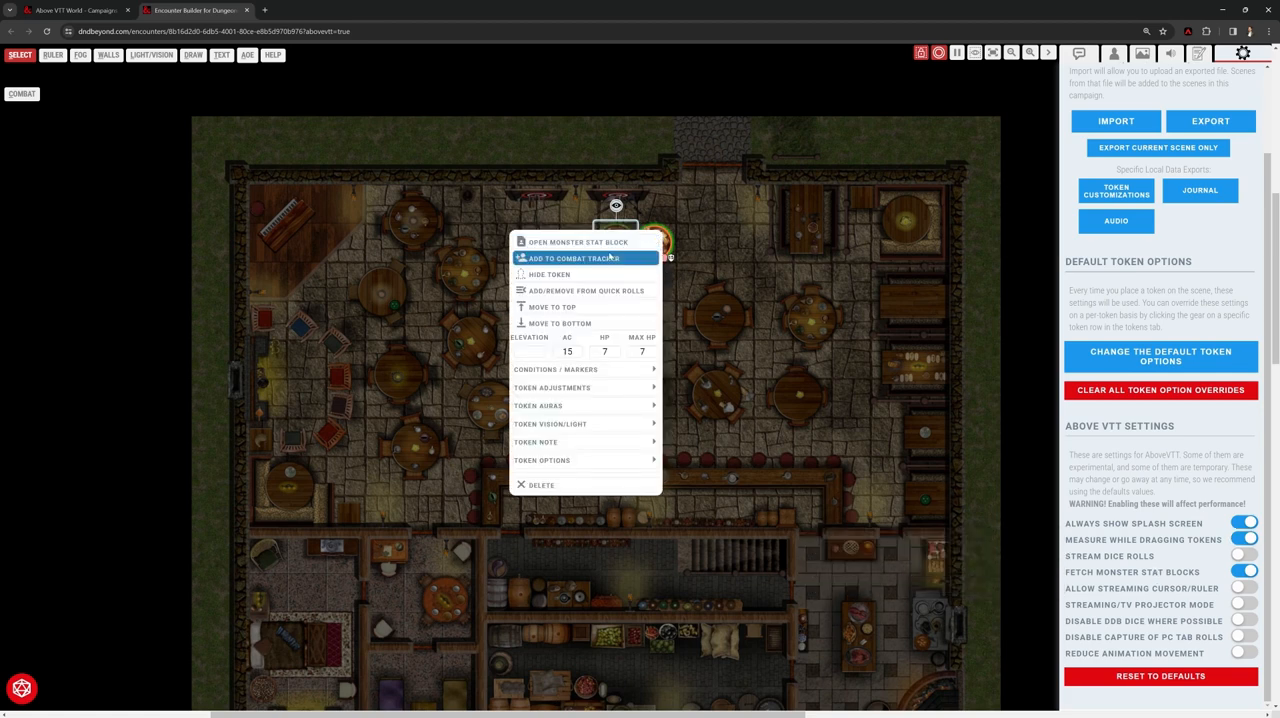
{"action": "left_click", "coordinate": [577, 241]}
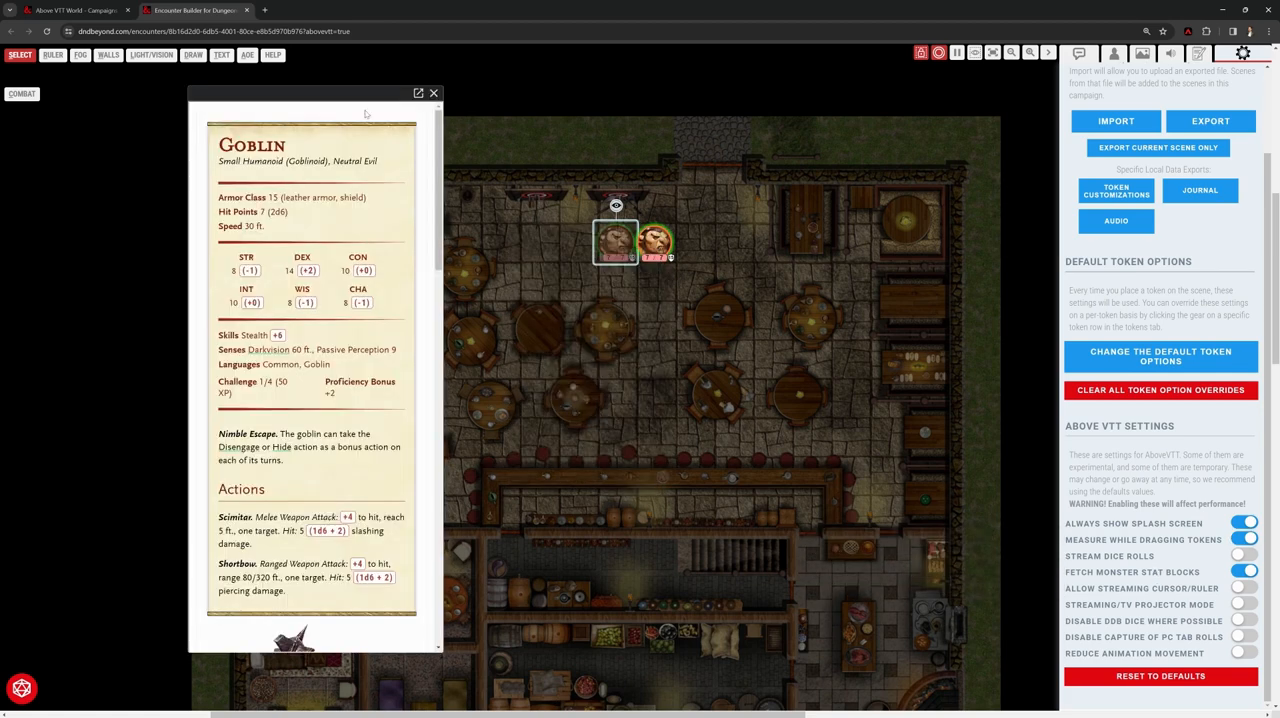
{"action": "left_click", "coordinate": [434, 92]}
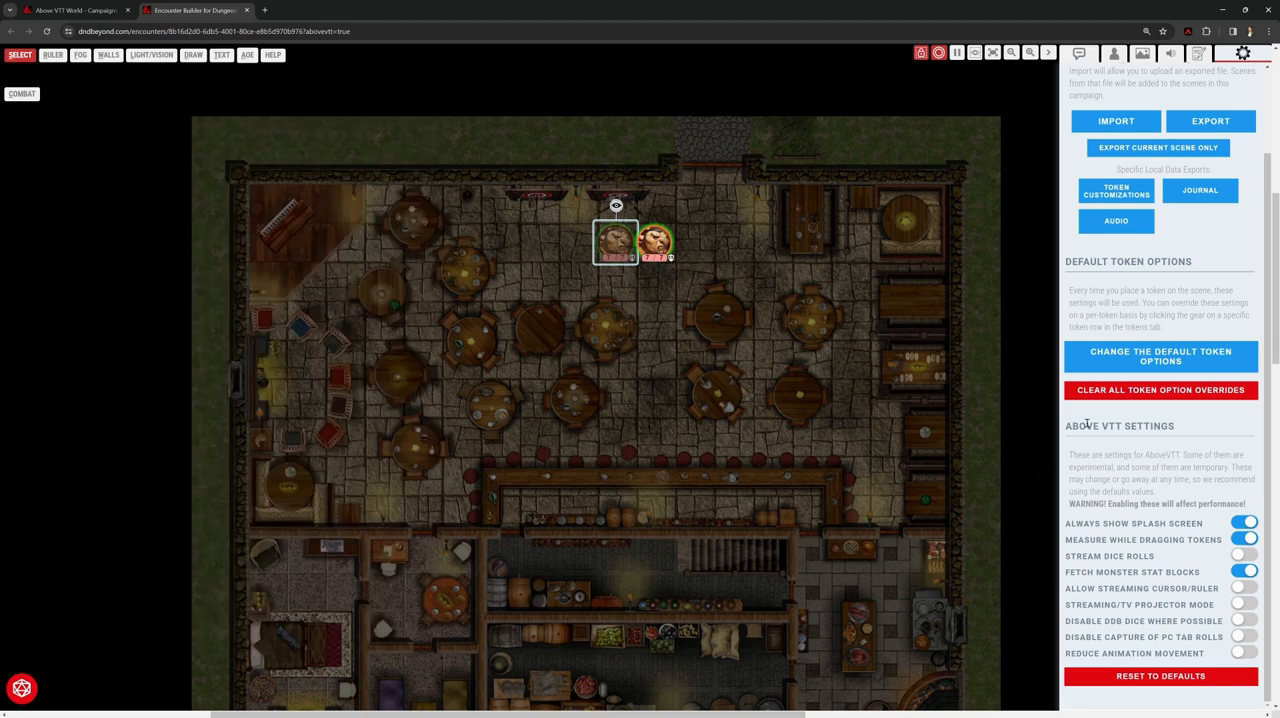
{"action": "mouse_move", "coordinate": [1150, 522]}
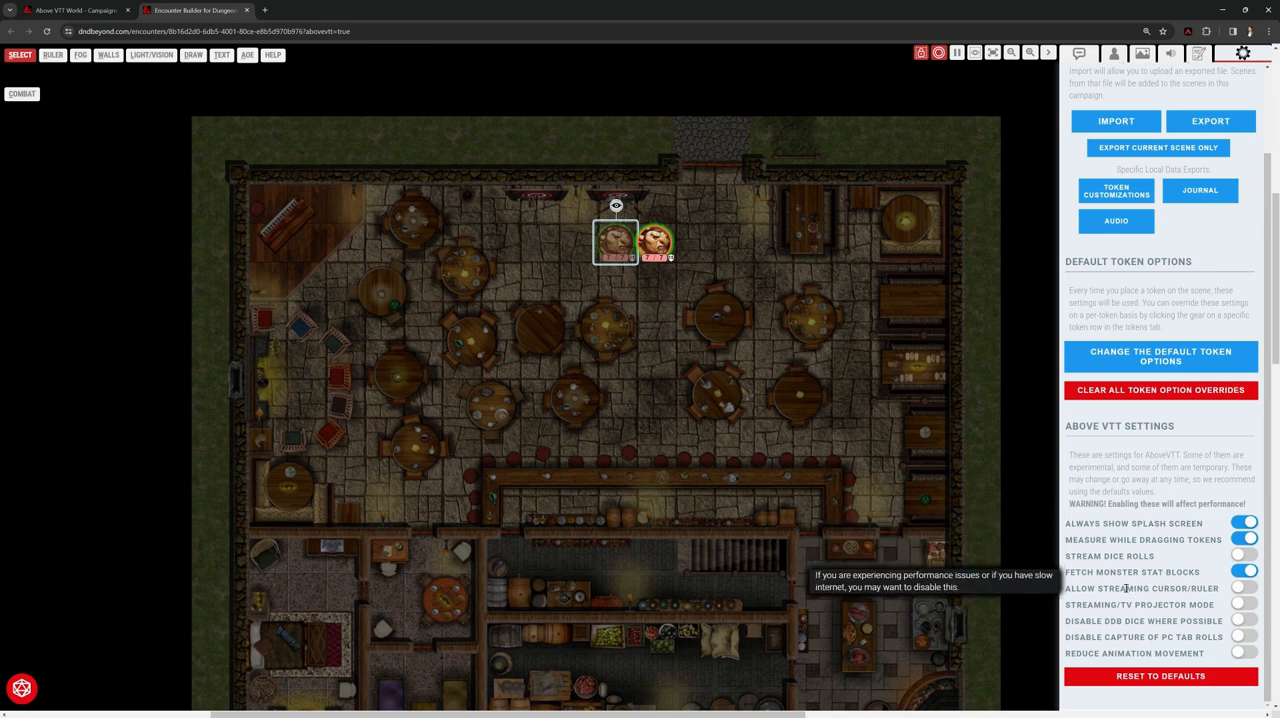
{"action": "mouse_move", "coordinate": [1124, 539]}
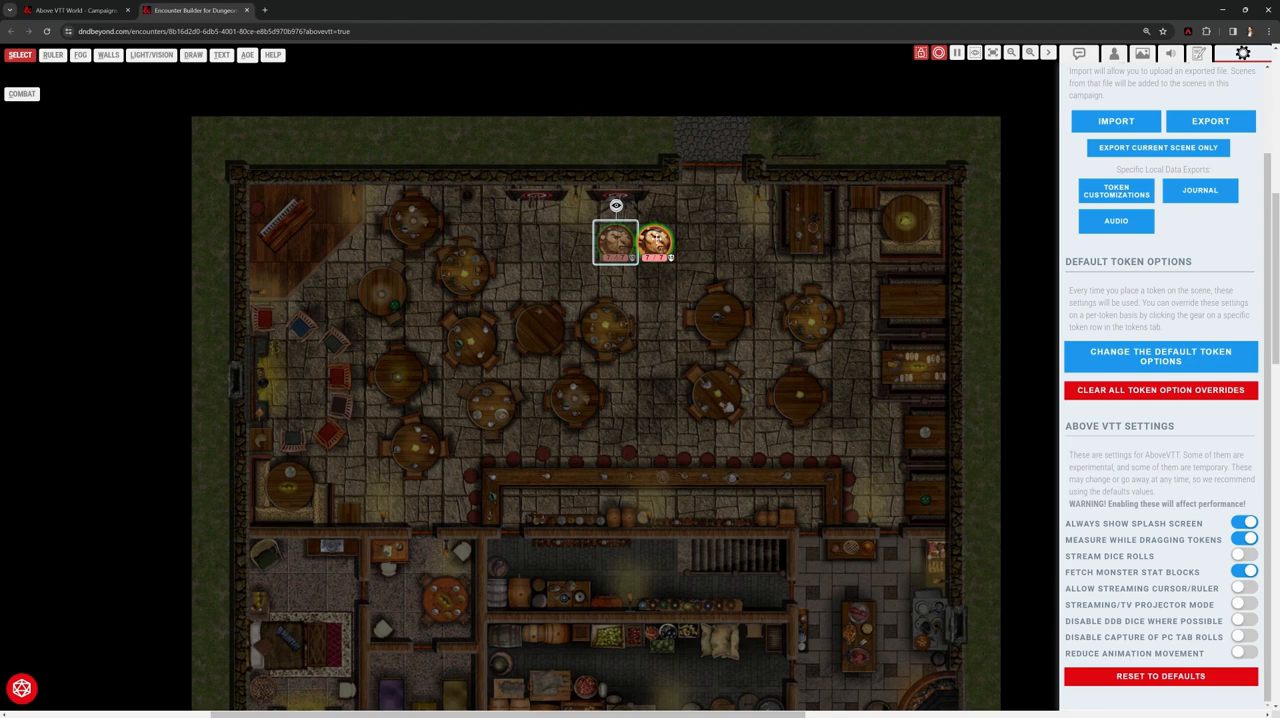
Drag the goblin to several tavern spots reading 20 ft and 15 ft, ending beside the other token
{"action": "left_click_drag", "start_coordinate": [655, 243], "coordinate": [810, 320]}
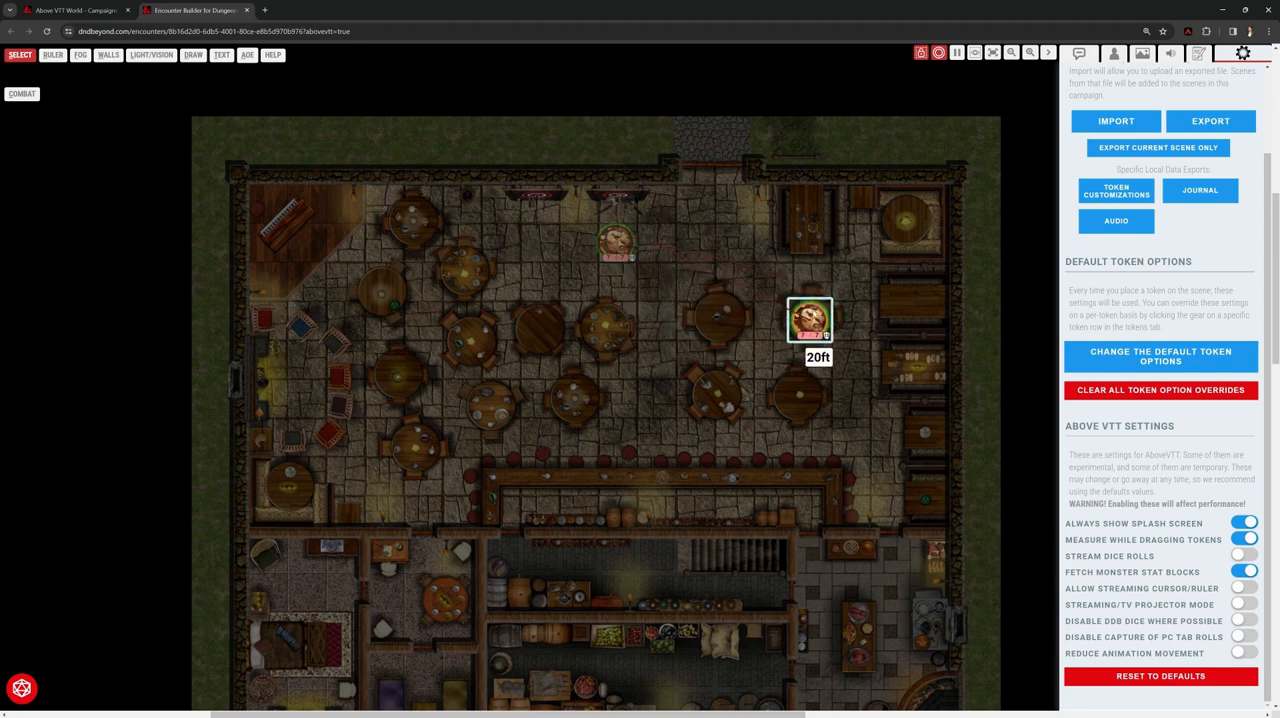
{"action": "left_click_drag", "start_coordinate": [810, 320], "coordinate": [497, 398]}
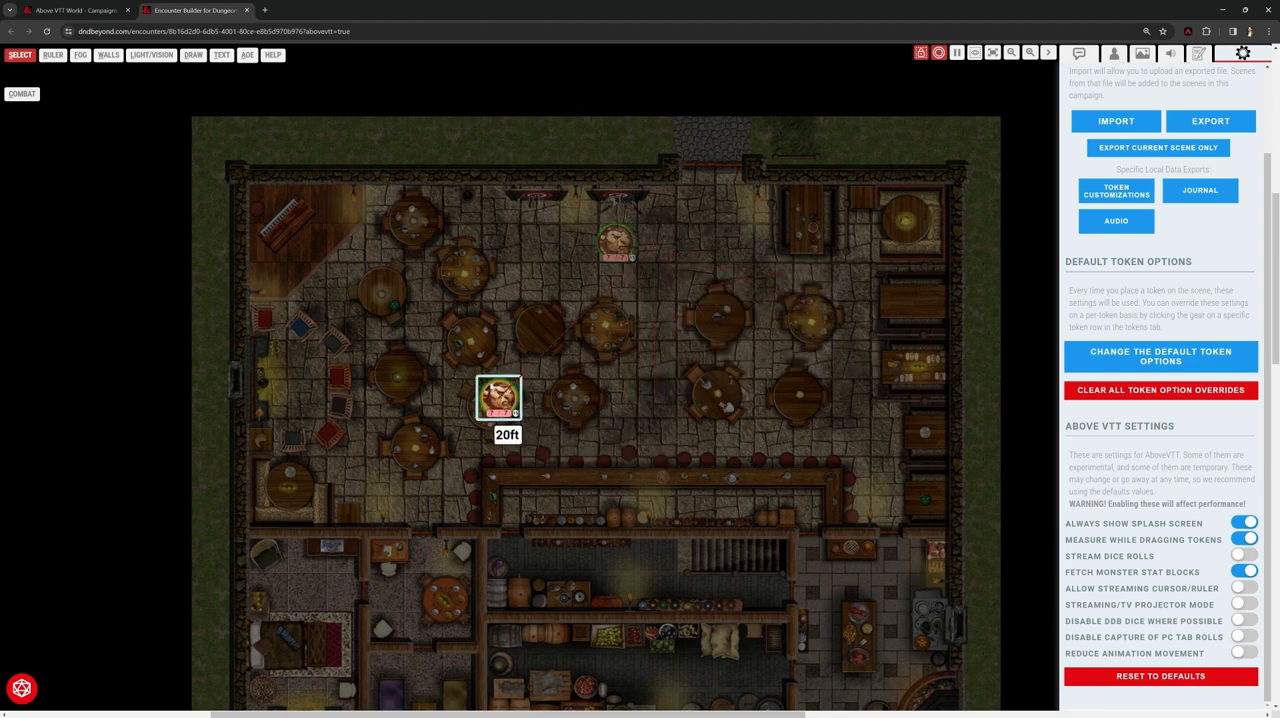
{"action": "left_click_drag", "start_coordinate": [497, 397], "coordinate": [810, 205]}
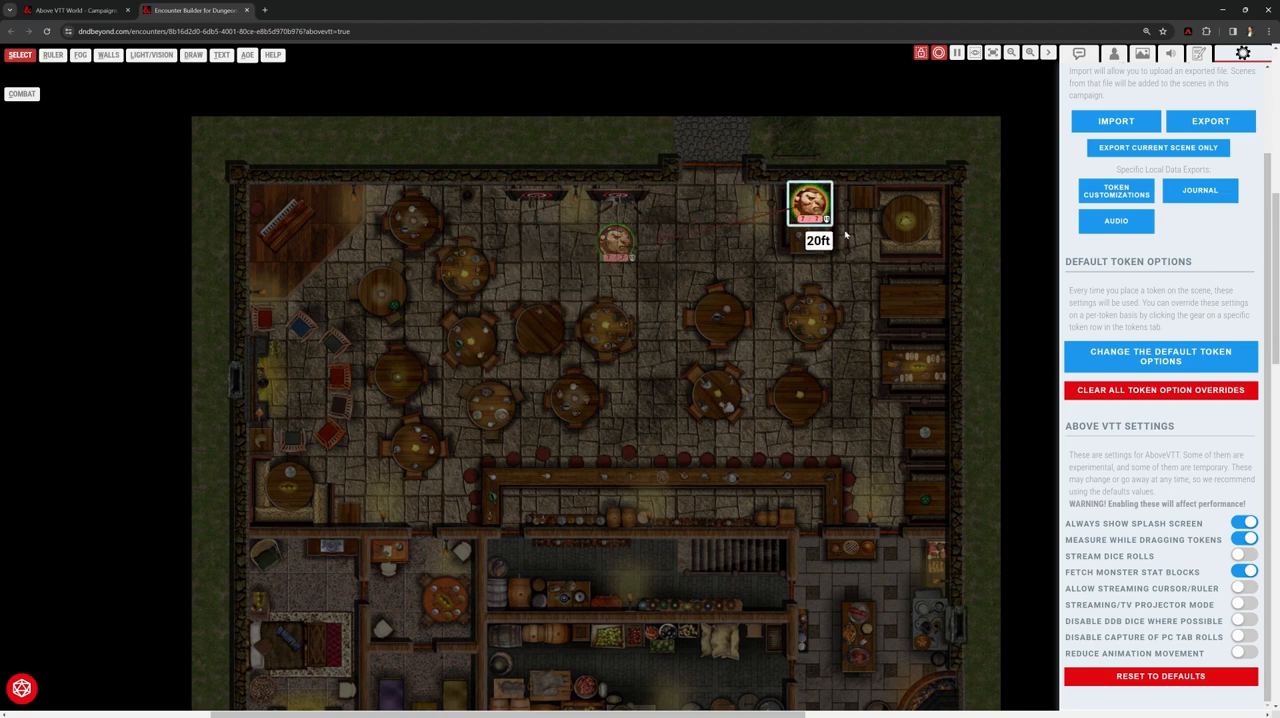
{"action": "left_click_drag", "start_coordinate": [810, 205], "coordinate": [770, 320]}
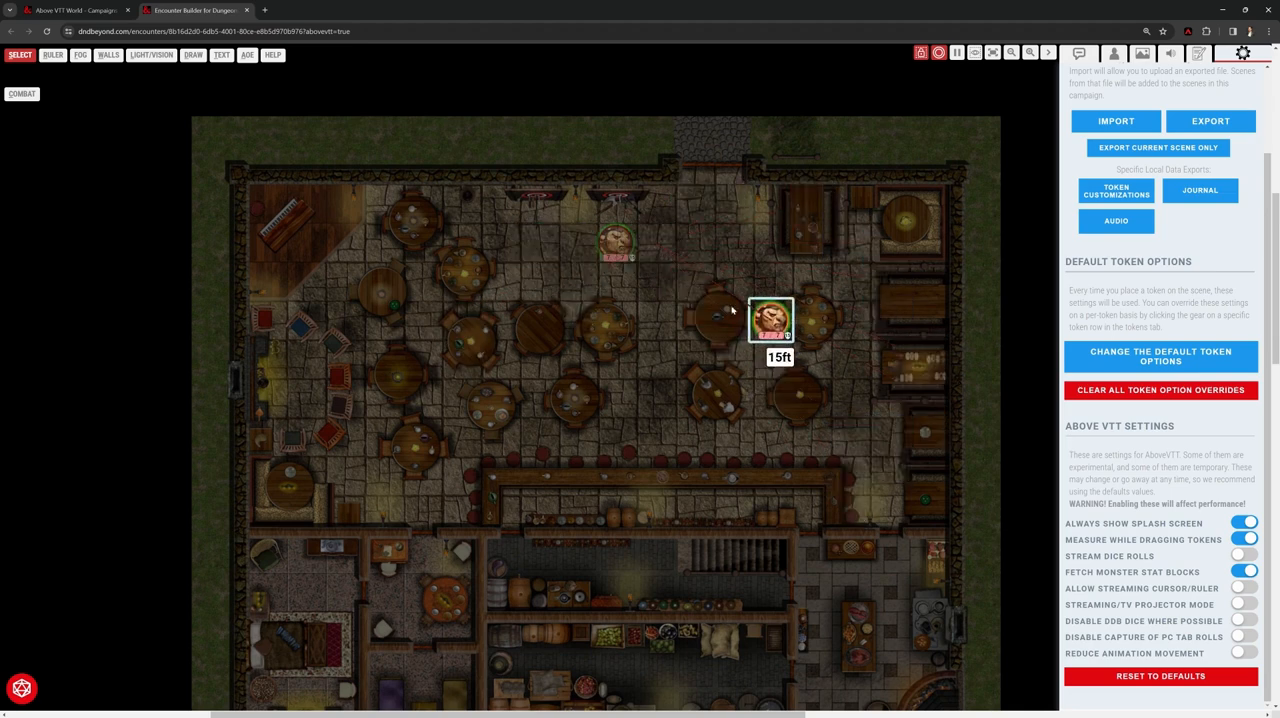
{"action": "left_click_drag", "start_coordinate": [770, 320], "coordinate": [655, 243]}
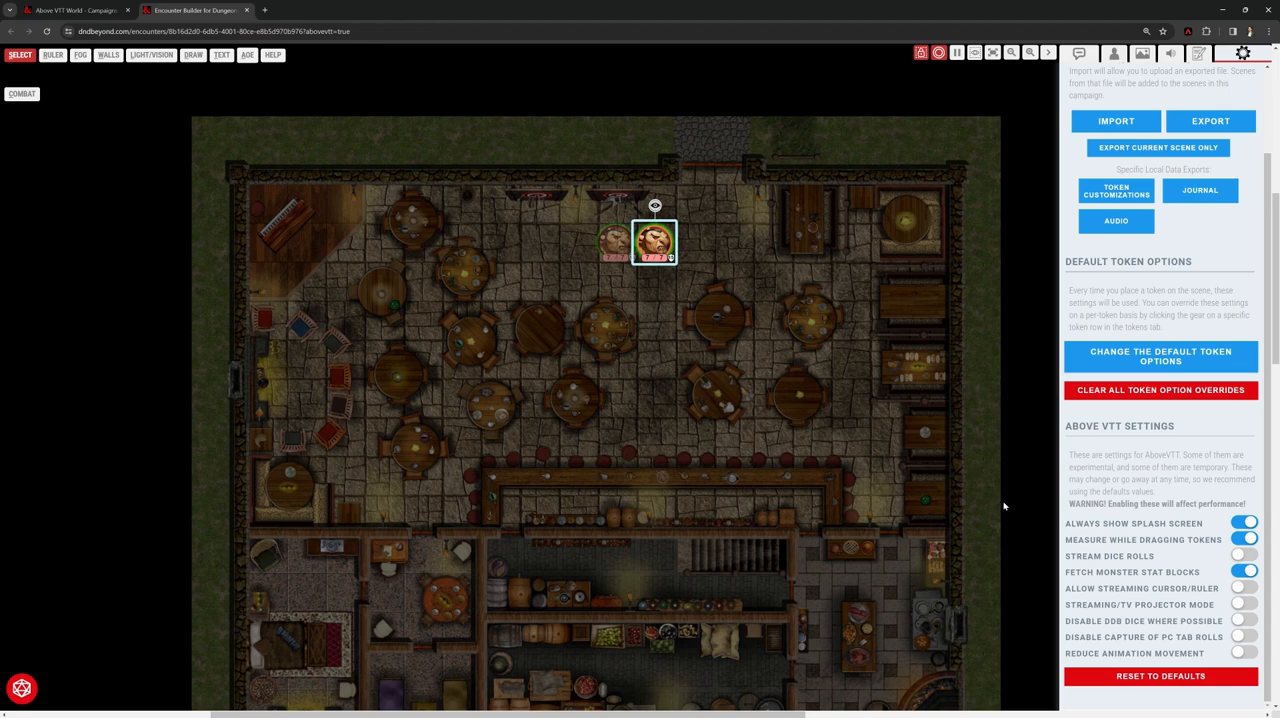
{"action": "mouse_move", "coordinate": [940, 341]}
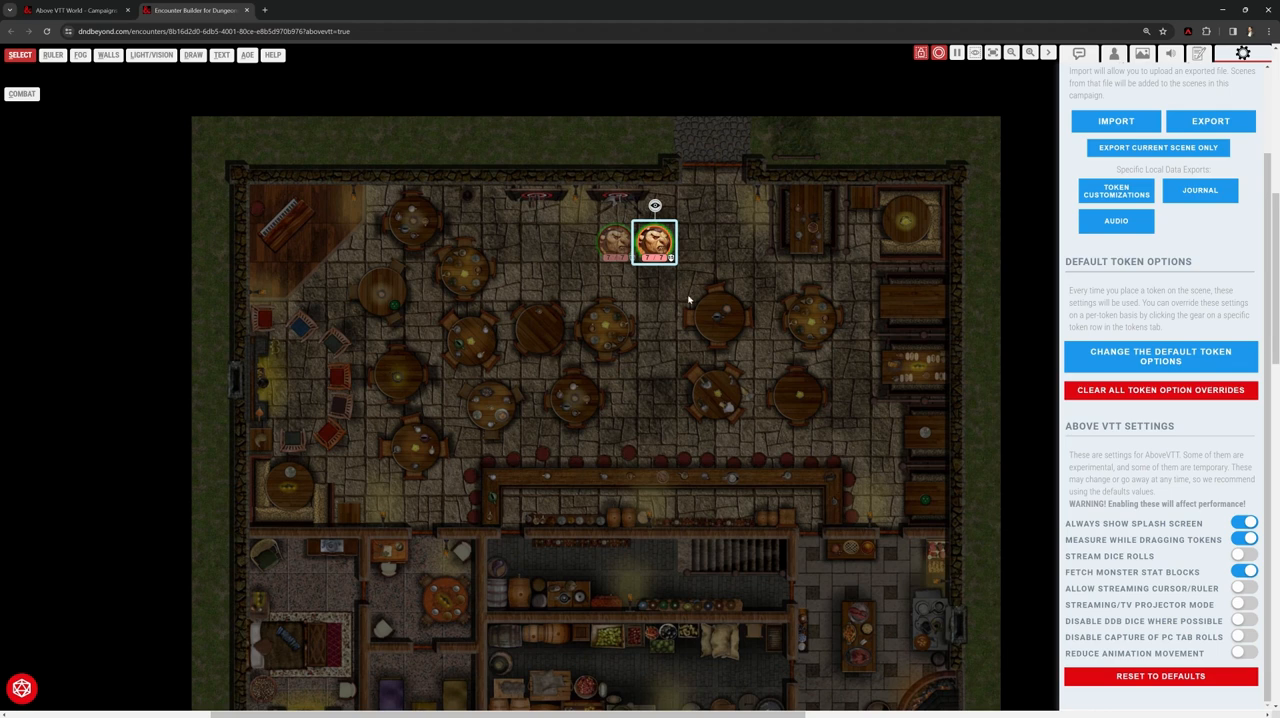
{"action": "mouse_move", "coordinate": [791, 514]}
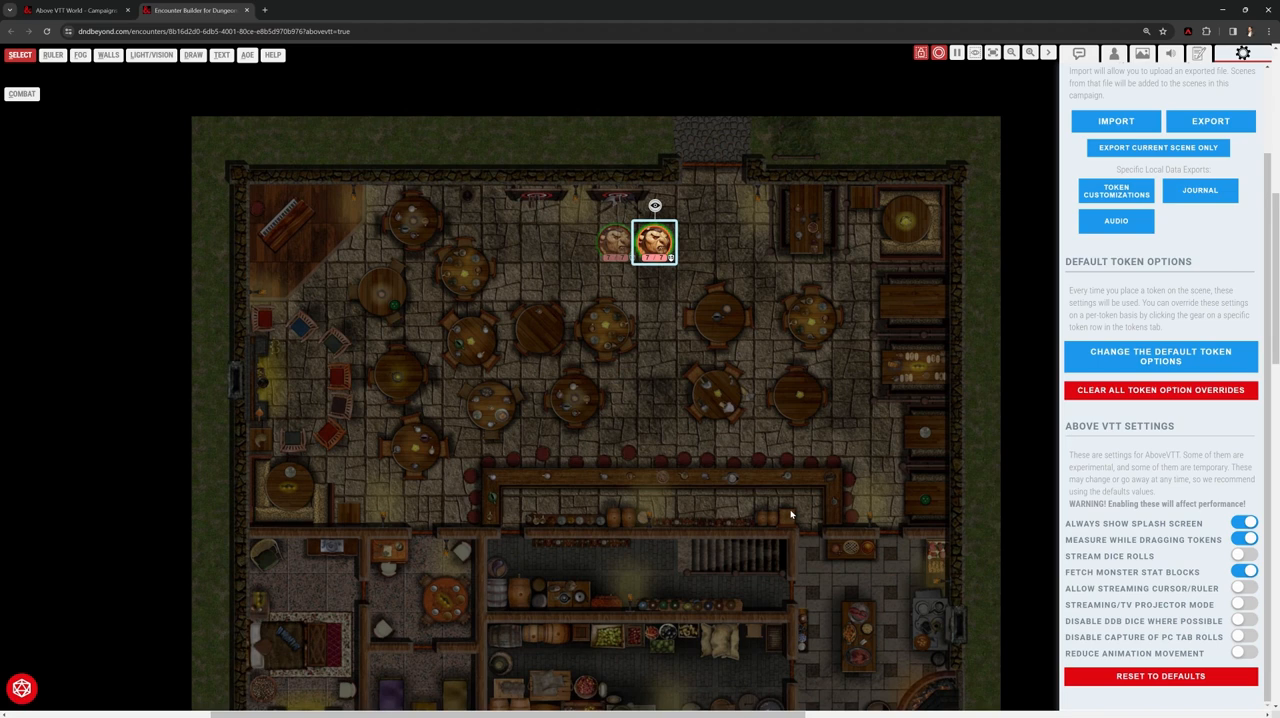
{"action": "mouse_move", "coordinate": [765, 423]}
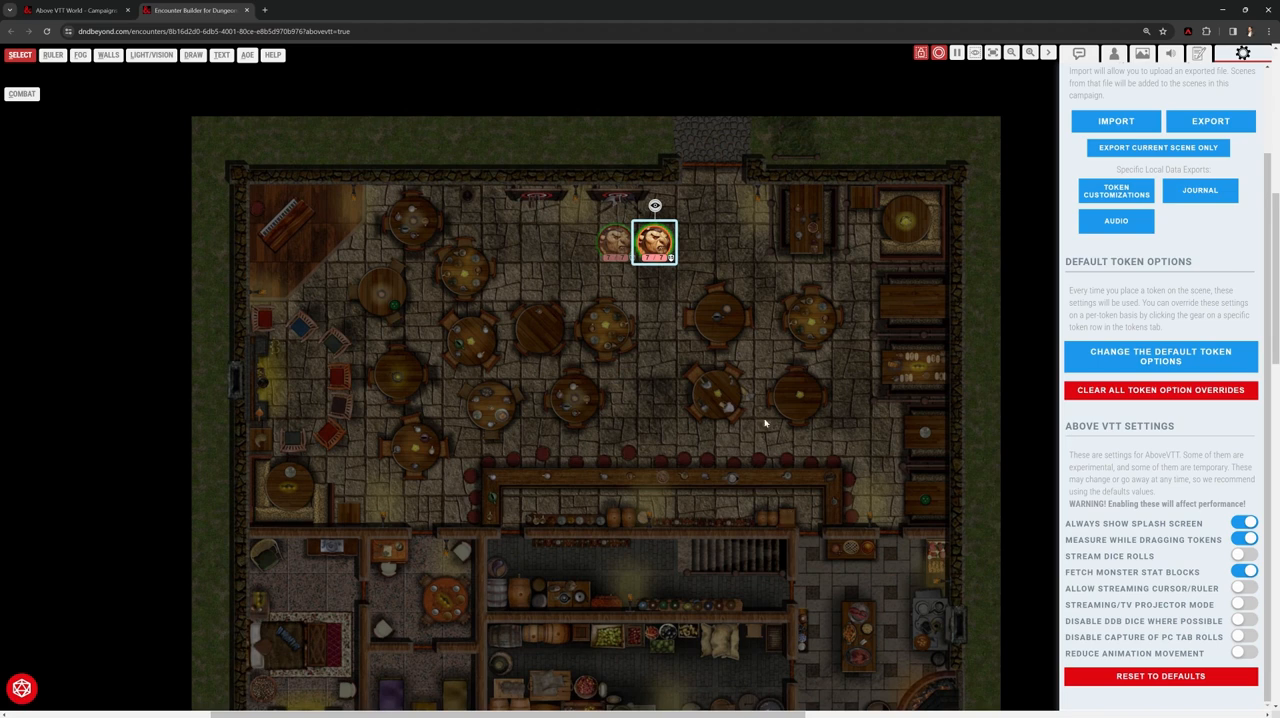
Create a new scenes folder named 'Stormwreck Isle' in the Scenes panel
{"action": "left_click", "coordinate": [1157, 53]}
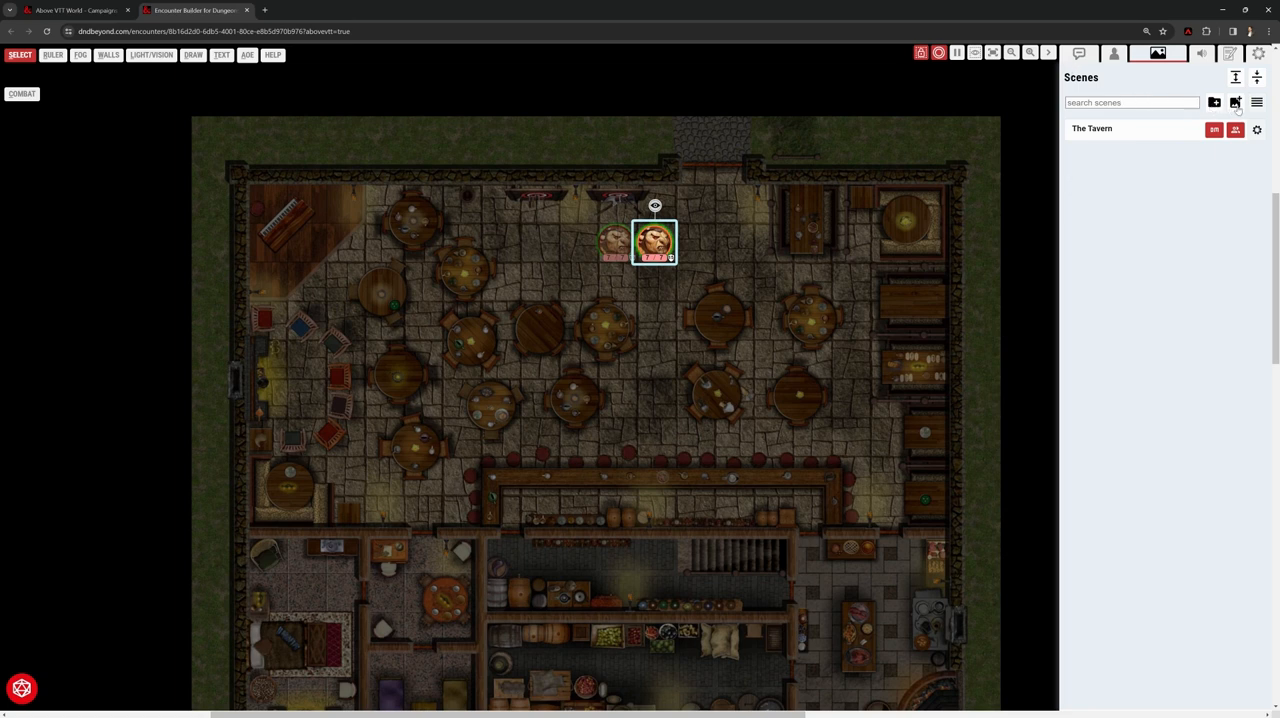
{"action": "mouse_move", "coordinate": [1235, 103]}
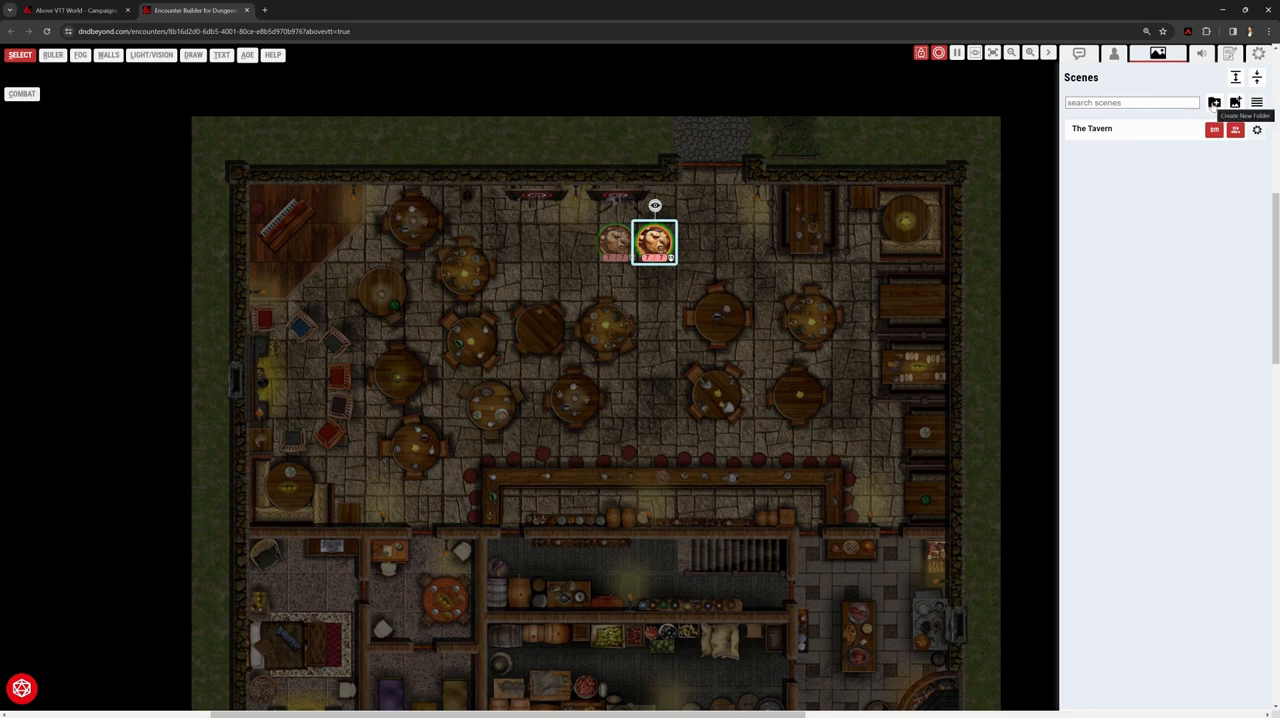
{"action": "left_click", "coordinate": [1214, 102]}
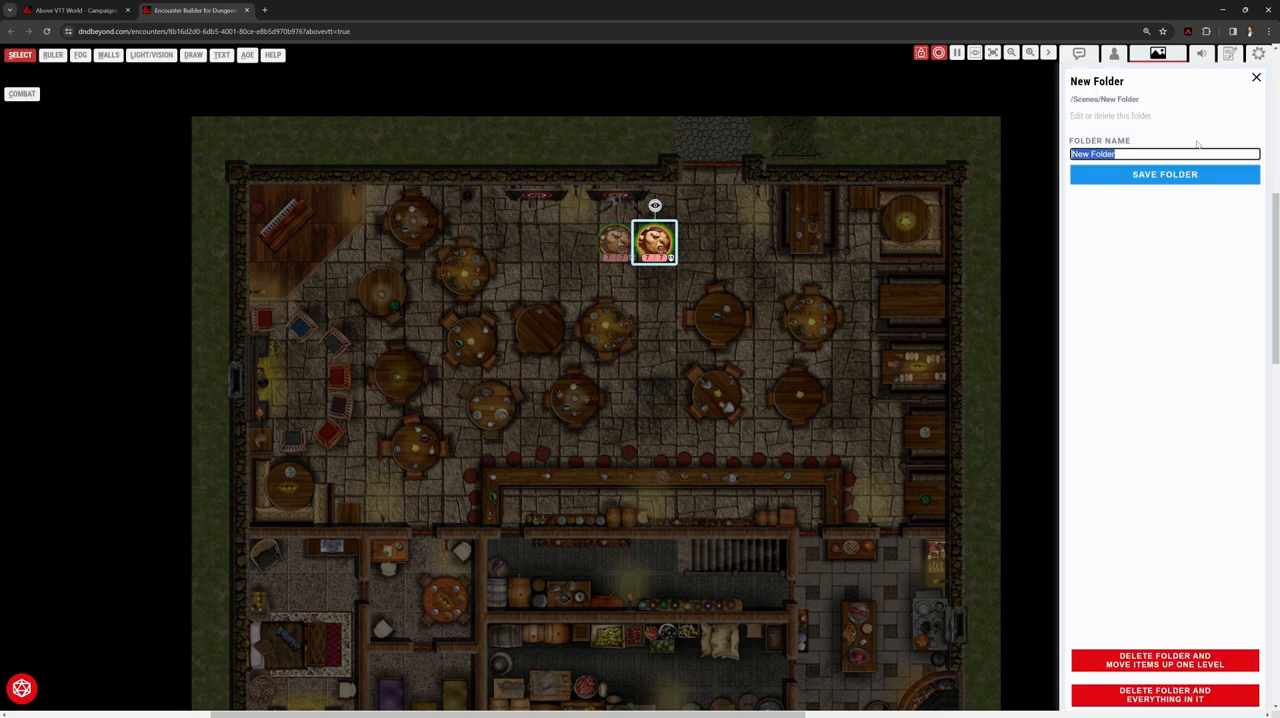
{"action": "type", "text": "Sto"}
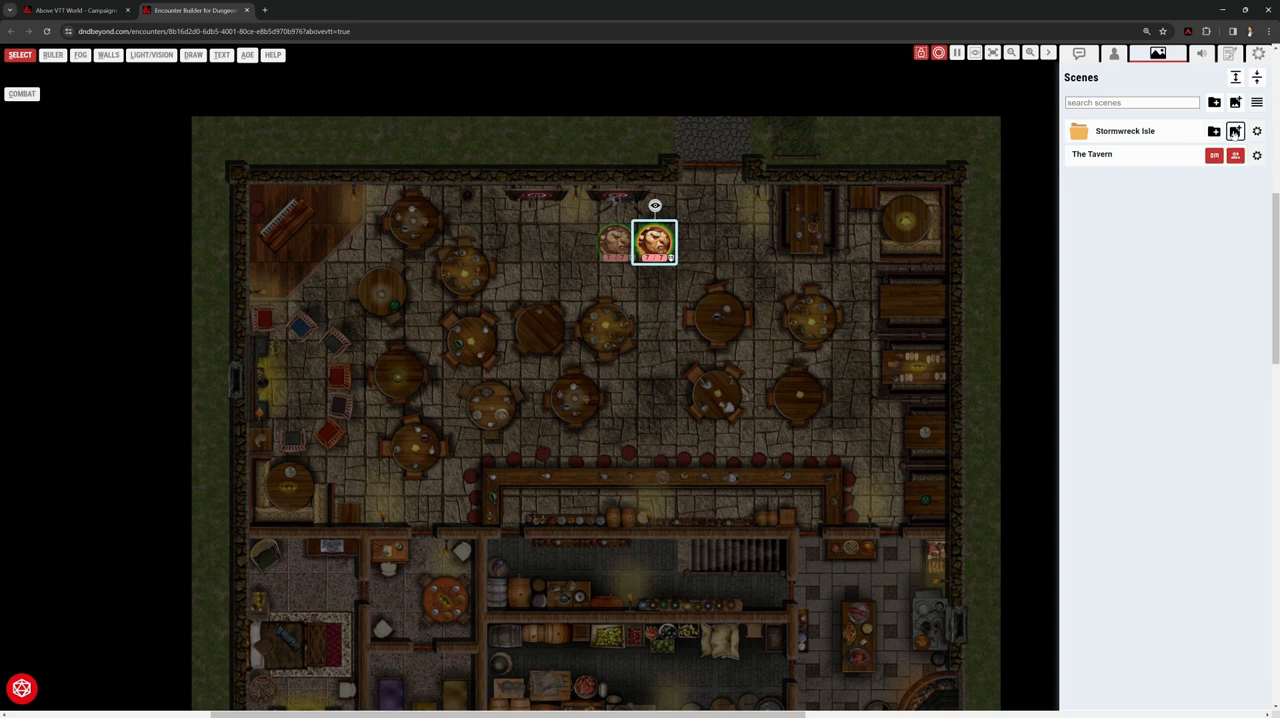
Open the scene import options for the Stormwreck Isle folder
{"action": "left_click", "coordinate": [1235, 131]}
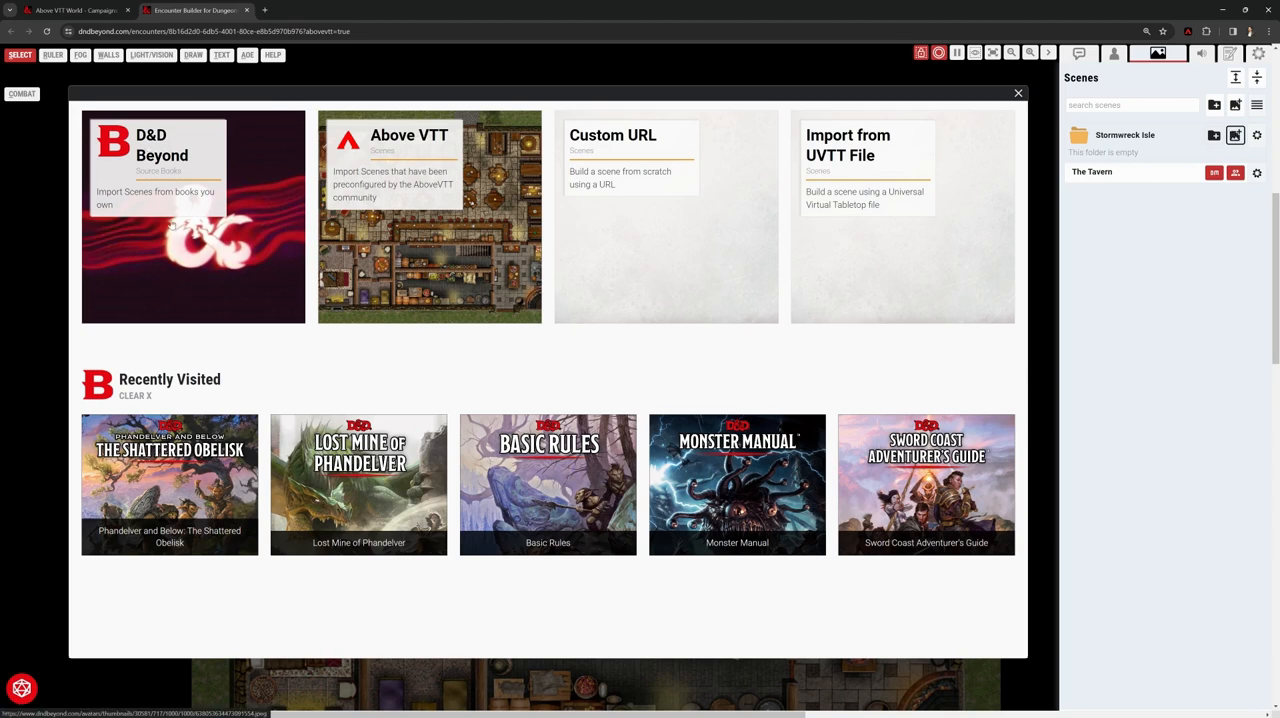
{"action": "mouse_move", "coordinate": [175, 207]}
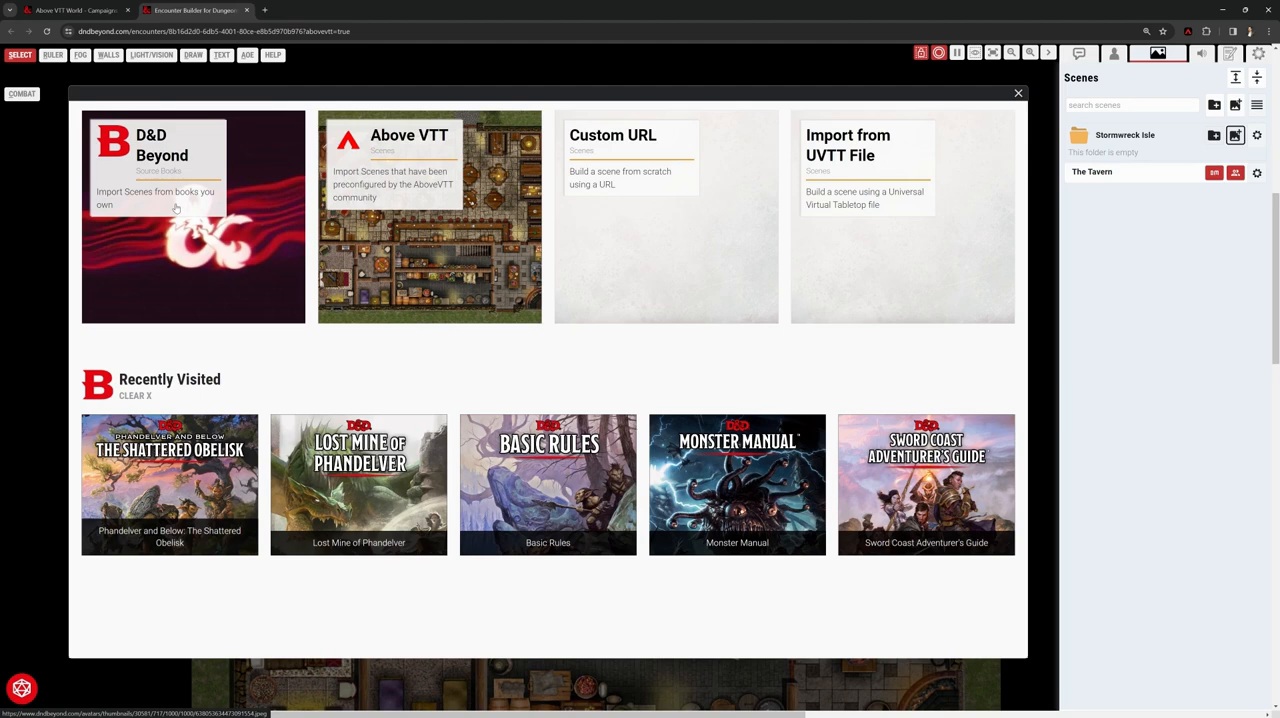
{"action": "mouse_move", "coordinate": [180, 210]}
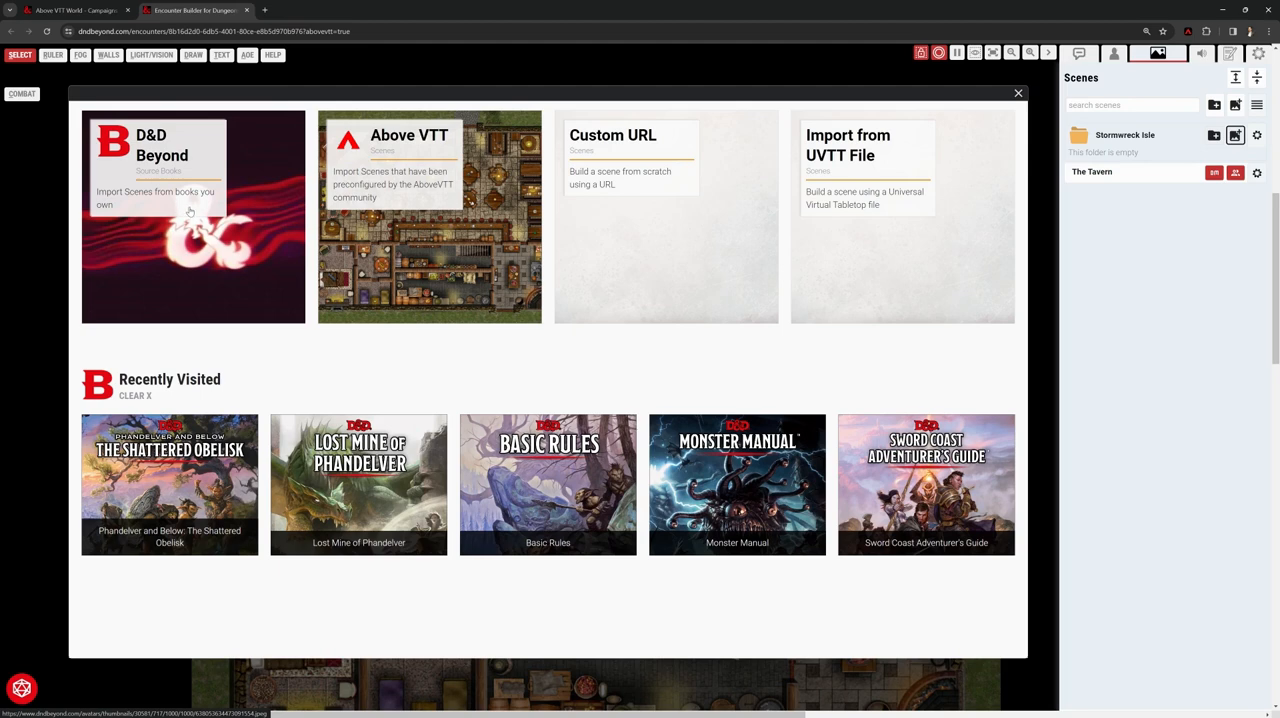
{"action": "mouse_move", "coordinate": [445, 260]}
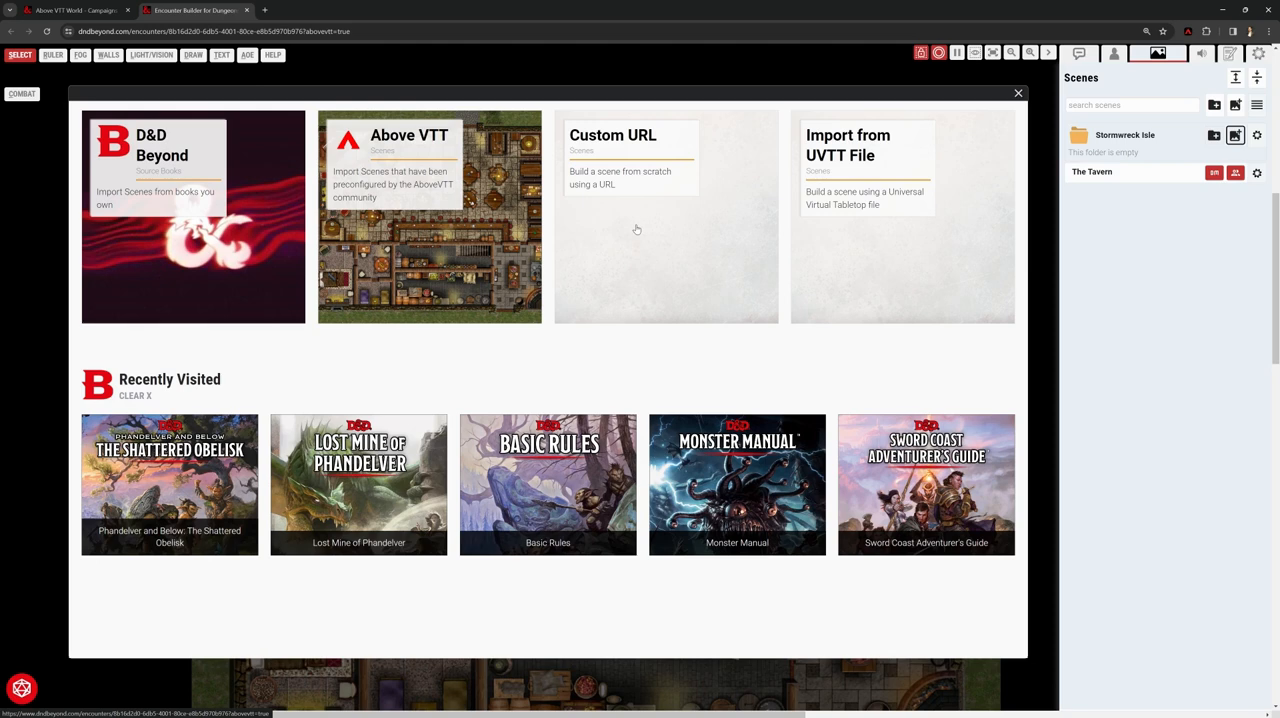
{"action": "mouse_move", "coordinate": [634, 222]}
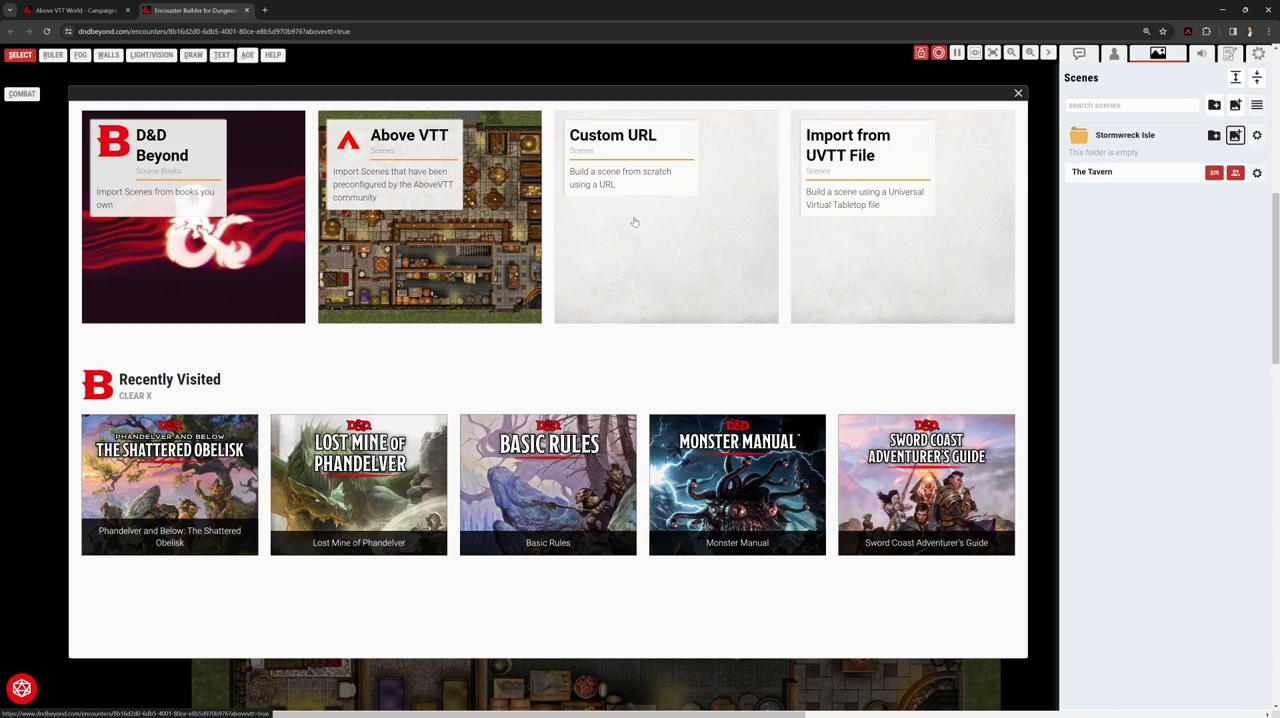
{"action": "mouse_move", "coordinate": [643, 226]}
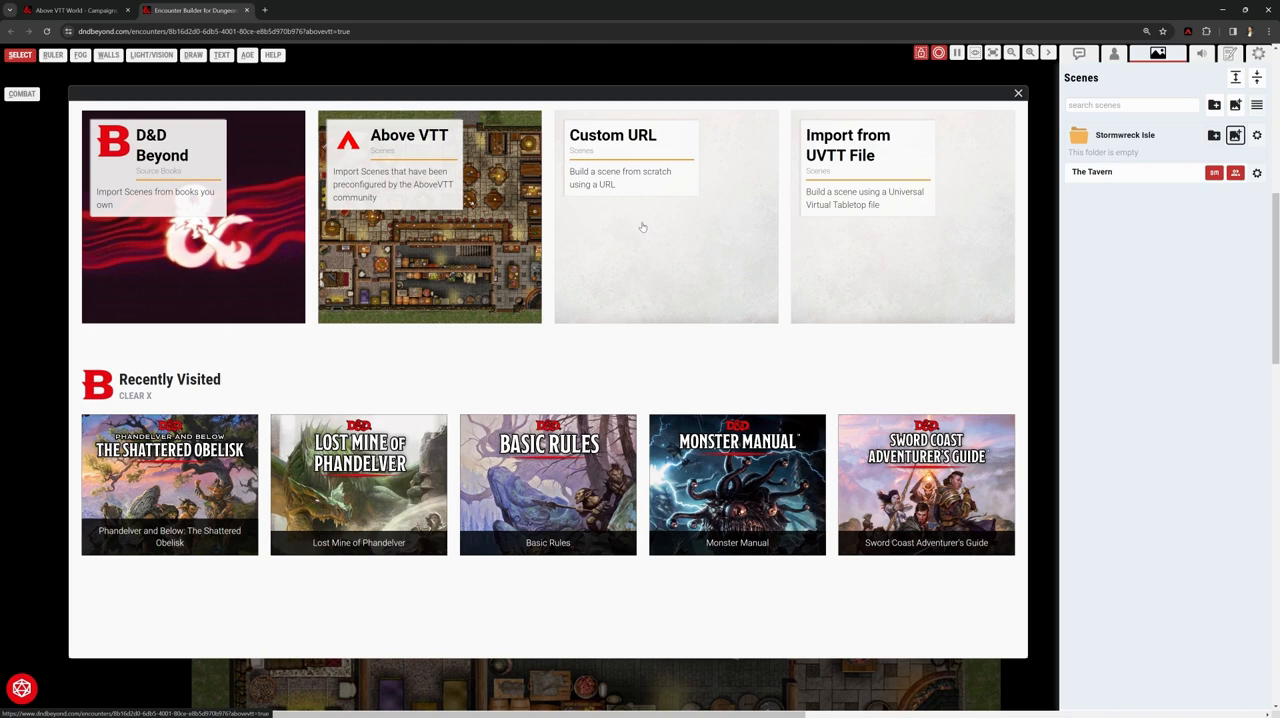
{"action": "mouse_move", "coordinate": [967, 245]}
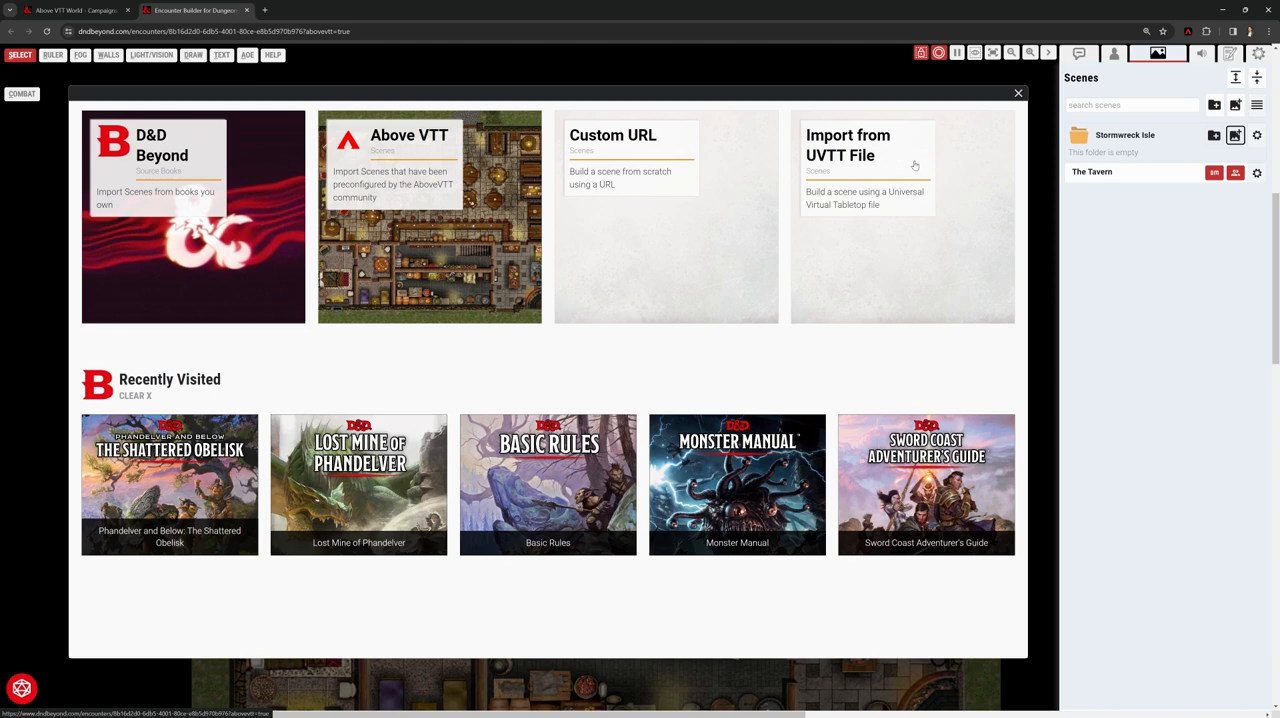
{"action": "mouse_move", "coordinate": [915, 204]}
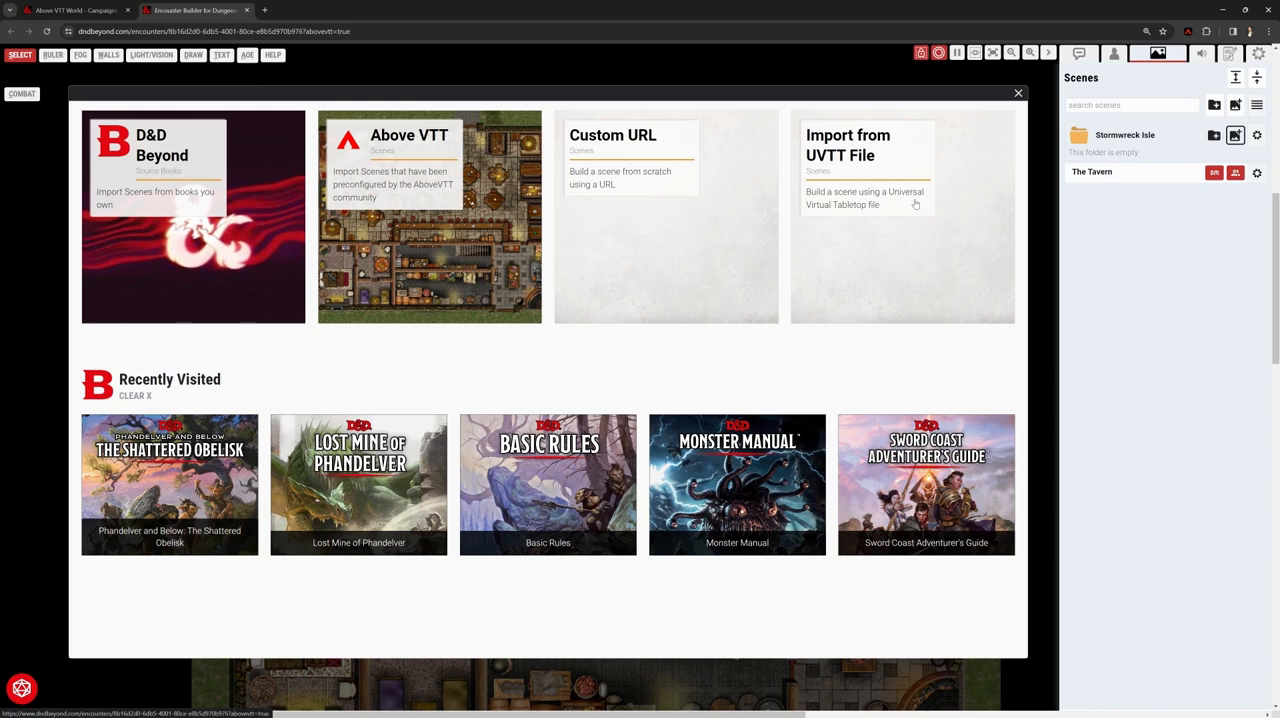
{"action": "mouse_move", "coordinate": [283, 476]}
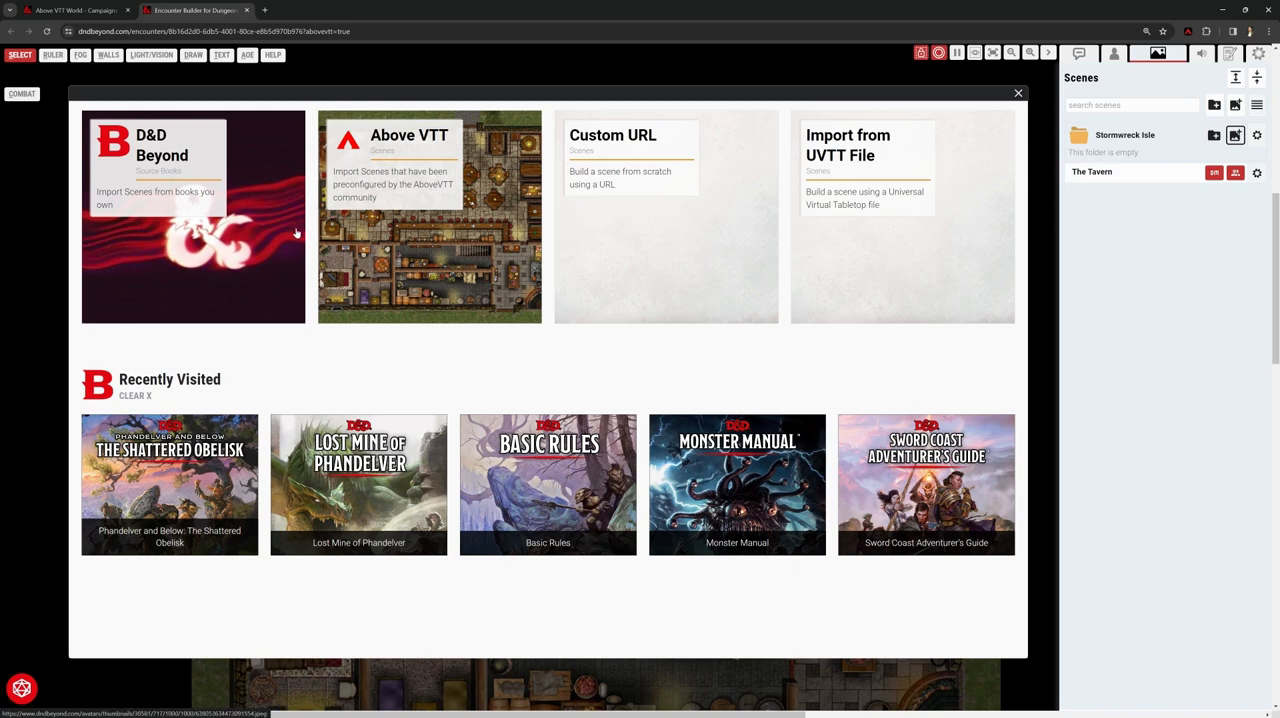
{"action": "mouse_move", "coordinate": [187, 204]}
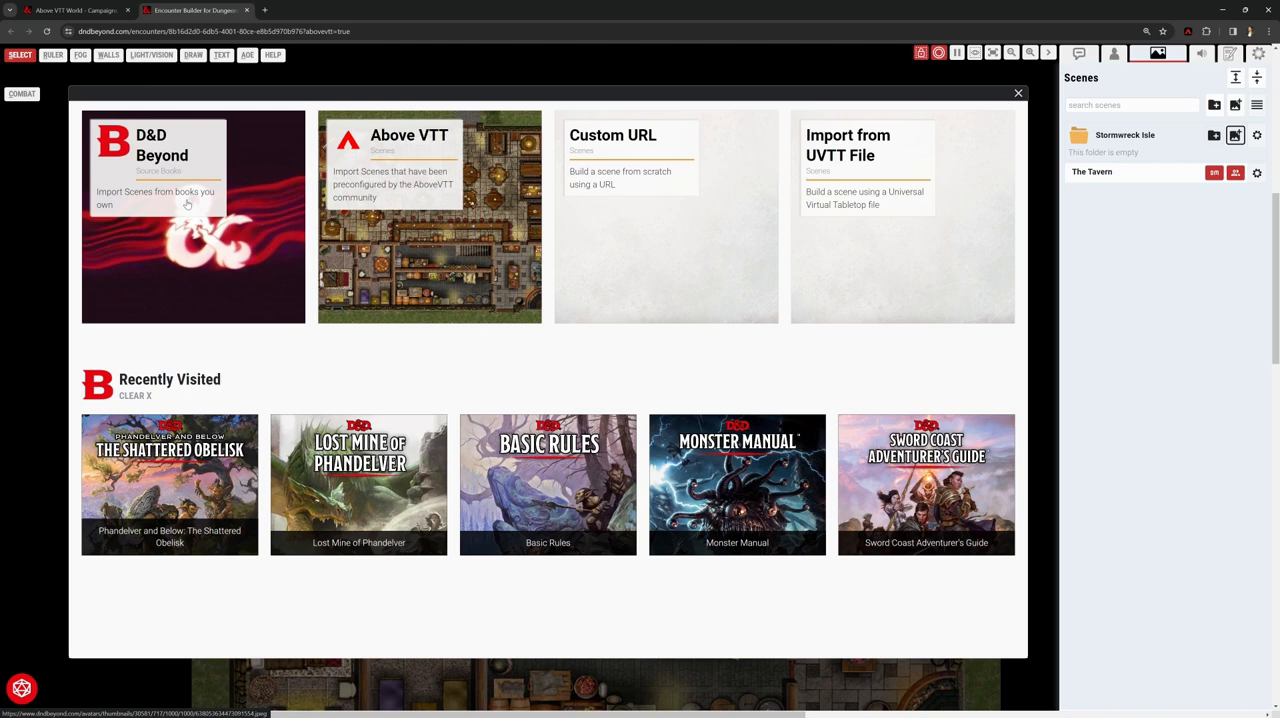
{"action": "mouse_move", "coordinate": [192, 216]}
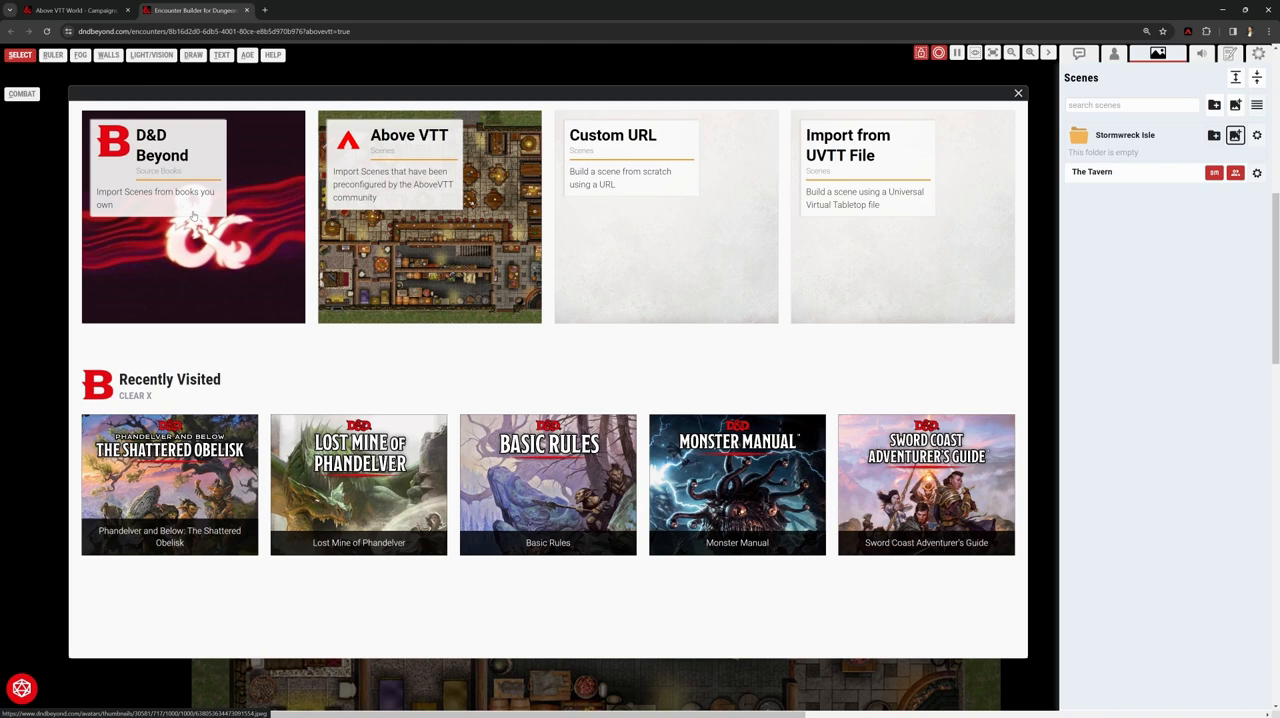
Browse D&D Beyond sourcebooks down to the adventure and import Map 1: Stormwreck Isle
{"action": "left_click", "coordinate": [155, 215]}
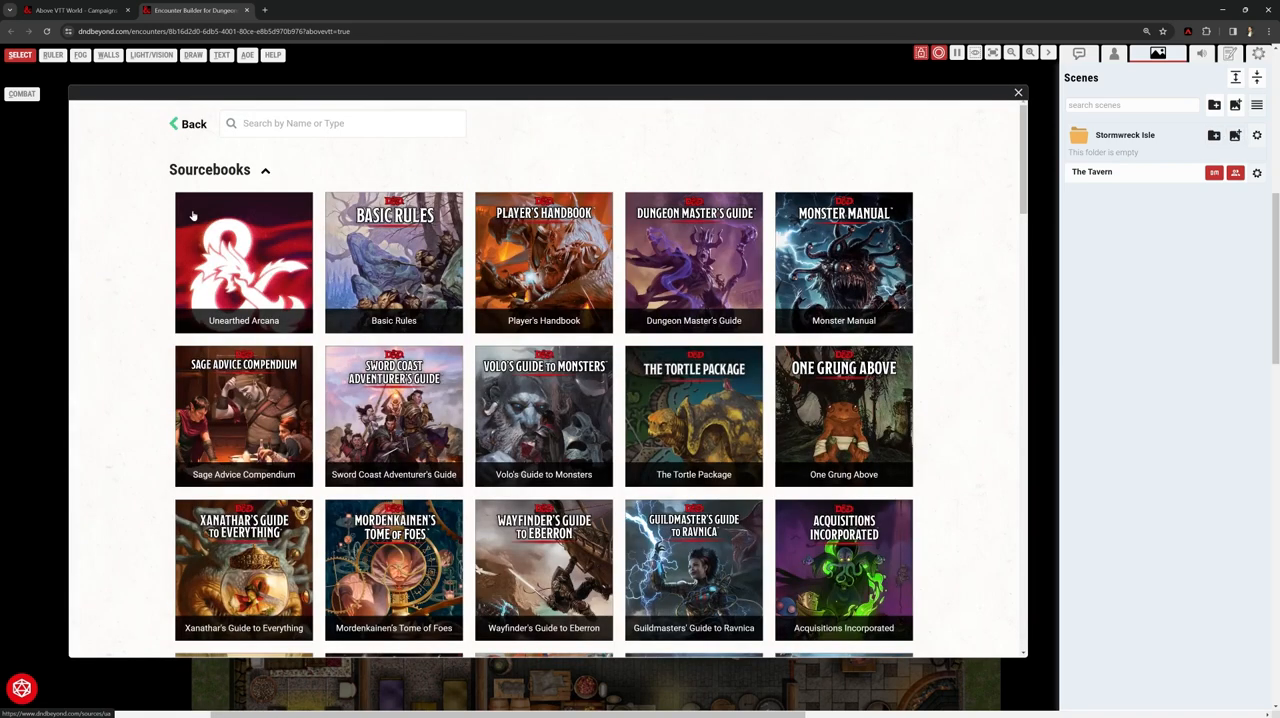
{"action": "mouse_move", "coordinate": [520, 258]}
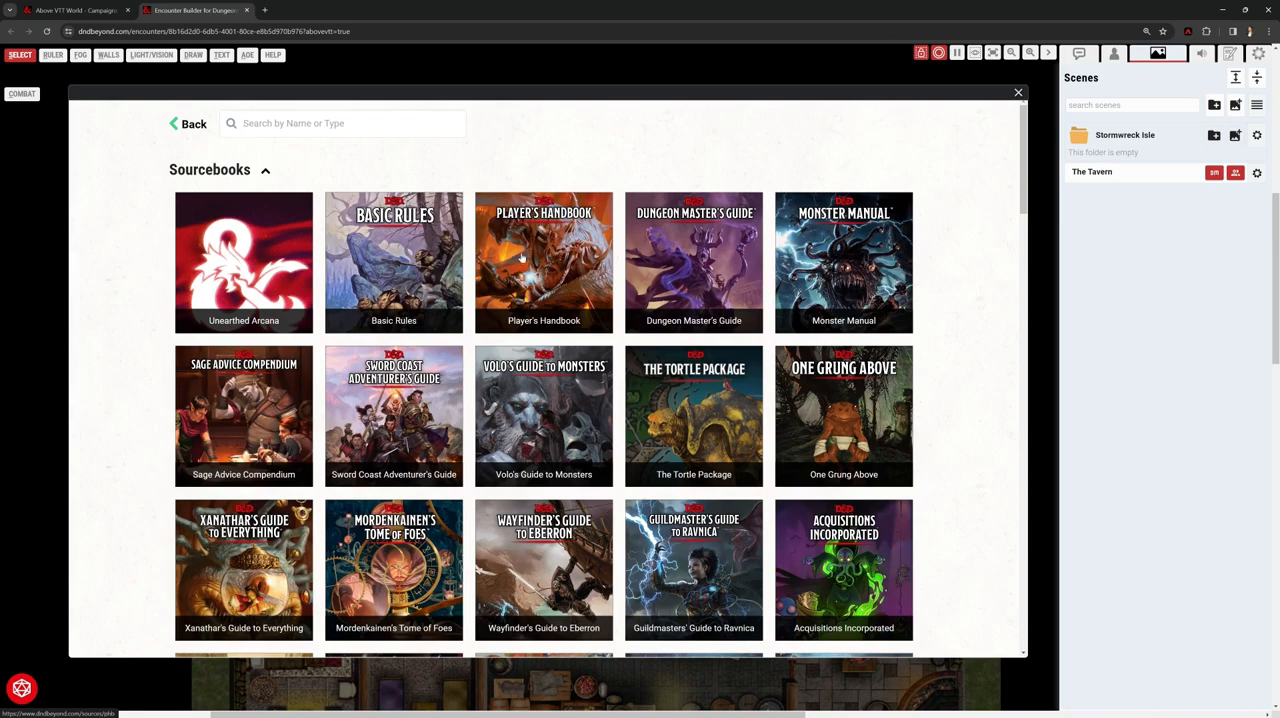
{"action": "scroll", "scroll_direction": "down", "scroll_amount": 3}
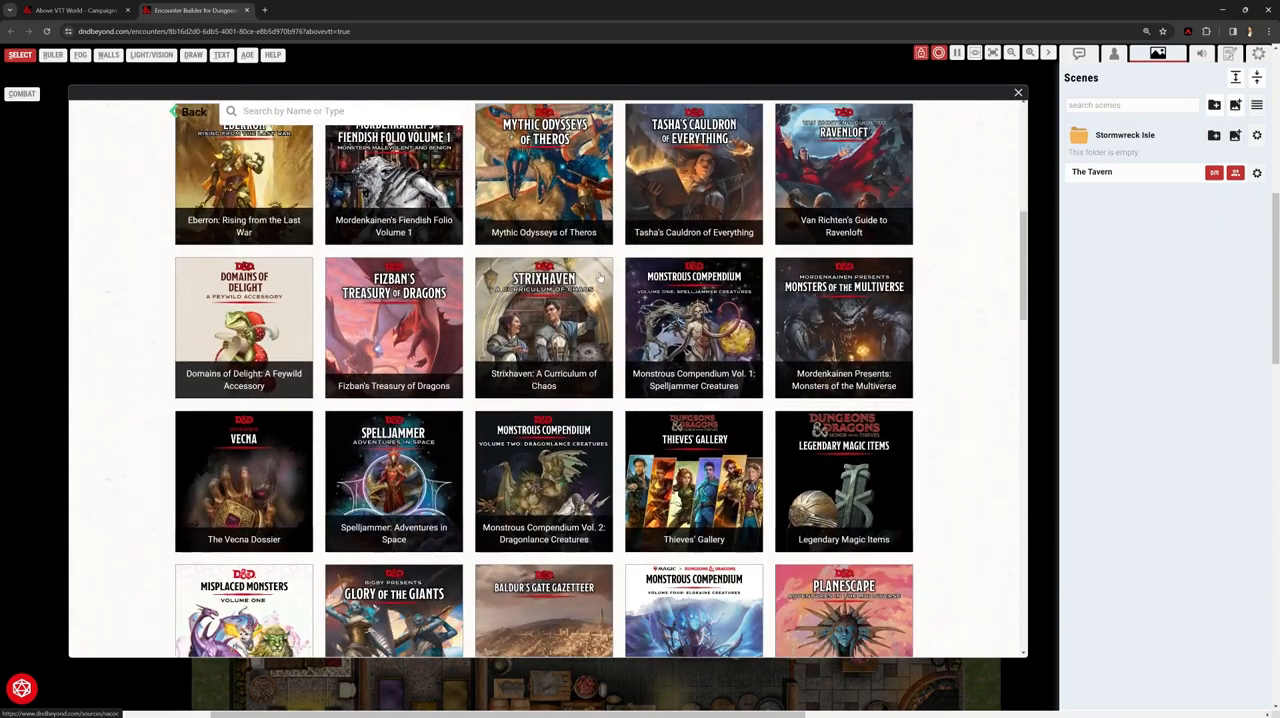
{"action": "scroll", "scroll_direction": "down", "scroll_amount": 3}
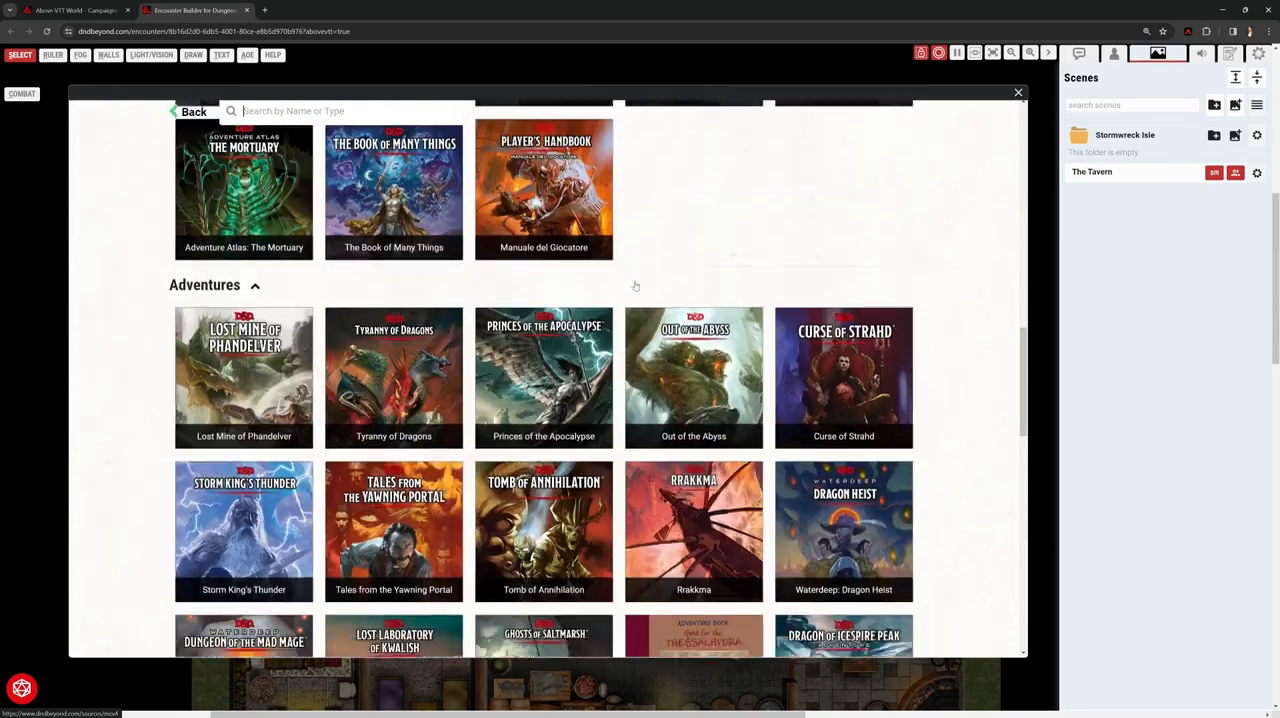
{"action": "scroll", "scroll_direction": "down", "scroll_amount": 3}
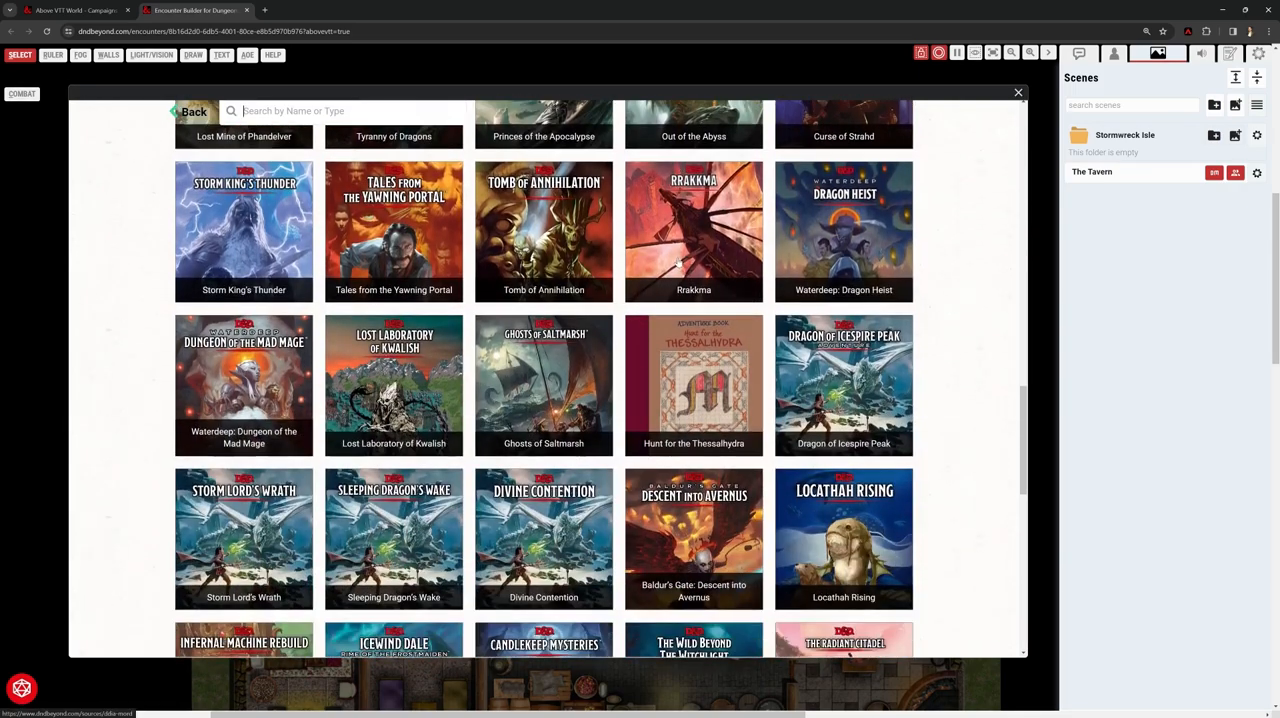
{"action": "scroll", "scroll_direction": "down", "scroll_amount": 3}
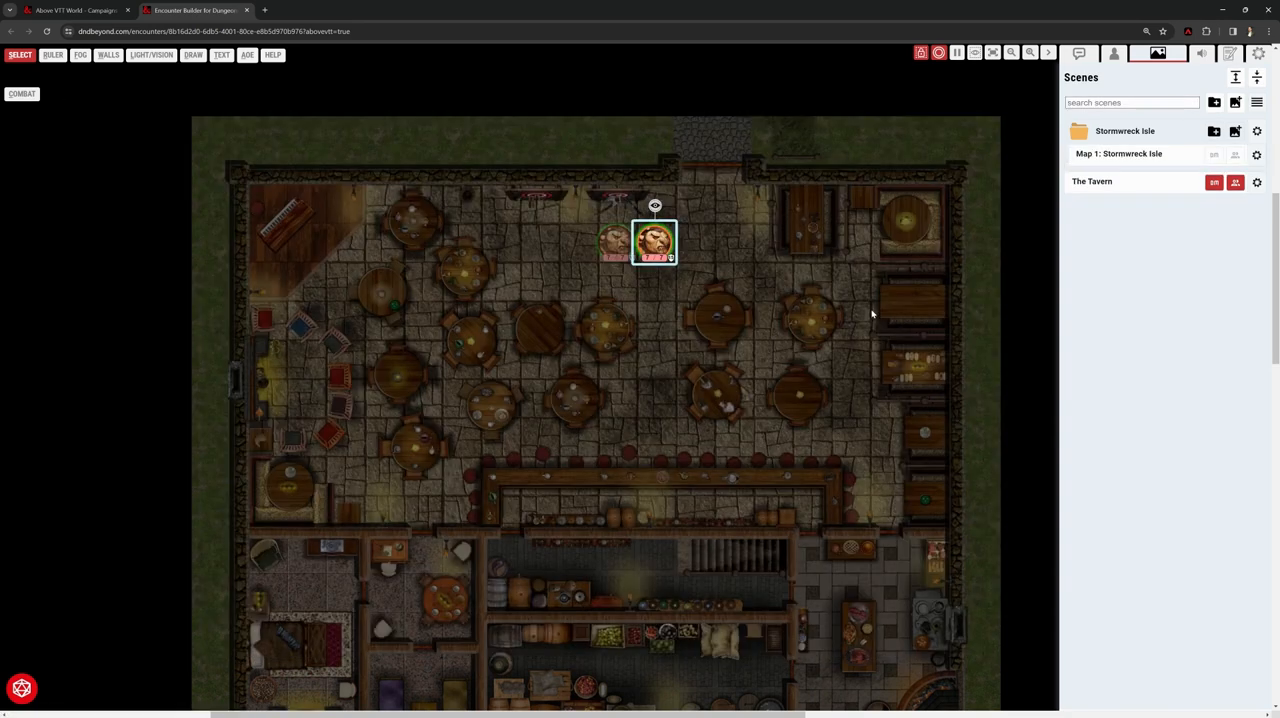
{"action": "mouse_move", "coordinate": [1048, 144]}
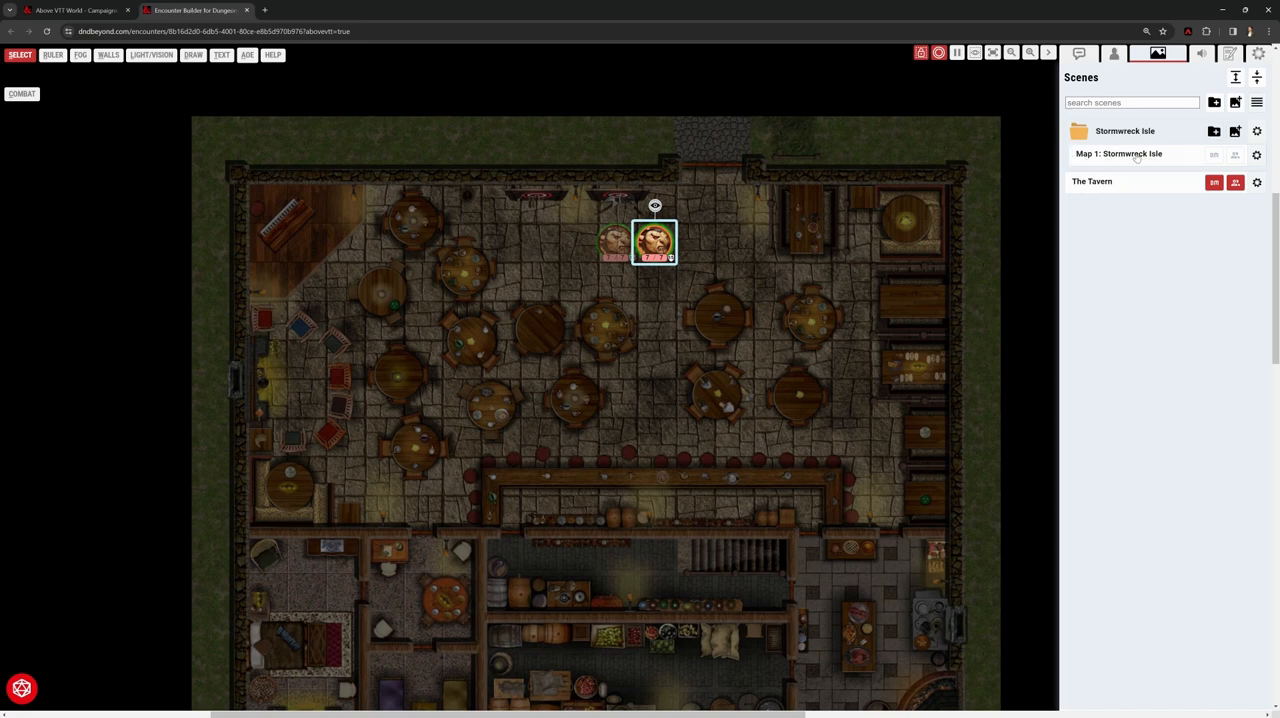
{"action": "mouse_move", "coordinate": [1150, 155]}
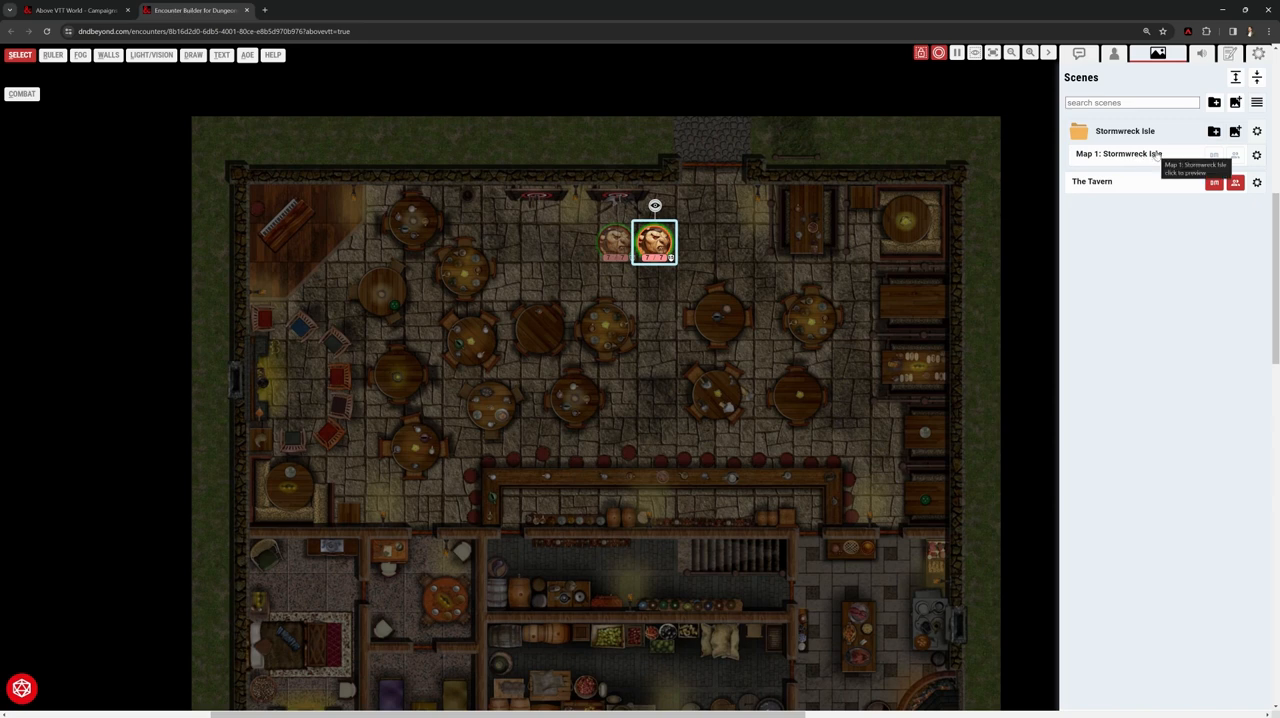
{"action": "mouse_move", "coordinate": [1188, 170]}
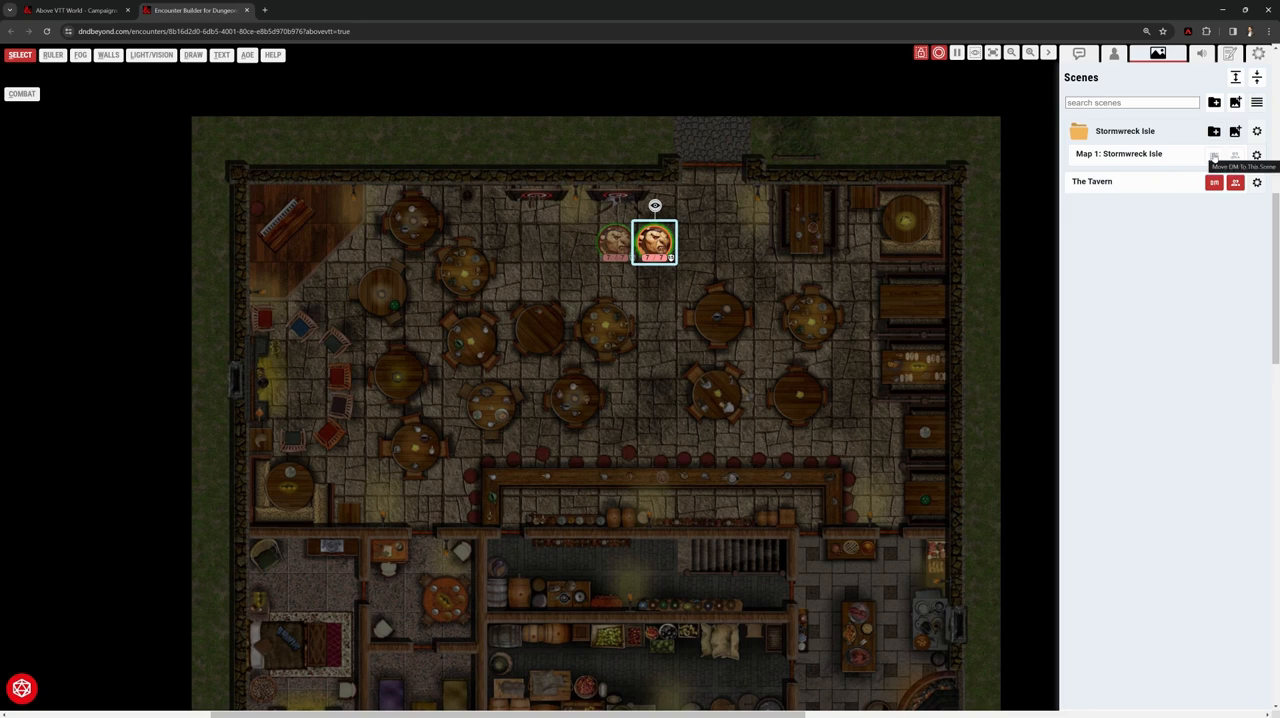
{"action": "mouse_move", "coordinate": [1211, 204]}
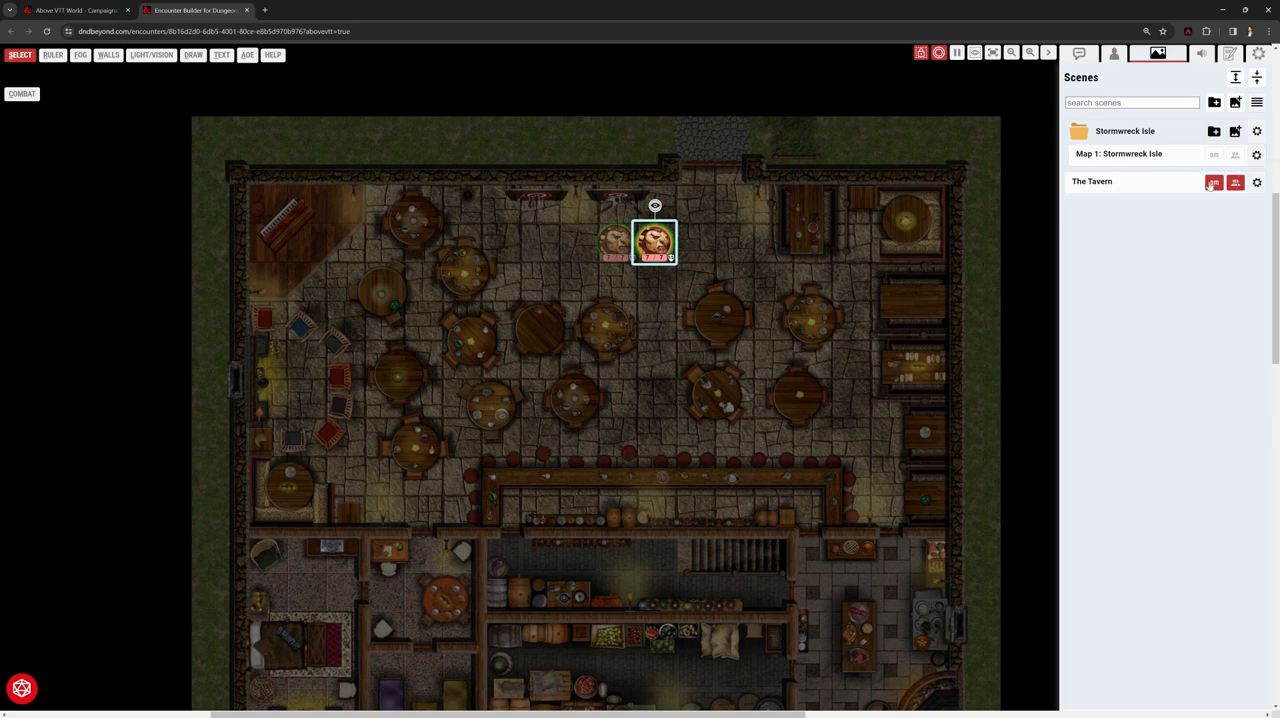
Move the DM to the Map 1: Stormwreck Isle scene
{"action": "left_click", "coordinate": [1213, 153]}
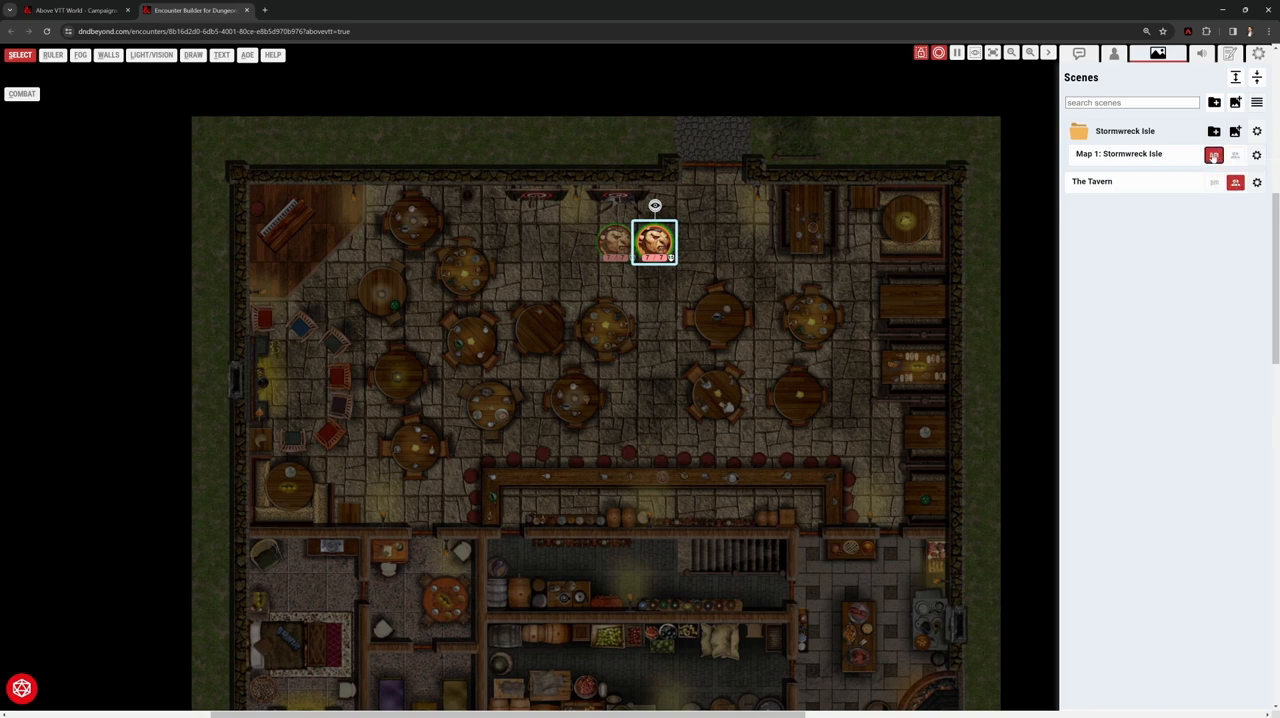
{"action": "left_click", "coordinate": [1213, 154]}
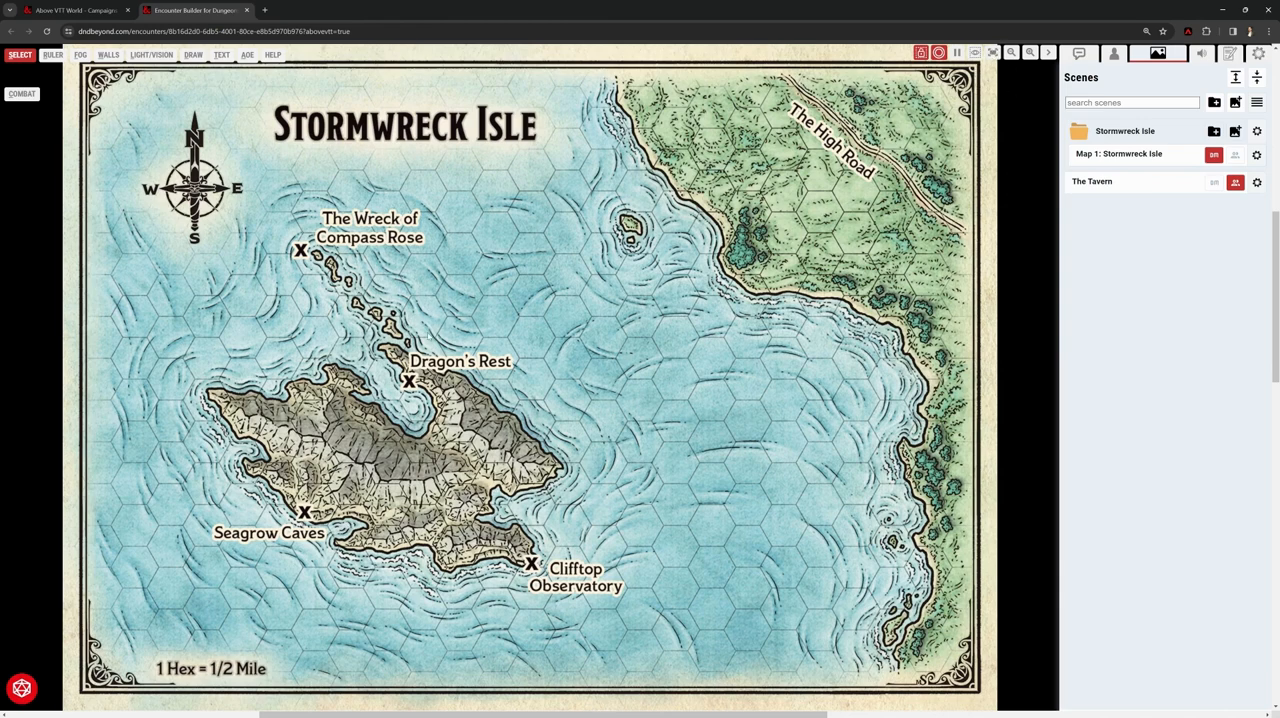
{"action": "mouse_move", "coordinate": [540, 336]}
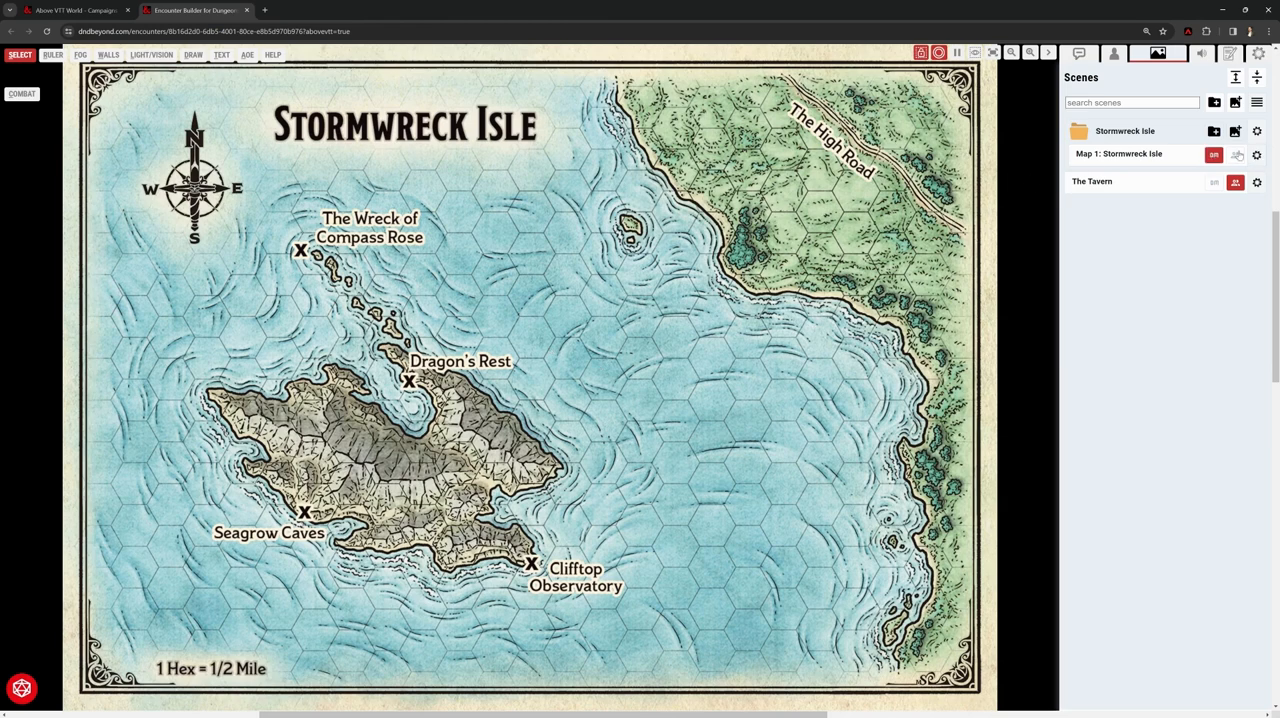
Edit Map 1: Stormwreck Isle settings, set the Map link to the Google Drive URL, and save
{"action": "left_click", "coordinate": [1257, 154]}
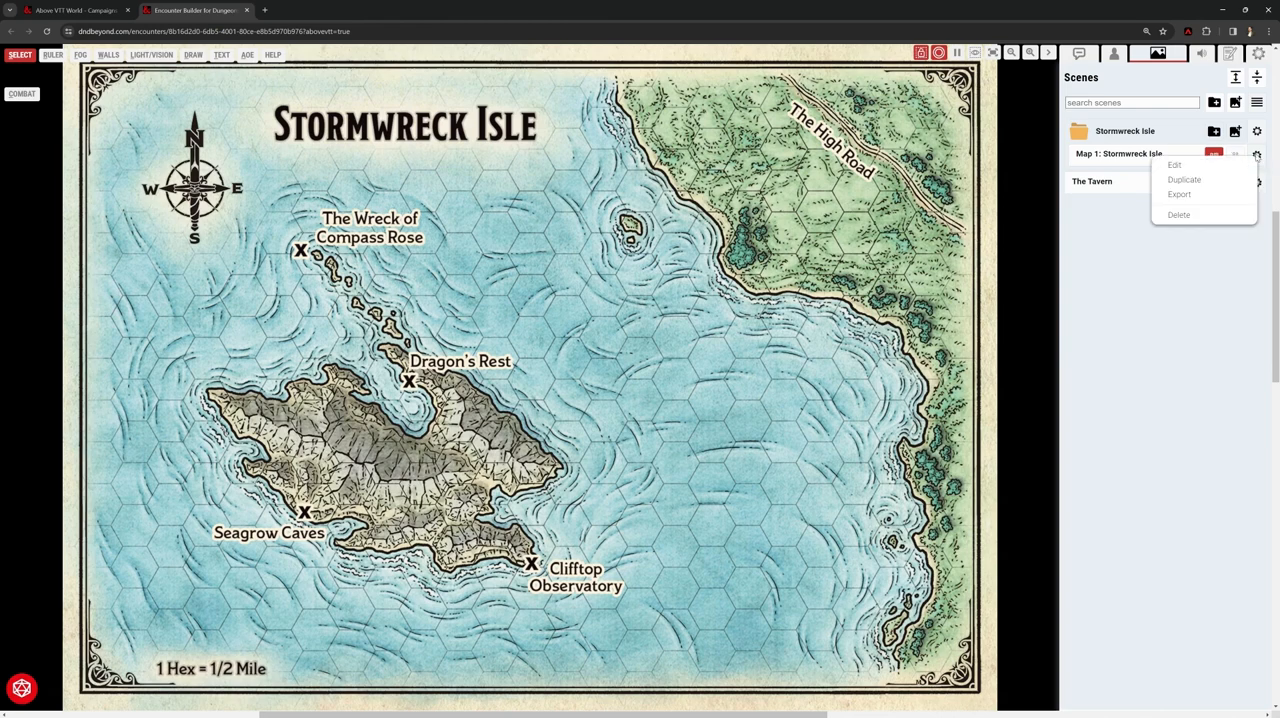
{"action": "left_click", "coordinate": [1174, 164]}
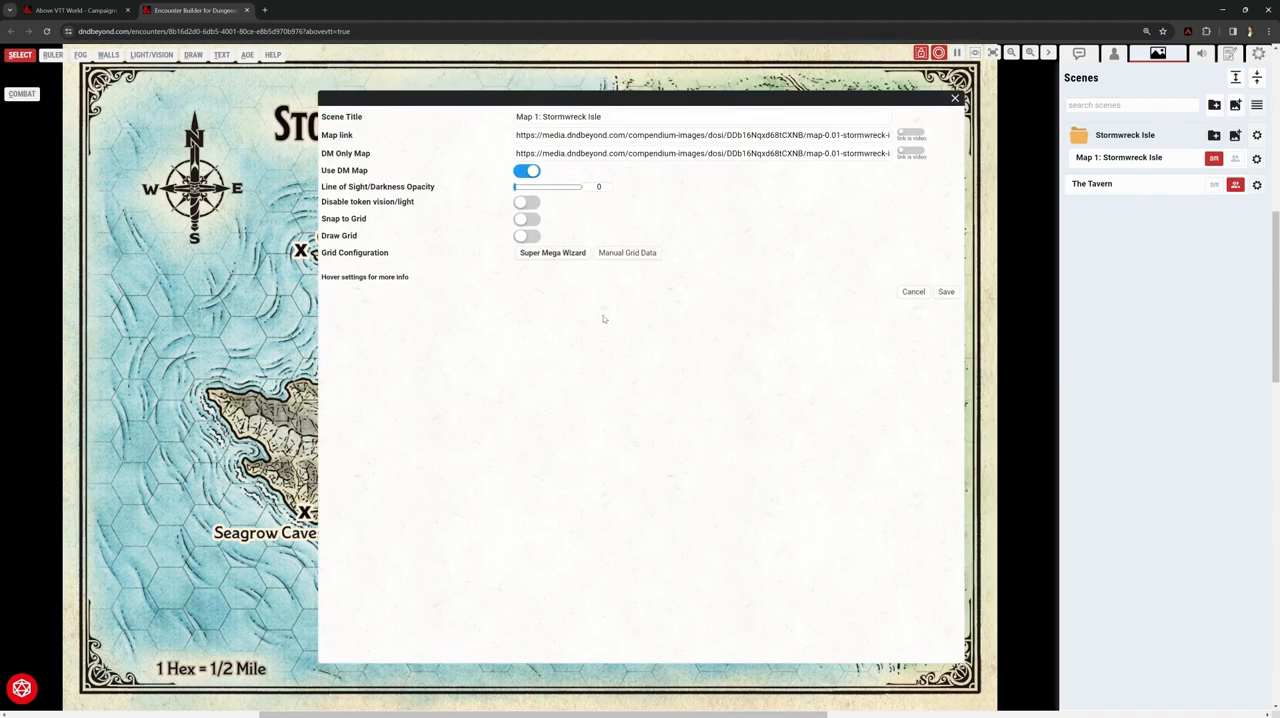
{"action": "left_click", "coordinate": [619, 117]}
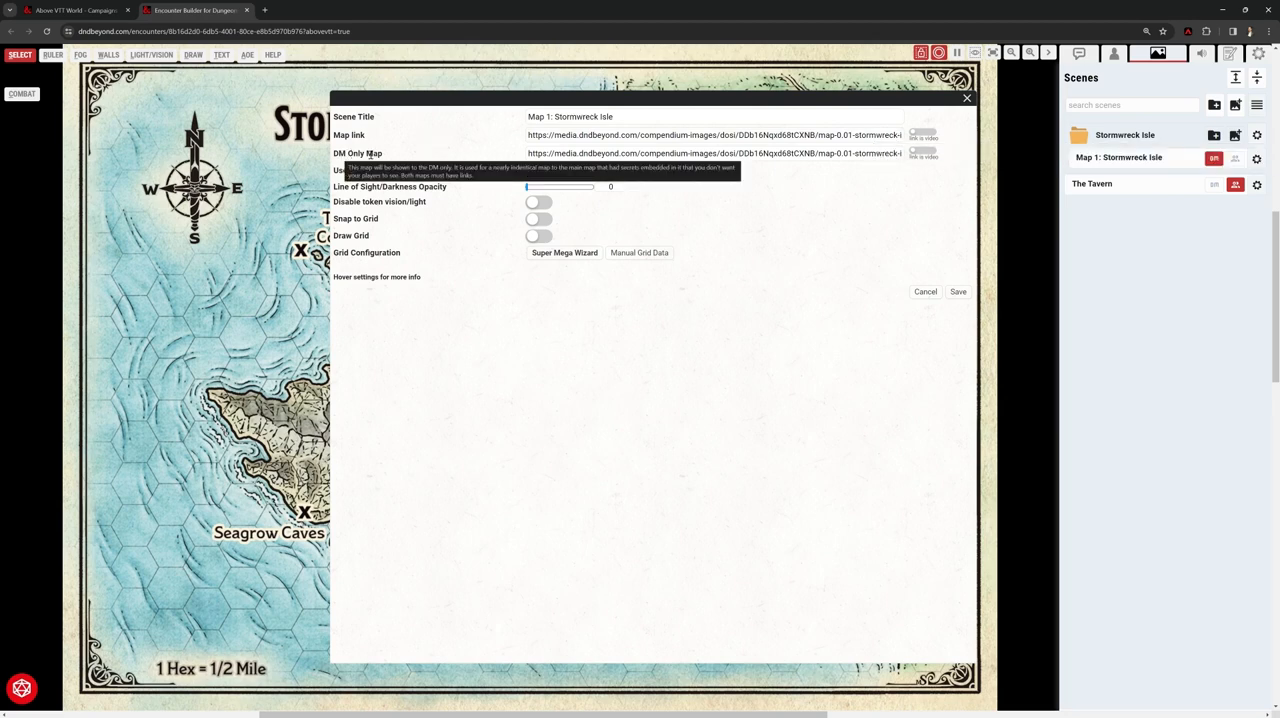
{"action": "left_click", "coordinate": [538, 170]}
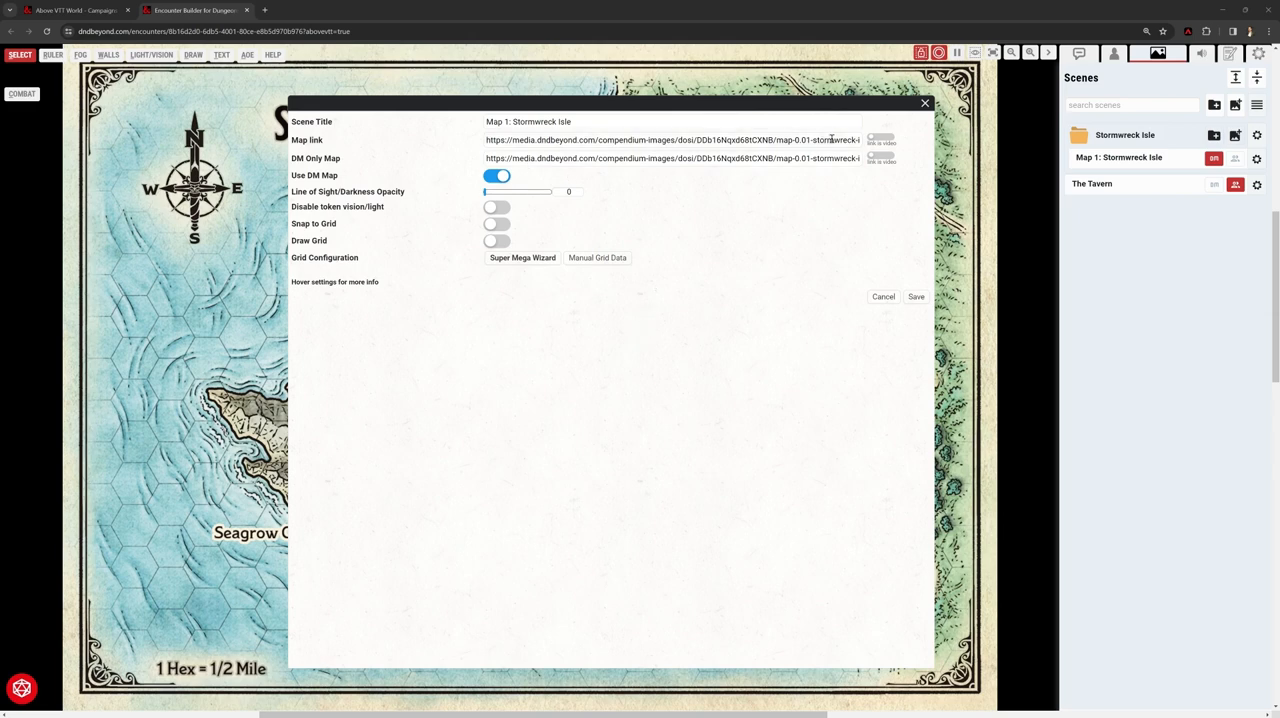
{"action": "left_click", "coordinate": [670, 139]}
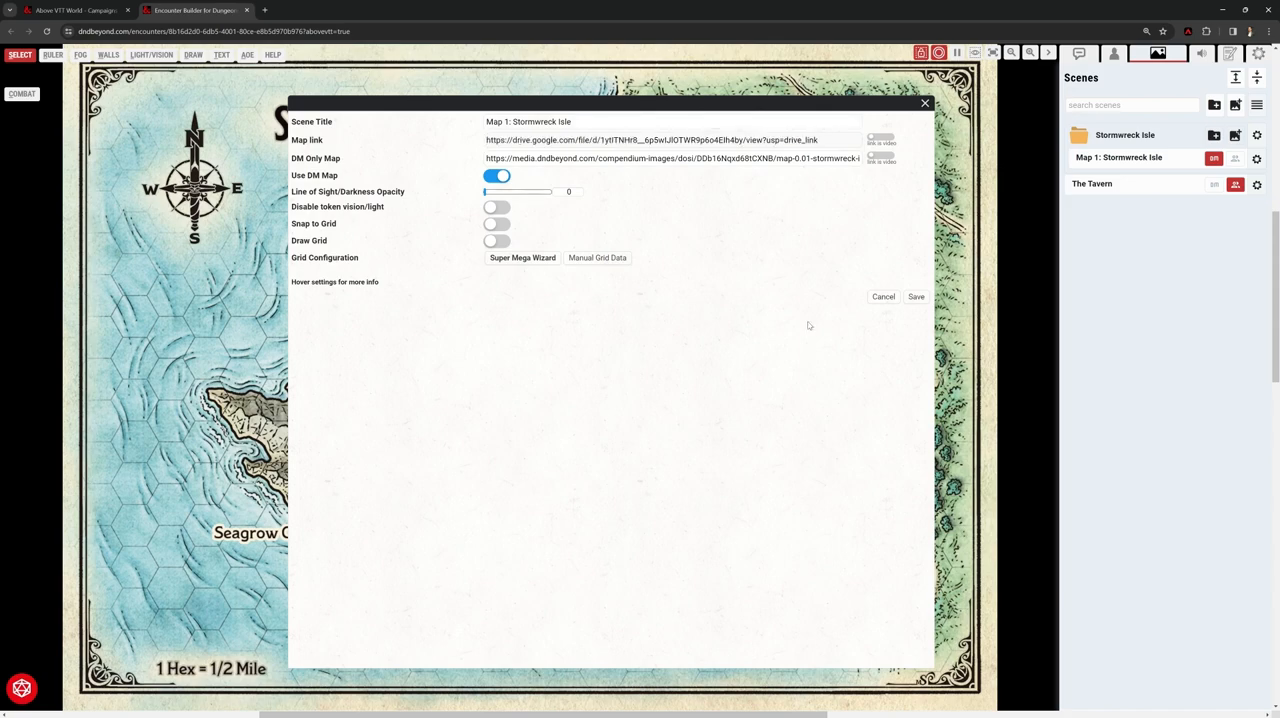
{"action": "left_click", "coordinate": [915, 296]}
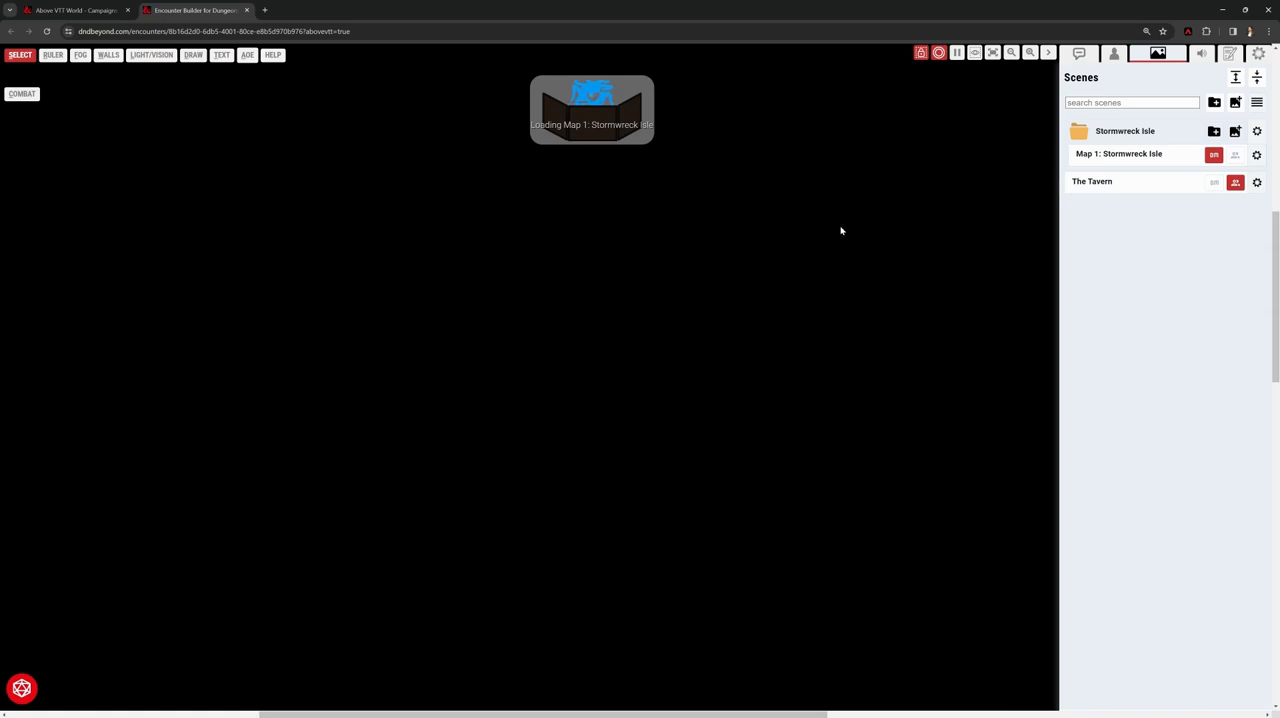
{"action": "mouse_move", "coordinate": [673, 280]}
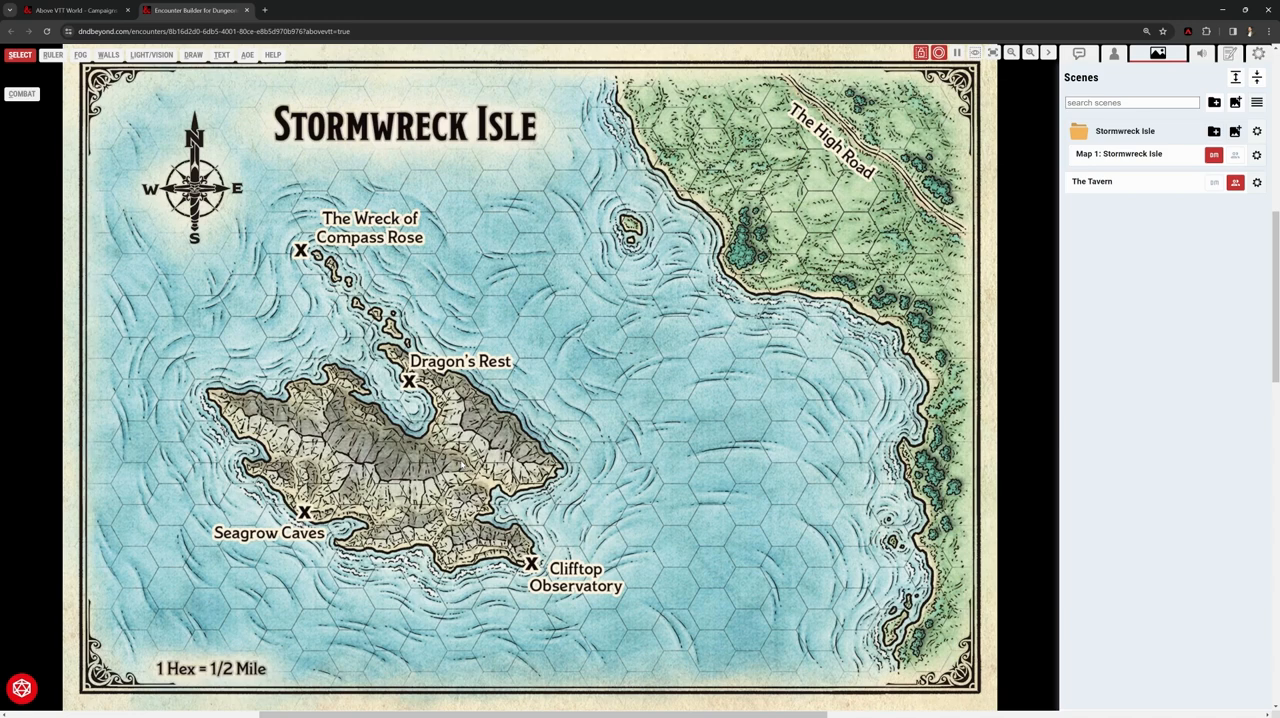
{"action": "mouse_move", "coordinate": [461, 464]}
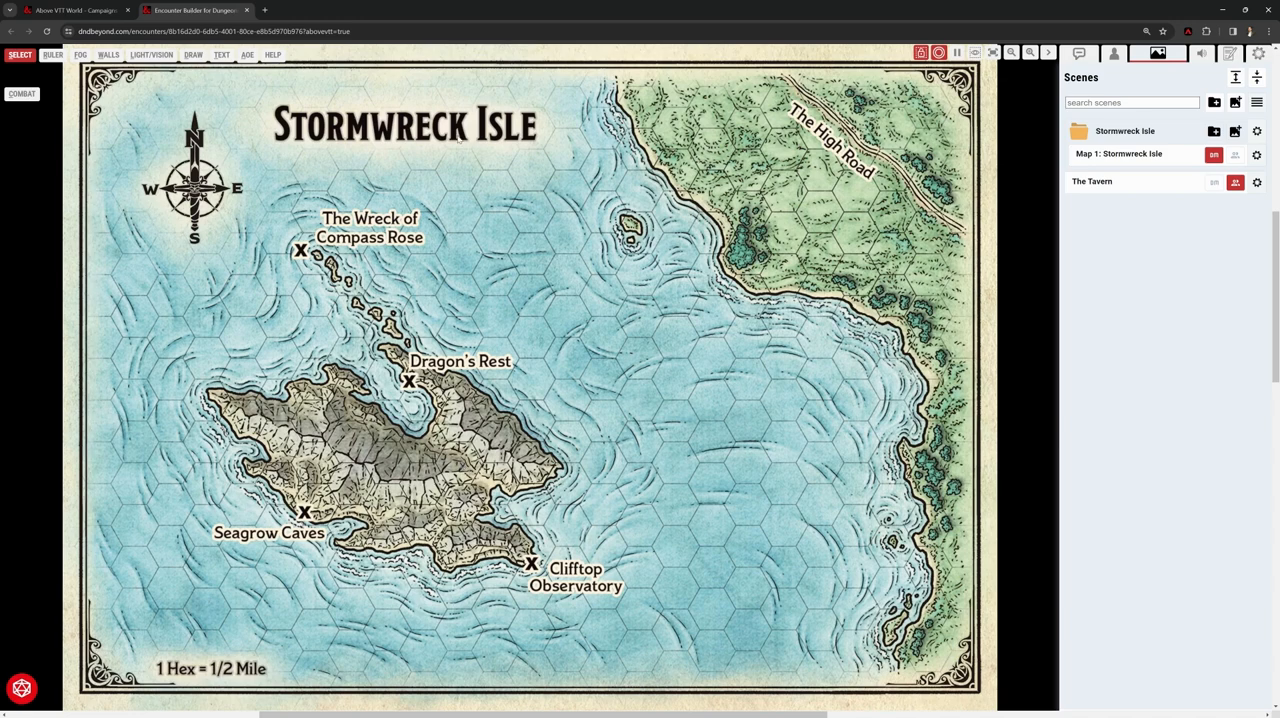
{"action": "mouse_move", "coordinate": [540, 348]}
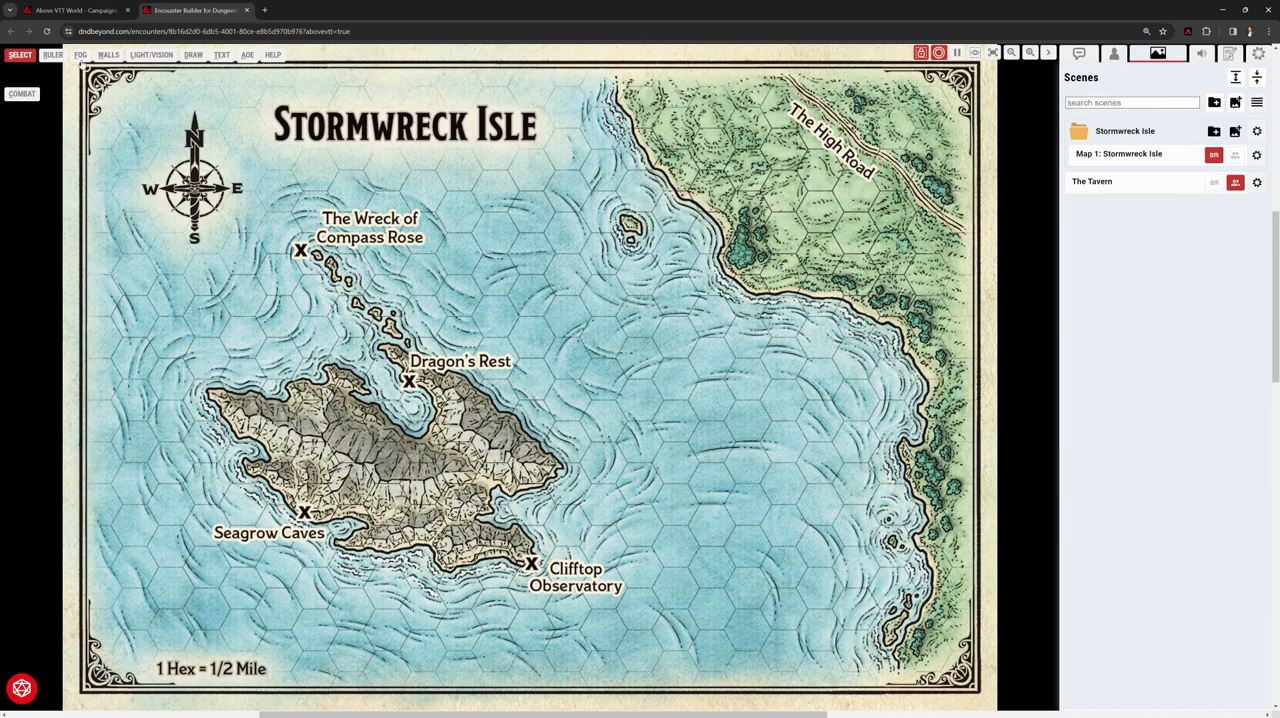
Join the game from the campaign page as the elf wizard and dismiss the about notice
{"action": "left_click", "coordinate": [75, 10]}
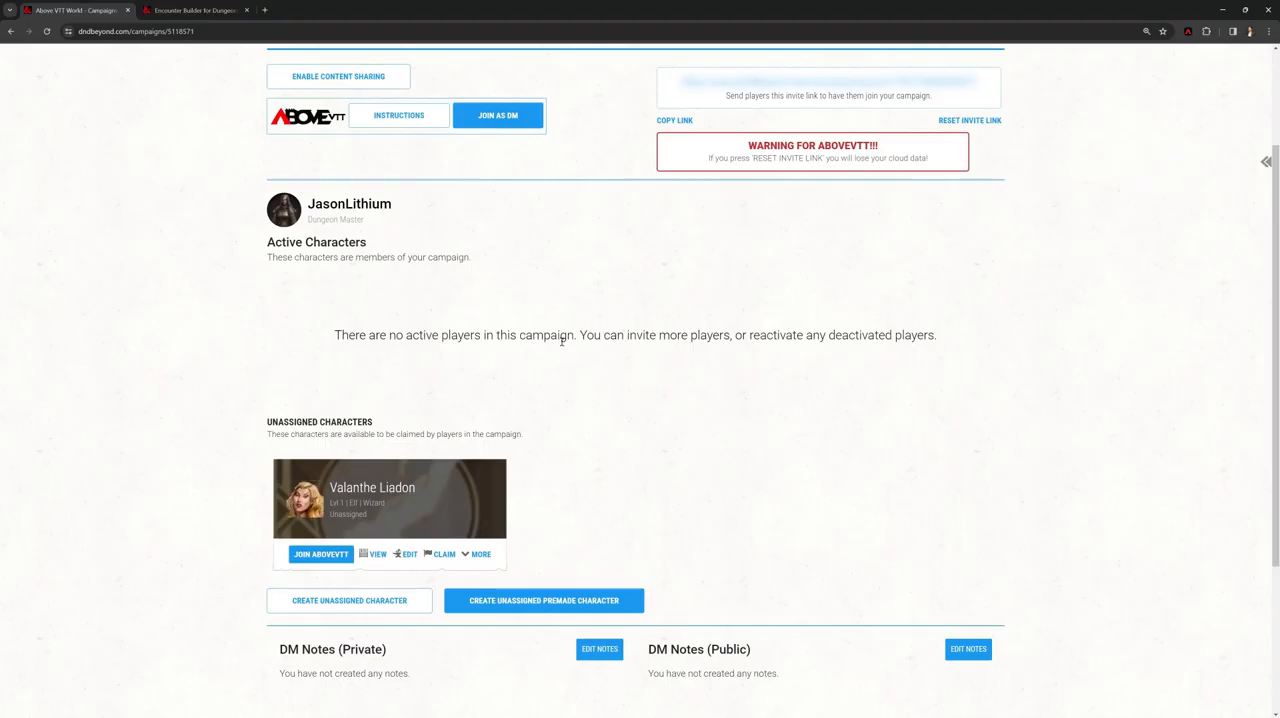
{"action": "mouse_move", "coordinate": [567, 383]}
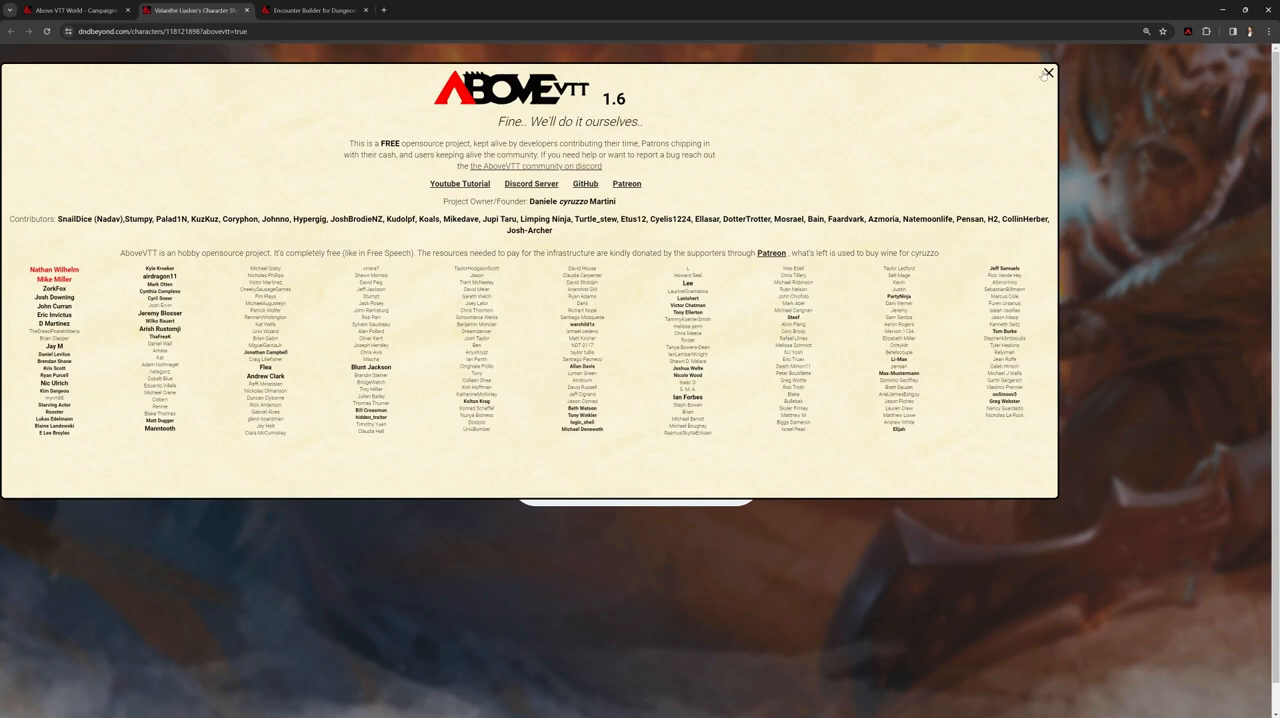
{"action": "left_click", "coordinate": [1048, 73]}
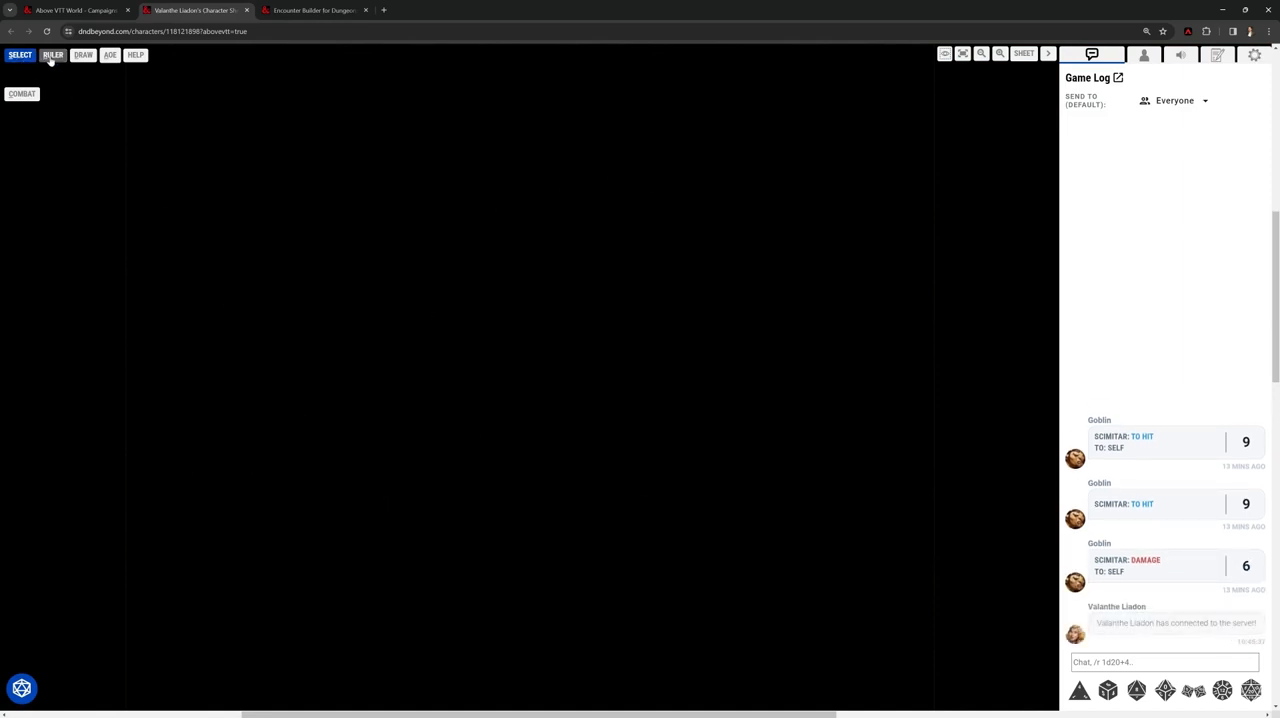
{"action": "left_click", "coordinate": [20, 55]}
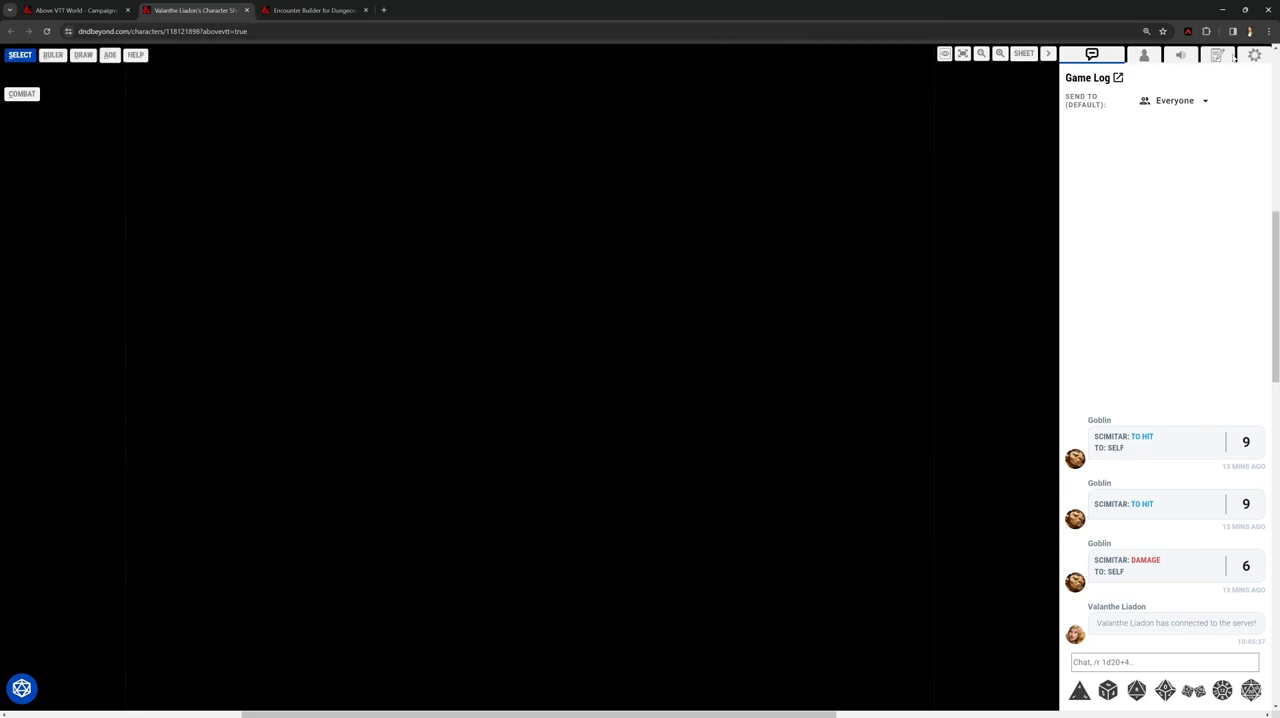
Browse the player's sidebar tabs, showing the journal folders and the connected players list
{"action": "left_click", "coordinate": [1206, 54]}
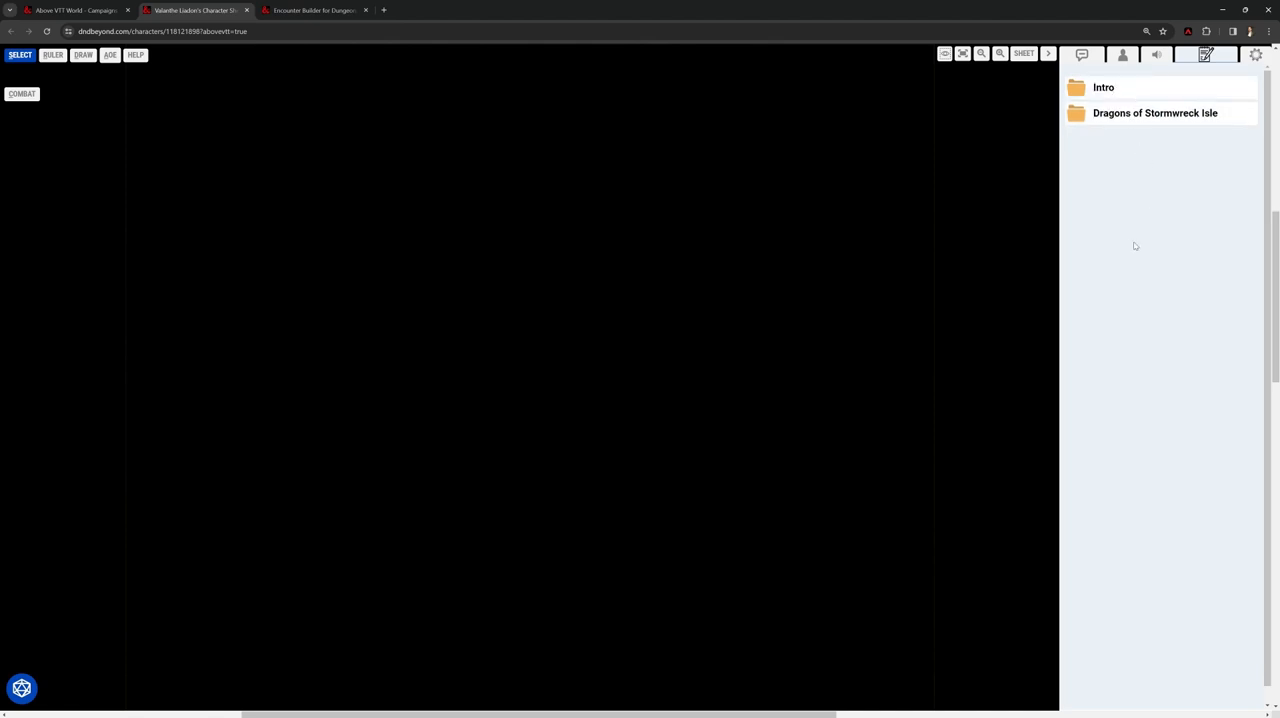
{"action": "mouse_move", "coordinate": [1178, 148]}
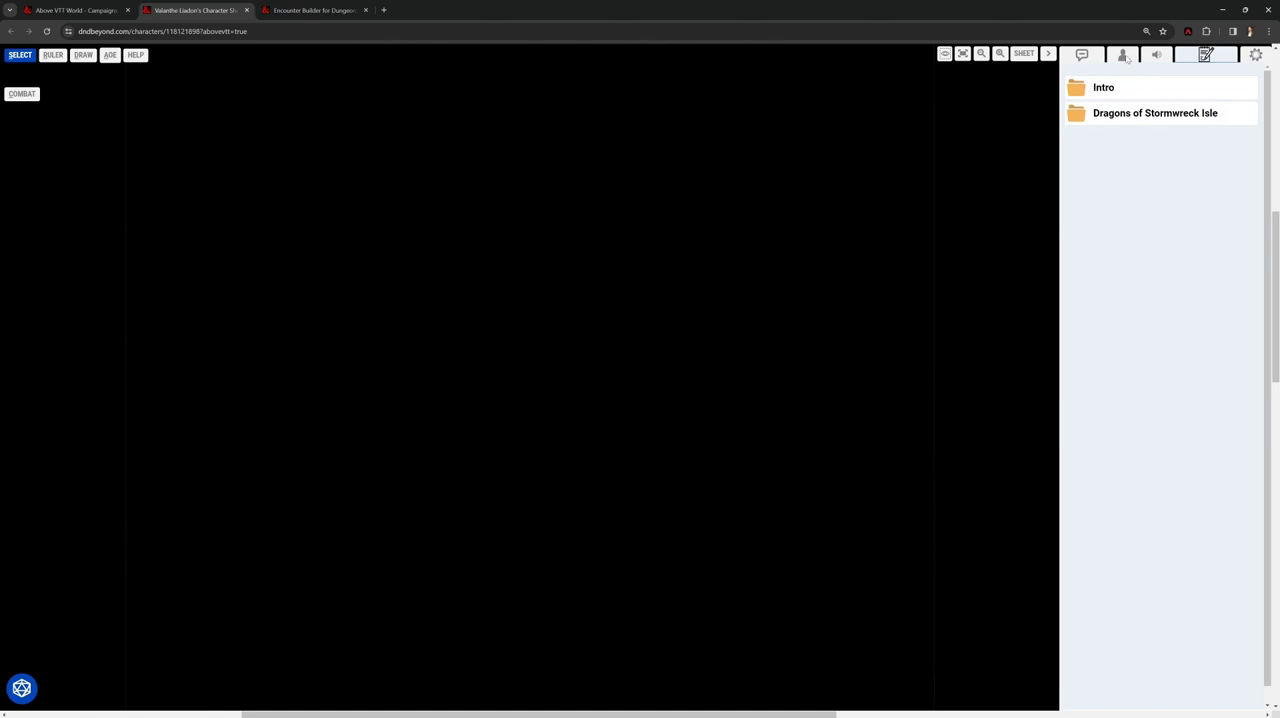
{"action": "left_click", "coordinate": [1138, 54]}
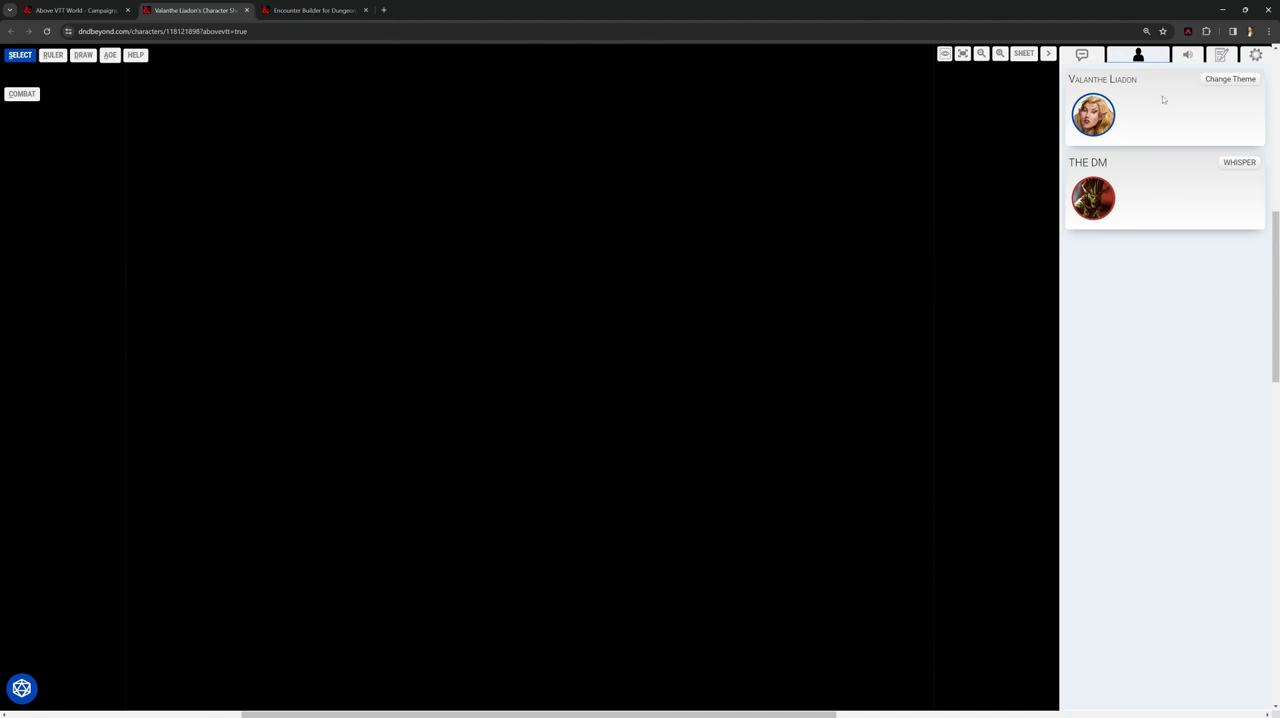
{"action": "left_click", "coordinate": [1081, 54]}
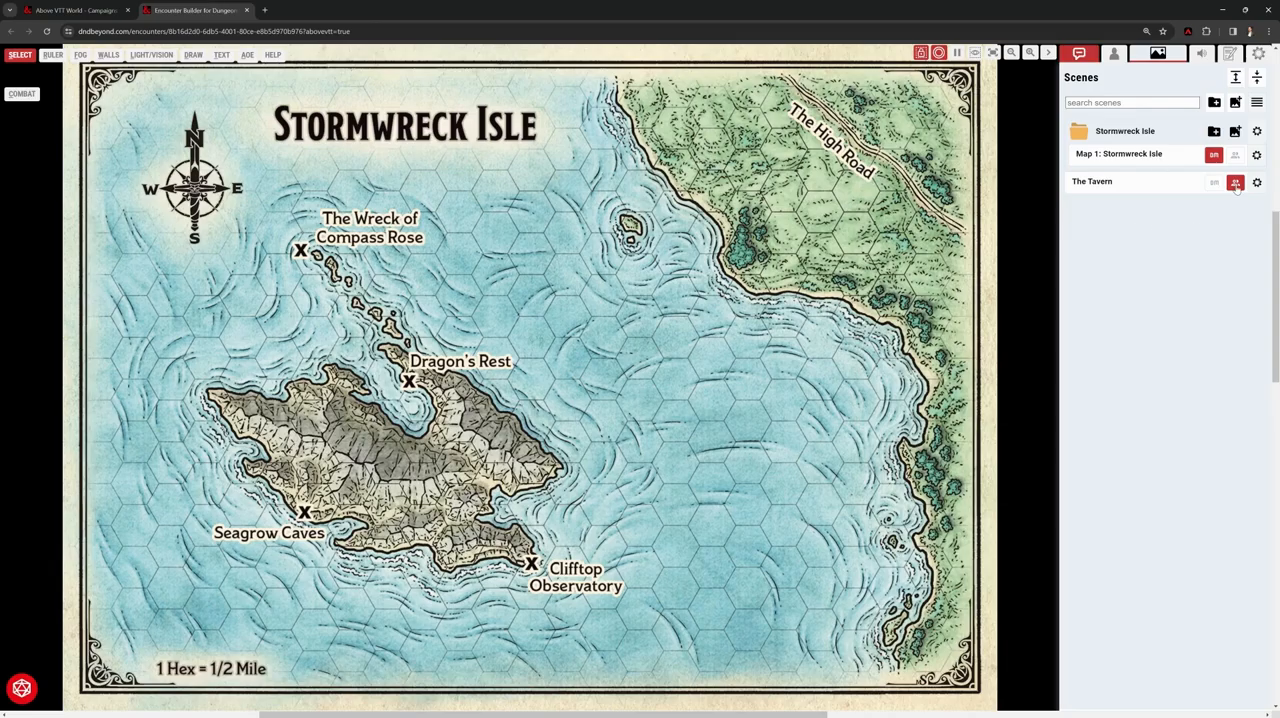
{"action": "mouse_move", "coordinate": [1236, 182]}
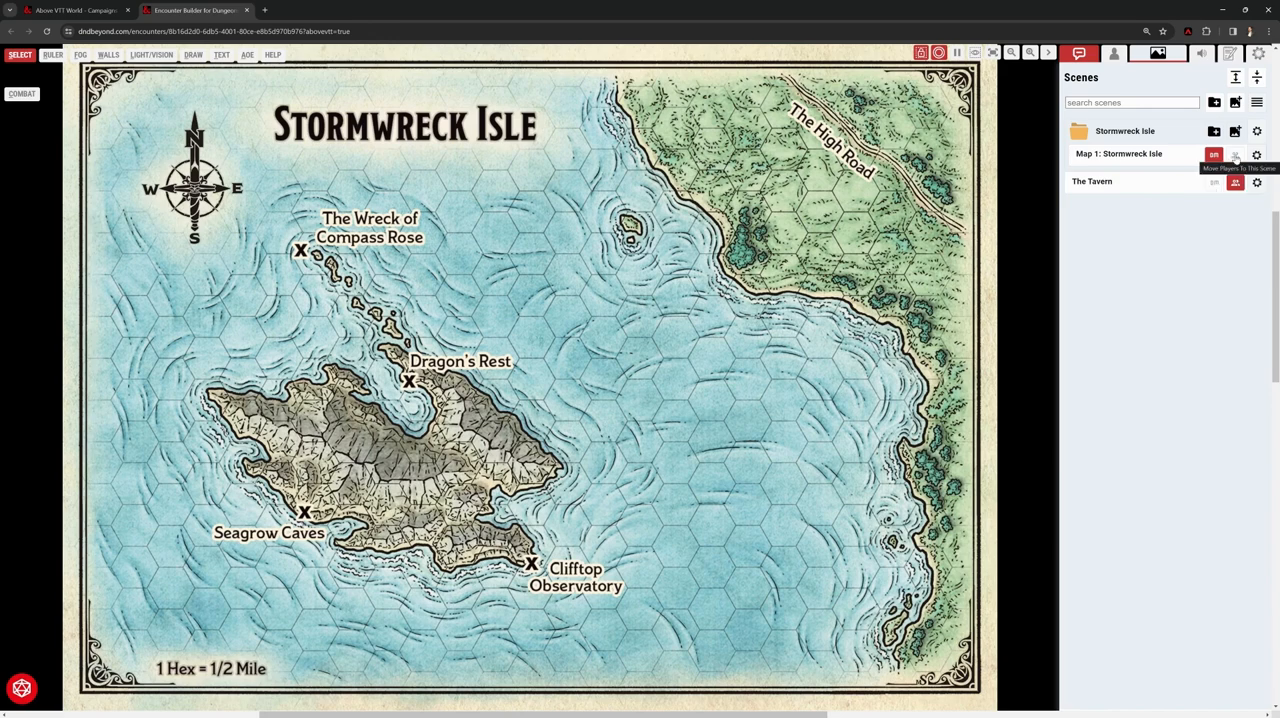
Move the players to the Map 1: Stormwreck Isle scene
{"action": "left_click", "coordinate": [1235, 155]}
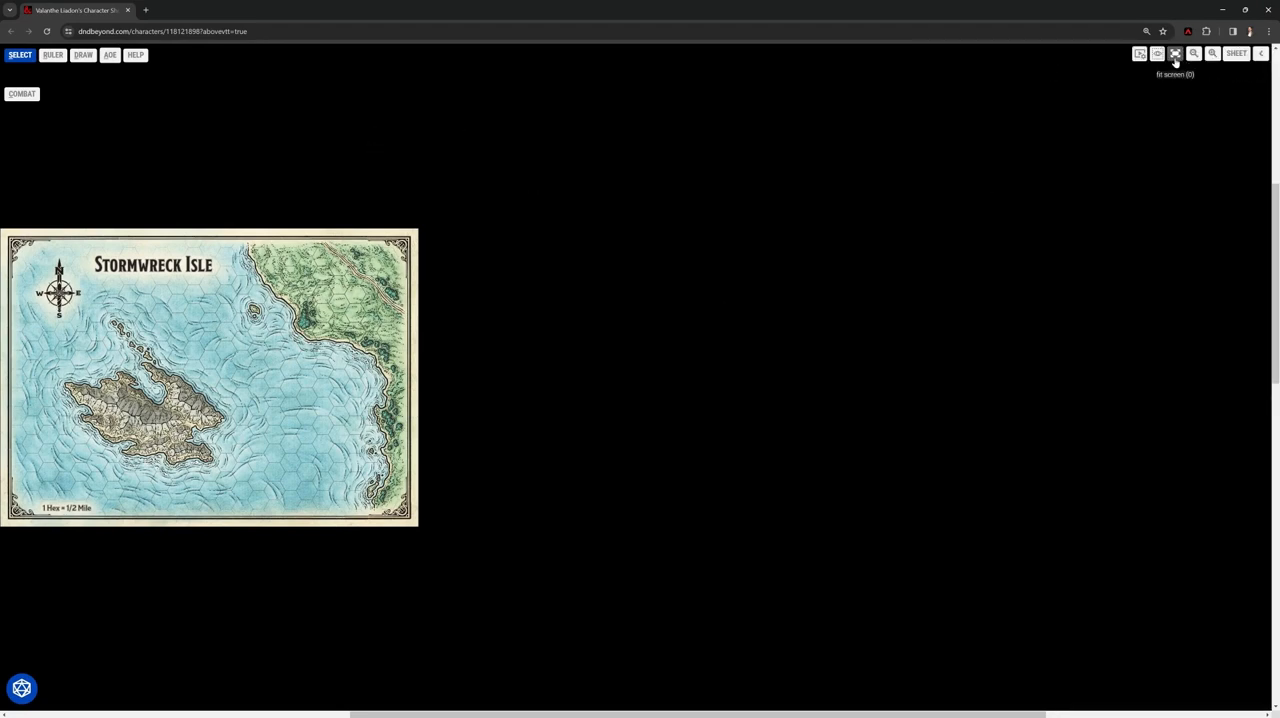
Fit the Stormwreck Isle map to fill the player's screen
{"action": "left_click", "coordinate": [1175, 54]}
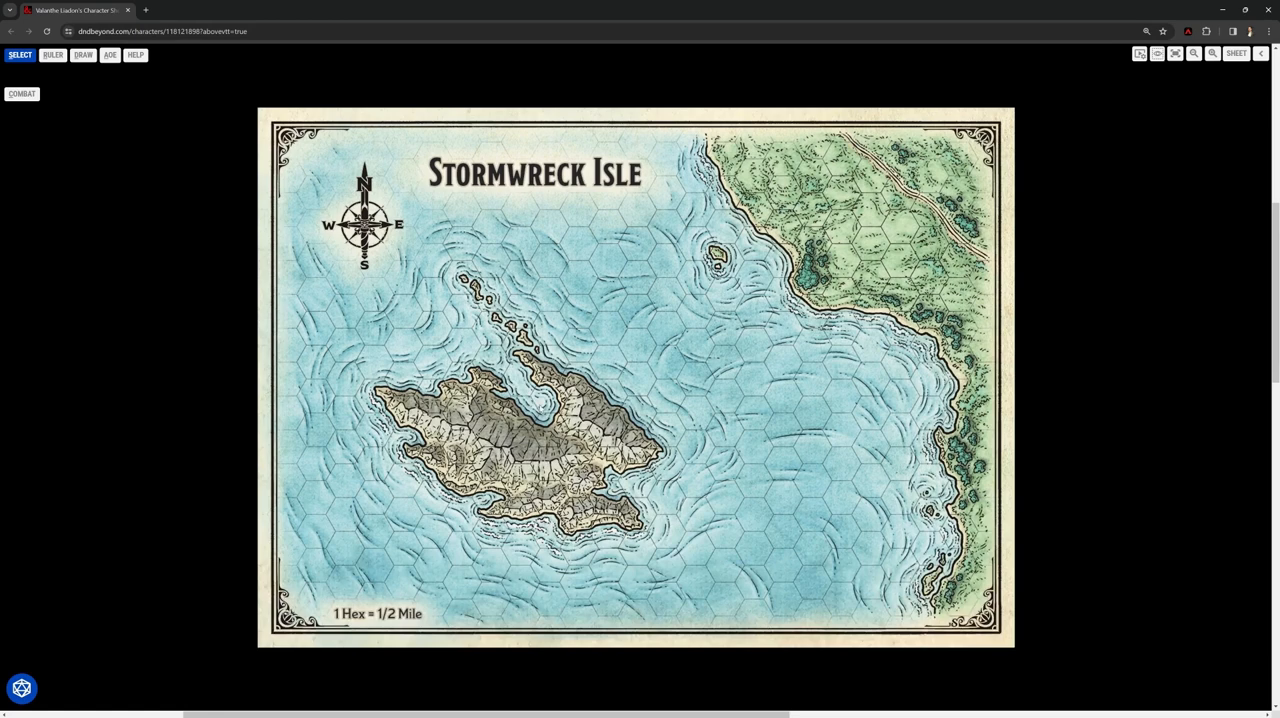
{"action": "mouse_move", "coordinate": [285, 14]}
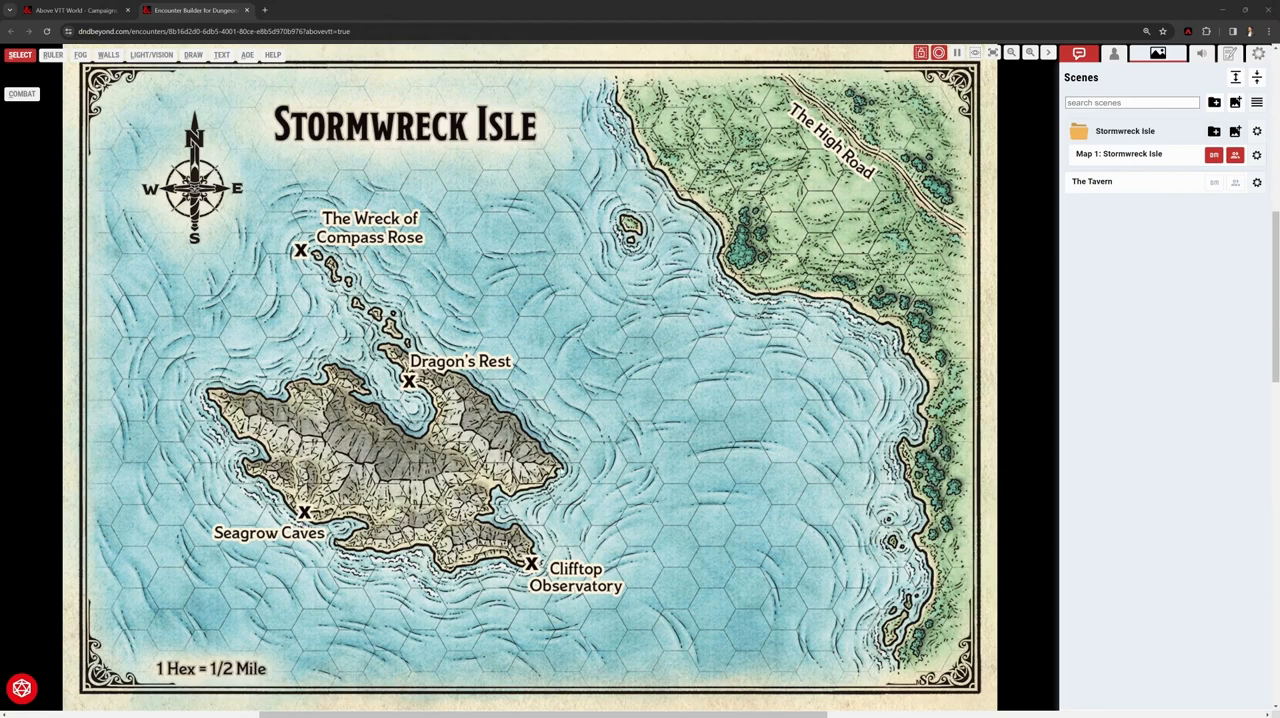
{"action": "mouse_move", "coordinate": [658, 429]}
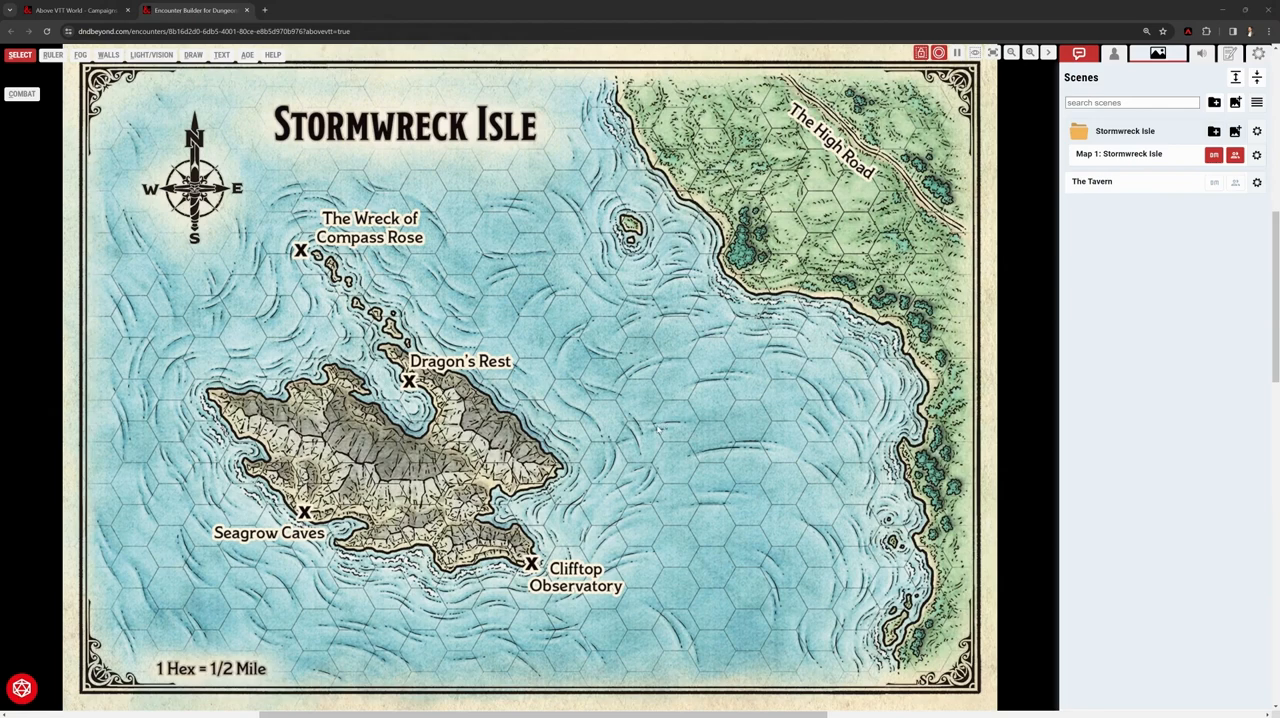
{"action": "mouse_move", "coordinate": [550, 414]}
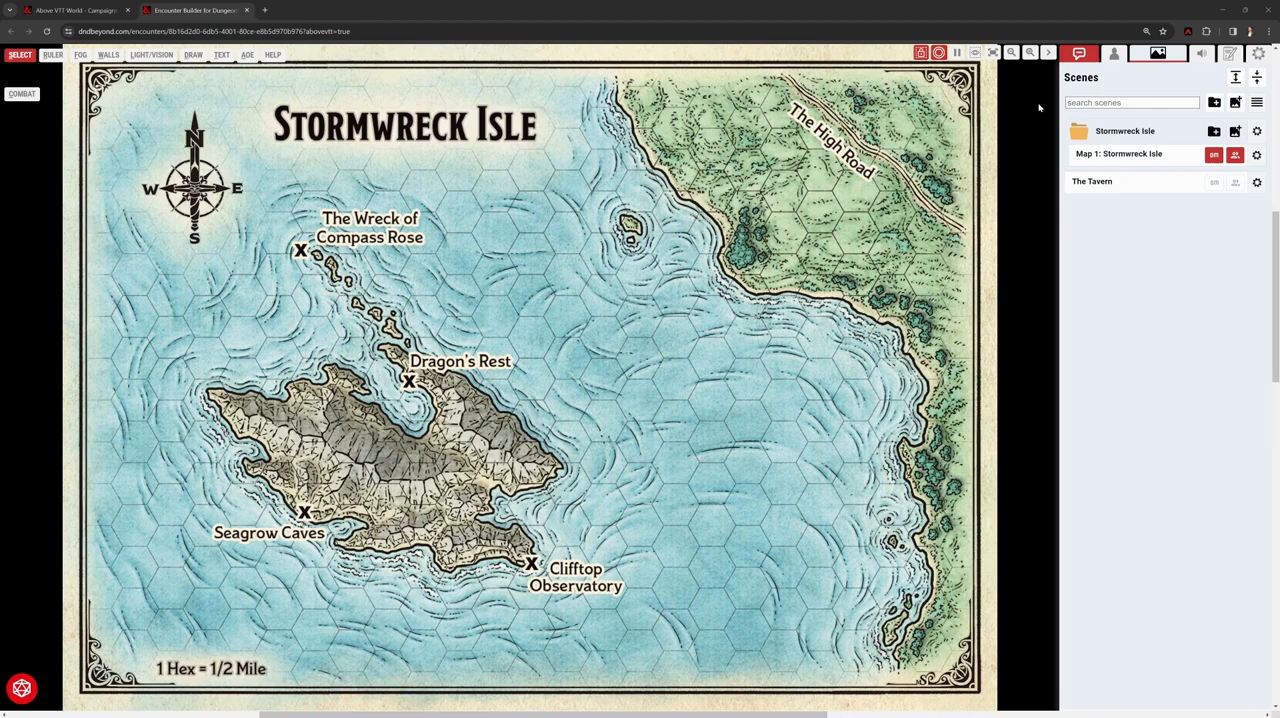
{"action": "left_click", "coordinate": [1079, 53]}
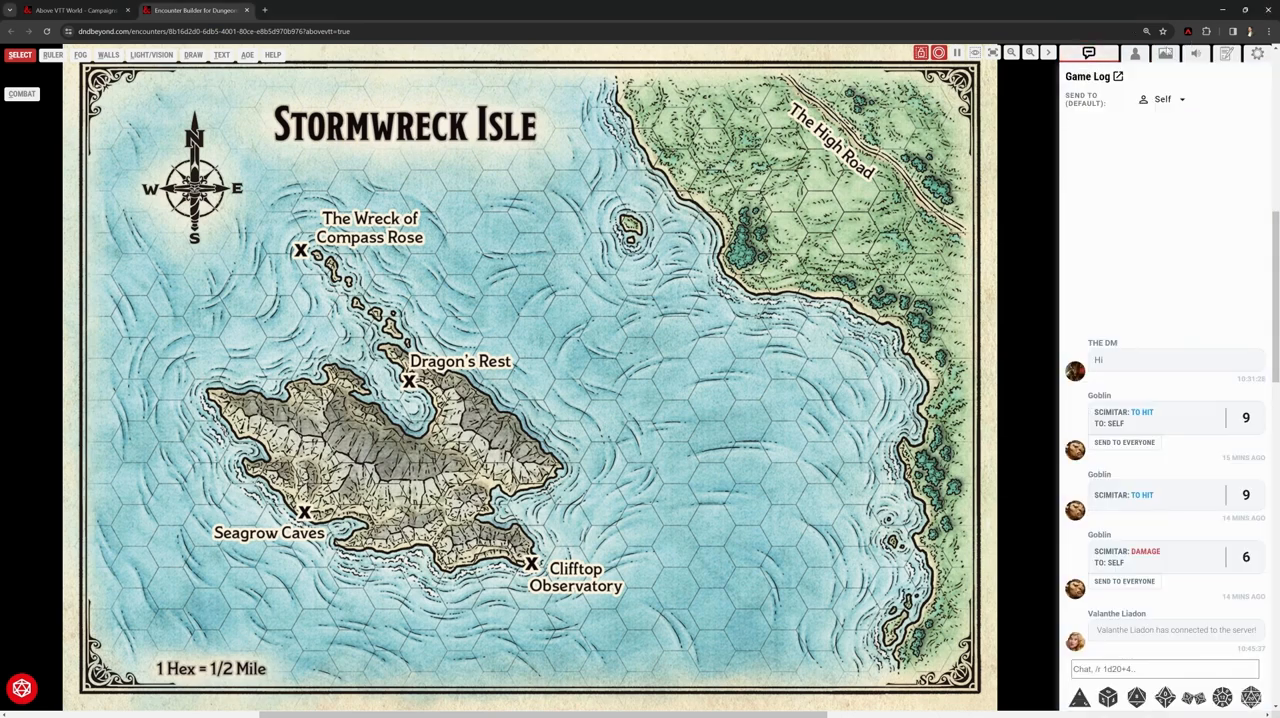
{"action": "left_click", "coordinate": [1156, 53]}
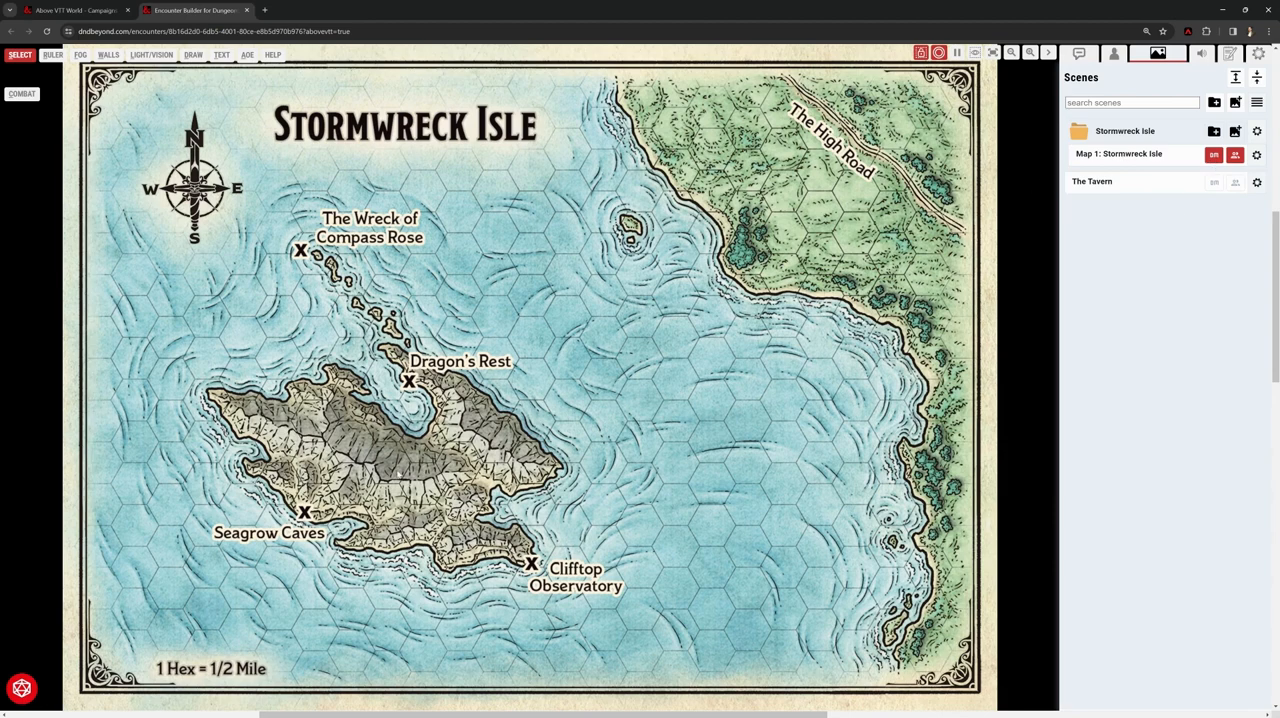
{"action": "mouse_move", "coordinate": [525, 380]}
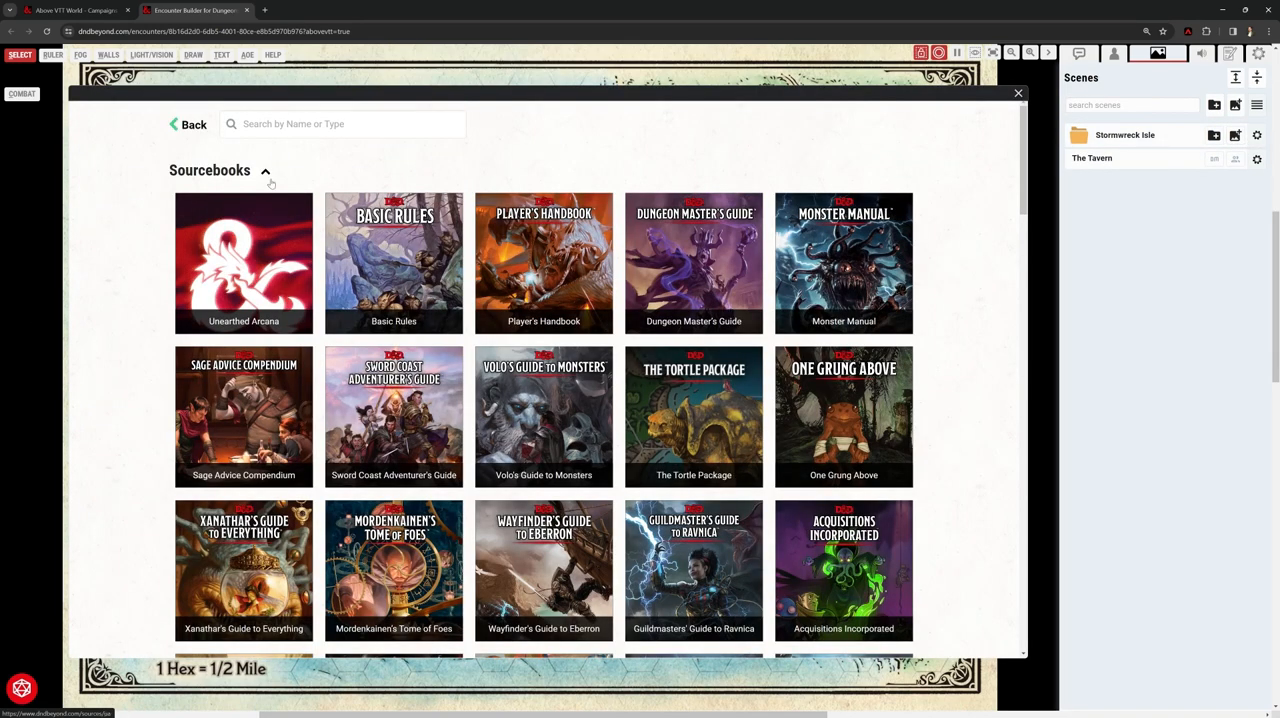
Scroll the sourcebooks and open Chapter 1: Dragon's Rest to list Map 2: Dragons Rest
{"action": "scroll", "scroll_direction": "down", "scroll_amount": 3}
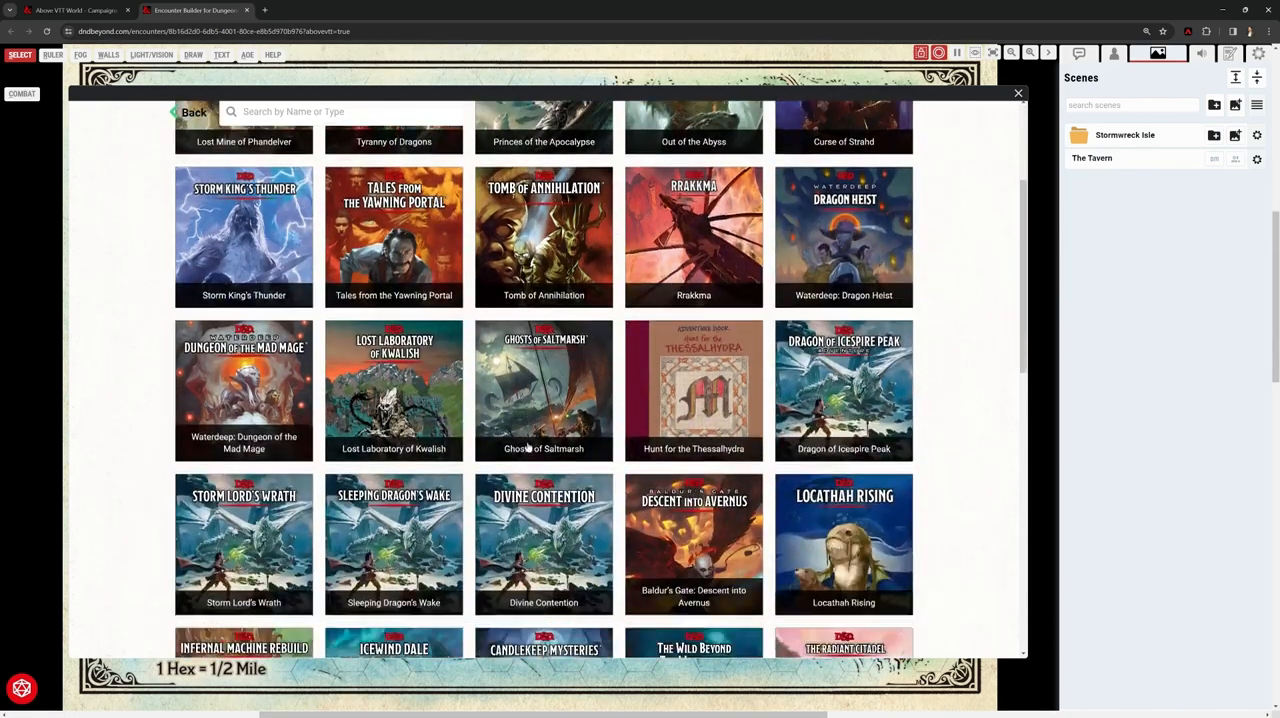
{"action": "scroll", "scroll_direction": "down", "scroll_amount": 3}
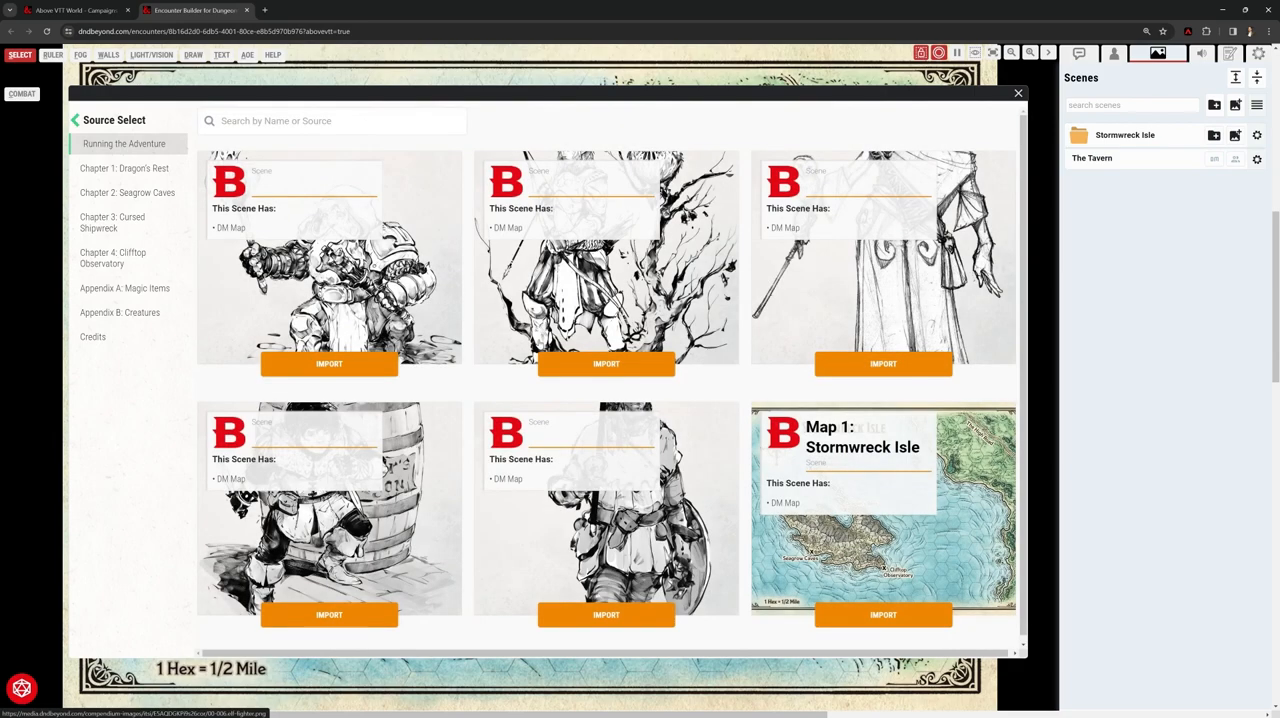
{"action": "left_click", "coordinate": [124, 168]}
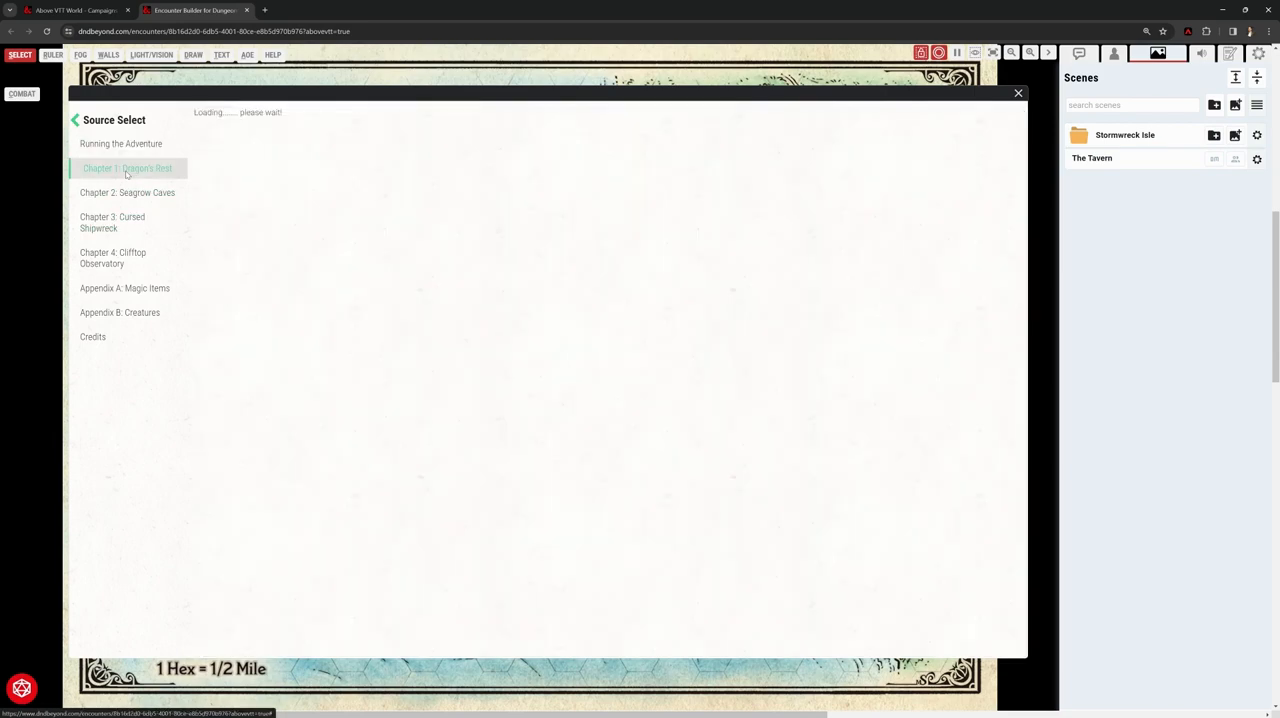
{"action": "left_click", "coordinate": [127, 168]}
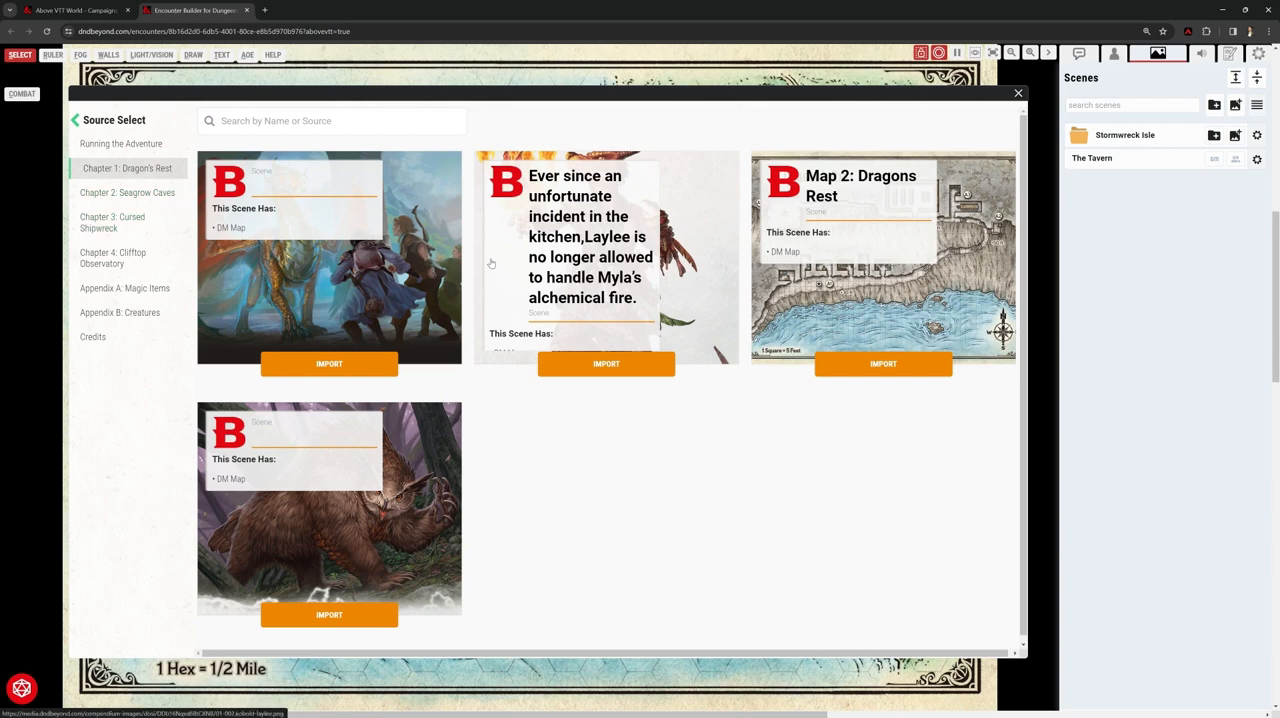
{"action": "mouse_move", "coordinate": [858, 190]}
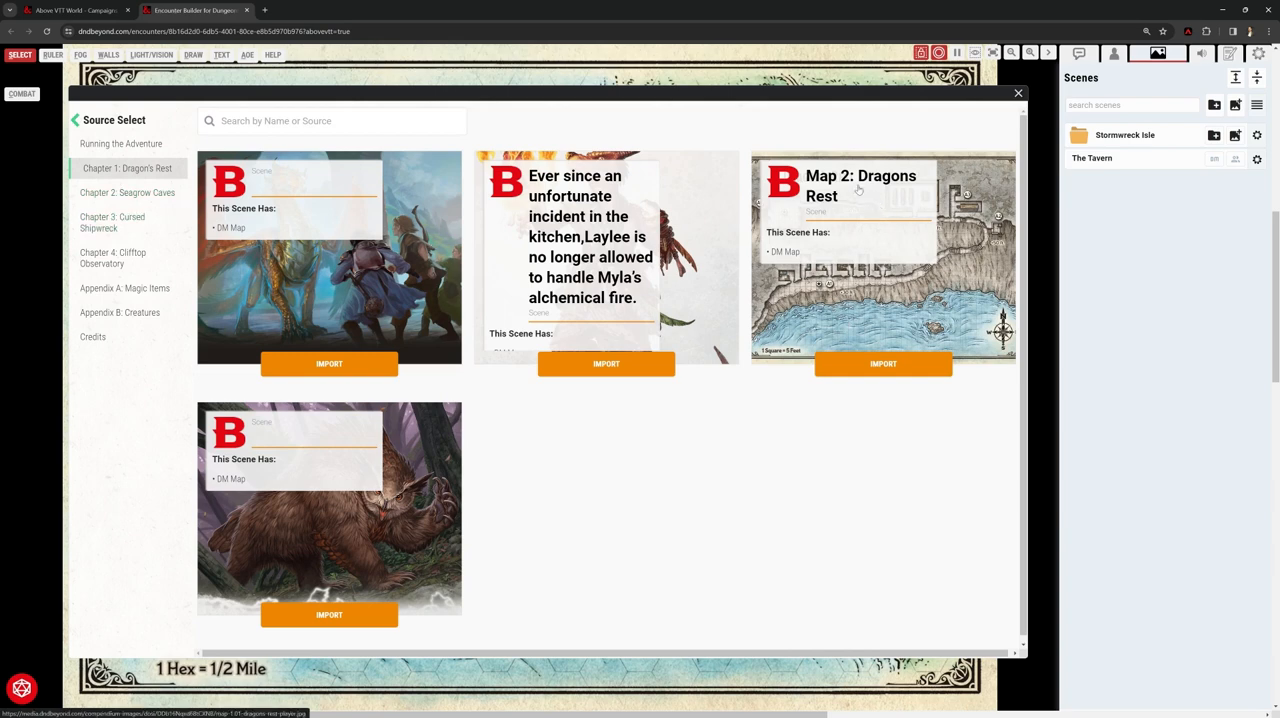
{"action": "mouse_move", "coordinate": [839, 231]}
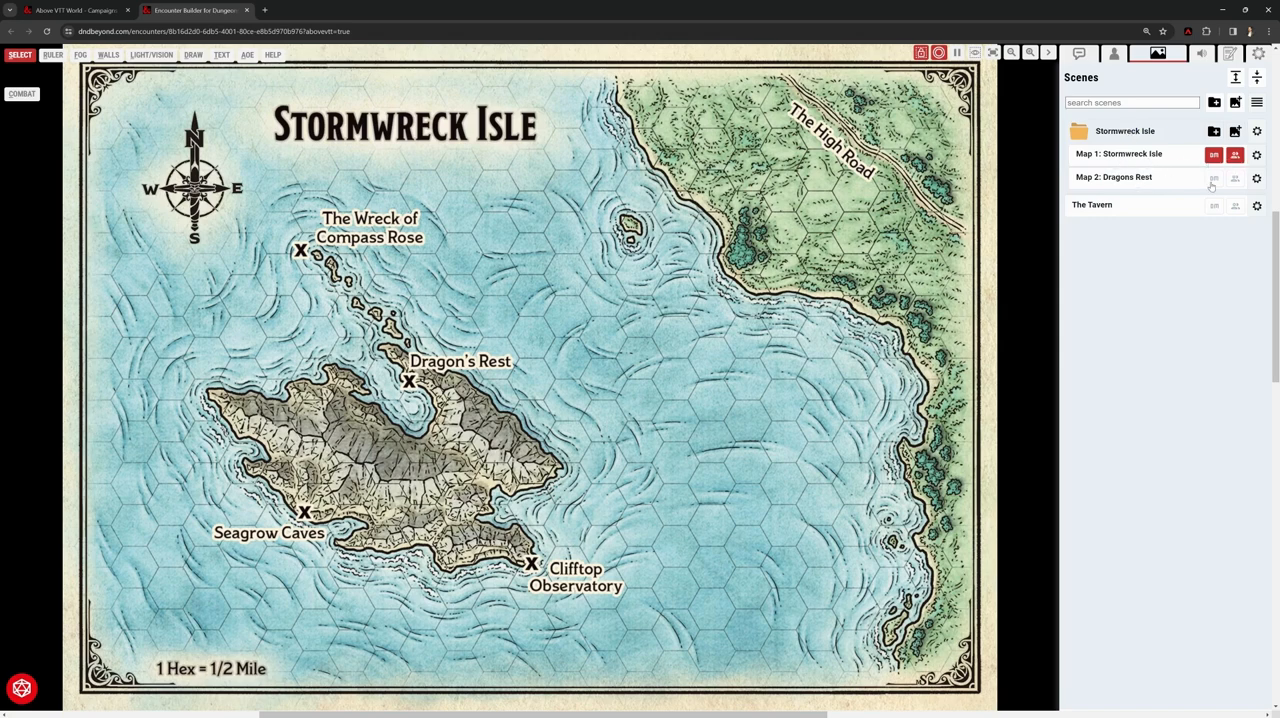
{"action": "left_click", "coordinate": [1214, 178]}
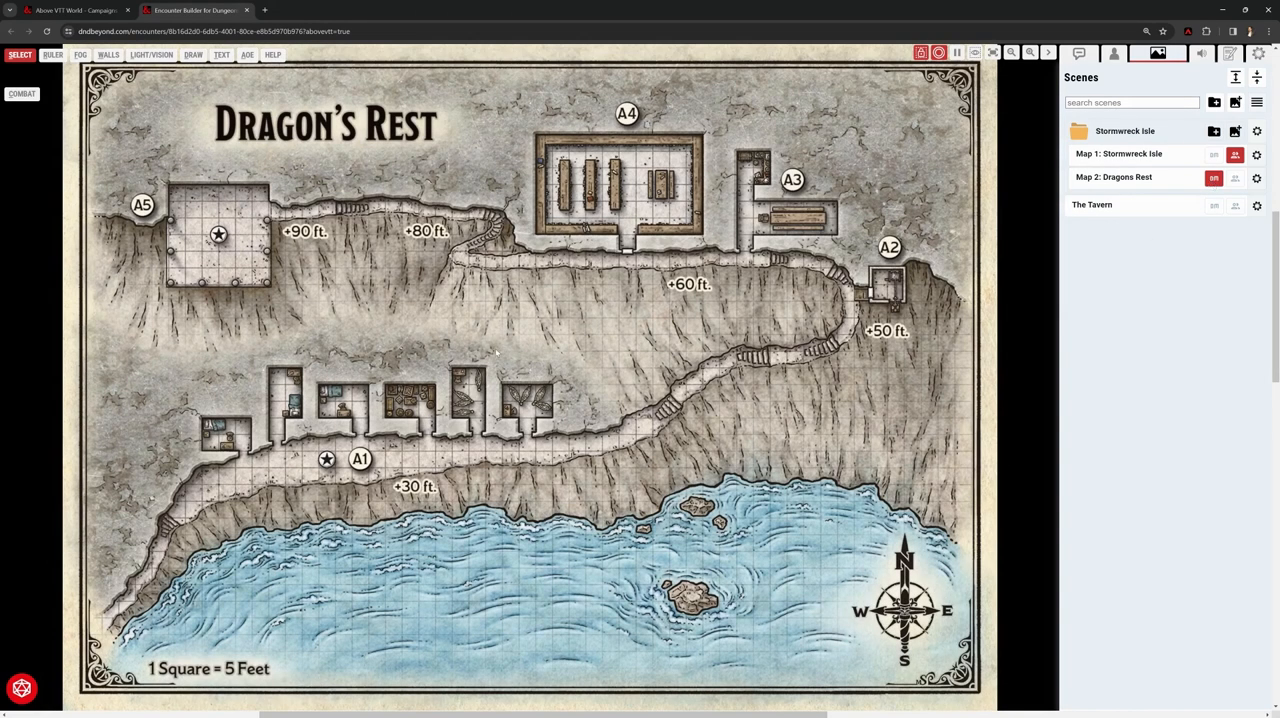
{"action": "mouse_move", "coordinate": [684, 117]}
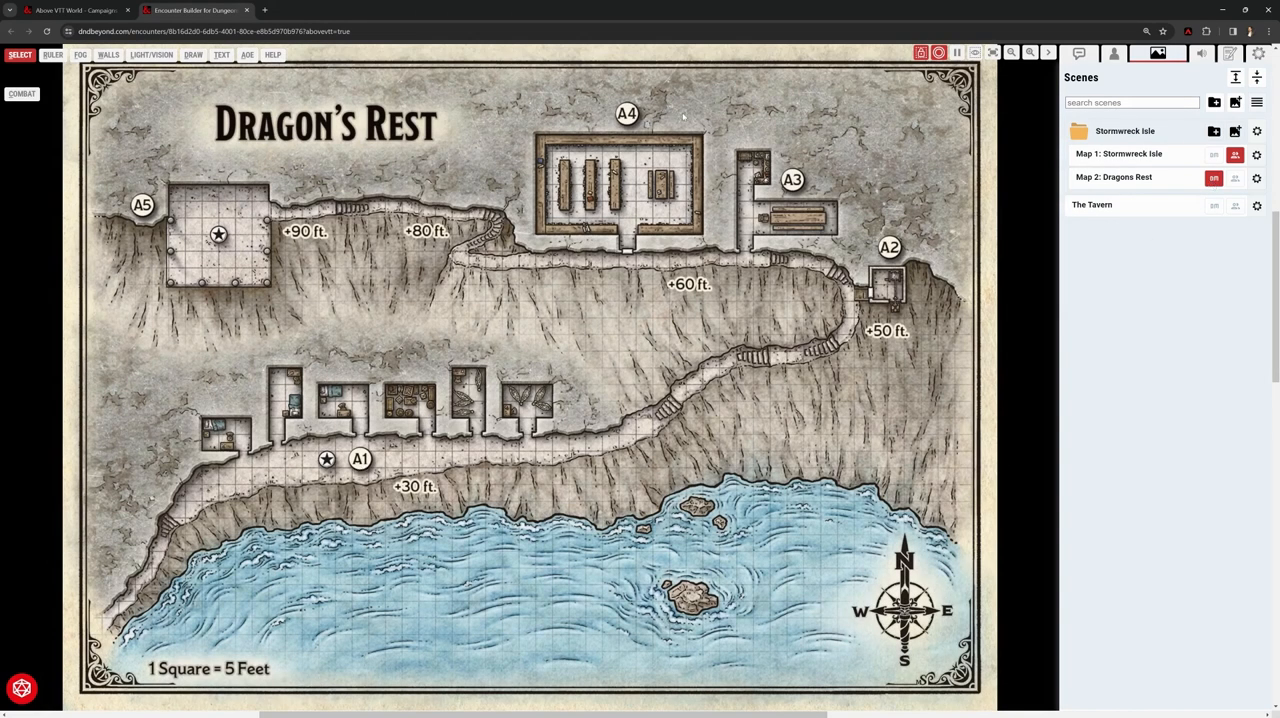
{"action": "mouse_move", "coordinate": [310, 302]}
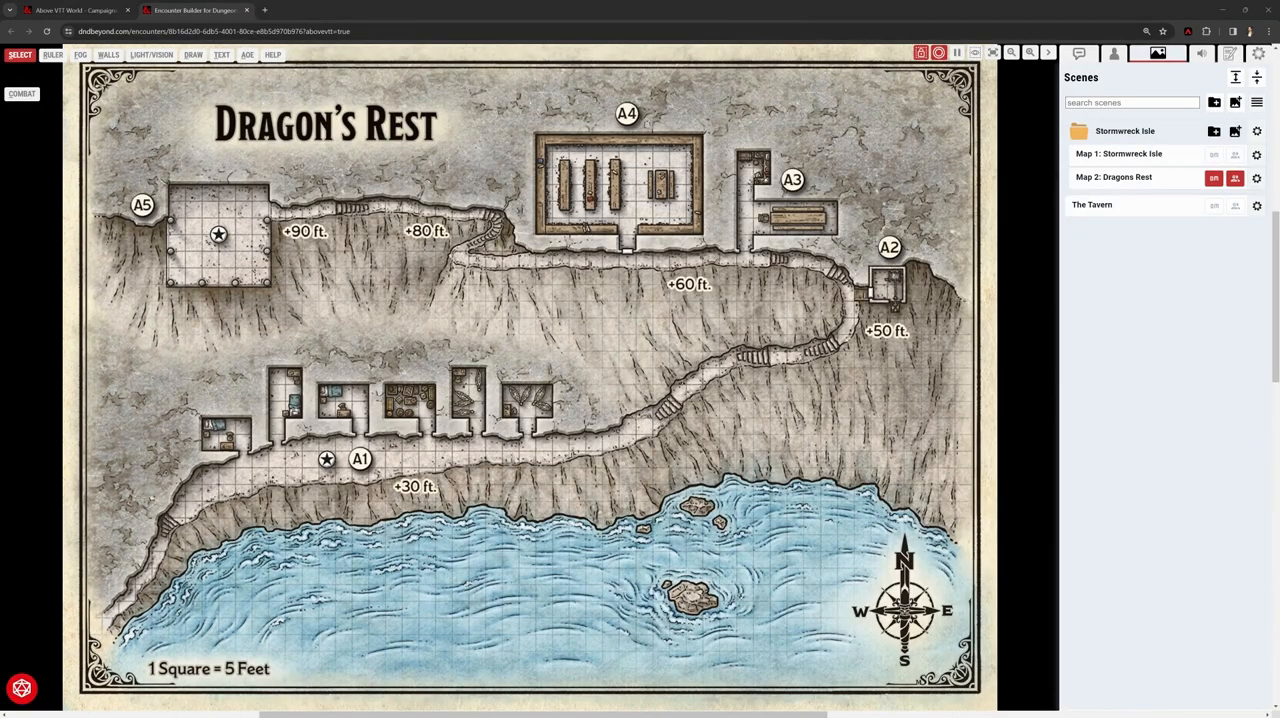
{"action": "mouse_move", "coordinate": [428, 310]}
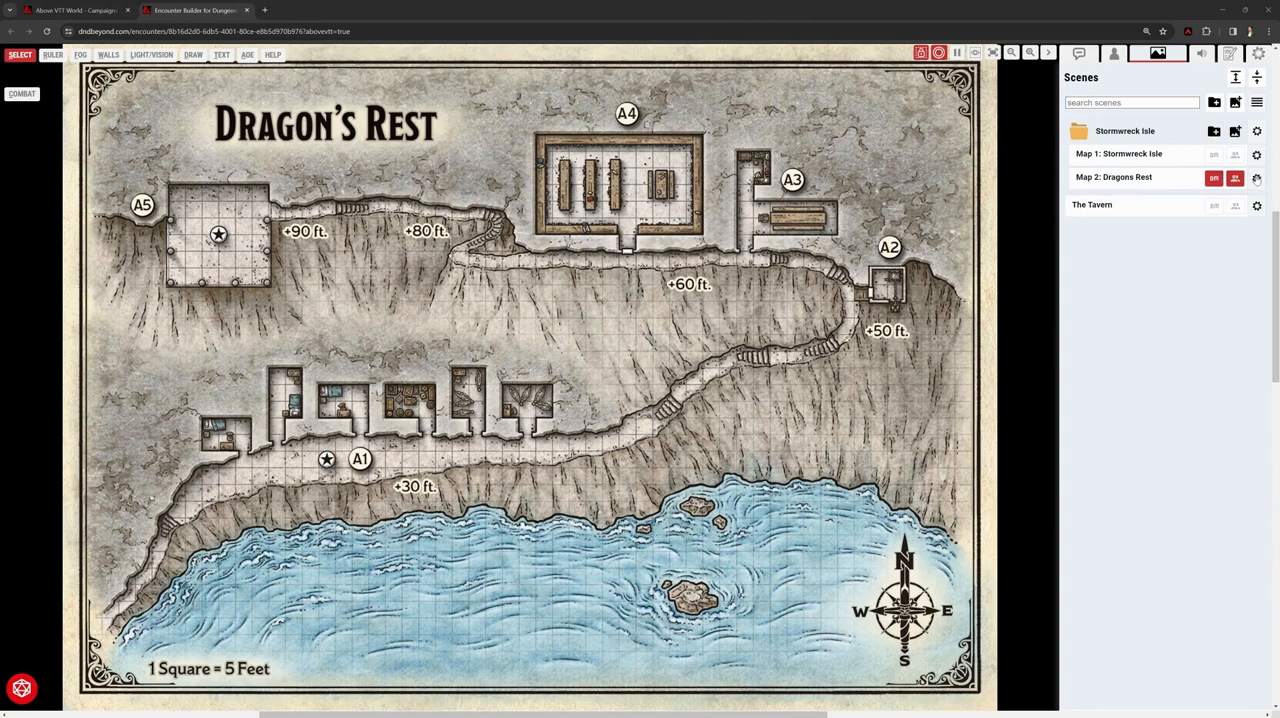
Search the token library for 'val', collapse Monsters, and expand the empty Players folder
{"action": "left_click", "coordinate": [1130, 53]}
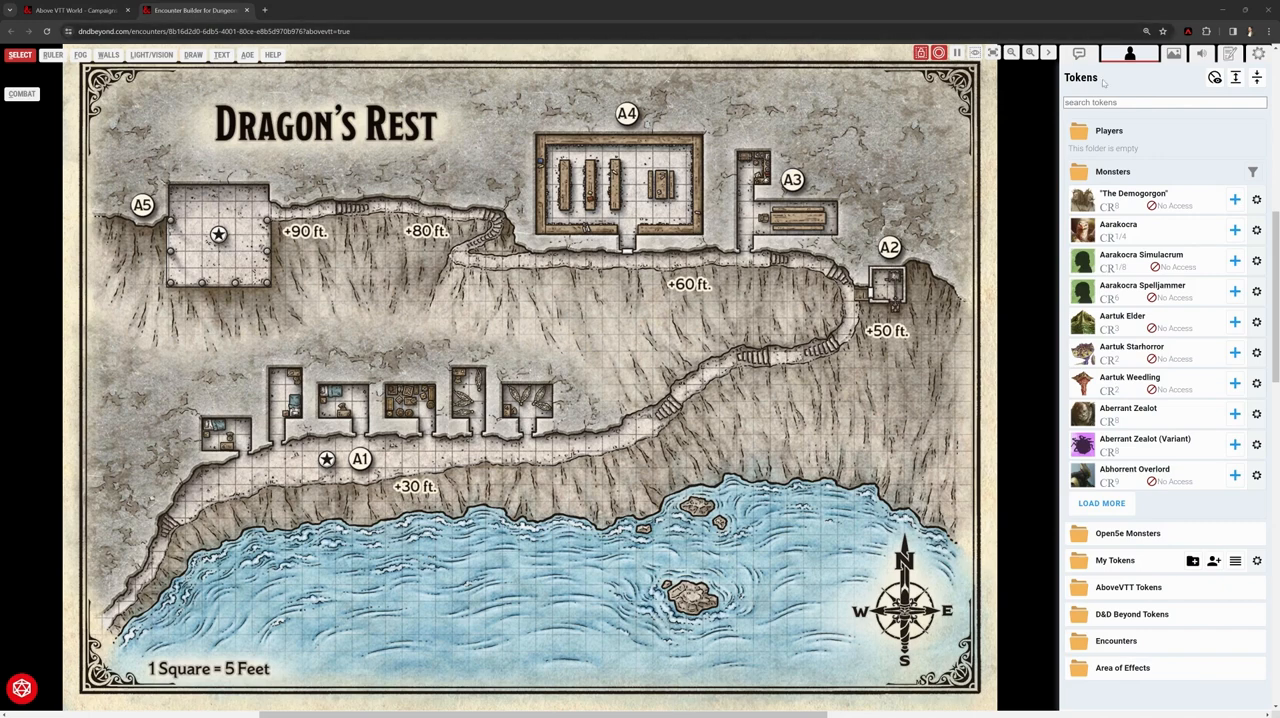
{"action": "left_click", "coordinate": [1164, 102]}
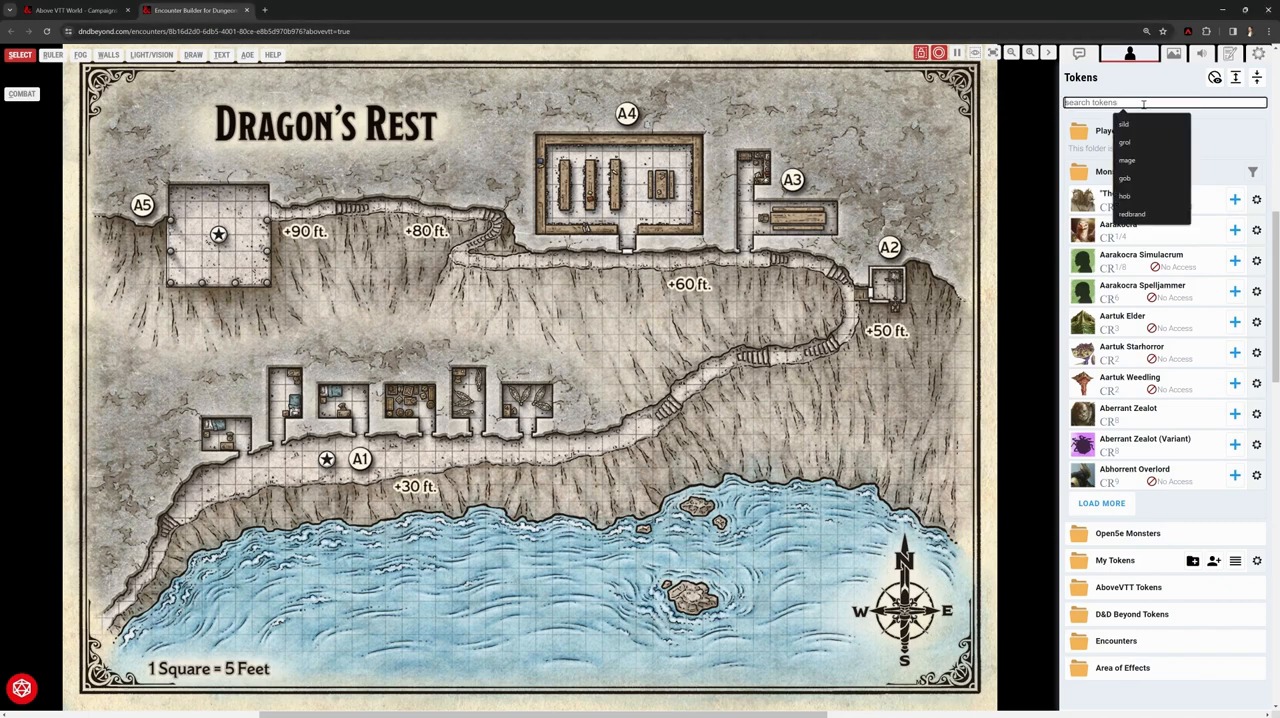
{"action": "type", "text": "val"}
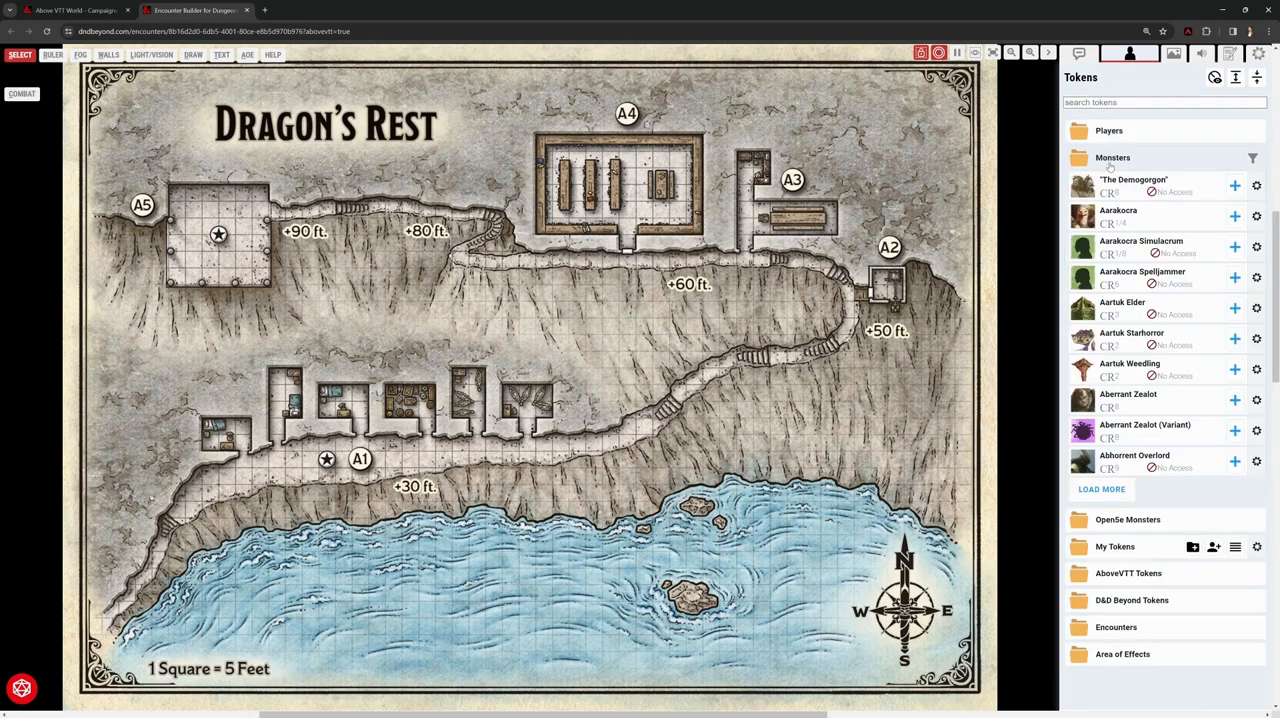
{"action": "left_click", "coordinate": [1113, 157]}
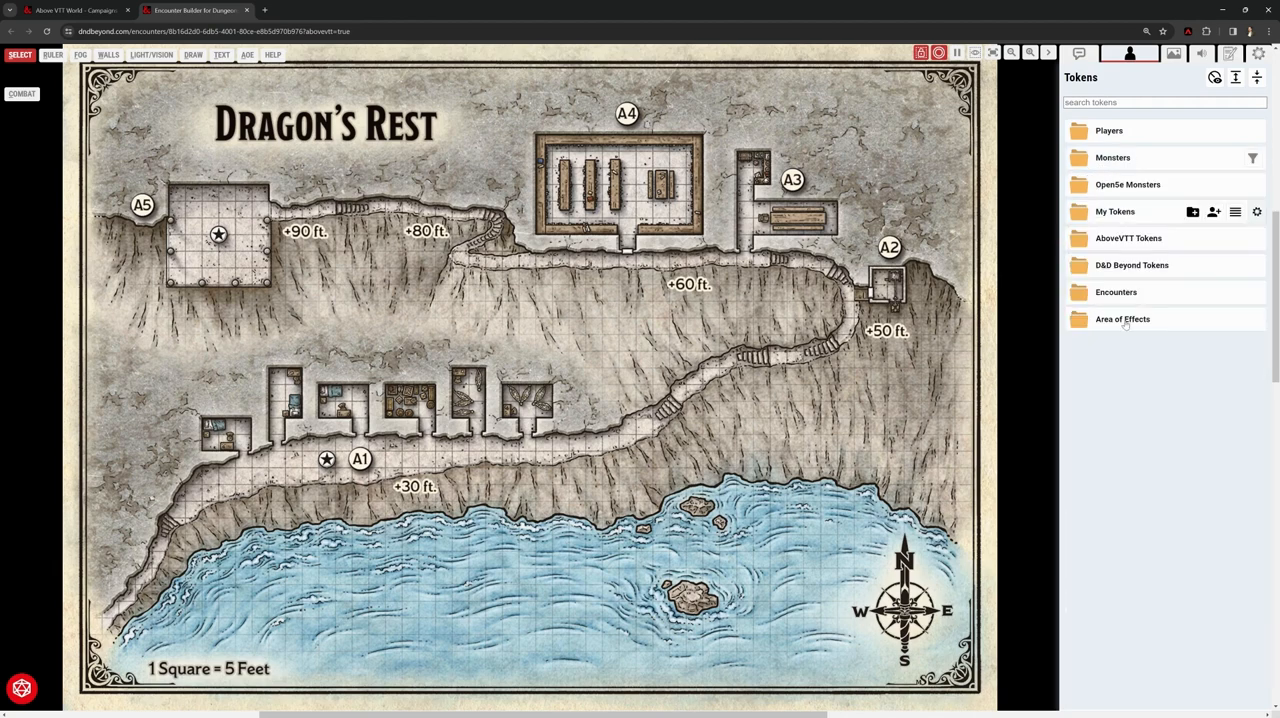
{"action": "mouse_move", "coordinate": [1116, 245]}
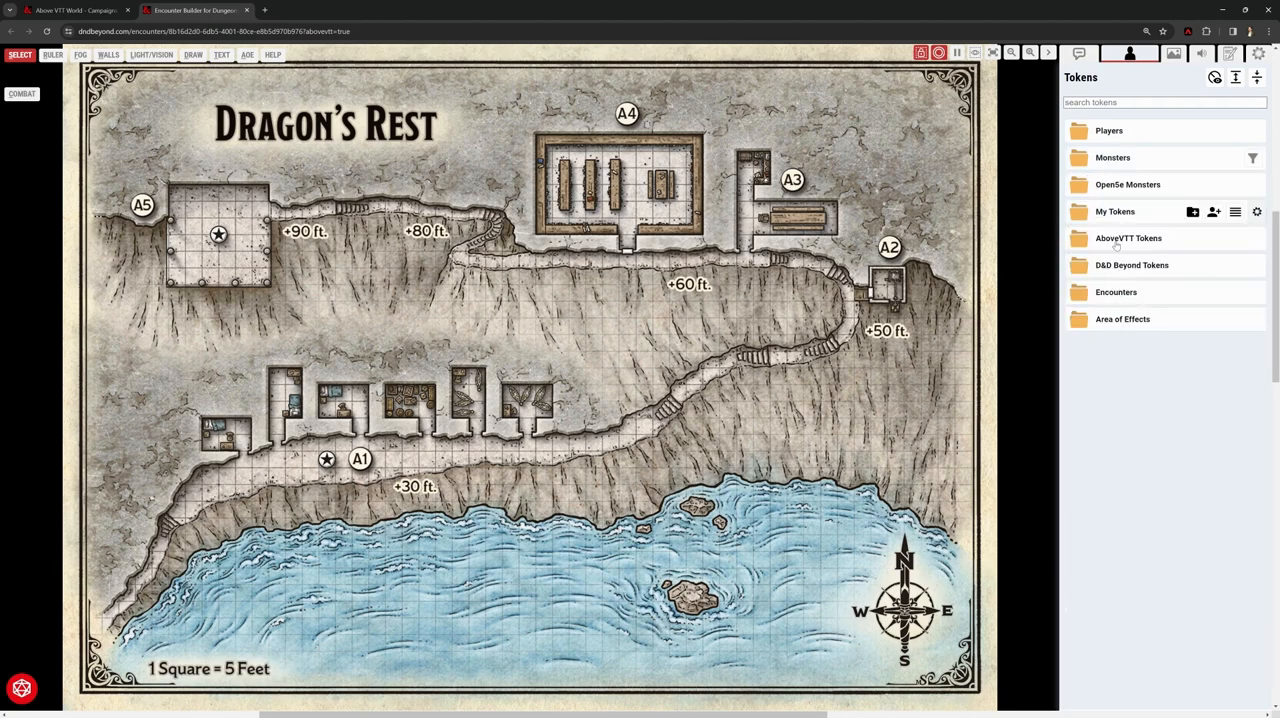
{"action": "left_click", "coordinate": [1115, 211]}
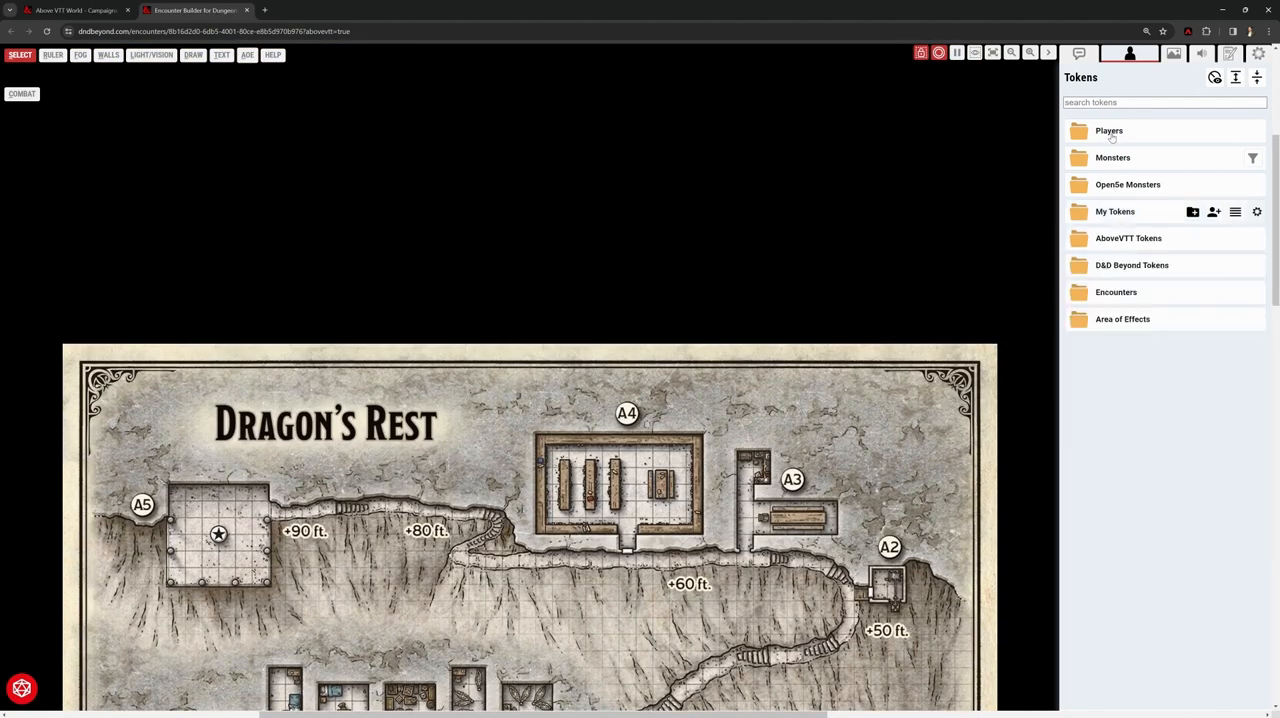
{"action": "left_click", "coordinate": [1088, 53]}
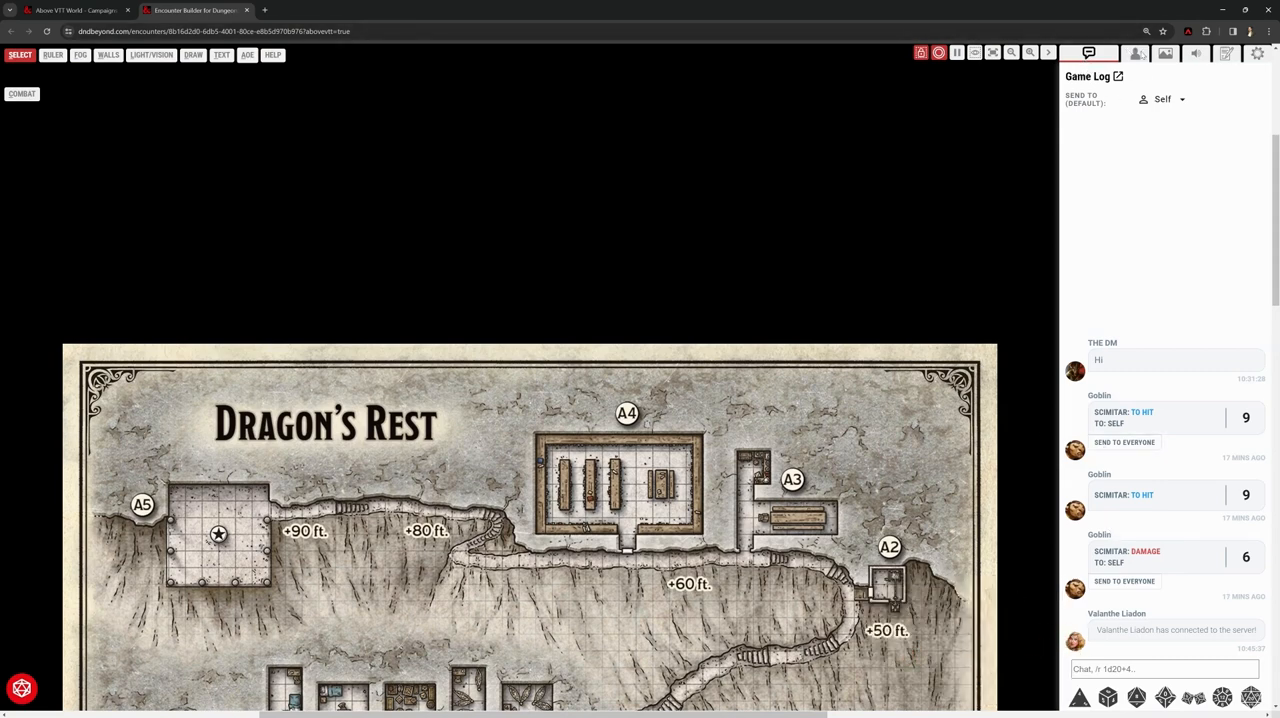
{"action": "left_click", "coordinate": [1129, 53]}
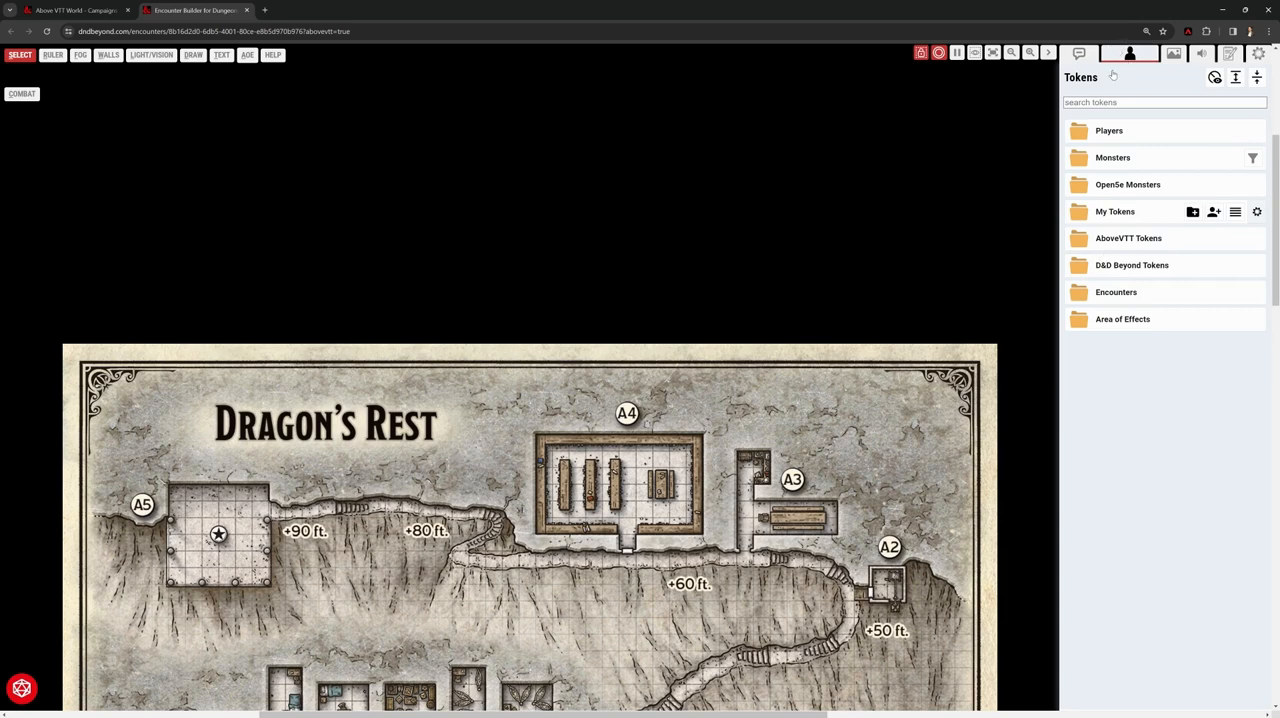
{"action": "left_click", "coordinate": [1109, 130]}
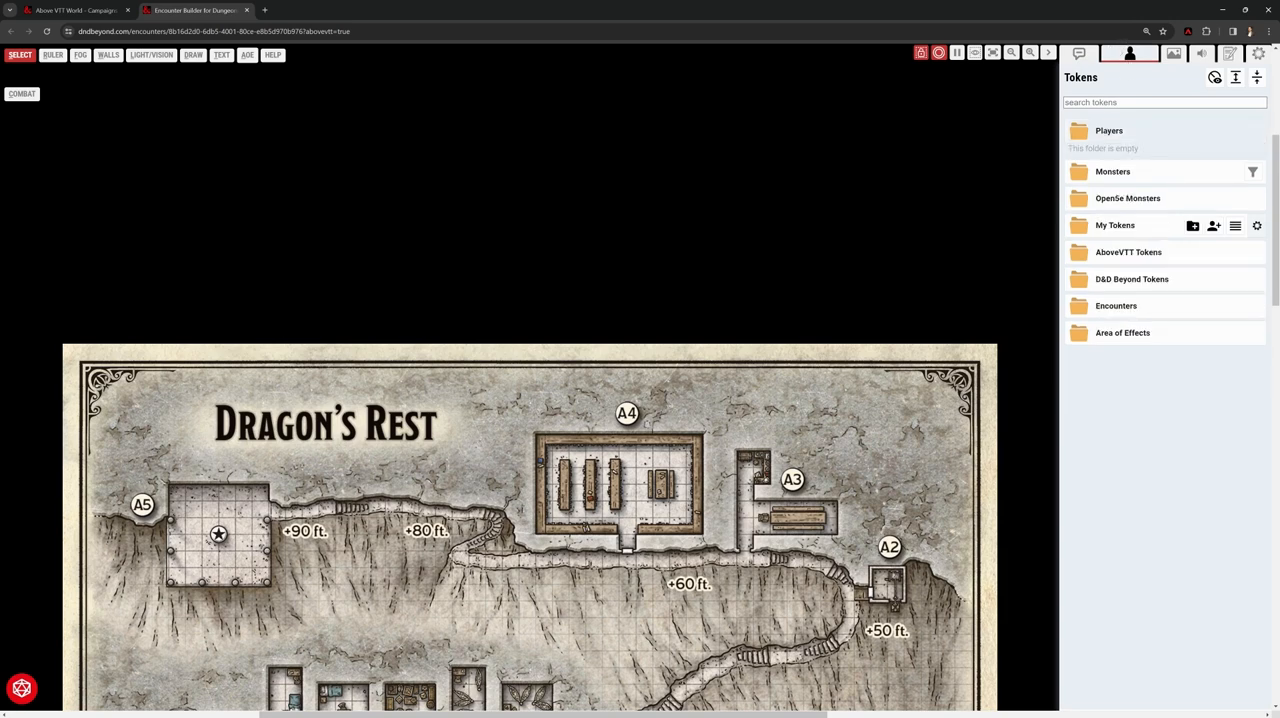
{"action": "mouse_move", "coordinate": [1126, 86]}
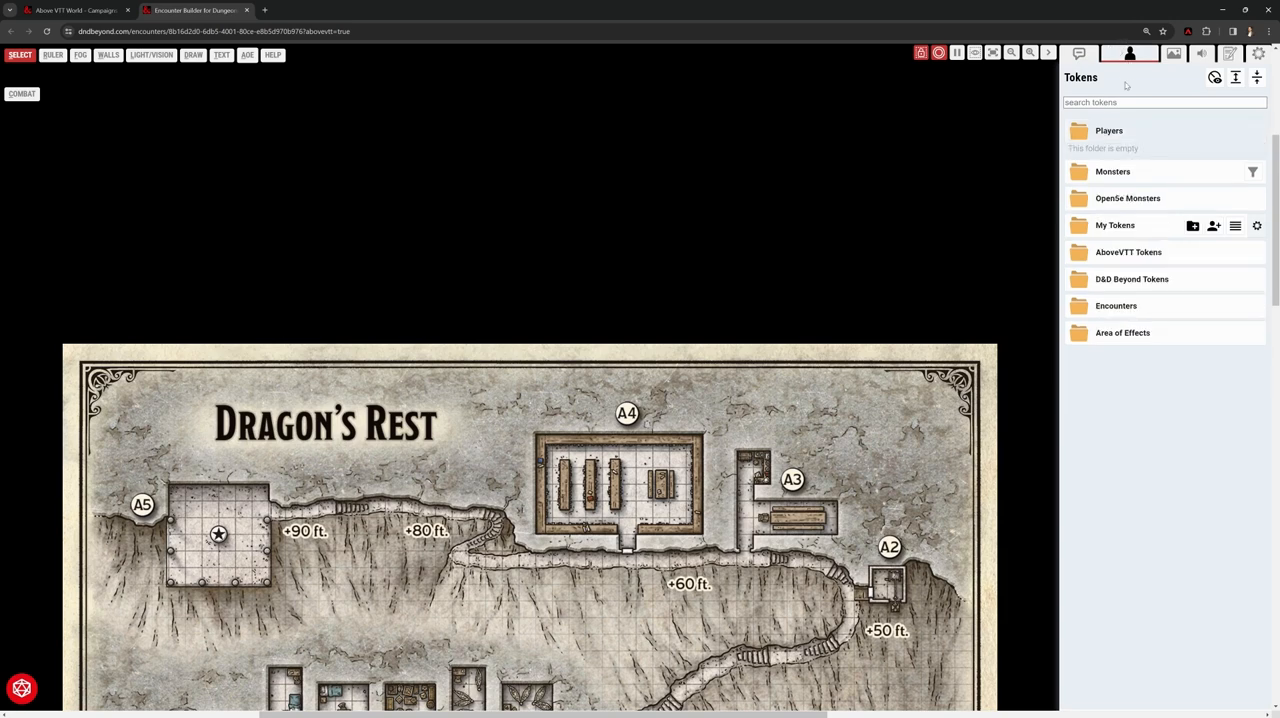
{"action": "mouse_move", "coordinate": [675, 215]}
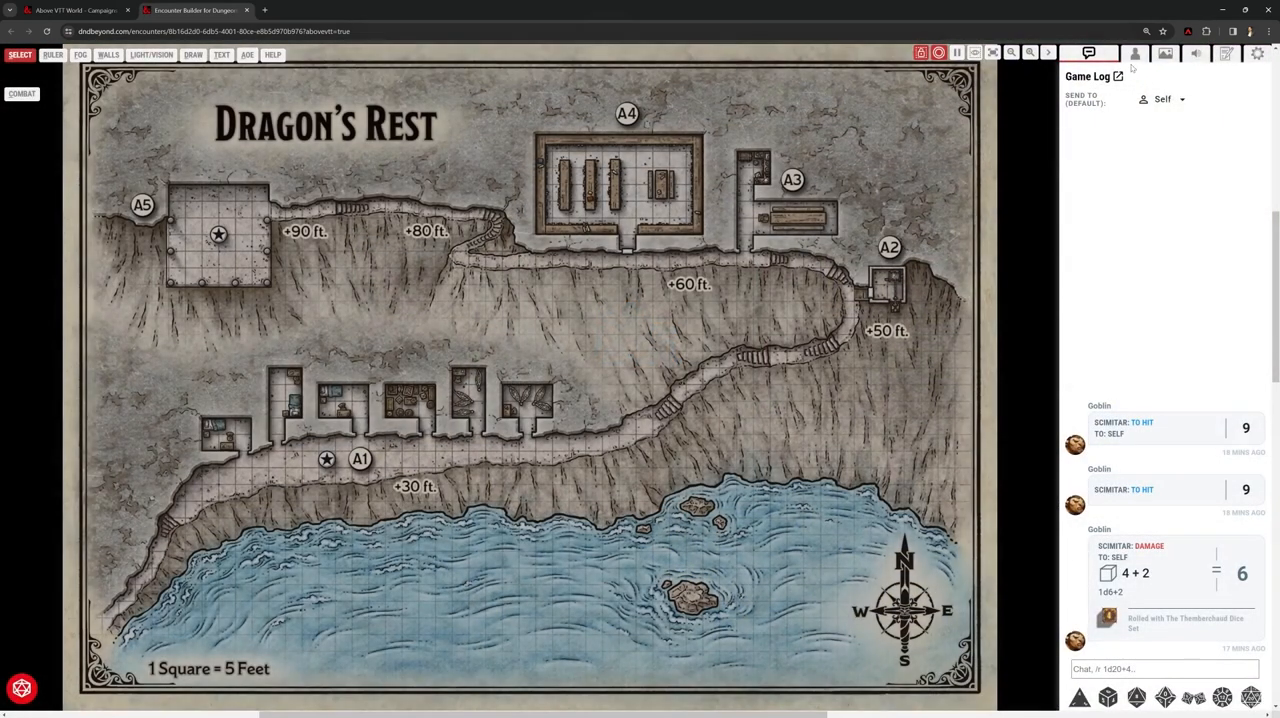
Drop Valanthe Liadon's token on the map and move it between A1, a hut, and the path
{"action": "left_click", "coordinate": [1135, 54]}
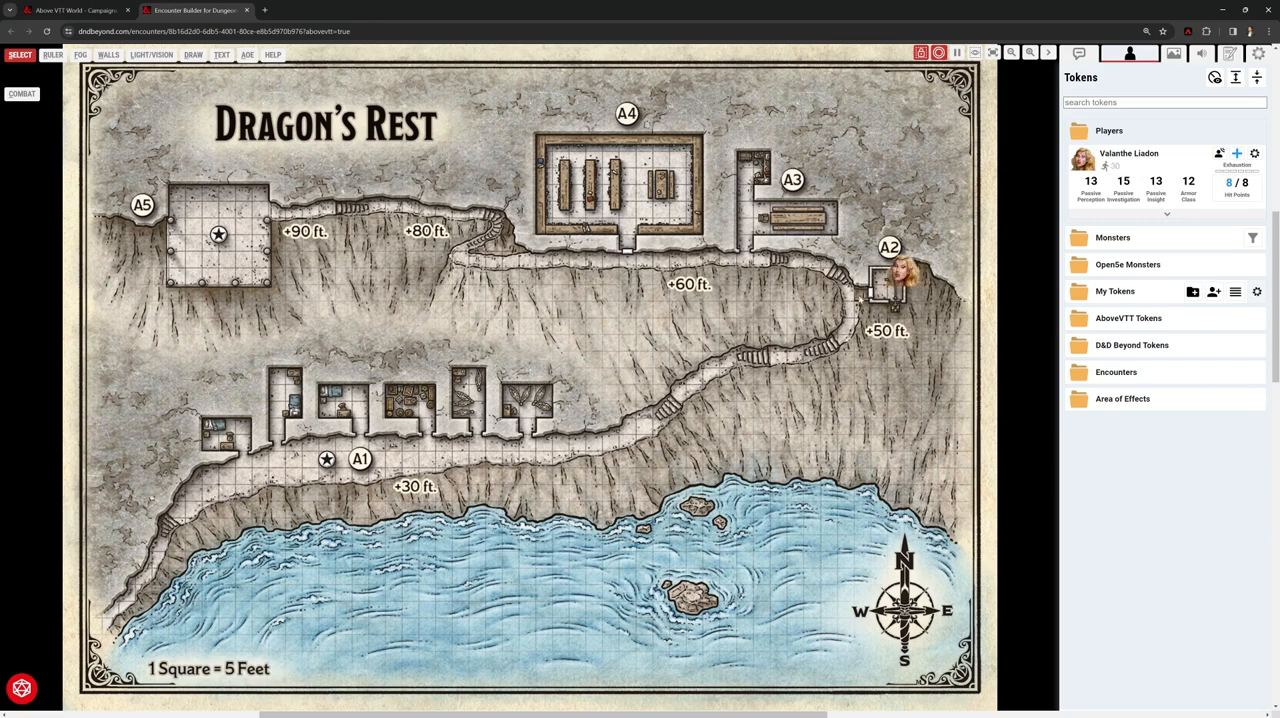
{"action": "left_click_drag", "start_coordinate": [890, 280], "coordinate": [490, 458]}
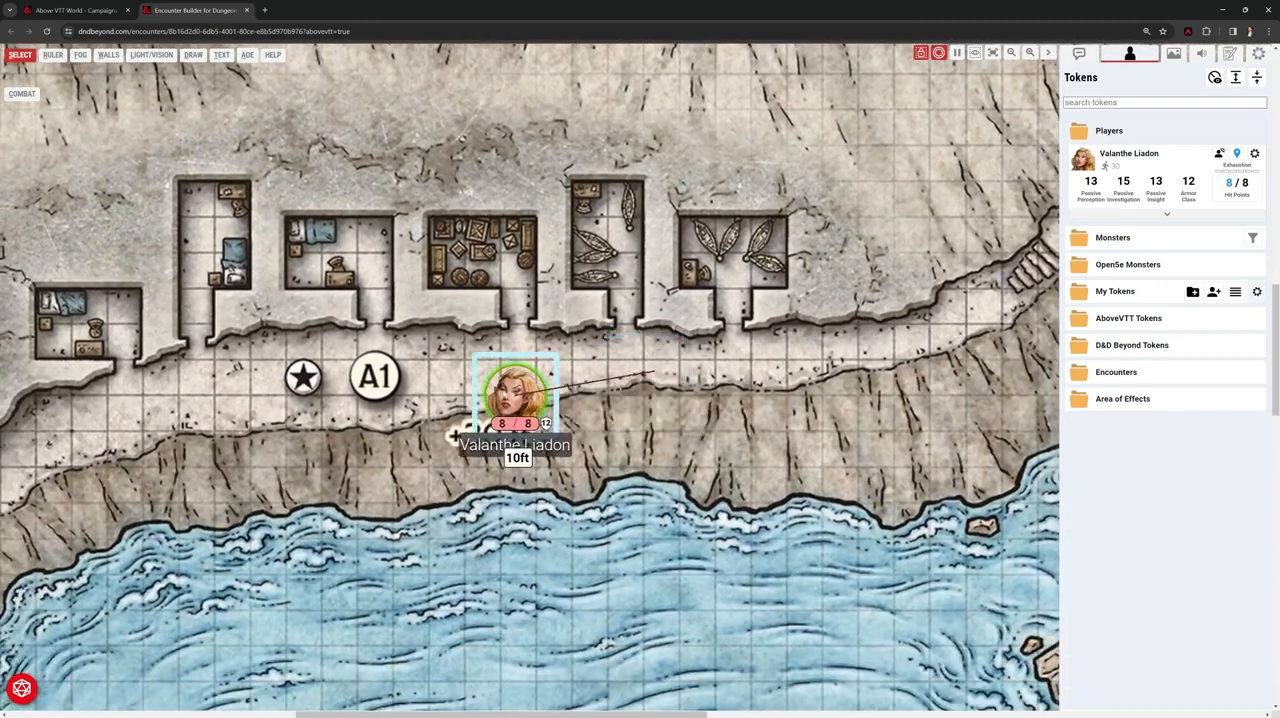
{"action": "left_click_drag", "start_coordinate": [515, 395], "coordinate": [463, 385]}
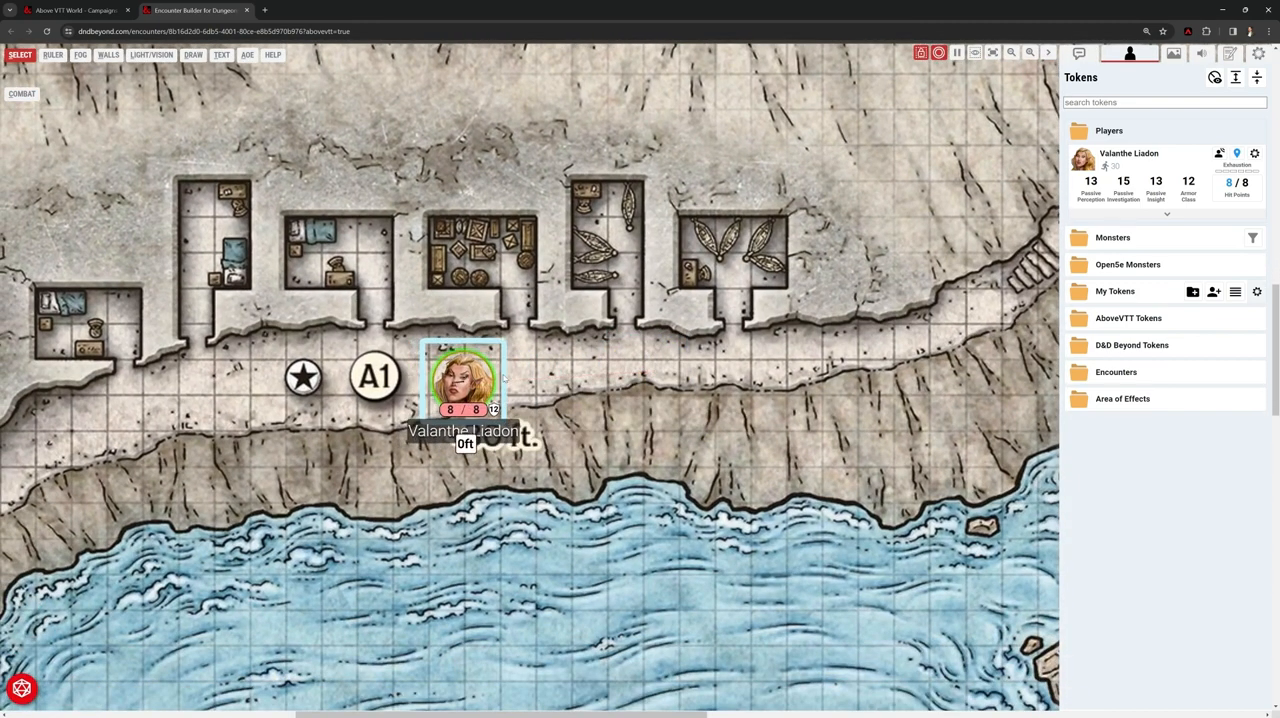
{"action": "left_click_drag", "start_coordinate": [463, 378], "coordinate": [658, 280]}
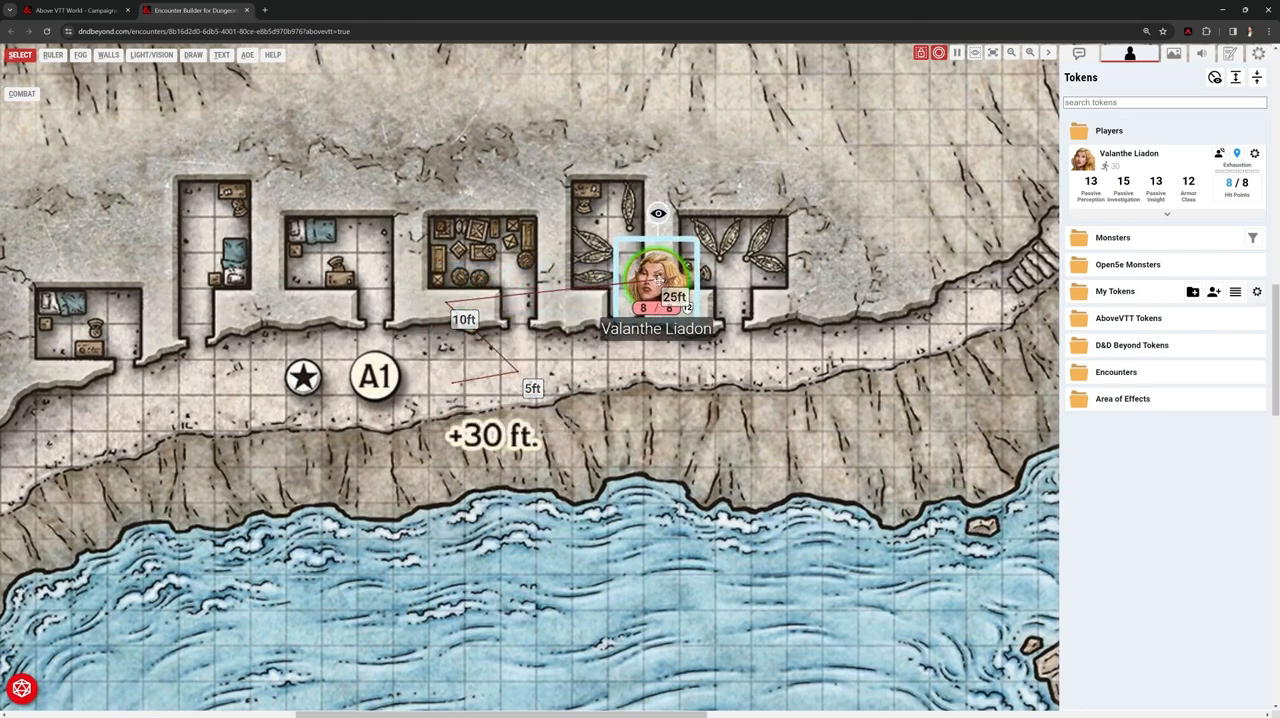
{"action": "left_click_drag", "start_coordinate": [657, 280], "coordinate": [385, 340]}
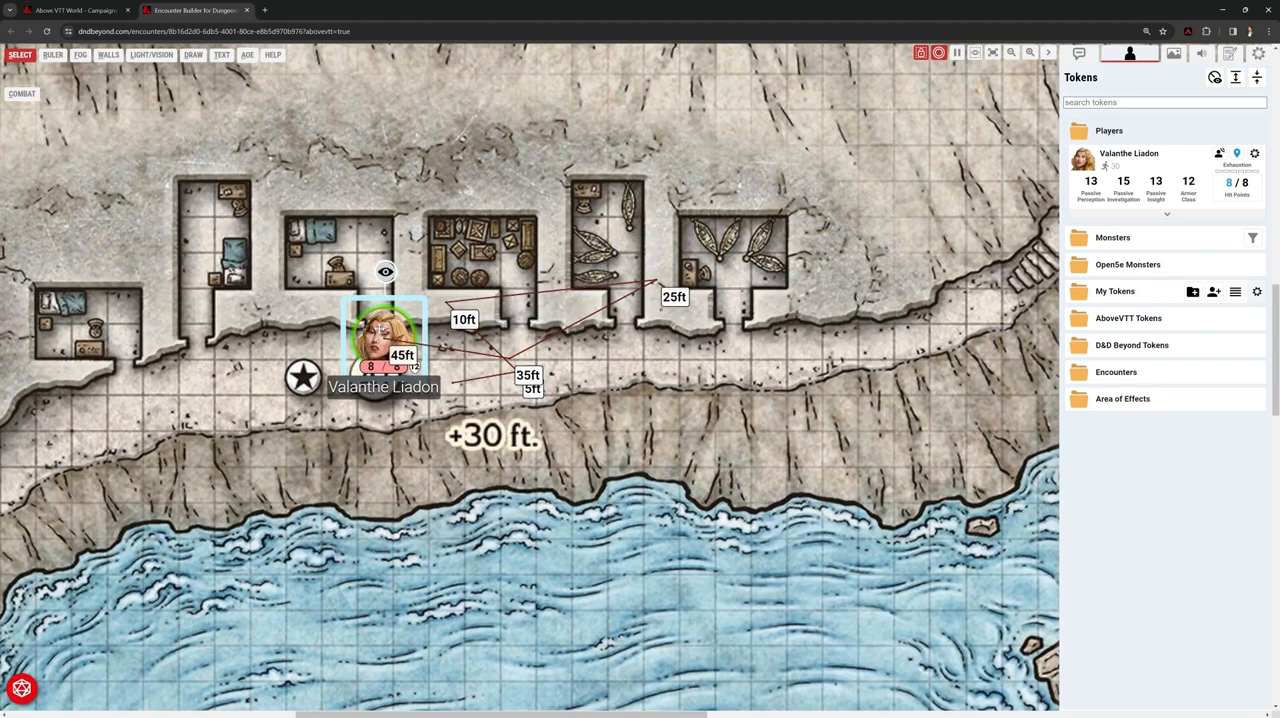
{"action": "left_click_drag", "start_coordinate": [383, 350], "coordinate": [655, 360]}
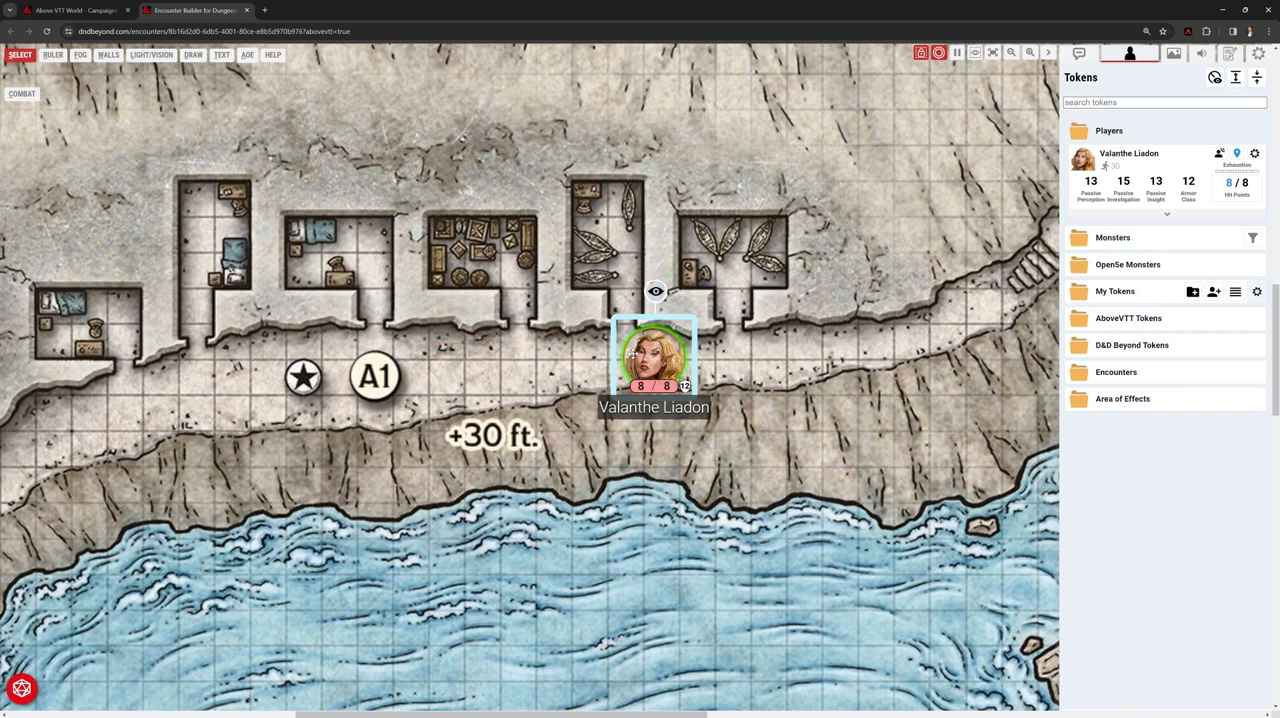
{"action": "mouse_move", "coordinate": [847, 316]}
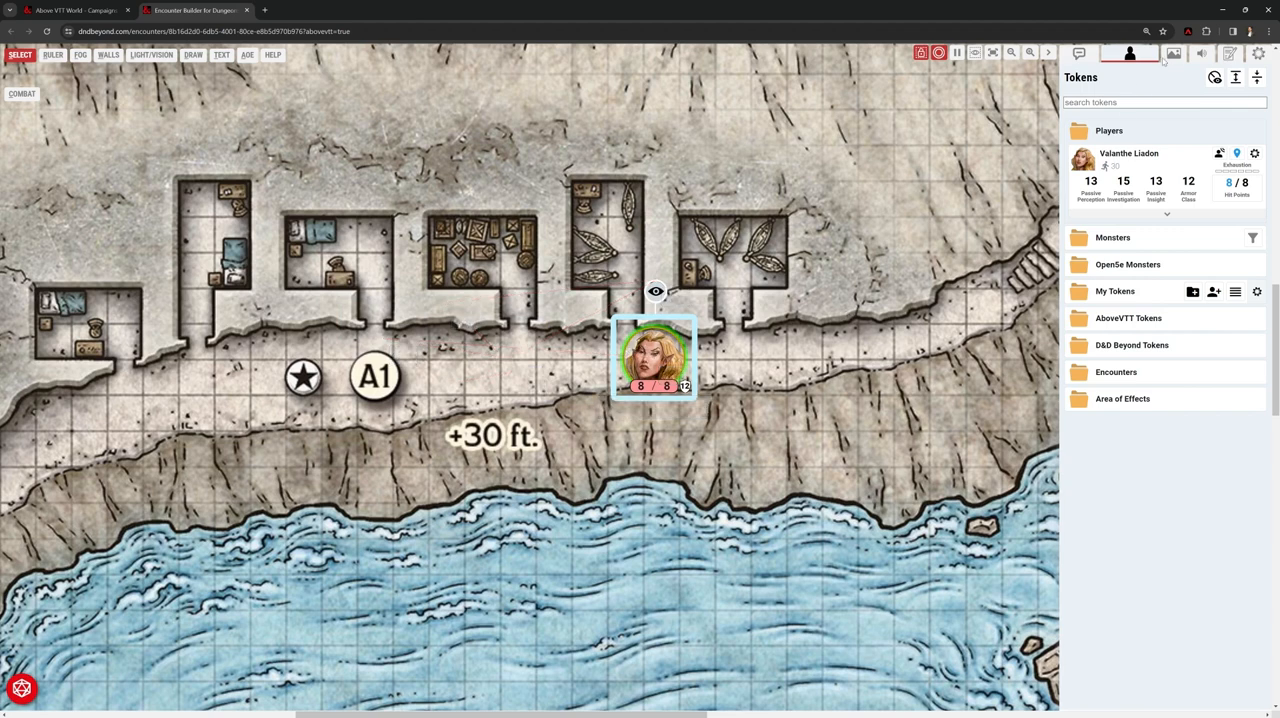
Switch on Snap to Grid in Map 2: Dragons Rest's scene settings and save
{"action": "left_click", "coordinate": [1157, 53]}
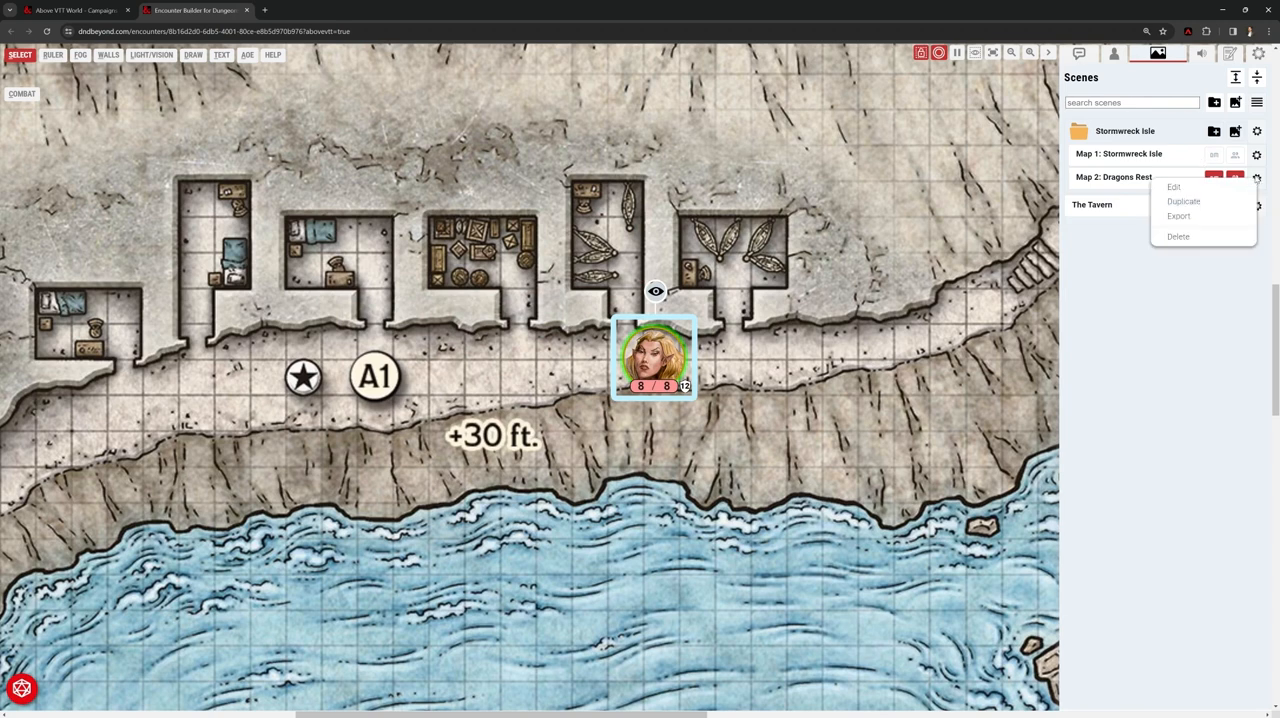
{"action": "left_click", "coordinate": [1173, 186]}
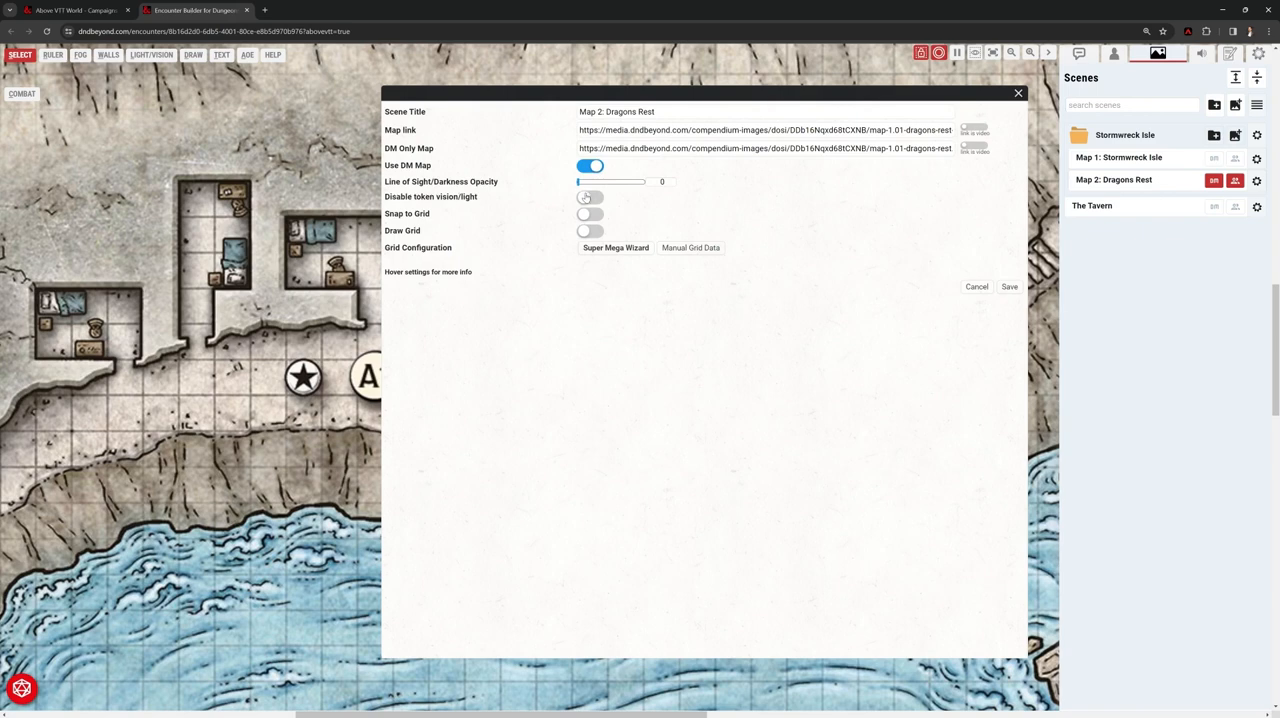
{"action": "left_click", "coordinate": [590, 197]}
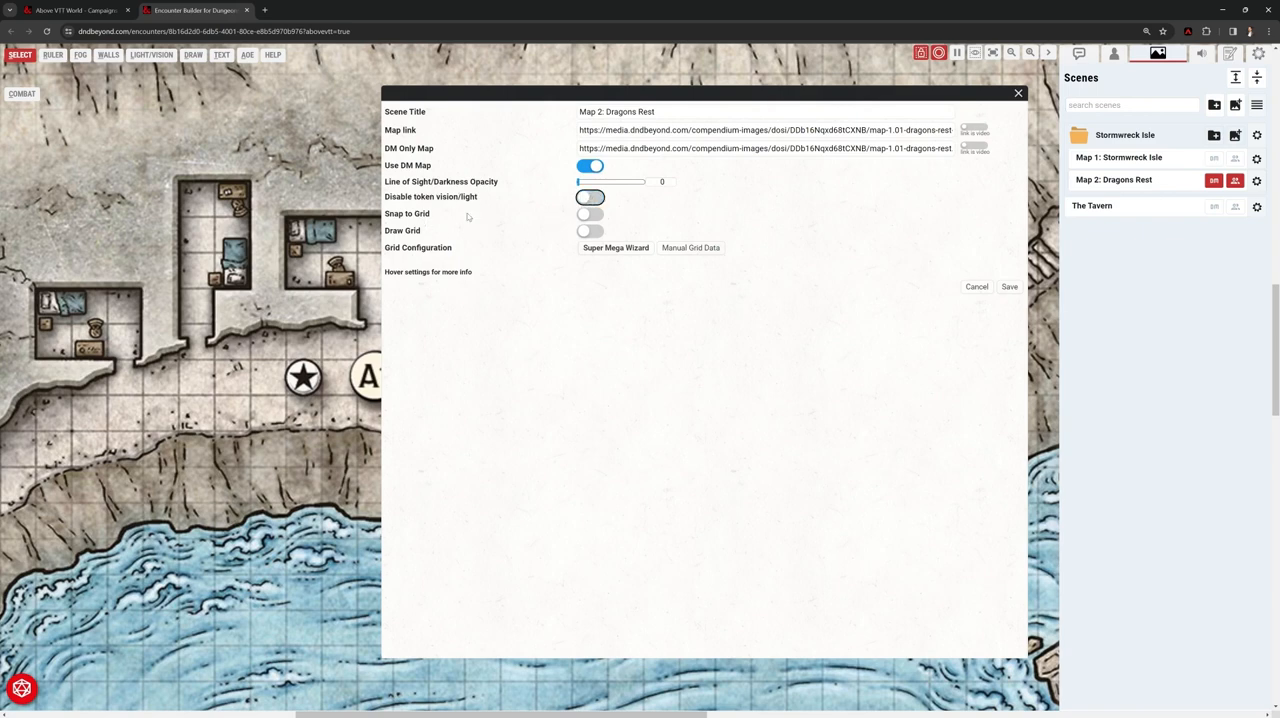
{"action": "left_click", "coordinate": [590, 213]}
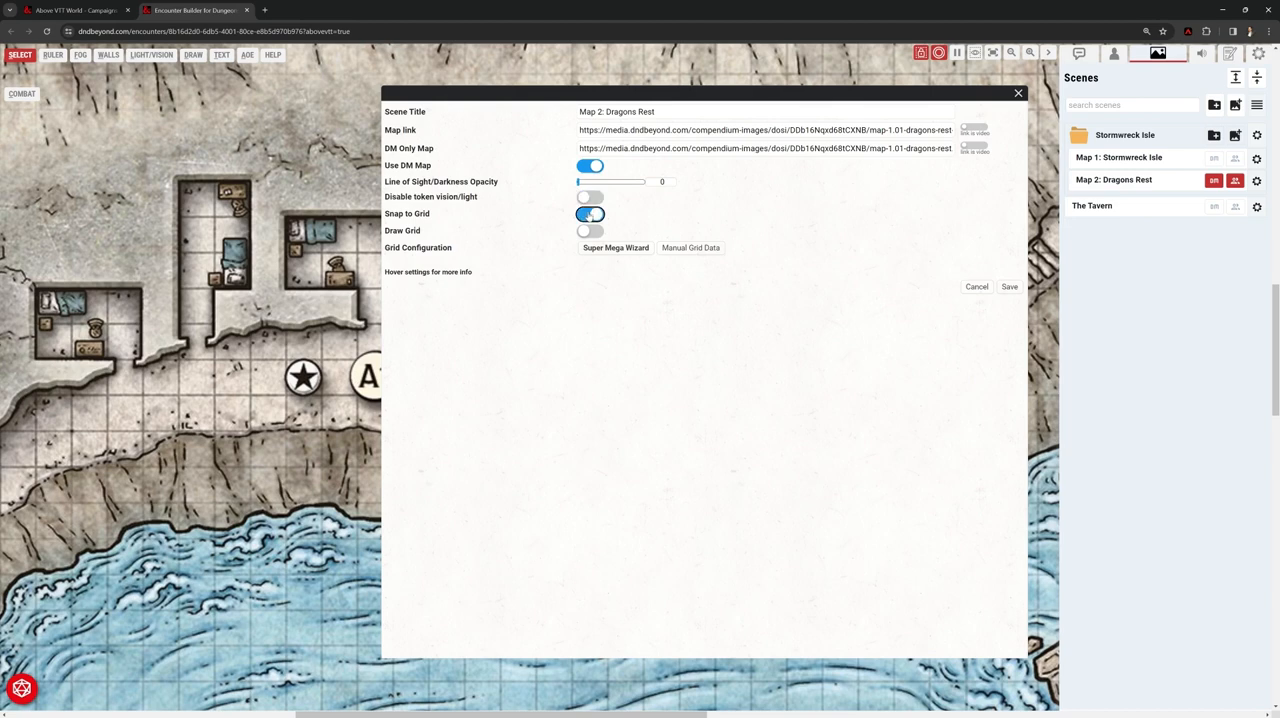
{"action": "left_click", "coordinate": [1009, 286]}
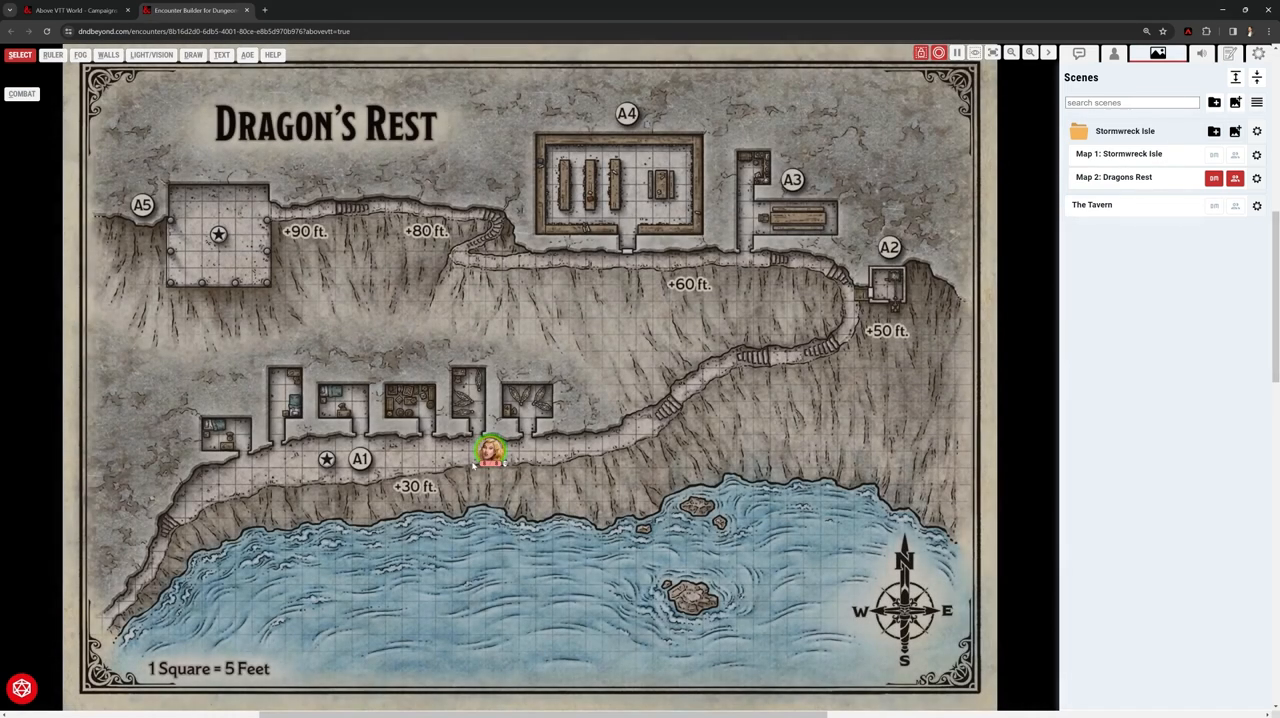
Drag Valanthe's token into a hut to test snapping, then reopen the scene settings
{"action": "left_click_drag", "start_coordinate": [490, 455], "coordinate": [443, 458]}
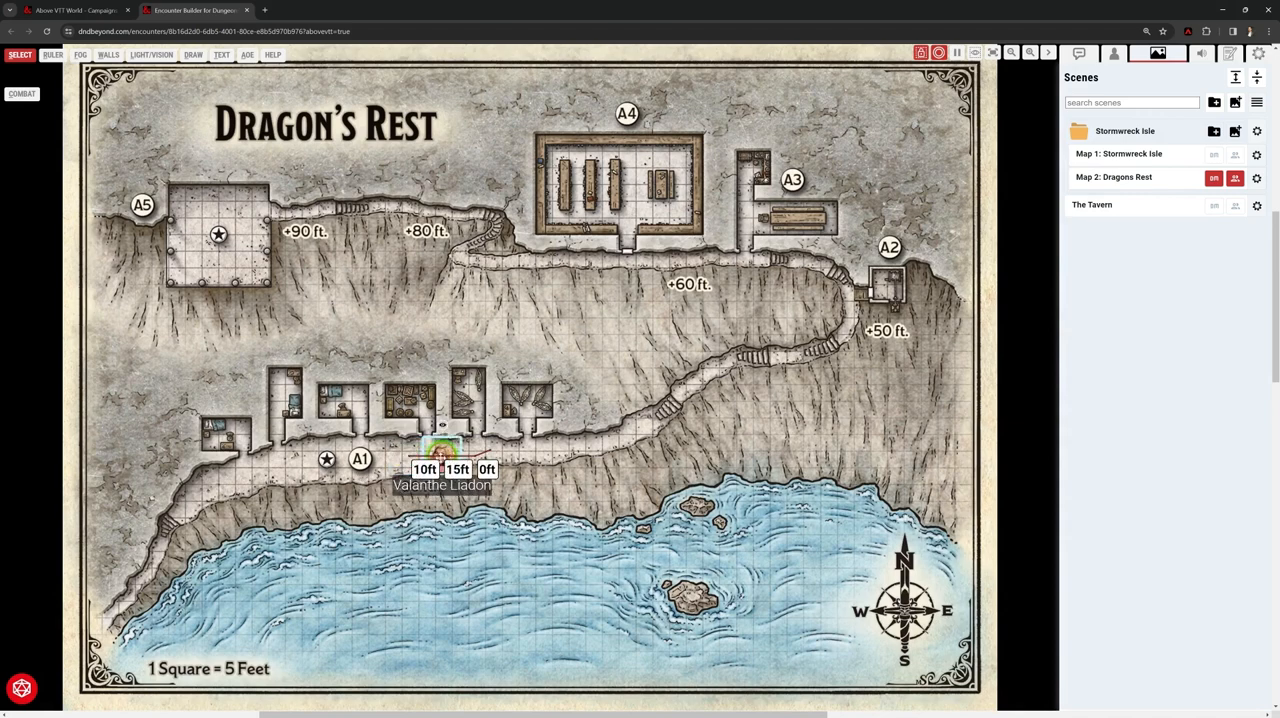
{"action": "left_click_drag", "start_coordinate": [442, 460], "coordinate": [508, 388]}
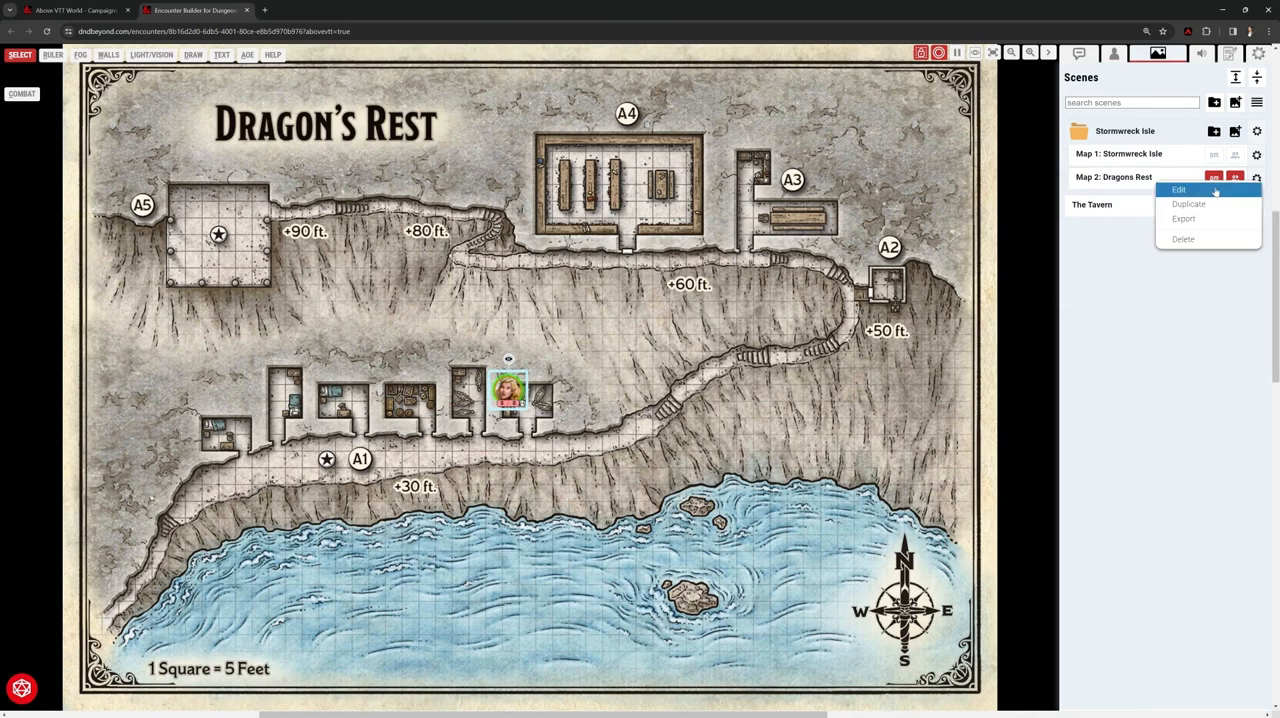
{"action": "left_click", "coordinate": [1178, 189]}
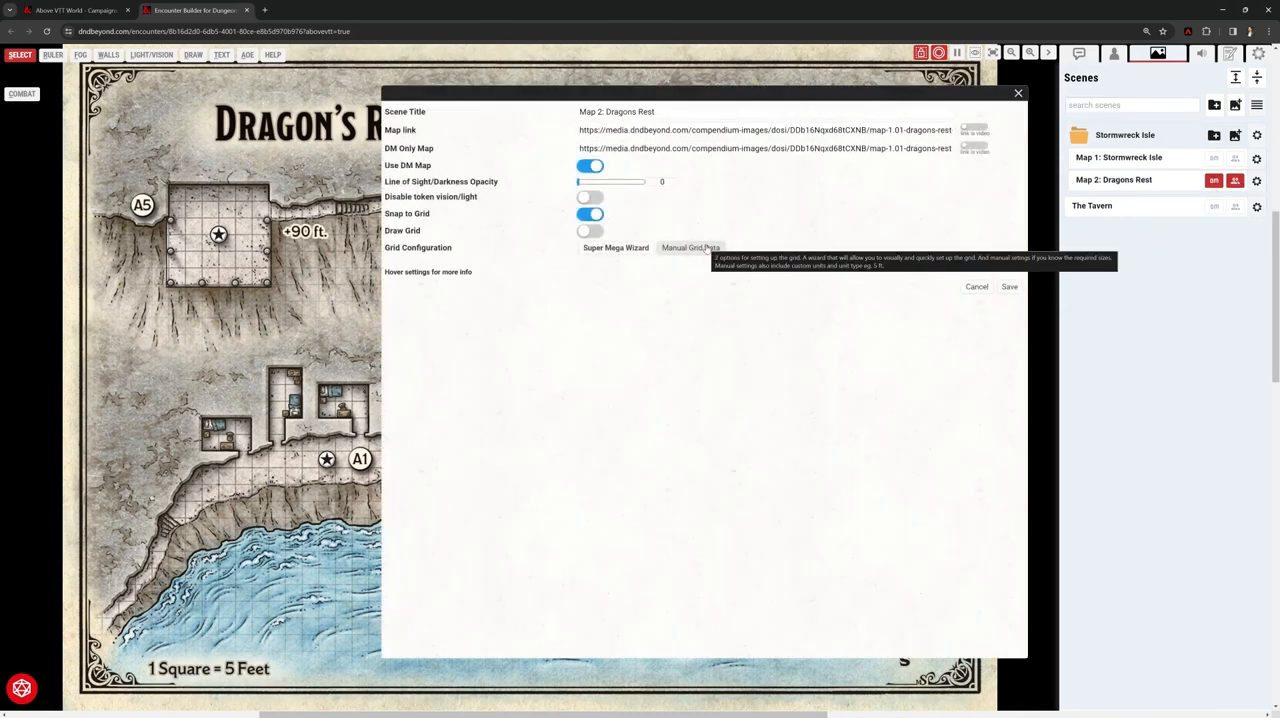
{"action": "mouse_move", "coordinate": [641, 388]}
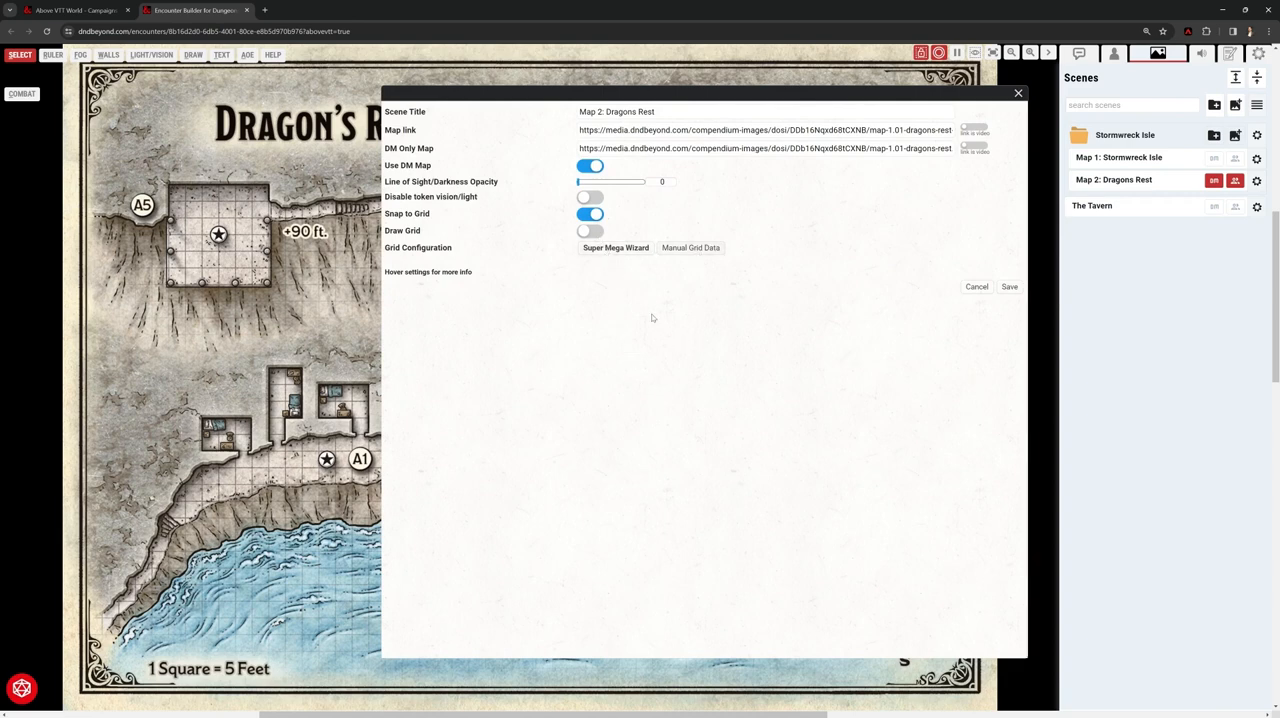
{"action": "mouse_move", "coordinate": [603, 256]}
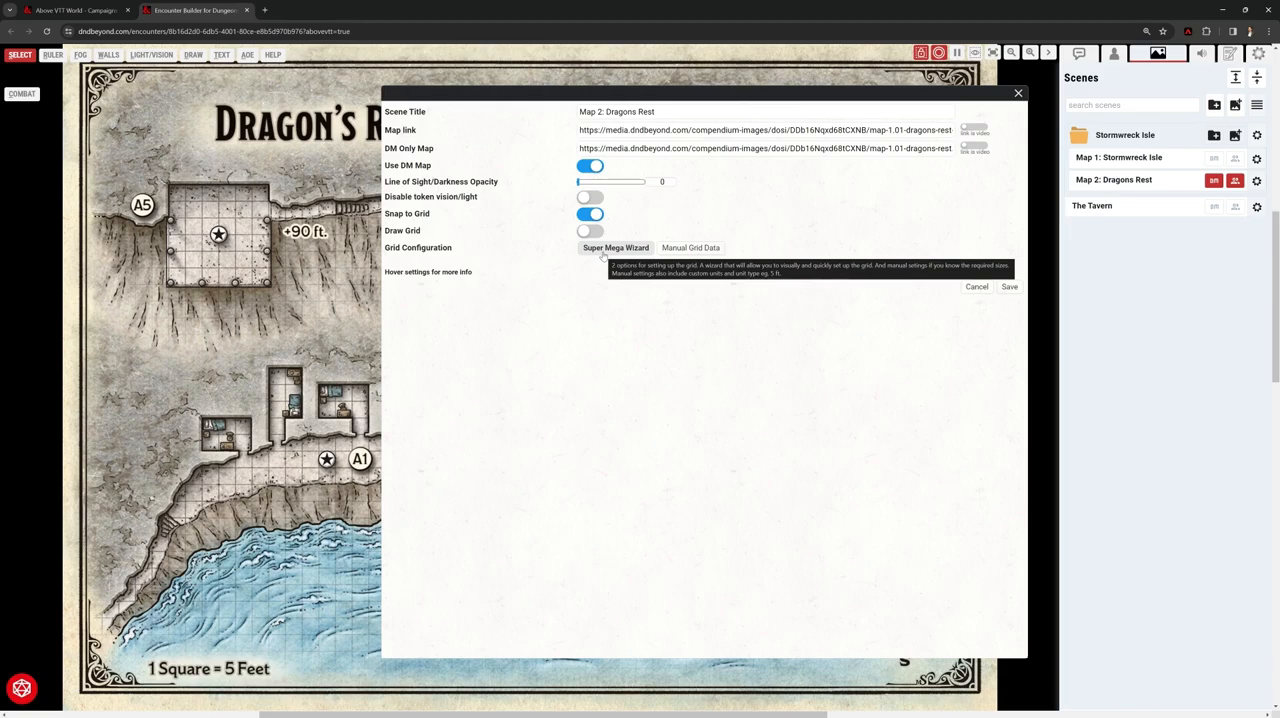
Align the grid wizard's 3x3 selector with the map's squares and save
{"action": "left_click", "coordinate": [616, 247]}
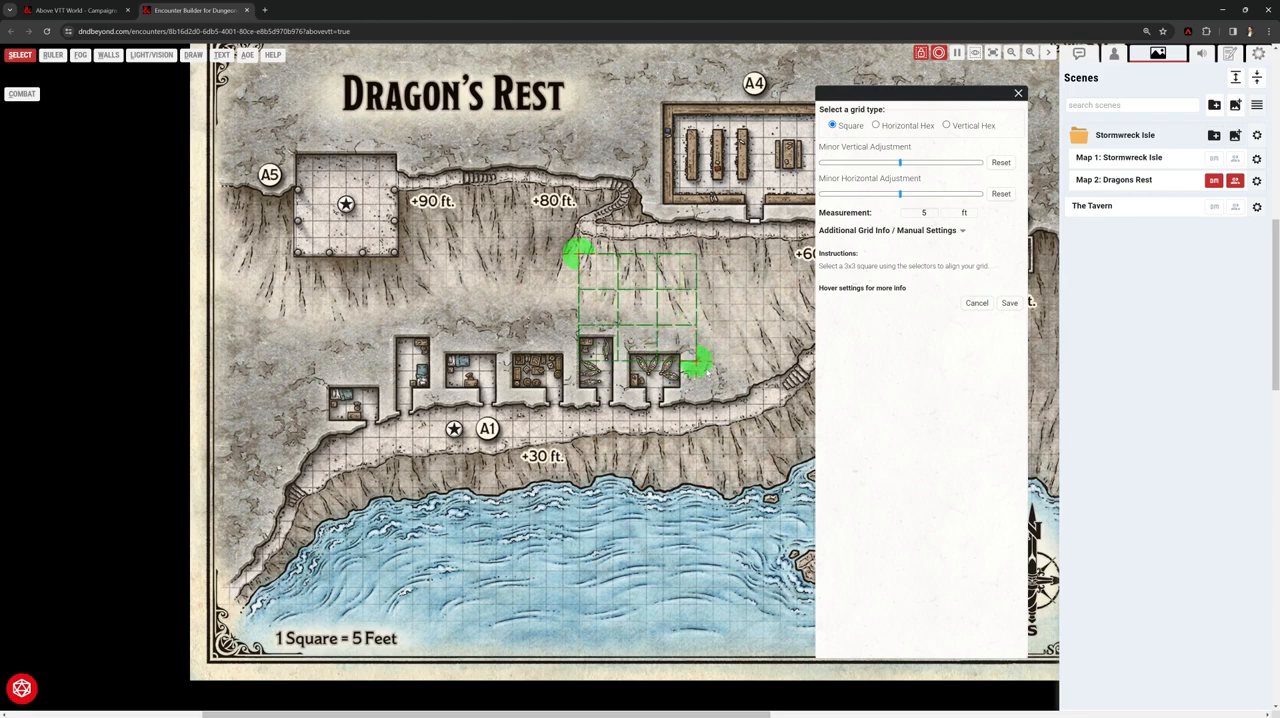
{"action": "left_click_drag", "start_coordinate": [700, 363], "coordinate": [648, 318]}
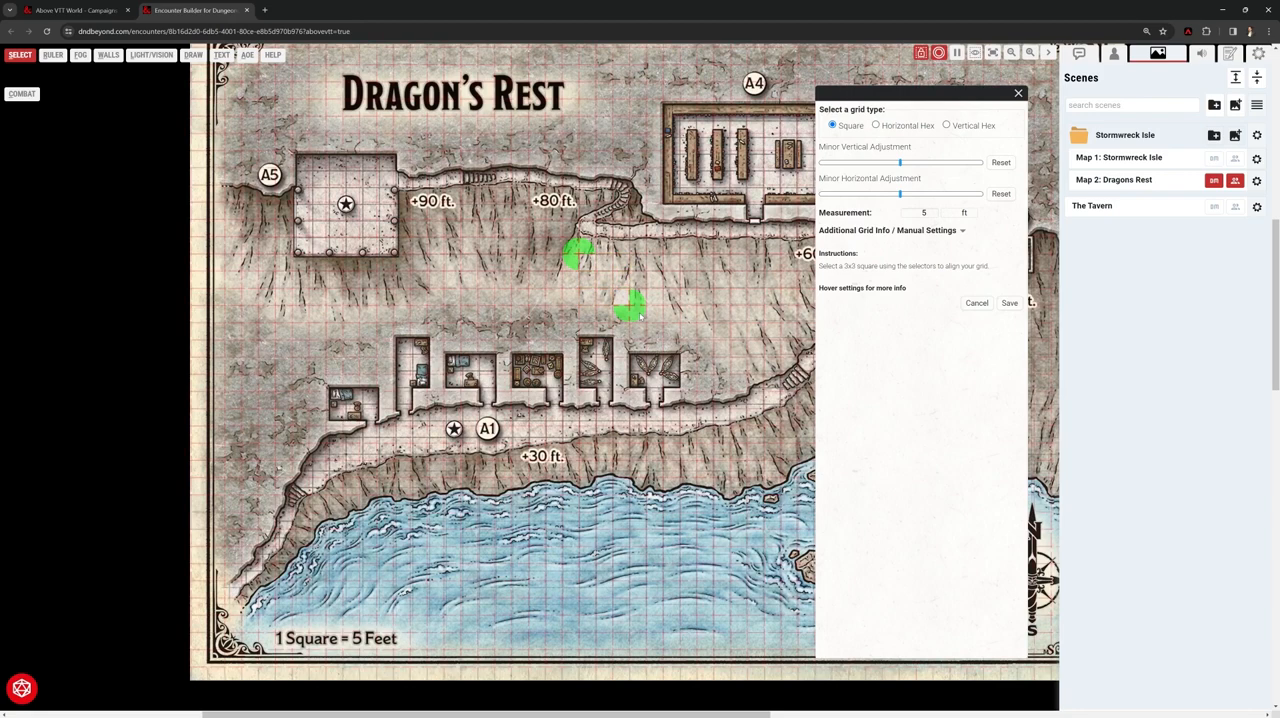
{"action": "mouse_move", "coordinate": [938, 245]}
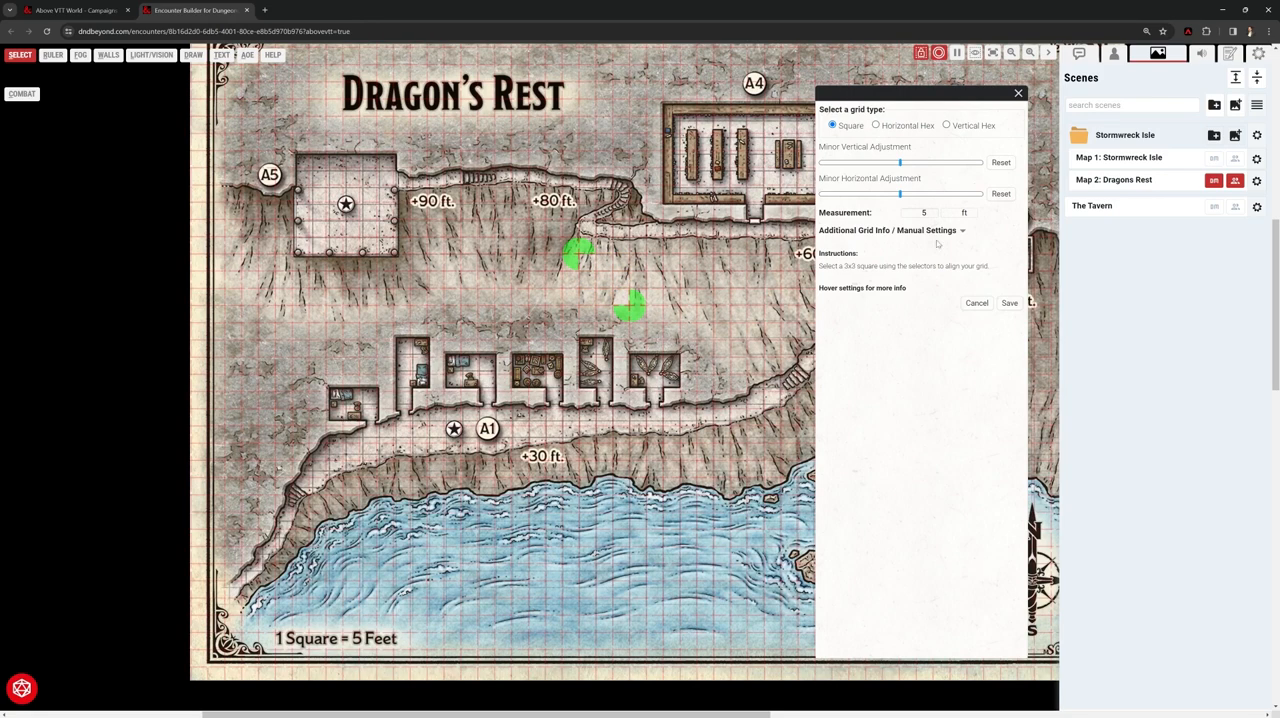
{"action": "left_click", "coordinate": [977, 302]}
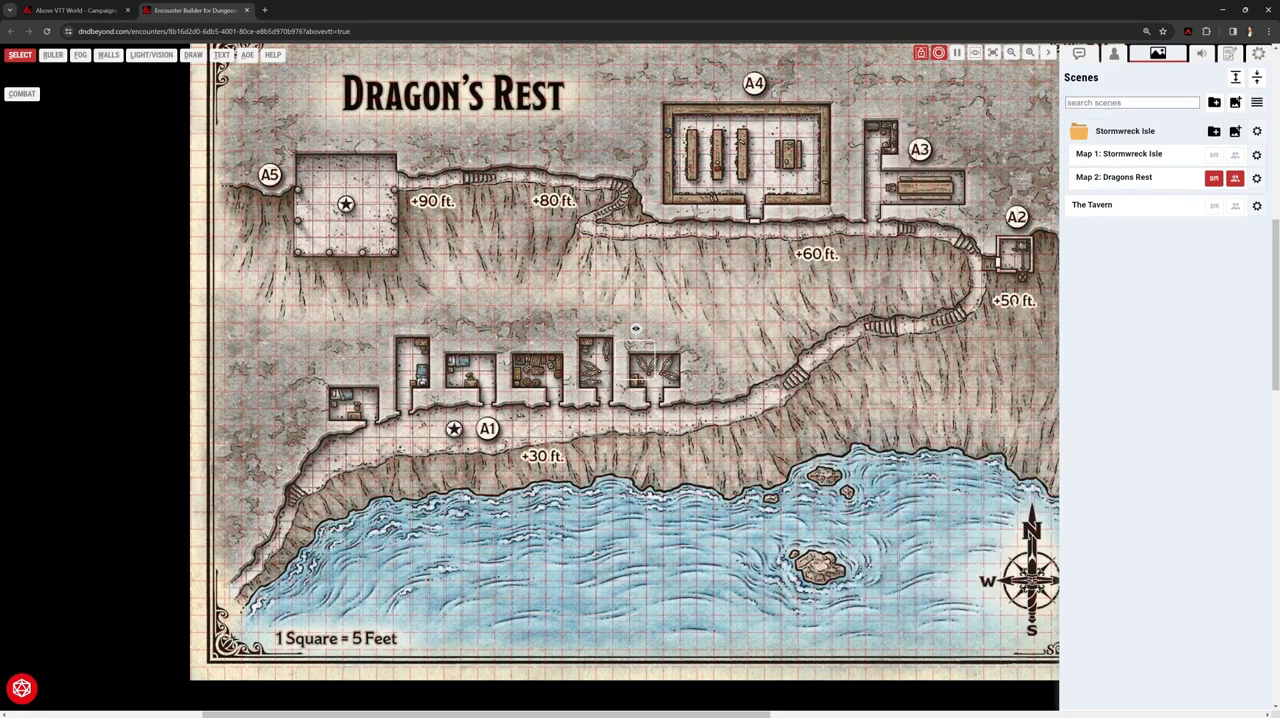
Move the character token from the +90 ft ledge to beside A1, testing snapping
{"action": "left_click", "coordinate": [1113, 177]}
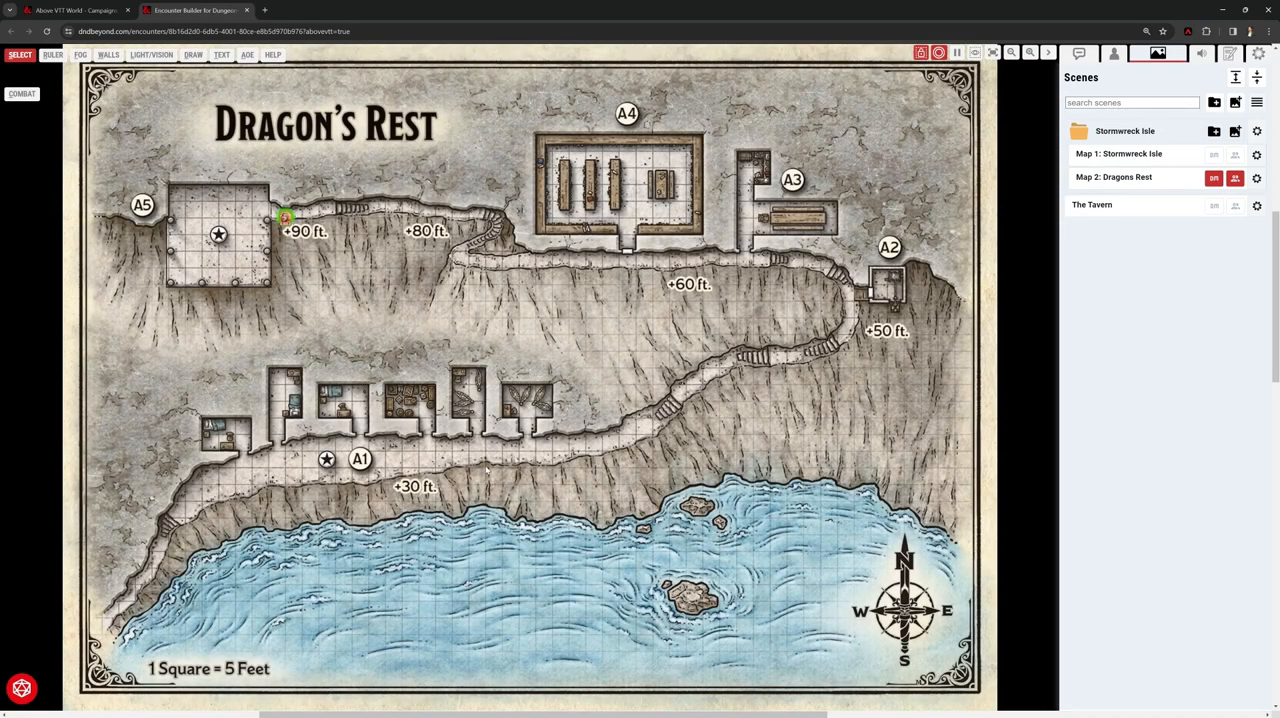
{"action": "left_click_drag", "start_coordinate": [287, 219], "coordinate": [443, 447]}
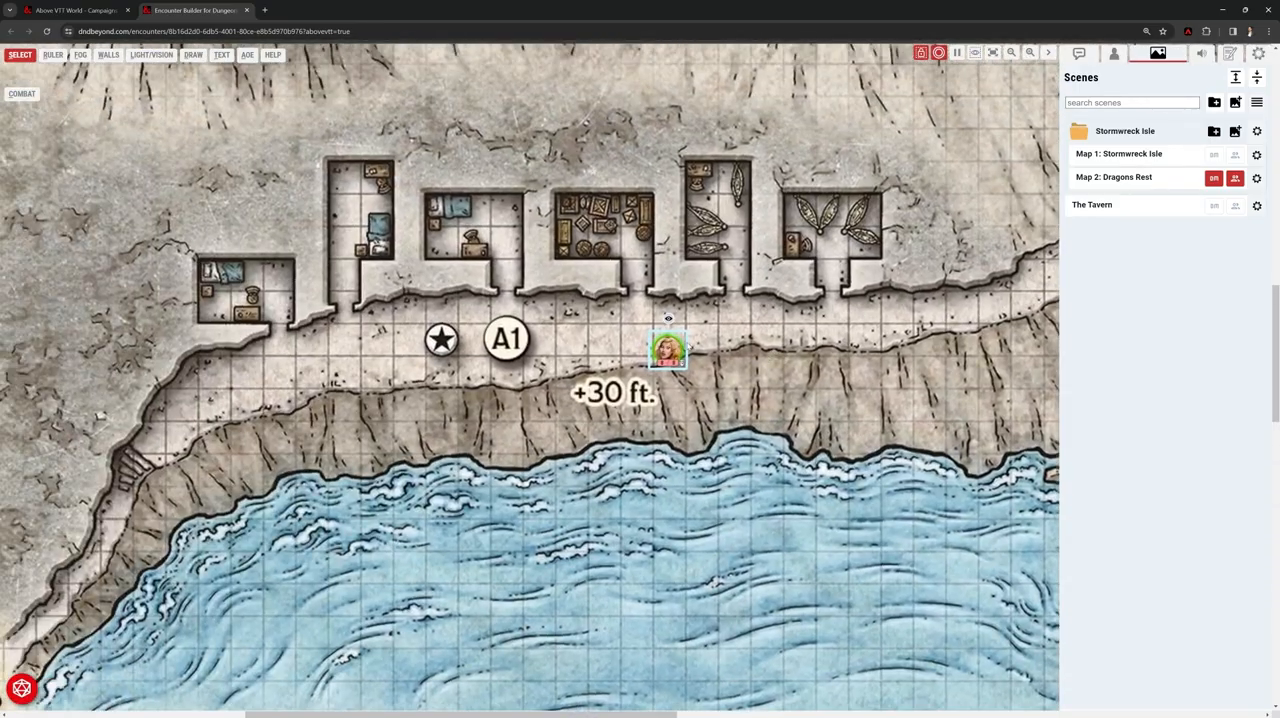
{"action": "left_click_drag", "start_coordinate": [668, 350], "coordinate": [570, 350]}
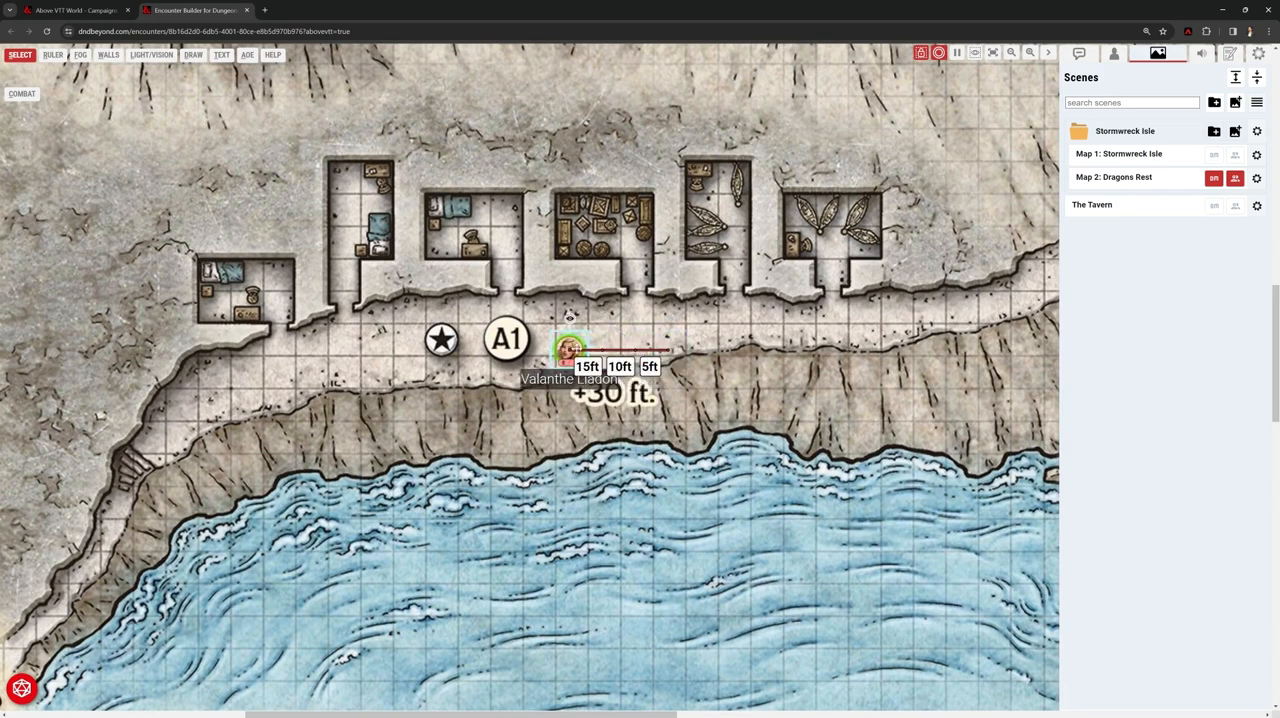
{"action": "left_click_drag", "start_coordinate": [570, 350], "coordinate": [635, 350]}
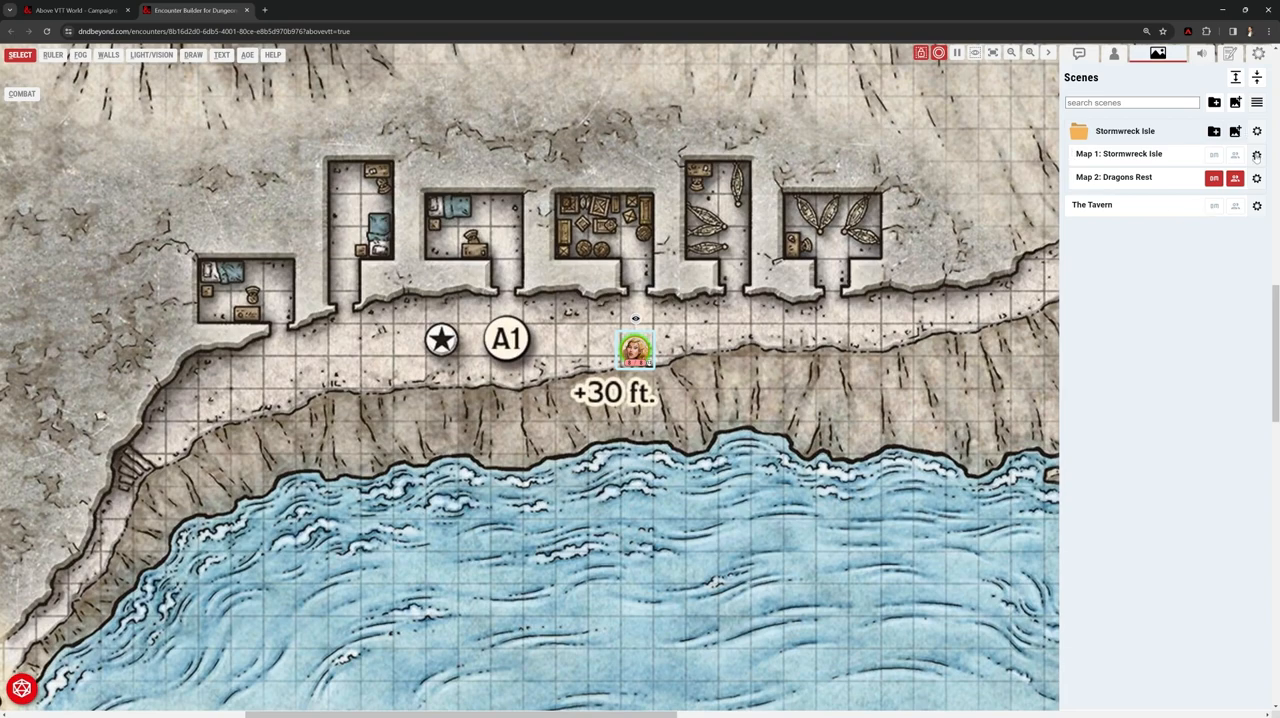
{"action": "left_click", "coordinate": [1257, 180]}
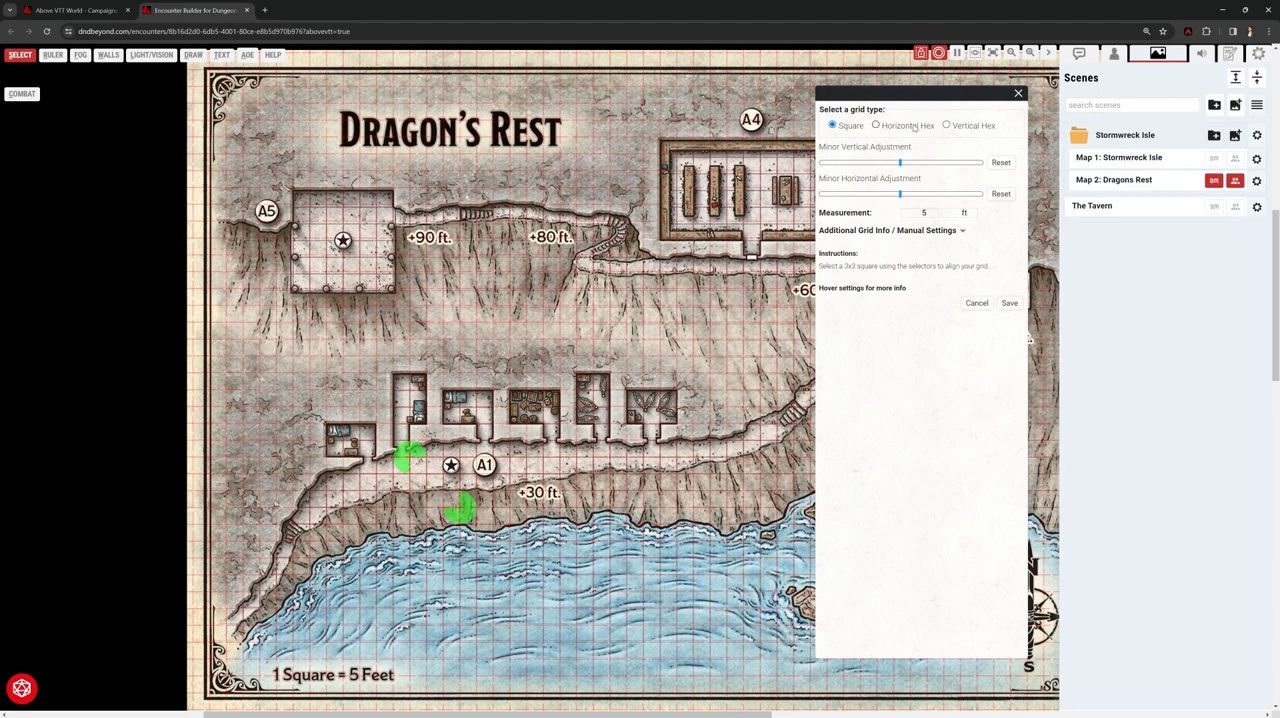
{"action": "mouse_move", "coordinate": [967, 128]}
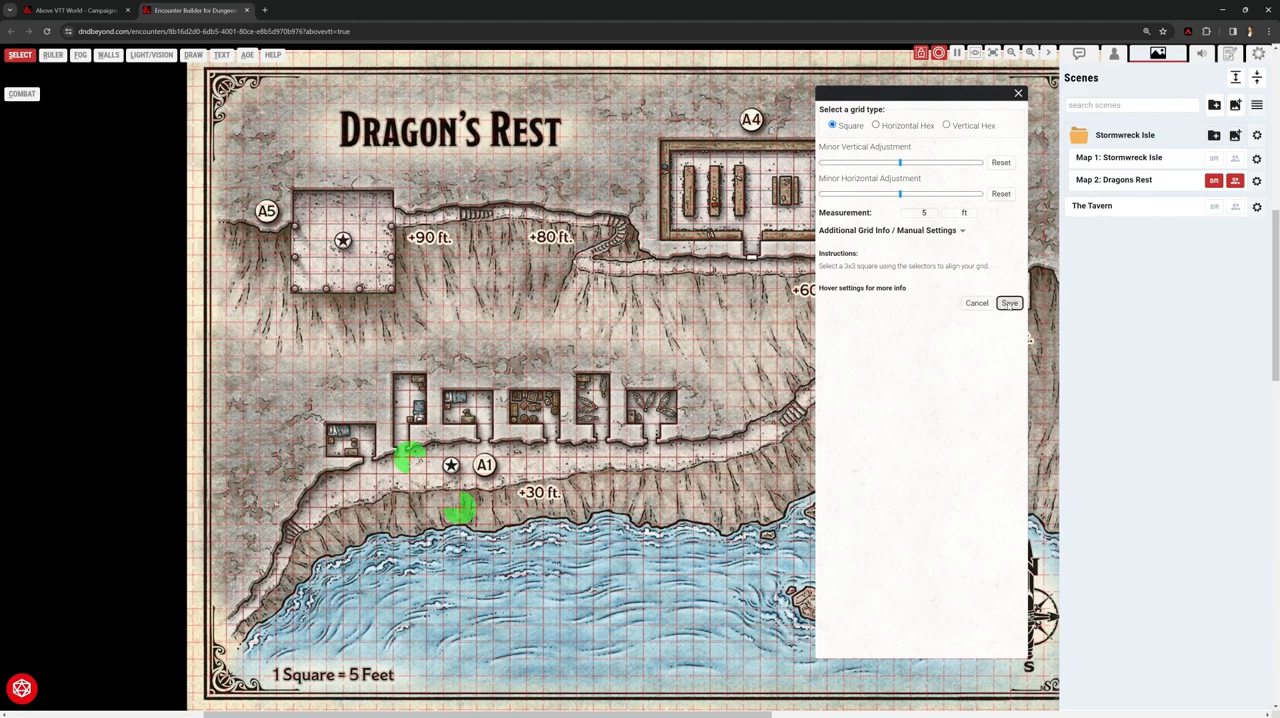
Save the new 3x3 grid alignment placed near A1 and close the wizard
{"action": "left_click", "coordinate": [1009, 303]}
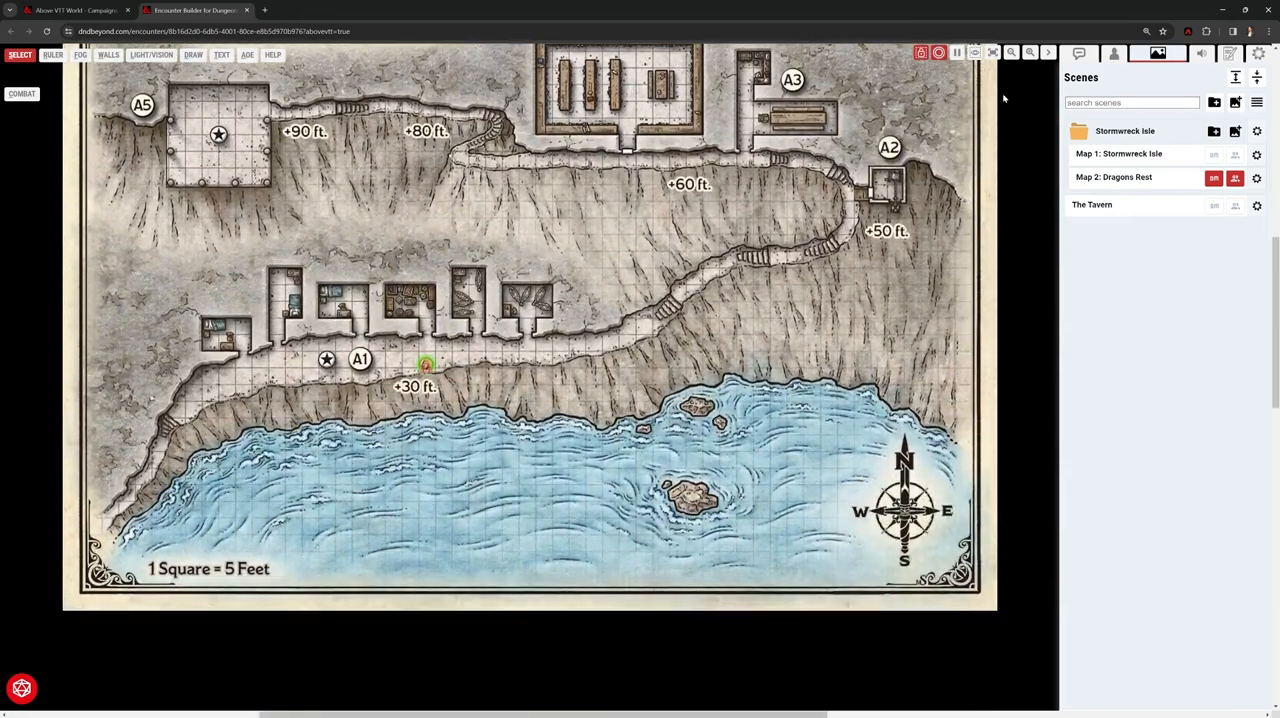
Slide the character token right below the huts, then back left along the path
{"action": "left_click", "coordinate": [1030, 52]}
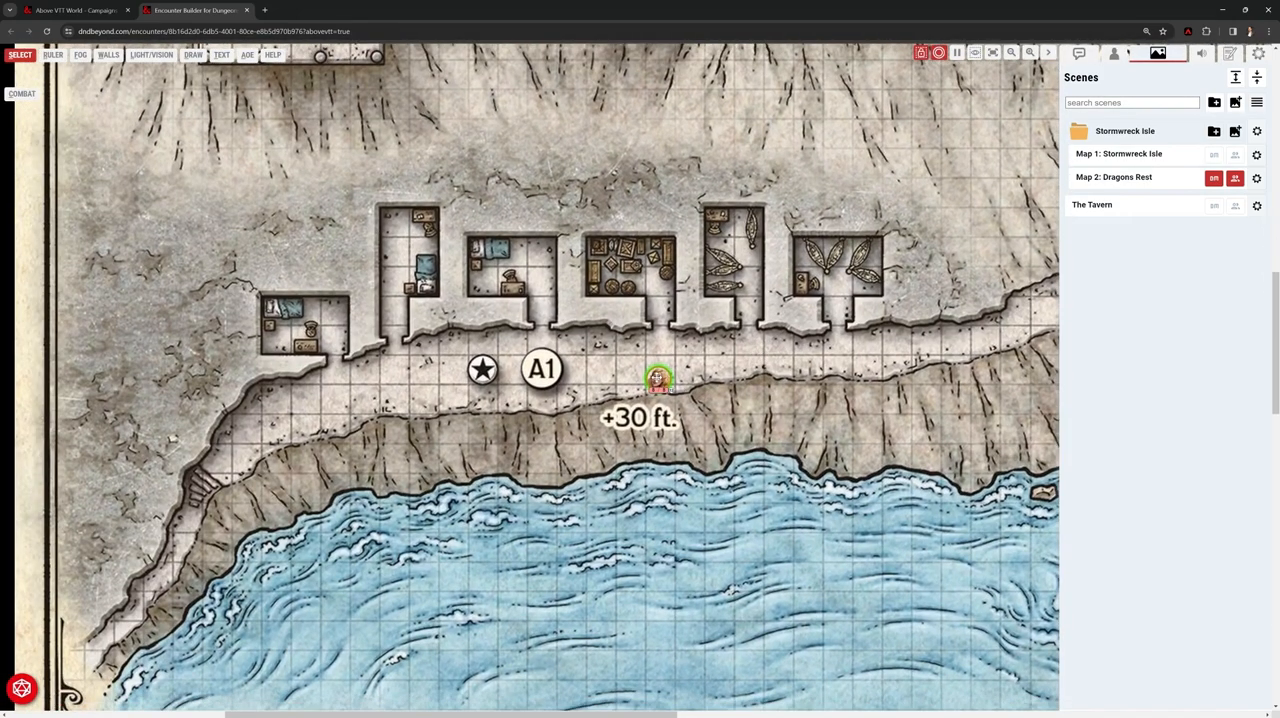
{"action": "left_click_drag", "start_coordinate": [658, 378], "coordinate": [718, 372]}
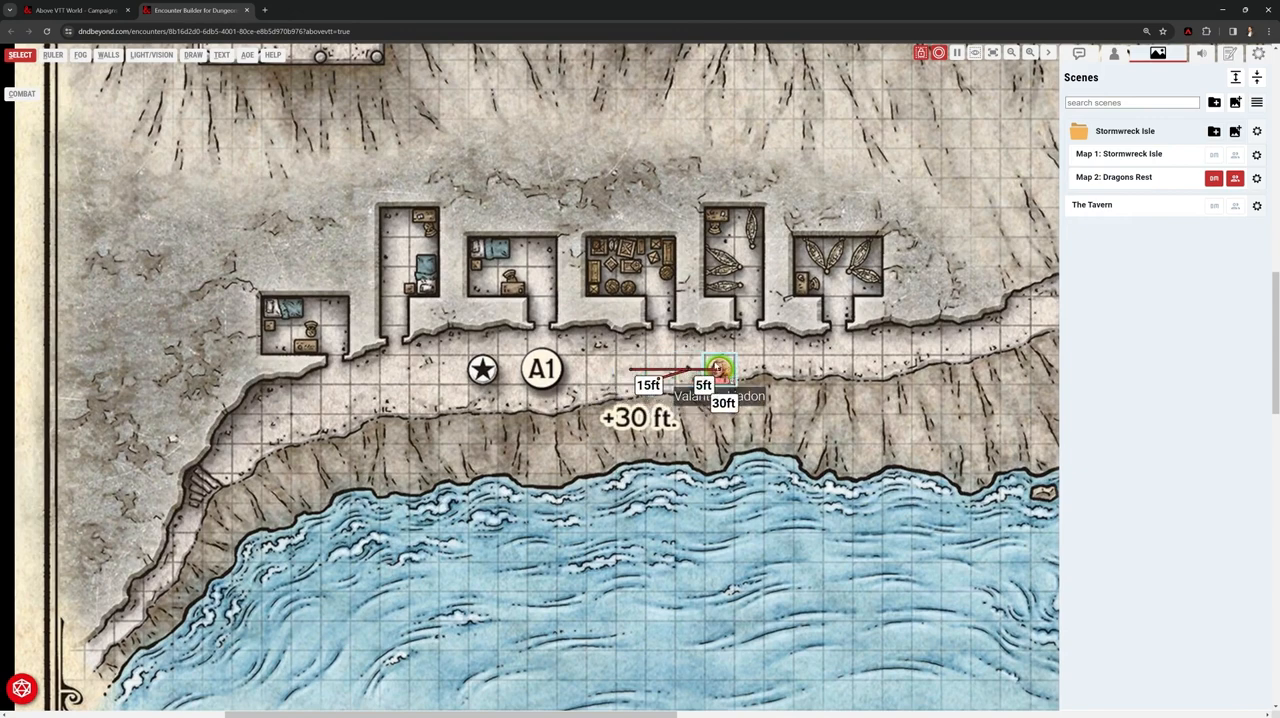
{"action": "left_click_drag", "start_coordinate": [720, 370], "coordinate": [865, 340]}
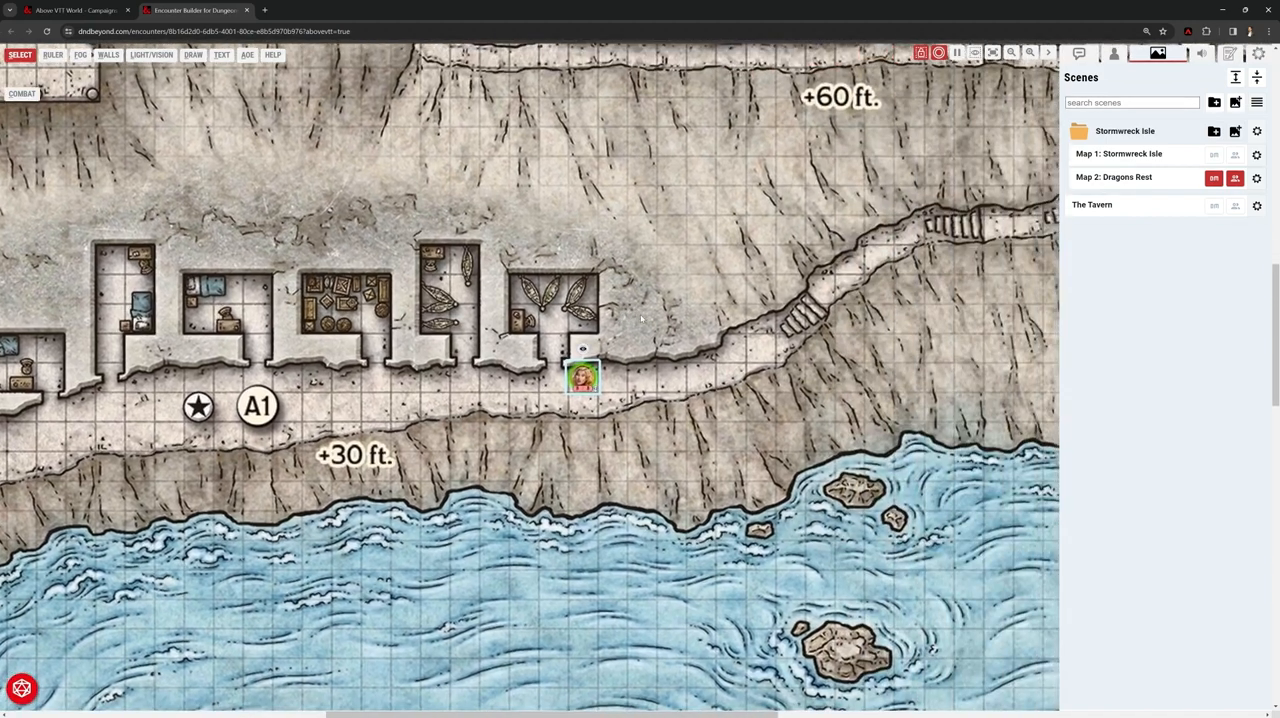
{"action": "left_click_drag", "start_coordinate": [583, 378], "coordinate": [465, 378]}
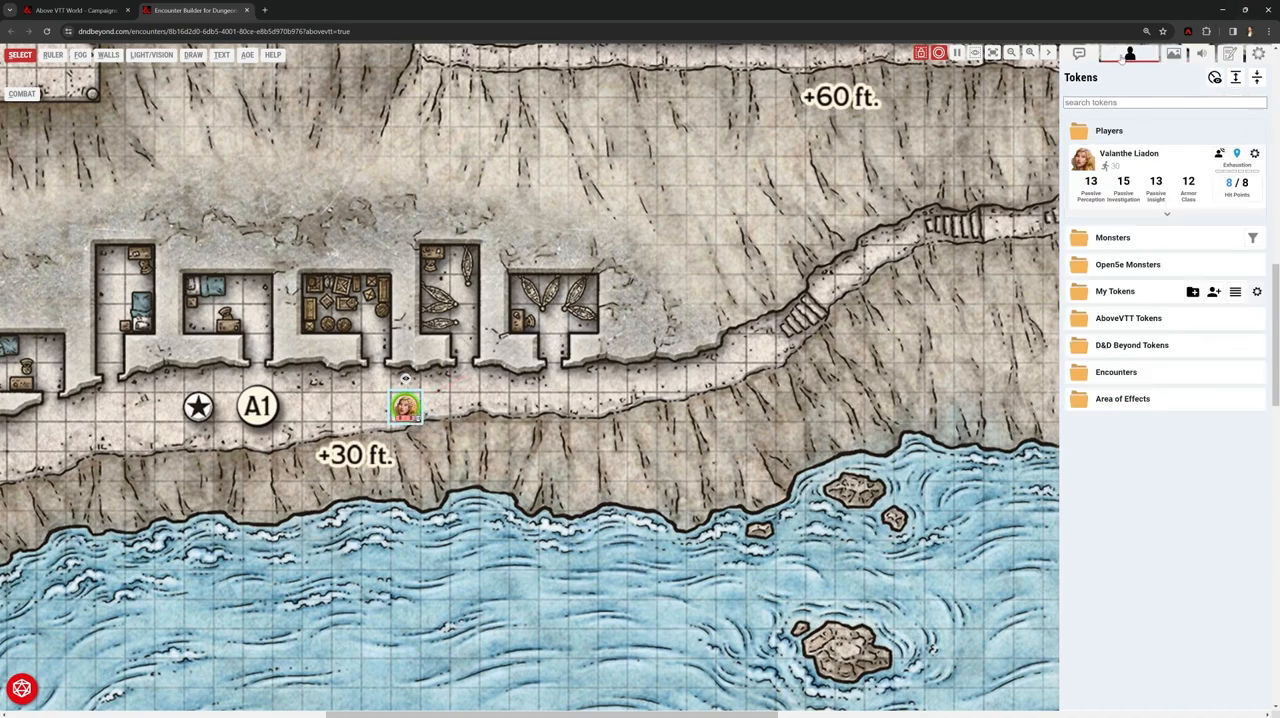
Expand the Monsters folder and place an Aberrant Zealot token on the path
{"action": "left_click", "coordinate": [1113, 237]}
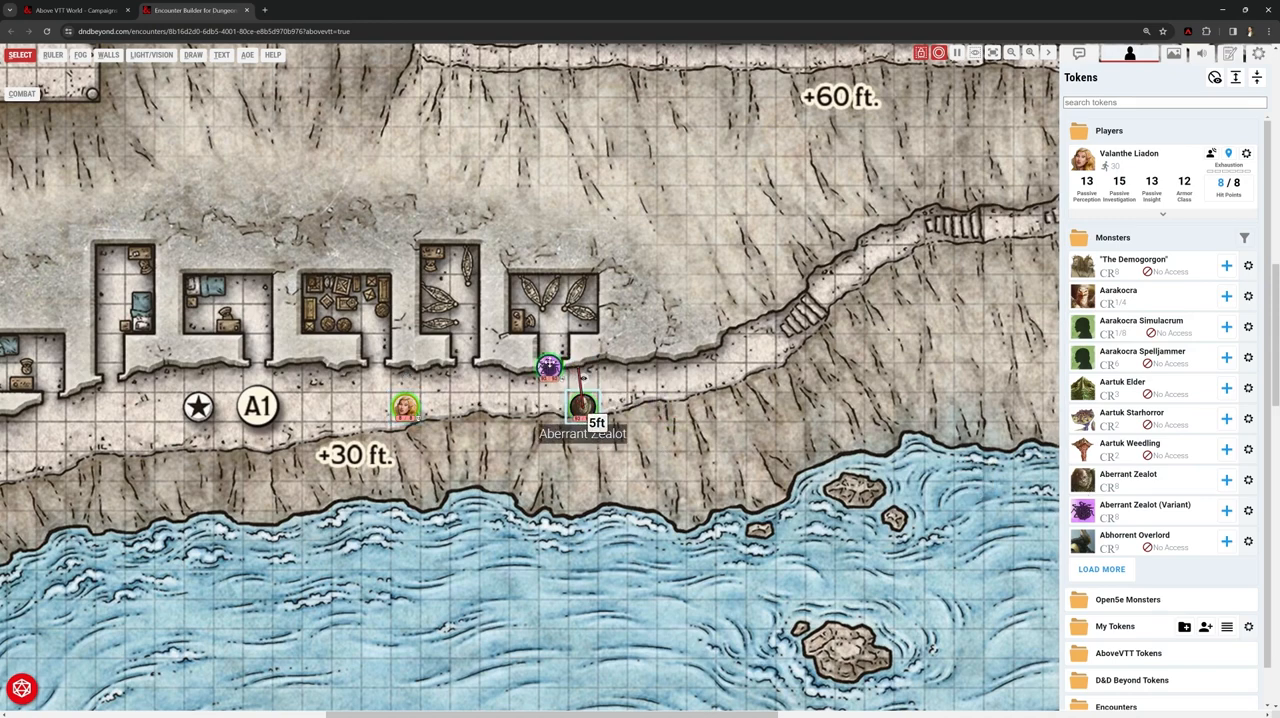
{"action": "left_click_drag", "start_coordinate": [548, 368], "coordinate": [523, 408]}
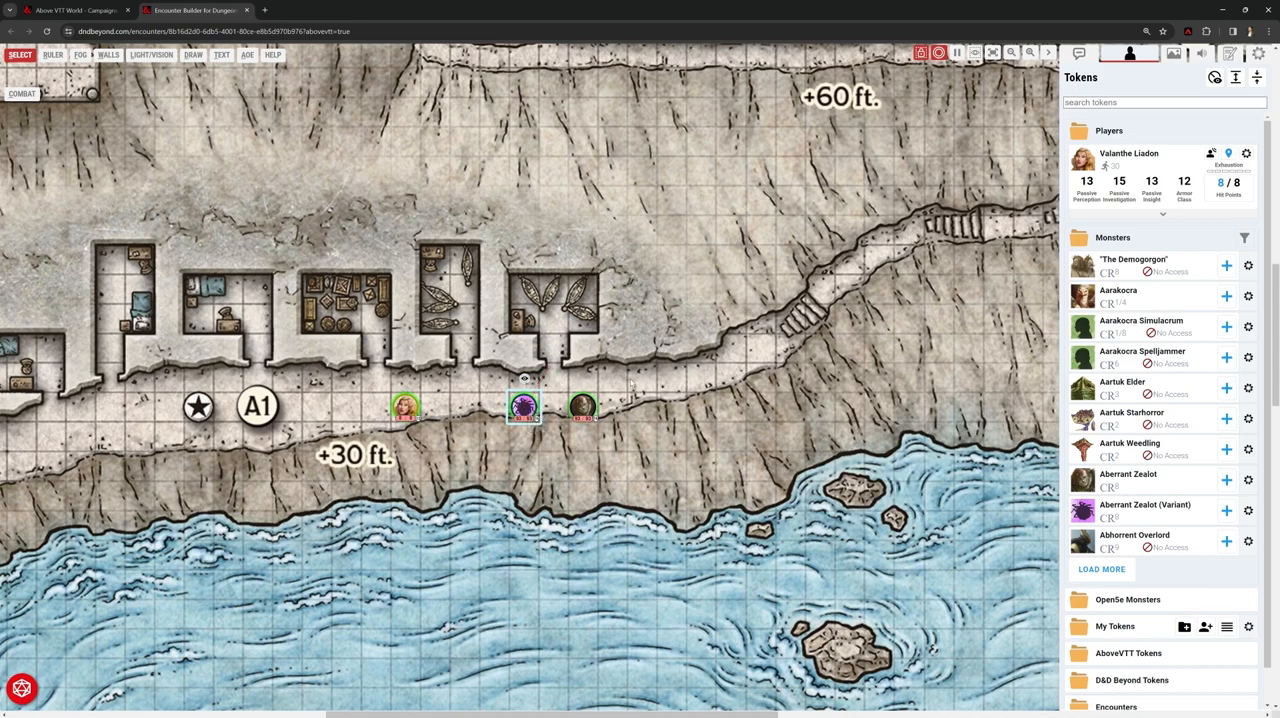
{"action": "mouse_move", "coordinate": [583, 407]}
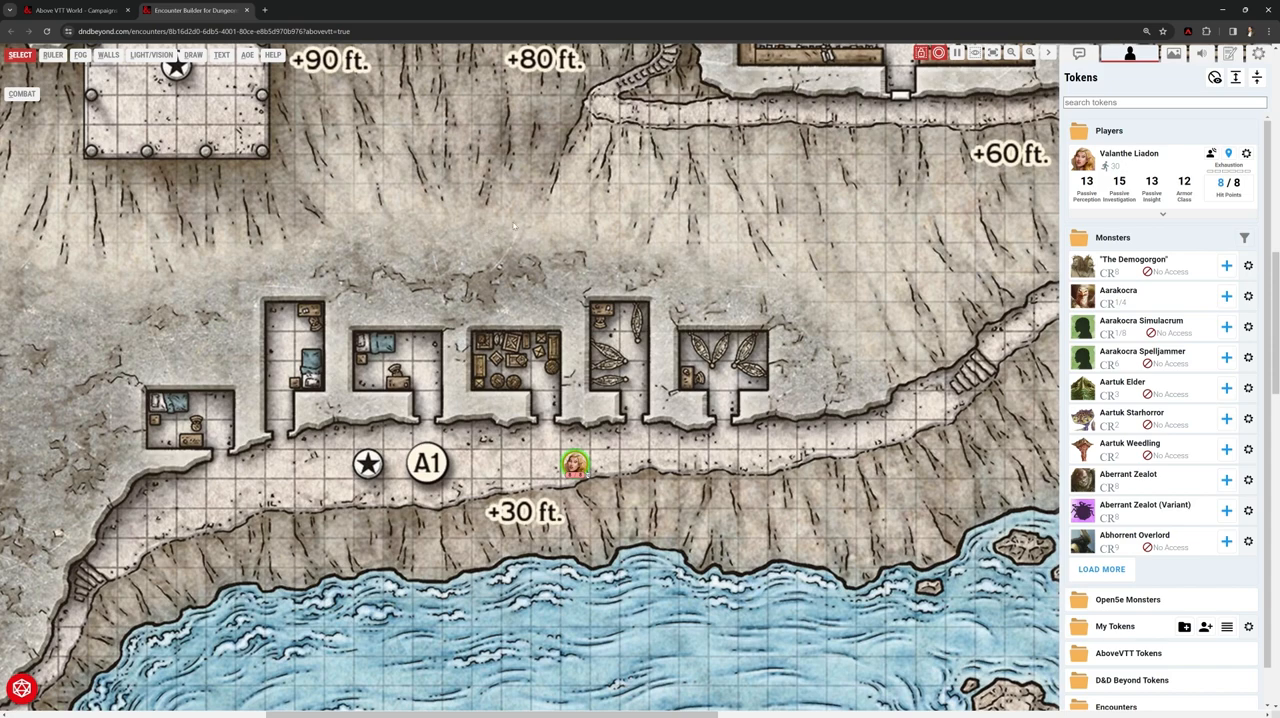
{"action": "mouse_move", "coordinate": [1060, 187]}
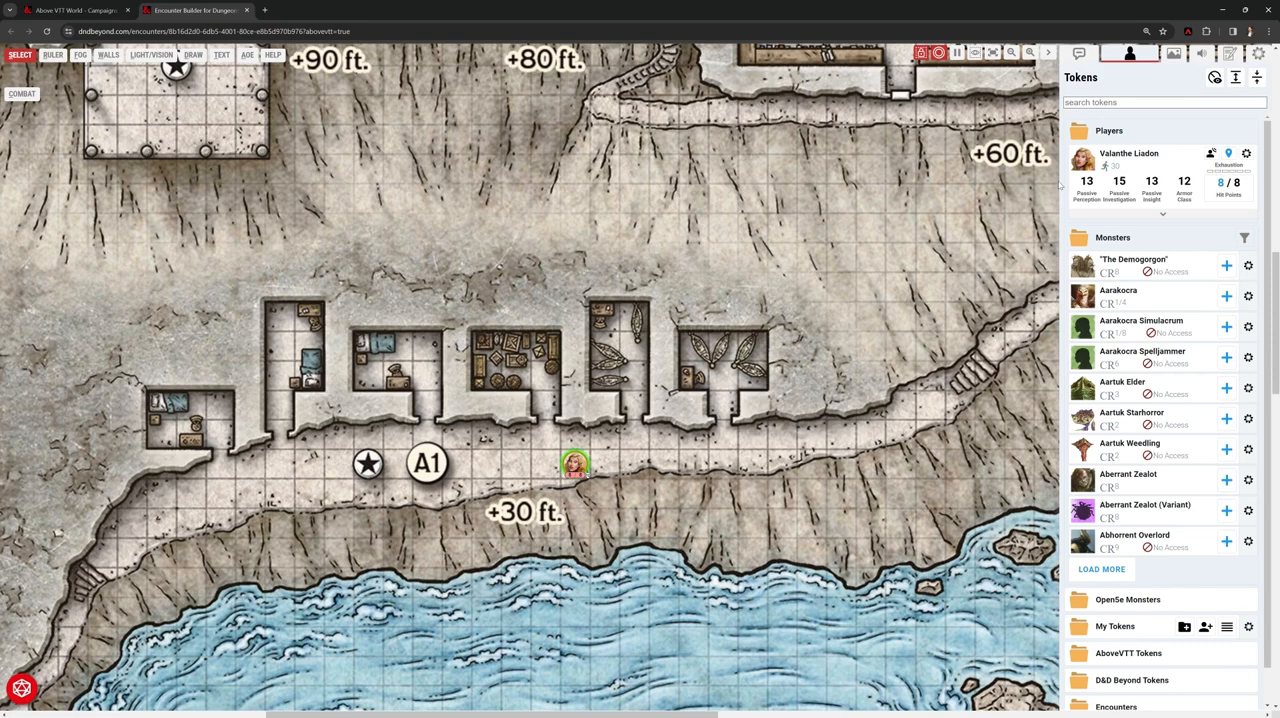
{"action": "left_click", "coordinate": [222, 54]}
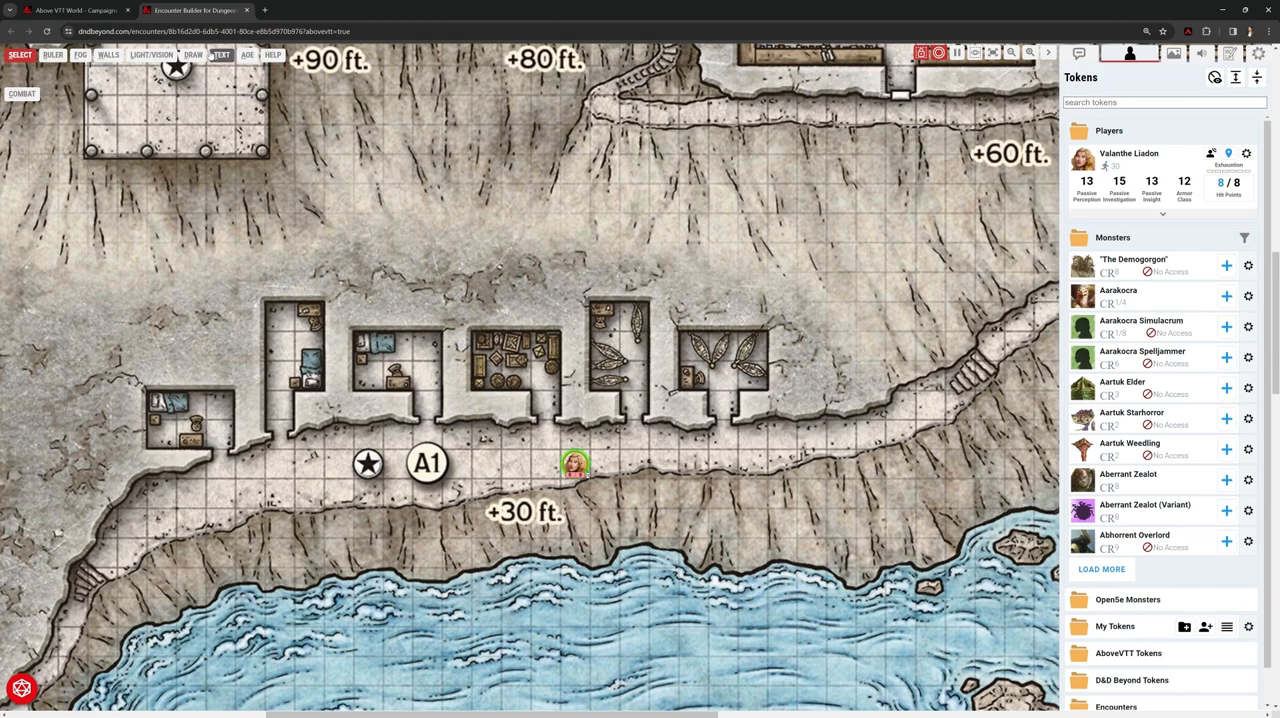
{"action": "left_click", "coordinate": [108, 54]}
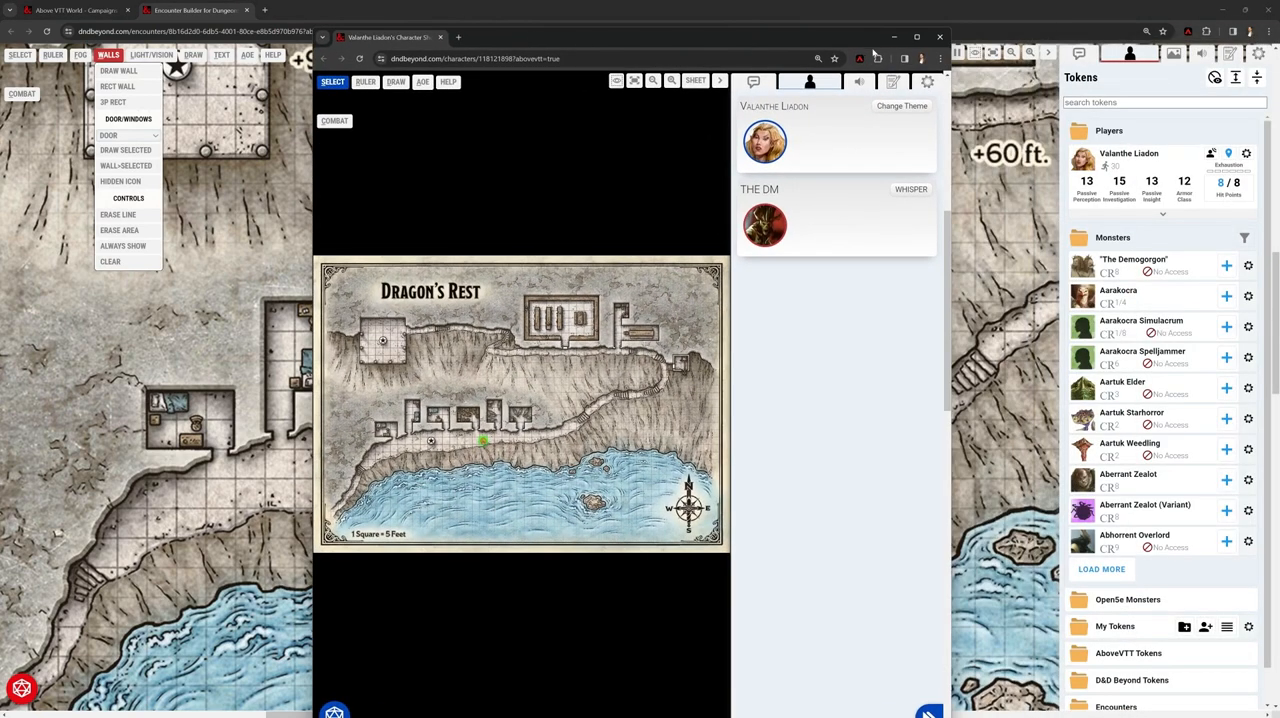
{"action": "mouse_move", "coordinate": [1010, 655]}
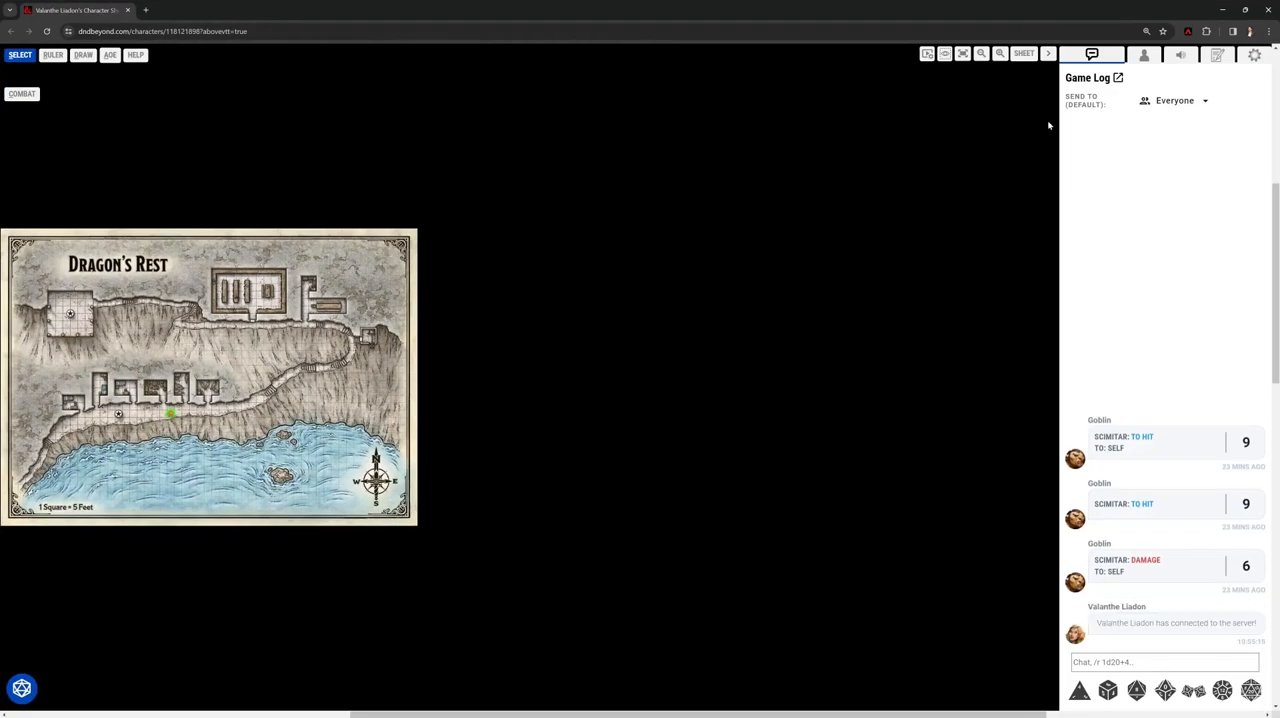
In Valanthe's player view, drag her token right along the path, then back a few squares
{"action": "left_click", "coordinate": [981, 54]}
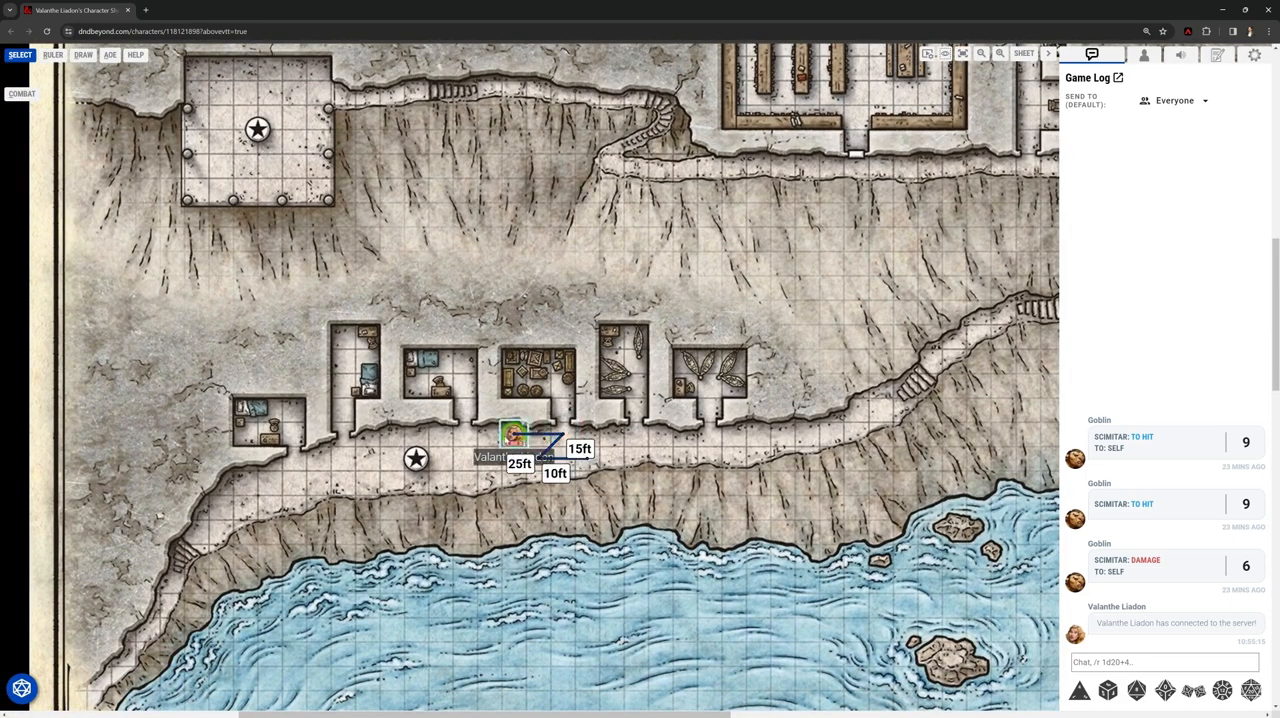
{"action": "left_click_drag", "start_coordinate": [513, 432], "coordinate": [708, 432]}
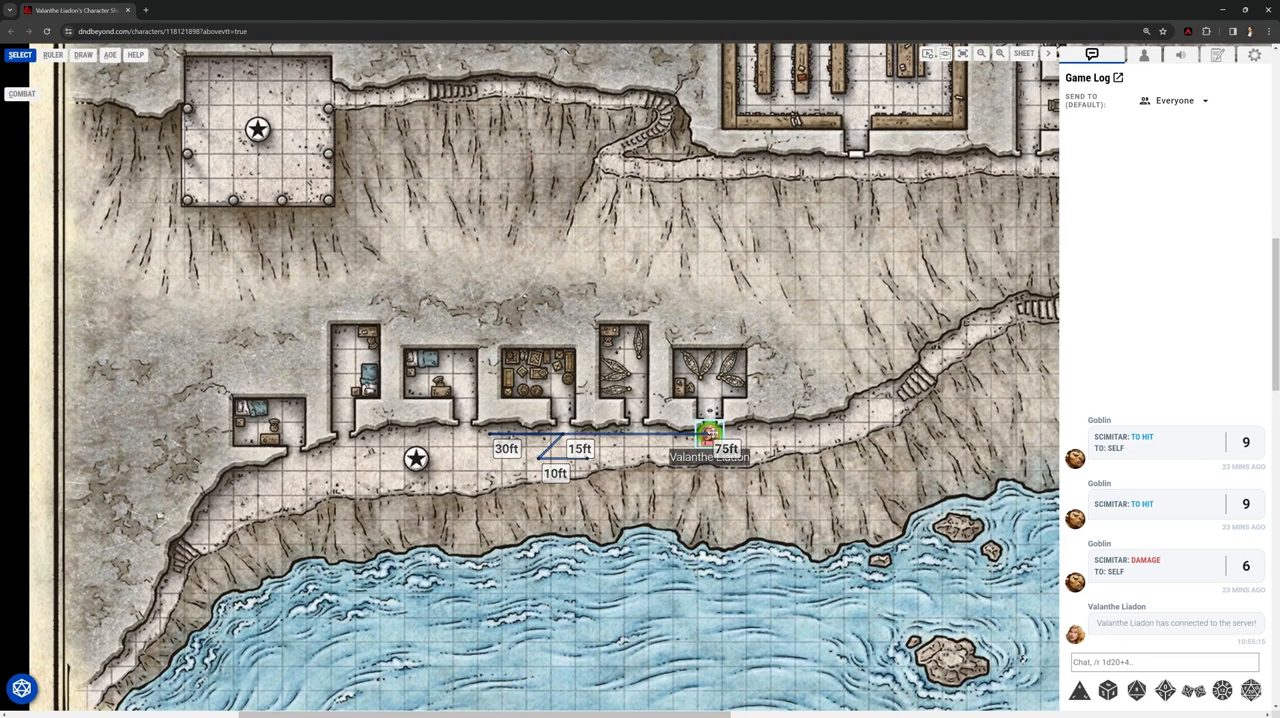
{"action": "left_click_drag", "start_coordinate": [710, 433], "coordinate": [636, 458]}
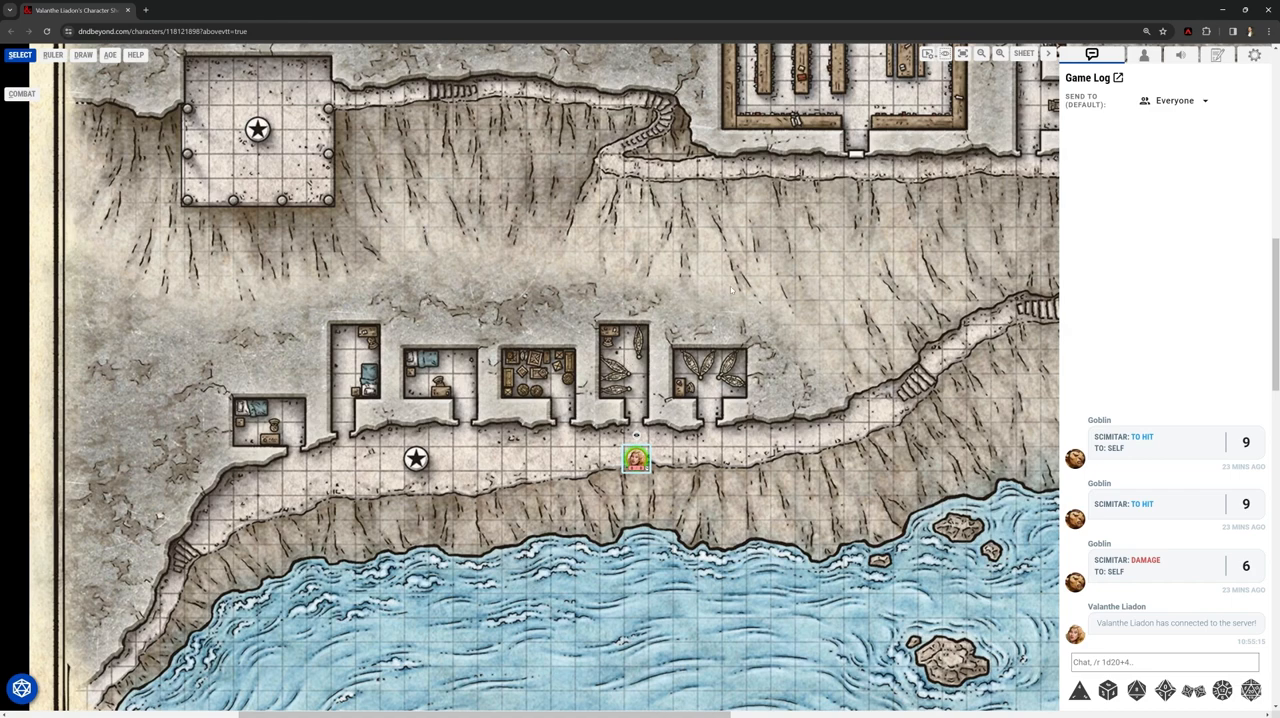
{"action": "mouse_move", "coordinate": [548, 401]}
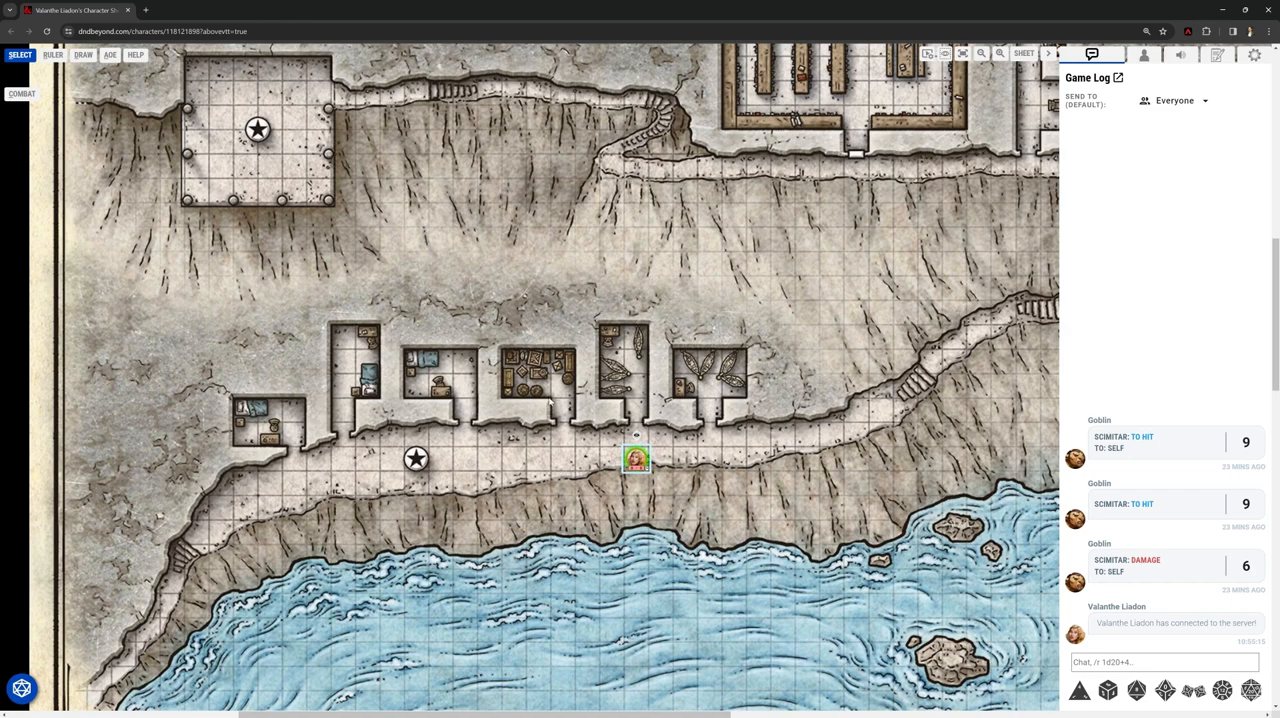
{"action": "mouse_move", "coordinate": [548, 401]}
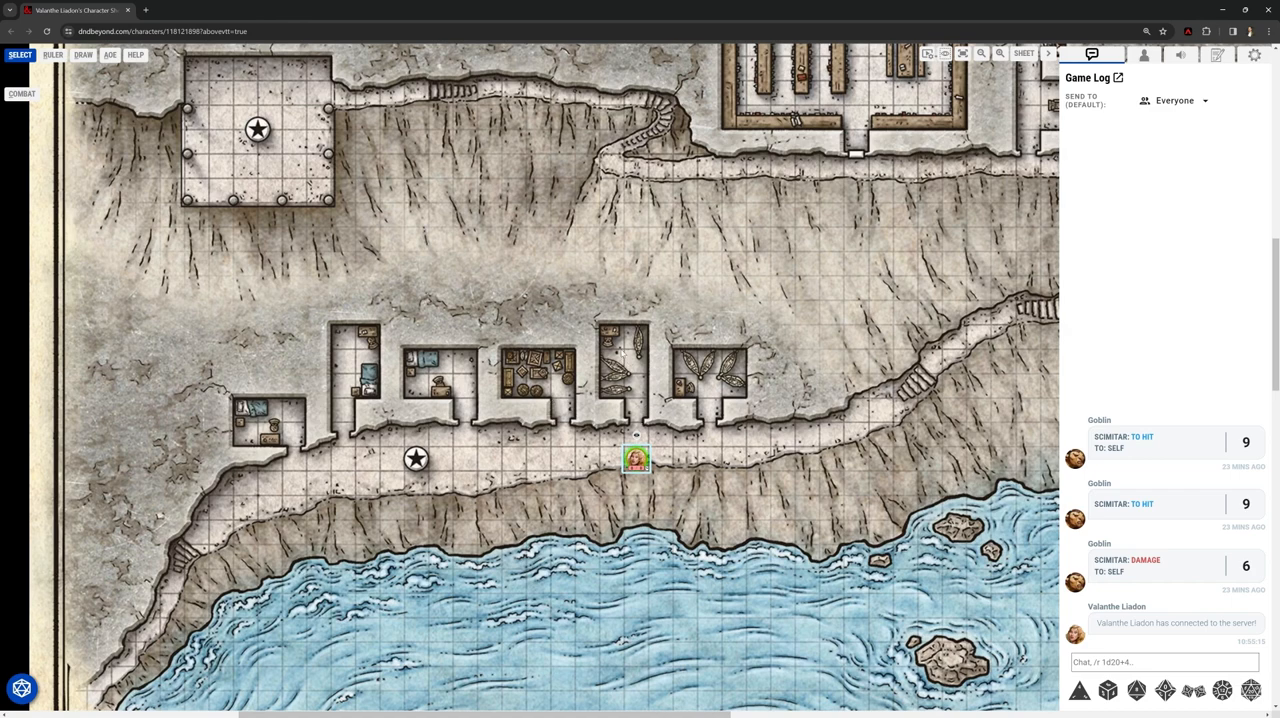